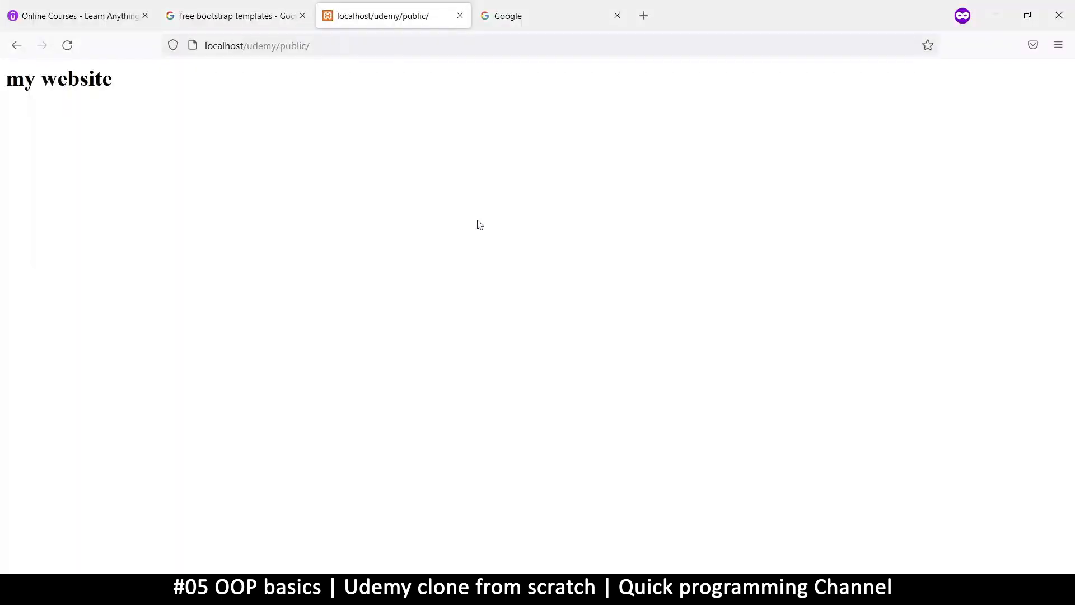
mouse_move(471, 226)
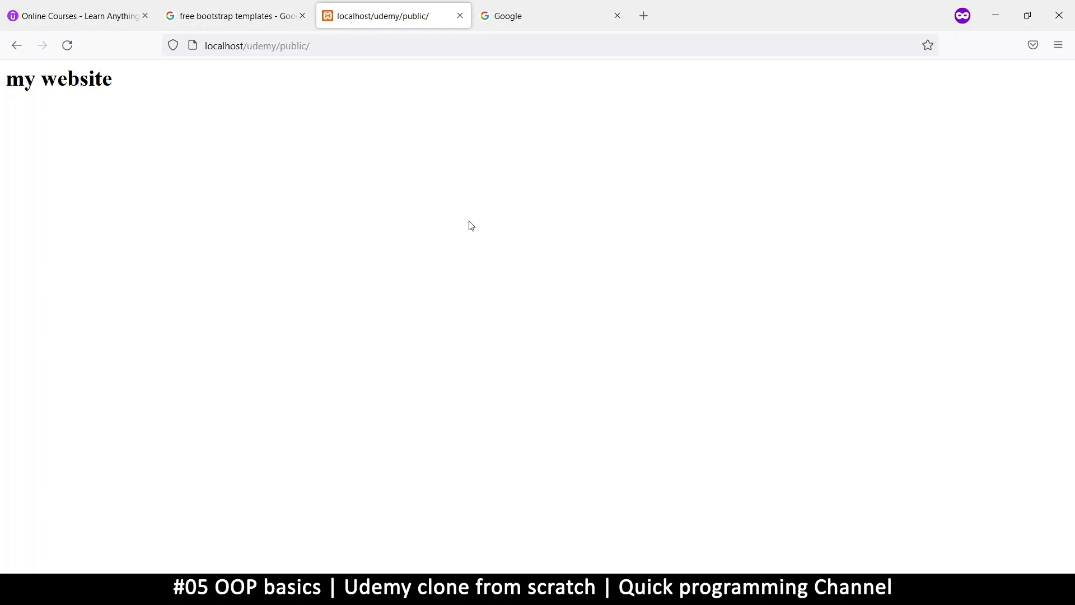
mouse_move(639, 567)
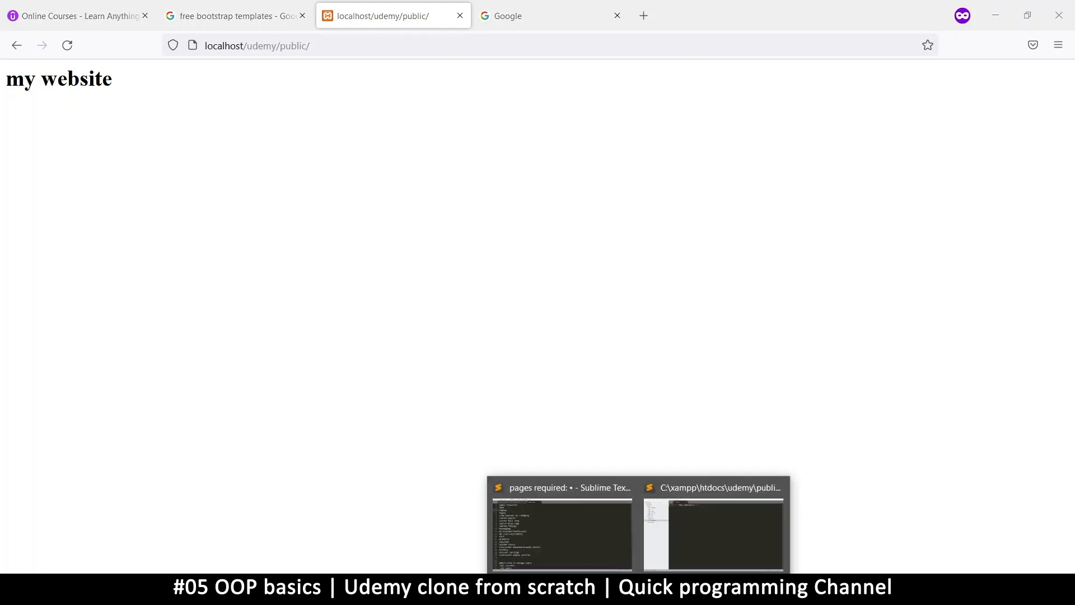
Expand public > assets in the Sublime Text sidebar and show its context menu
left_click(713, 531)
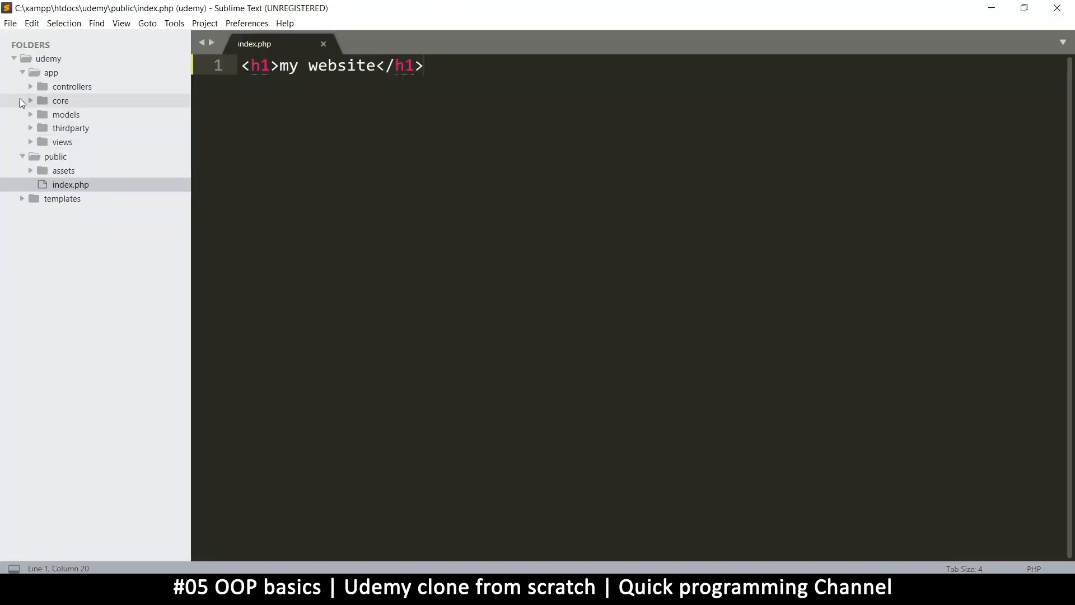
mouse_move(27, 58)
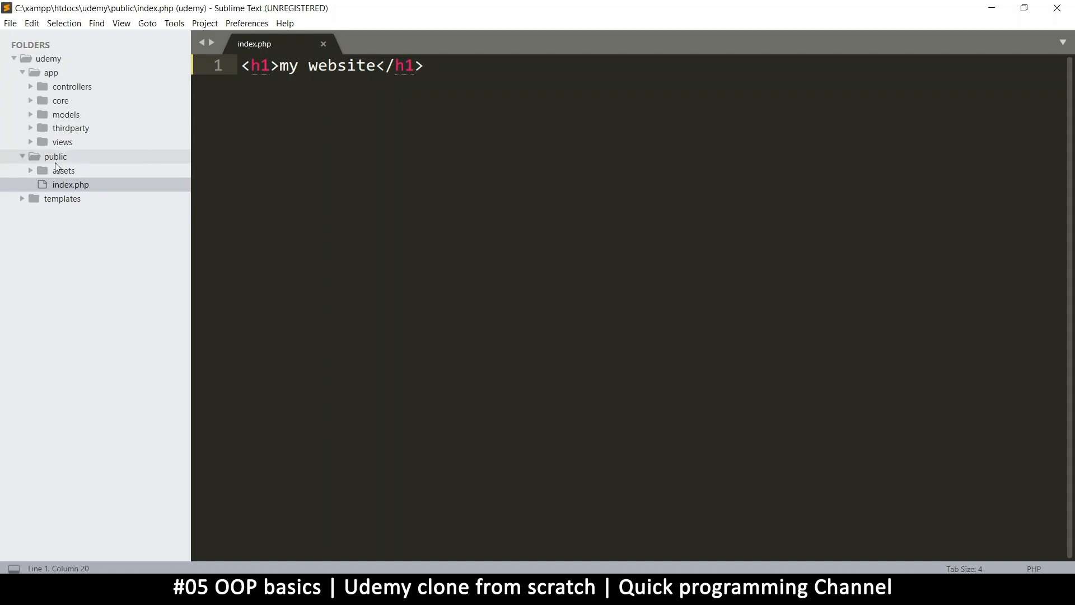
mouse_move(687, 285)
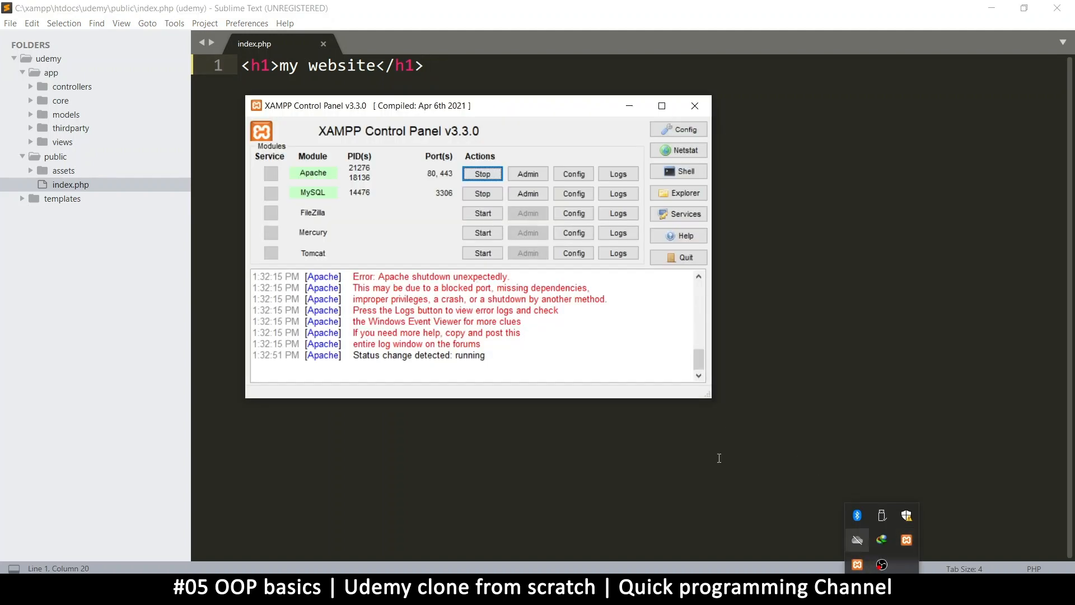
left_click_drag(377, 106, 346, 158)
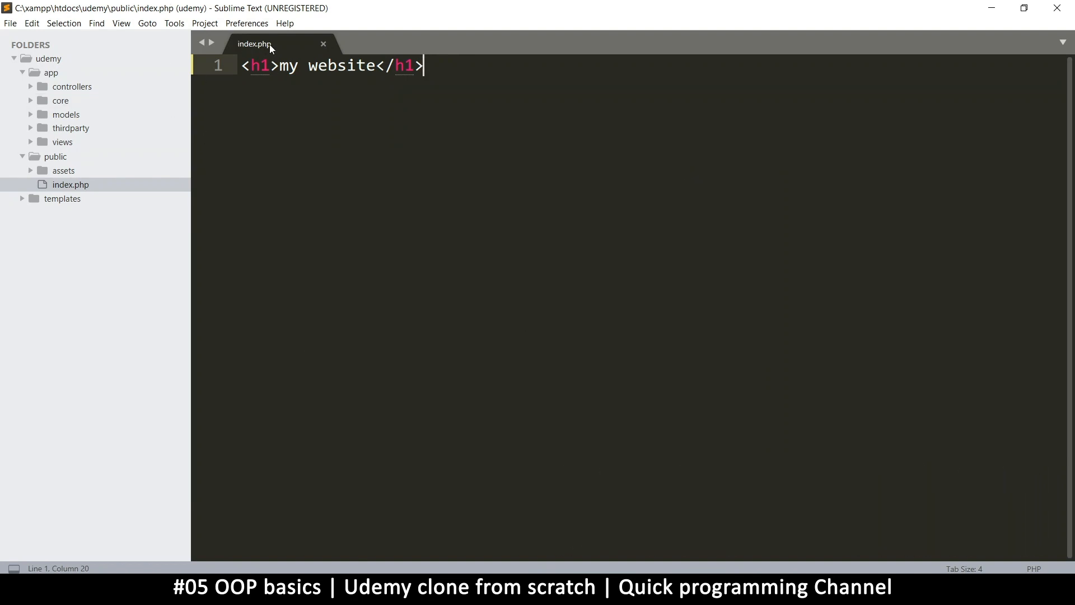
mouse_move(27, 230)
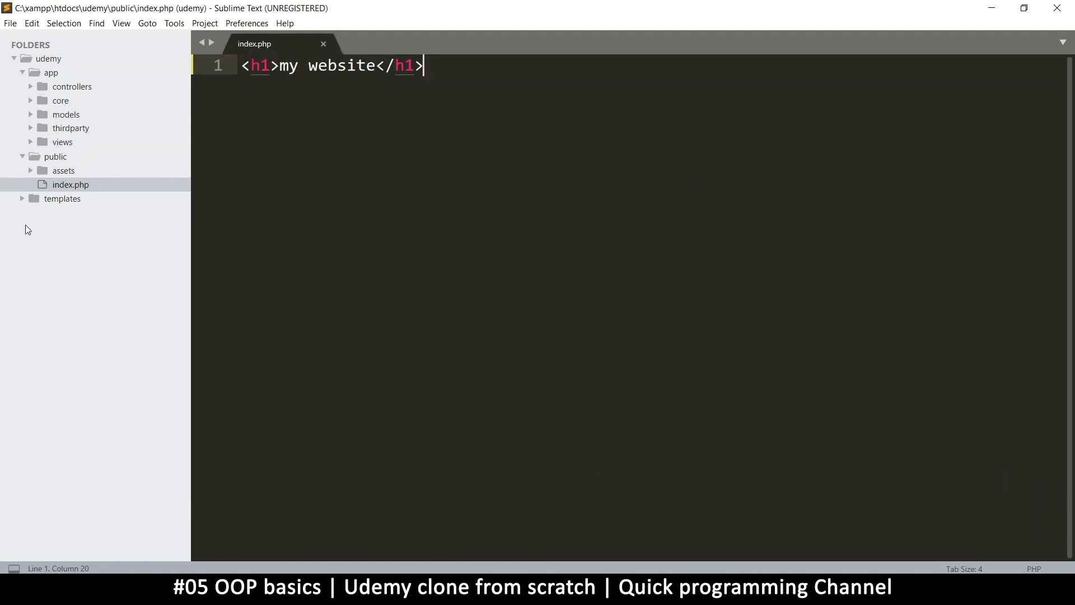
mouse_move(450, 73)
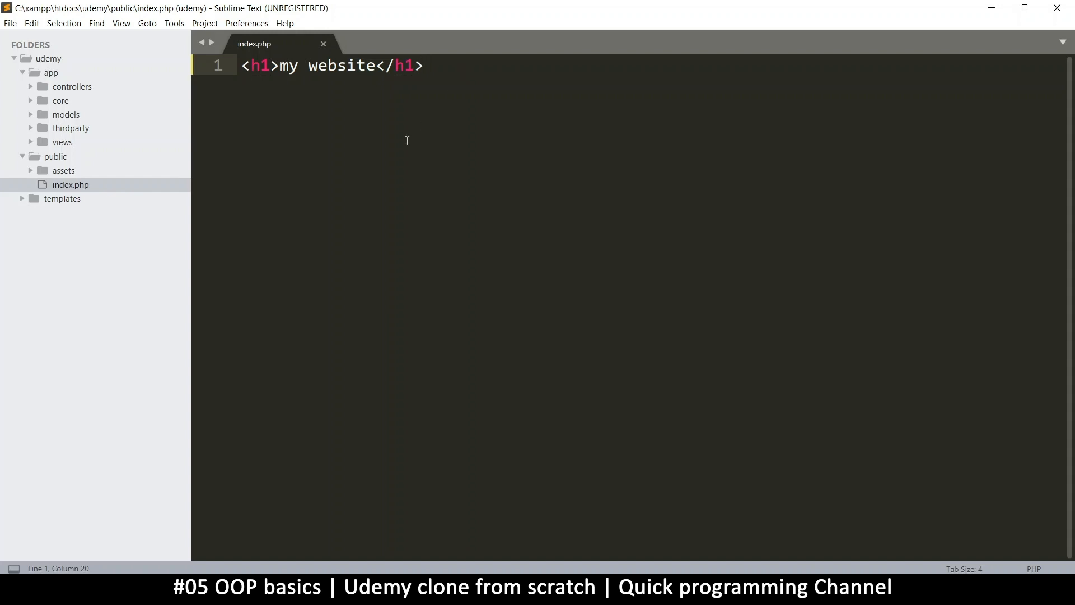
mouse_move(463, 52)
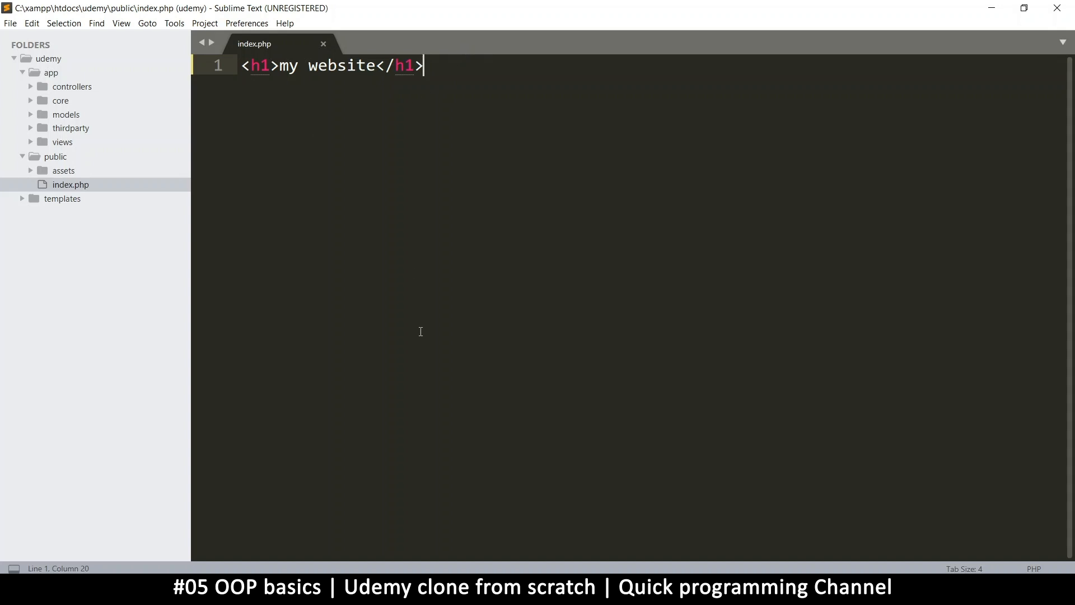
mouse_move(306, 273)
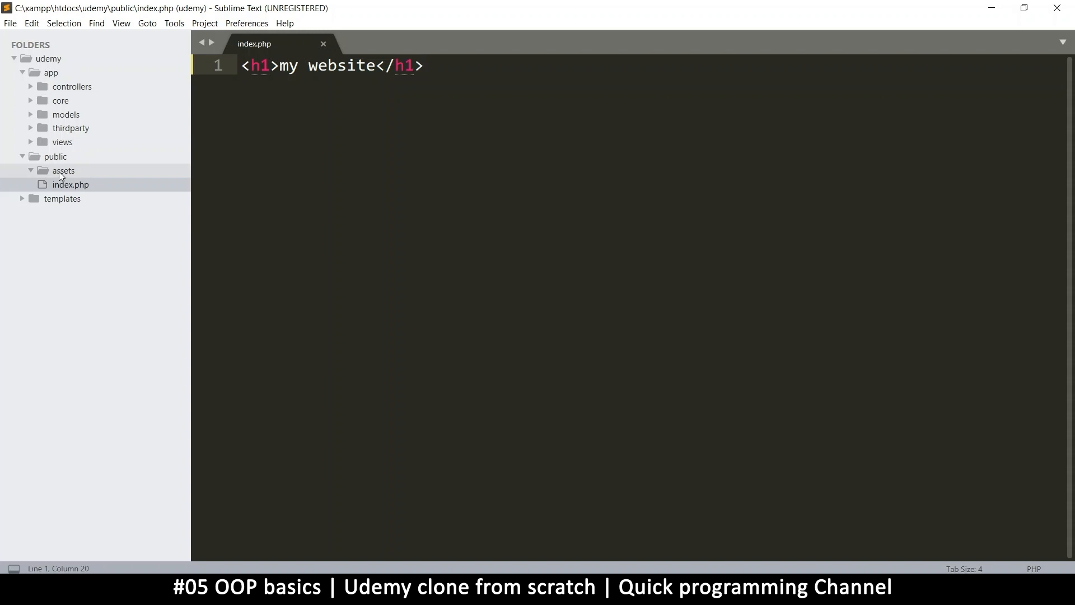
right_click(62, 170)
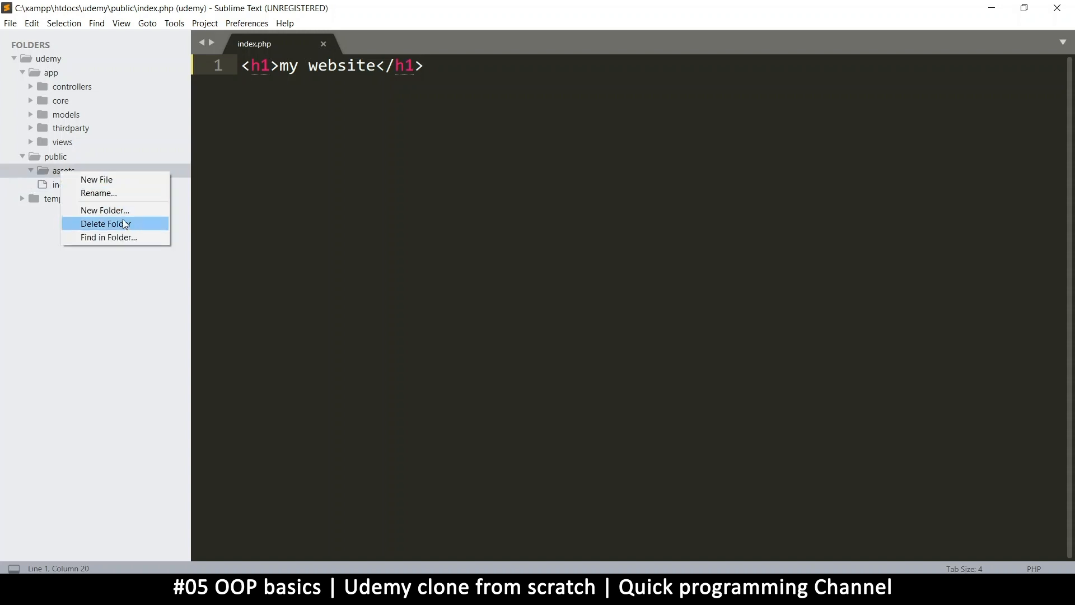
mouse_move(125, 206)
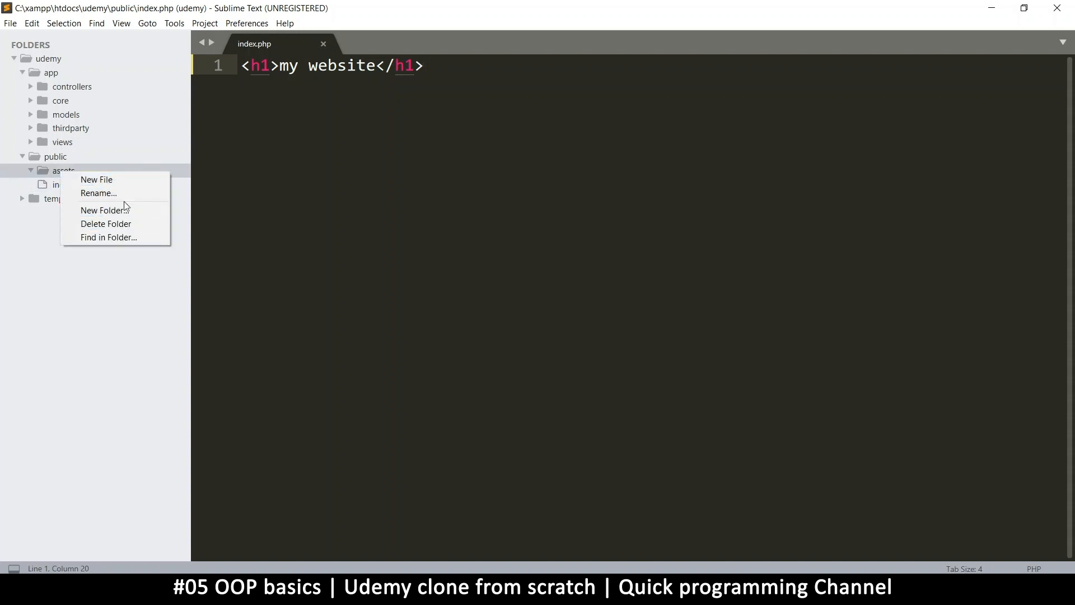
mouse_move(58, 184)
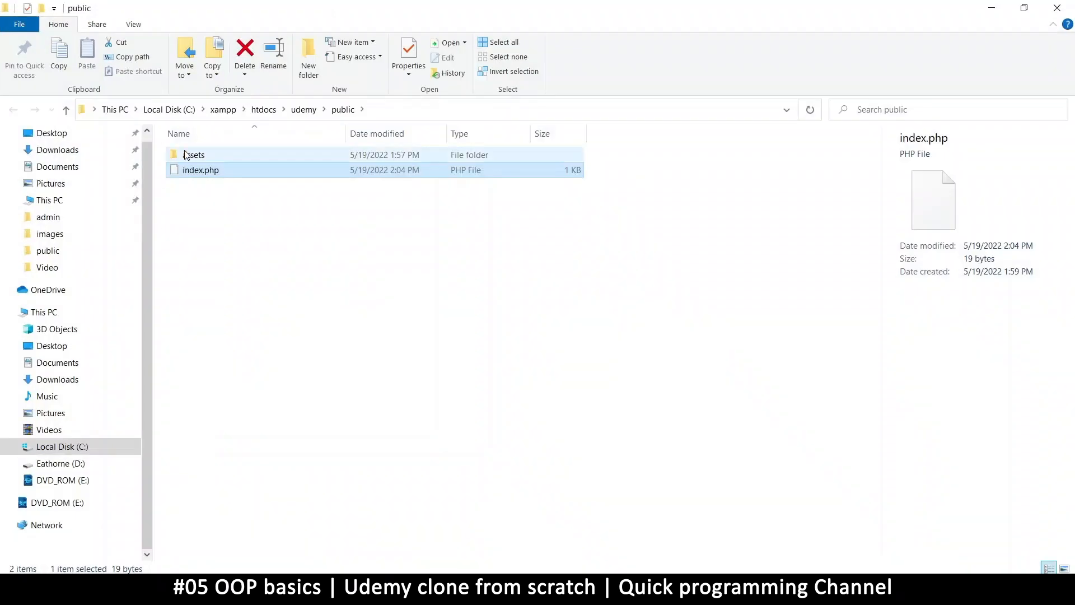
mouse_move(194, 155)
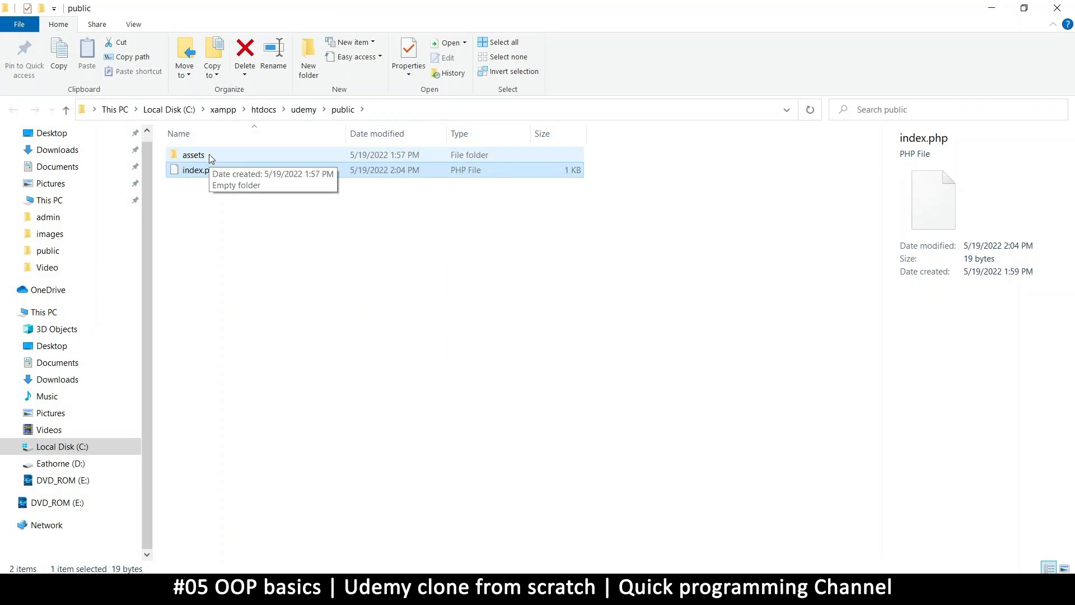
Create an empty New Text Document.txt inside the assets folder in File Explorer
double_click(193, 155)
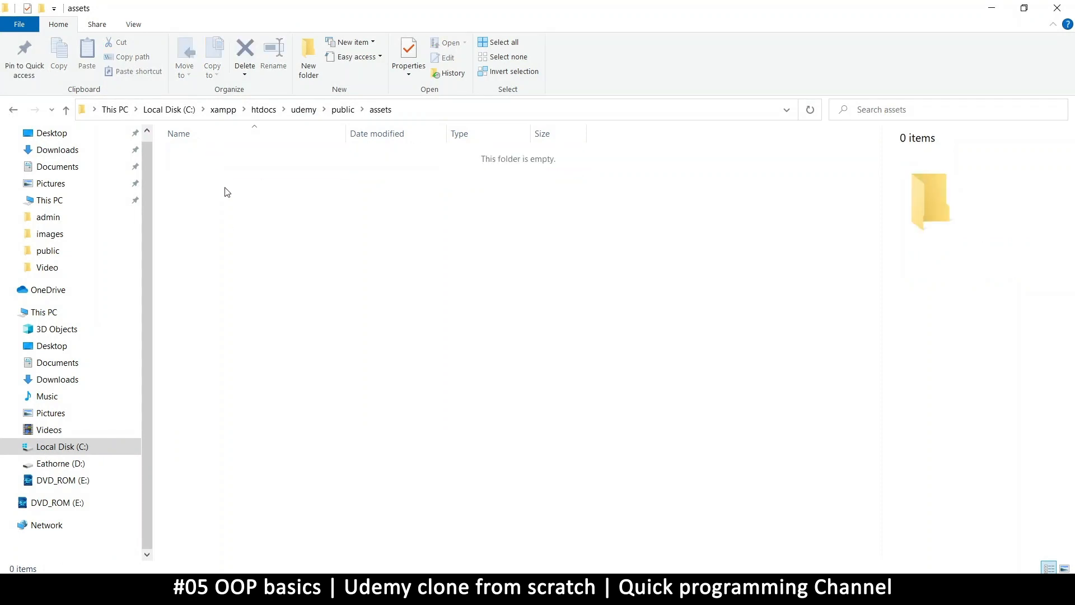
right_click(226, 192)
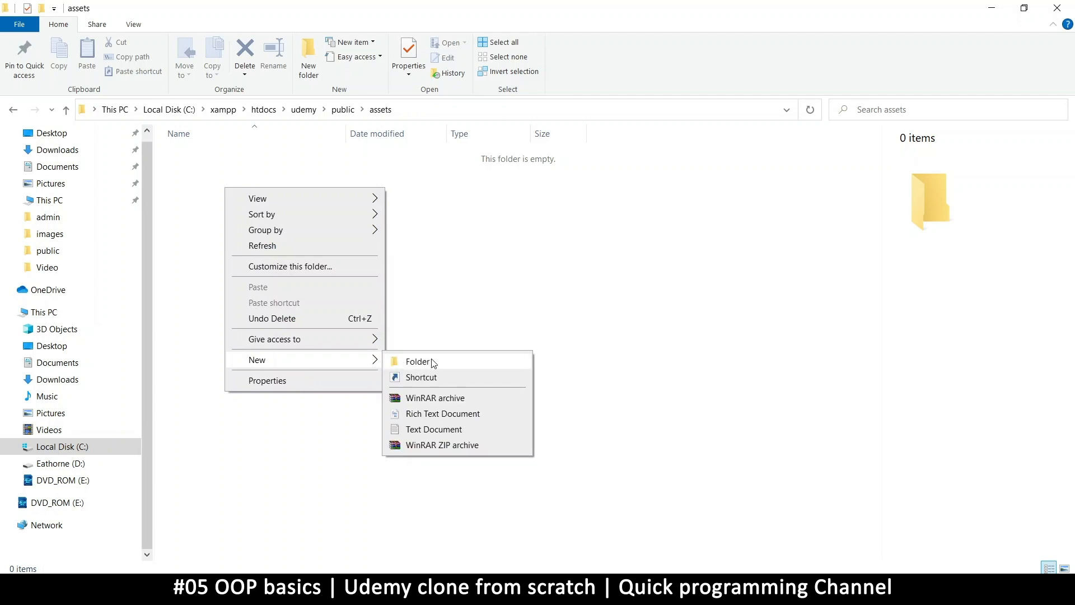
left_click(434, 428)
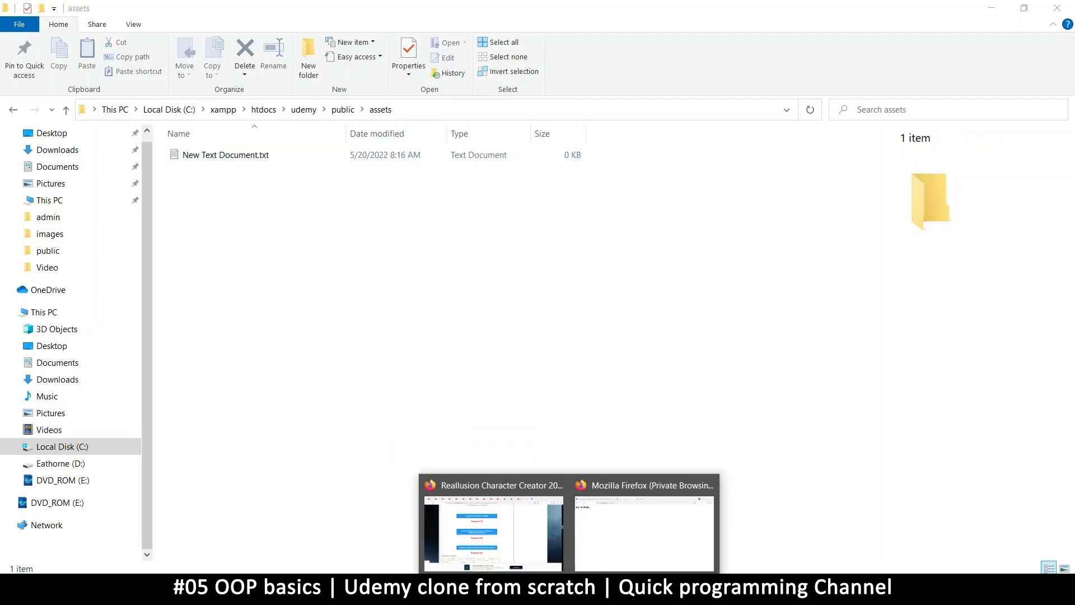
Load localhost/udemy/public/assets/ in Firefox to view the directory listing
left_click(643, 532)
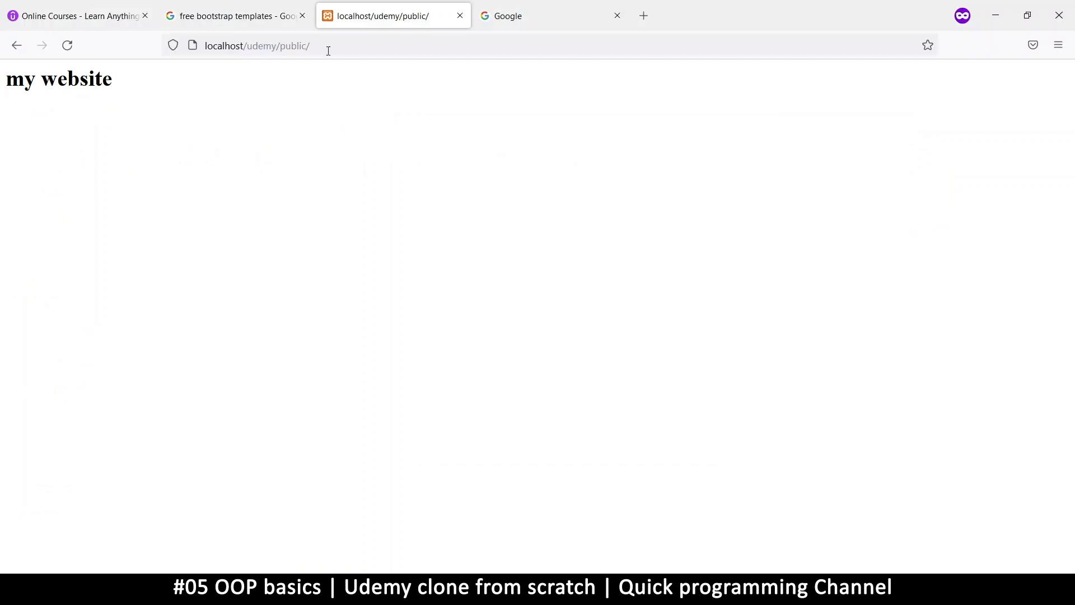
left_click(274, 45)
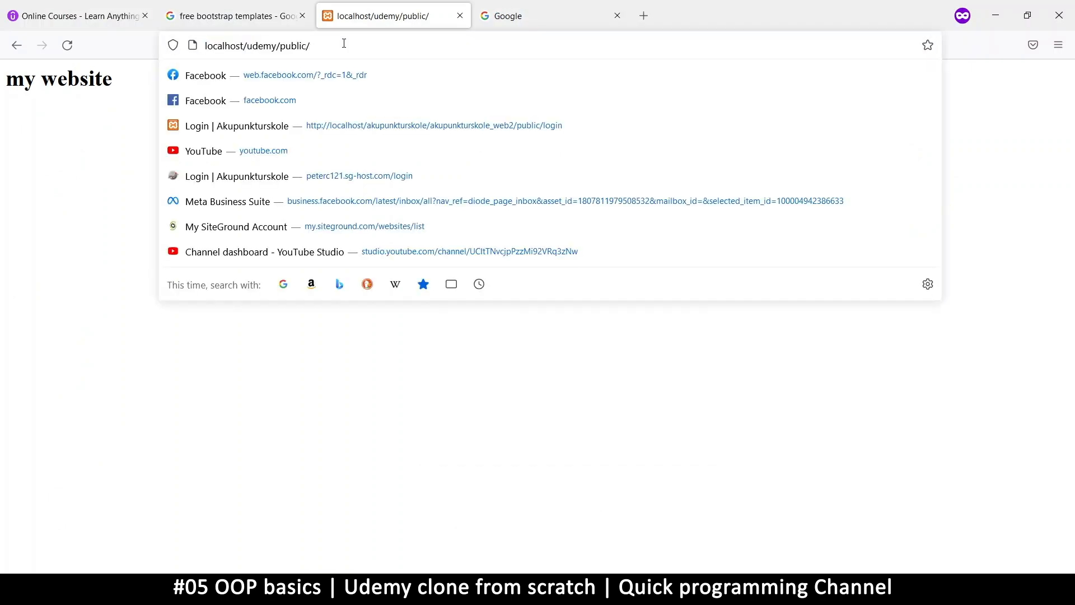
type("as")
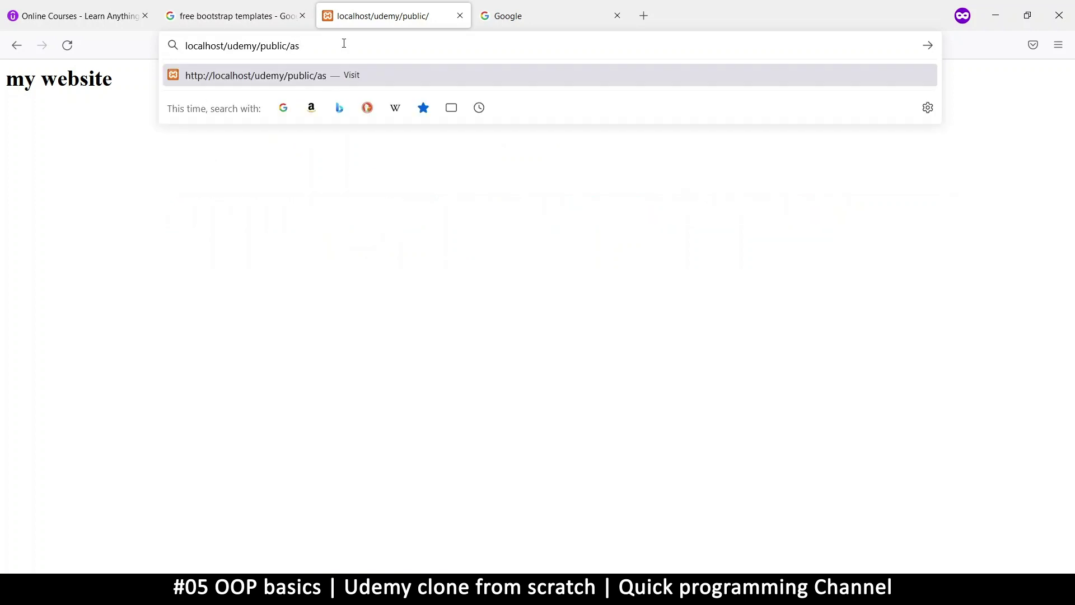
type("sets")
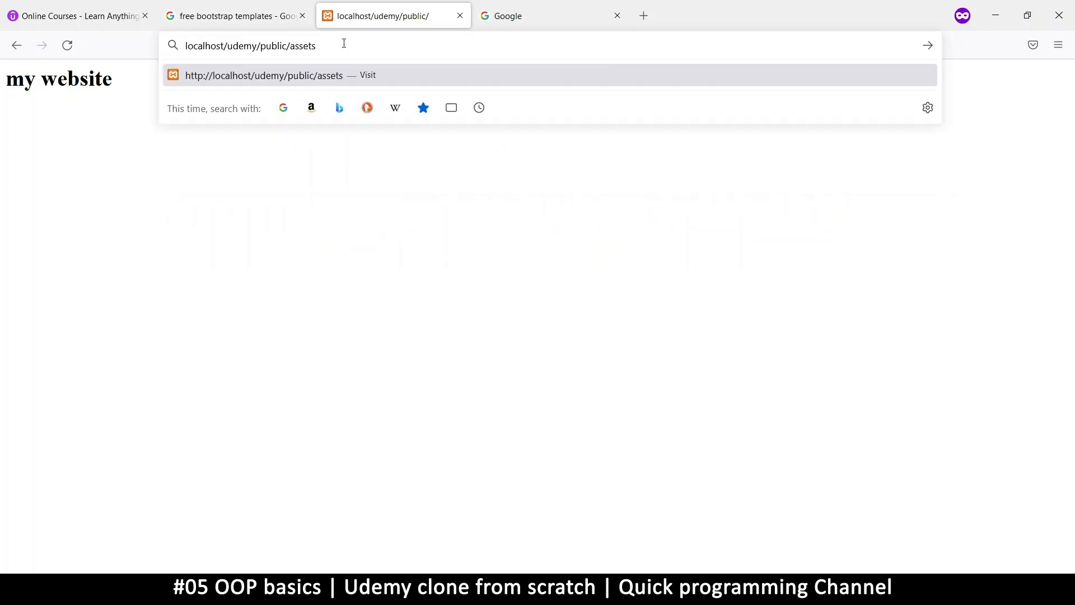
key("Return")
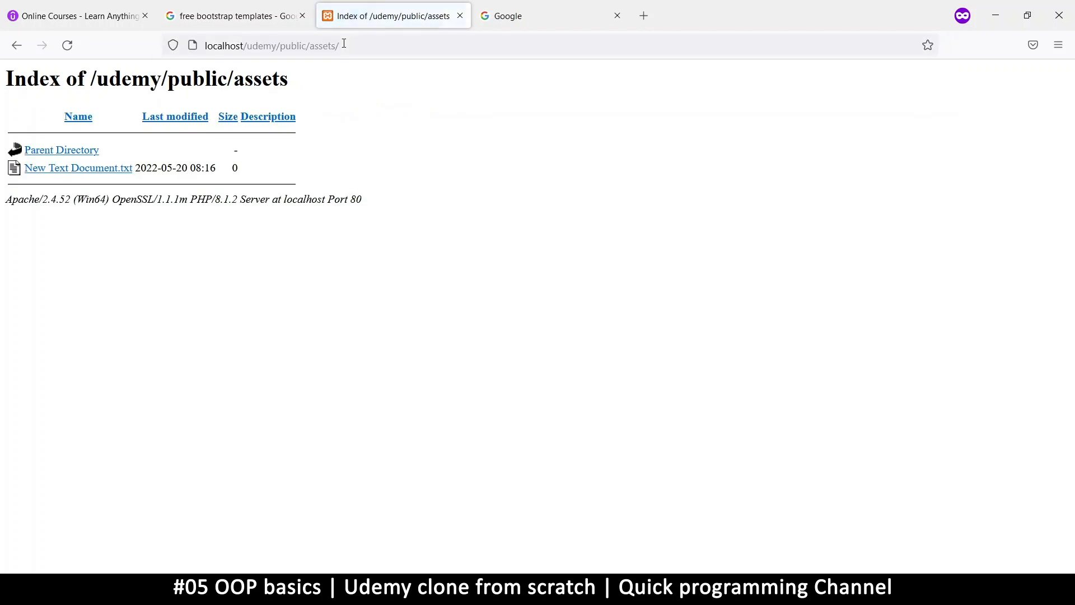
mouse_move(137, 211)
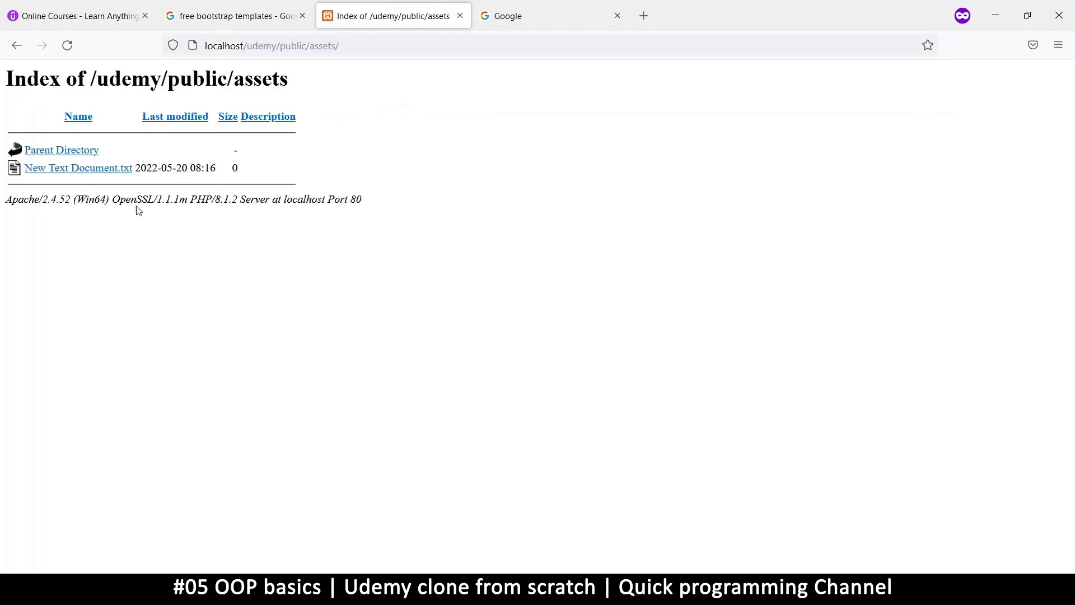
mouse_move(152, 175)
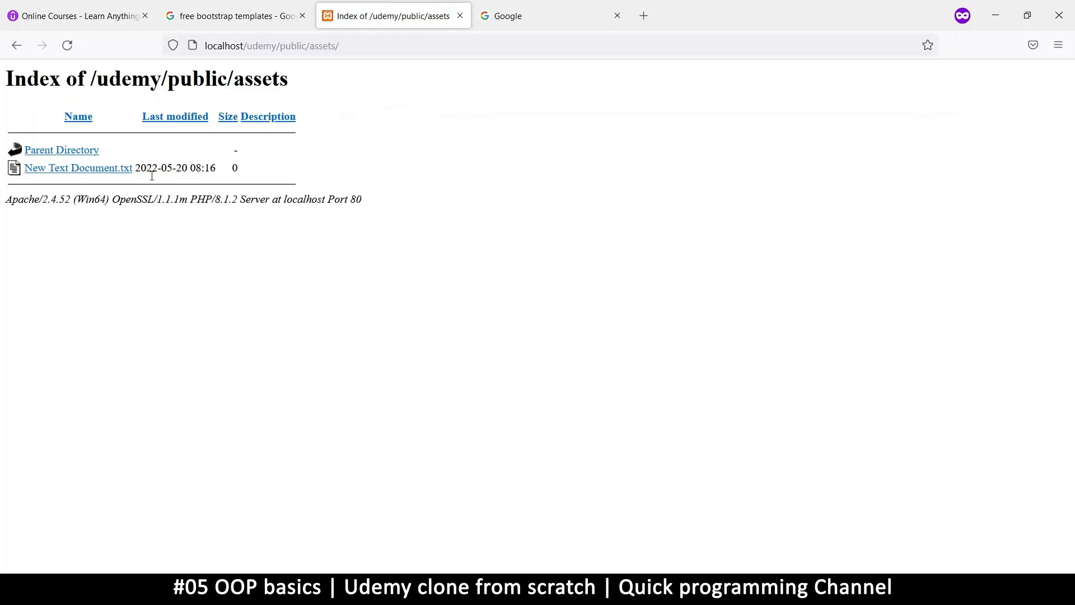
mouse_move(77, 168)
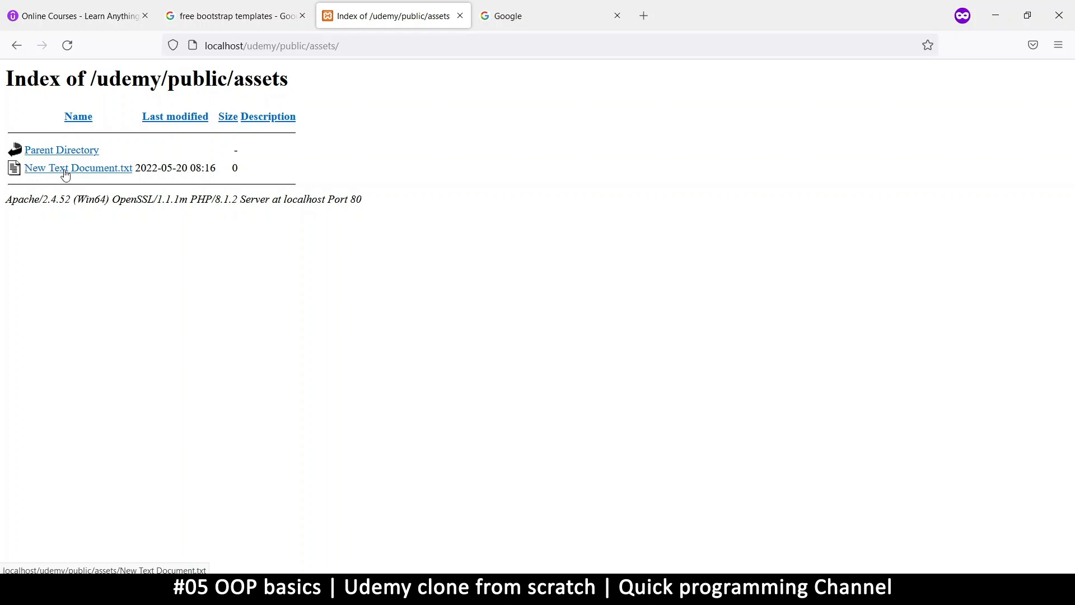
mouse_move(43, 180)
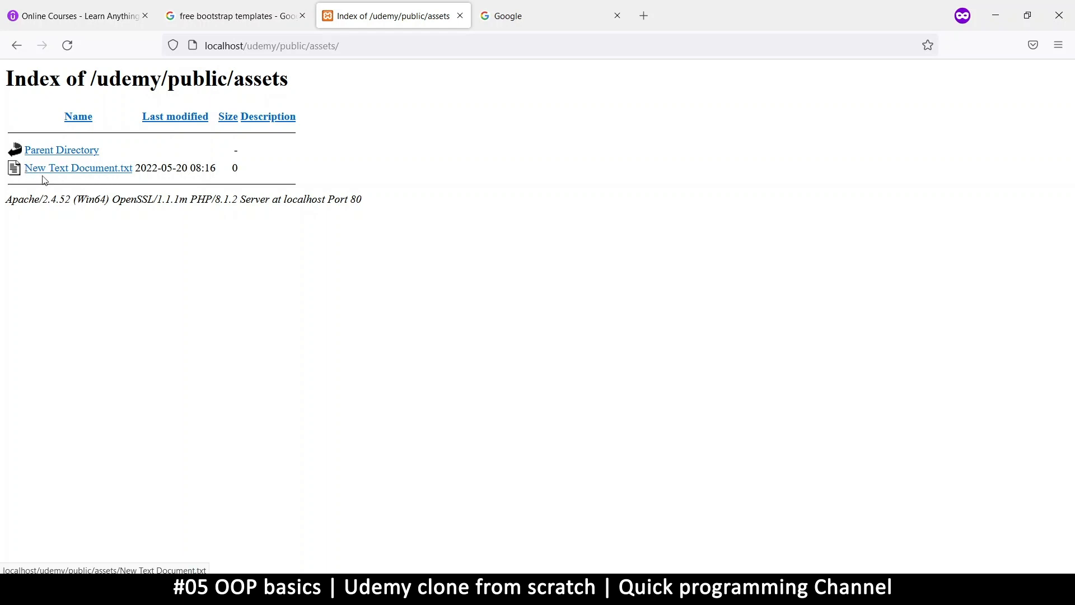
mouse_move(327, 65)
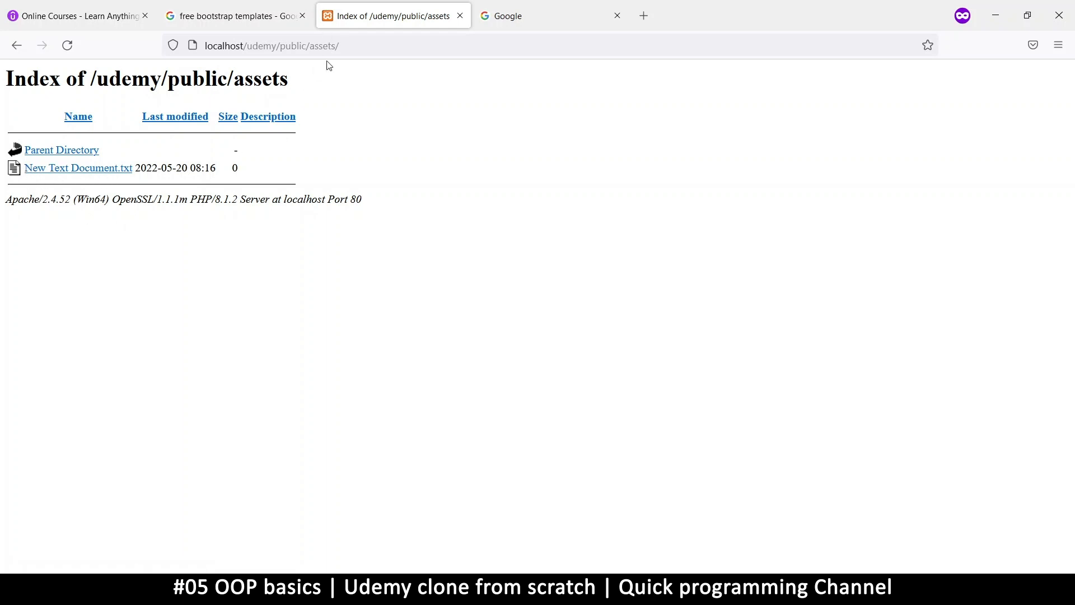
mouse_move(324, 68)
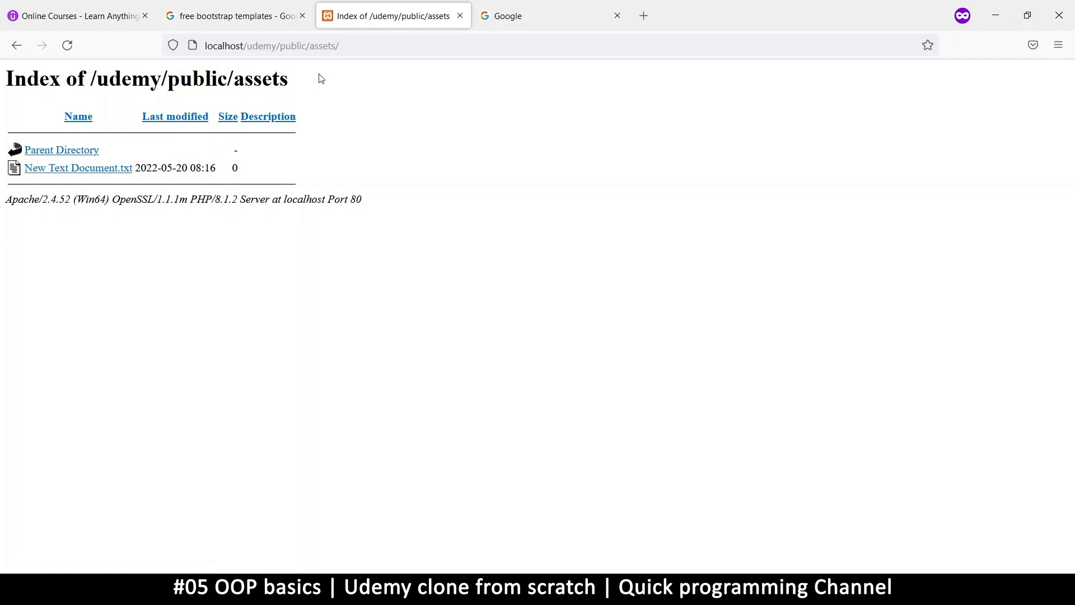
mouse_move(58, 127)
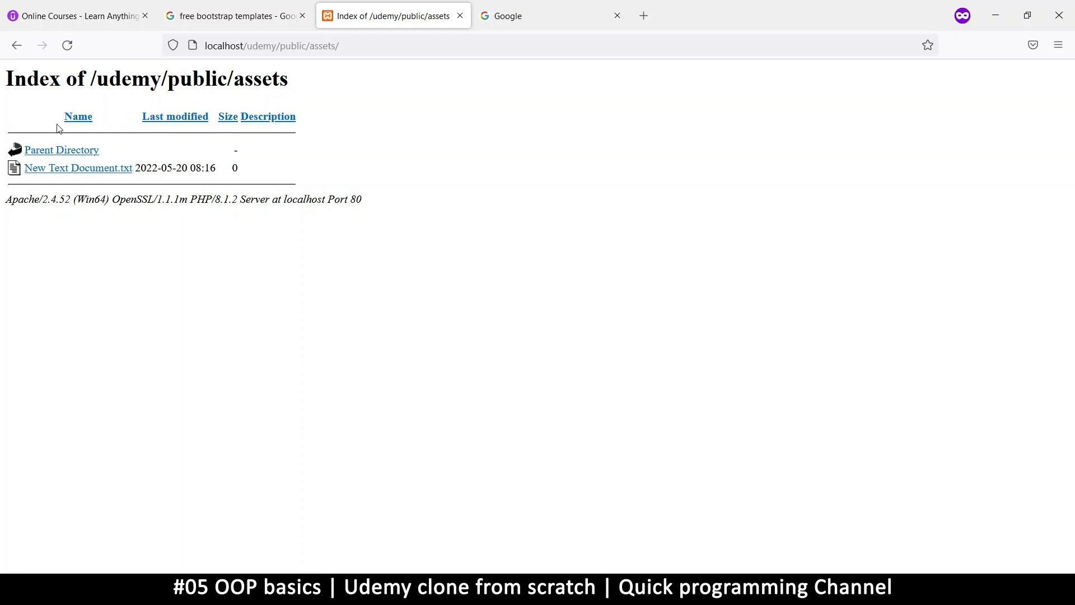
mouse_move(113, 127)
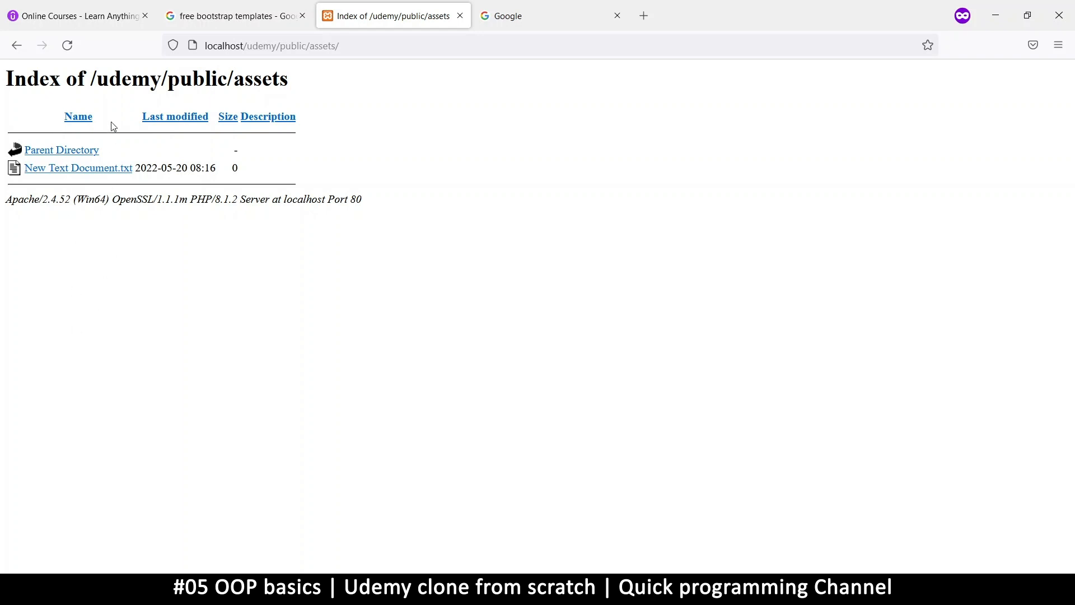
mouse_move(50, 154)
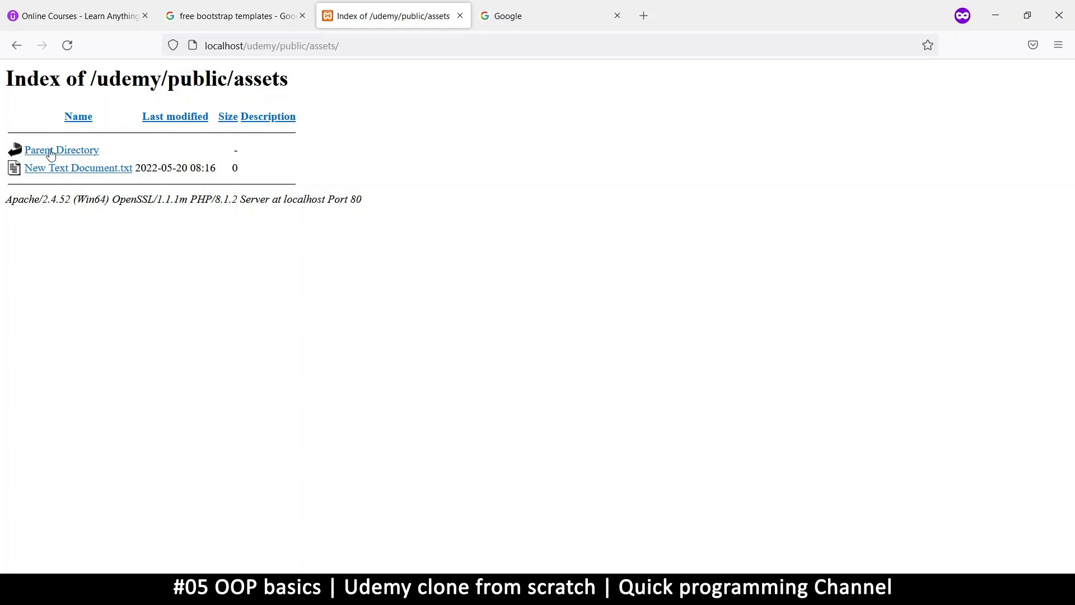
mouse_move(61, 149)
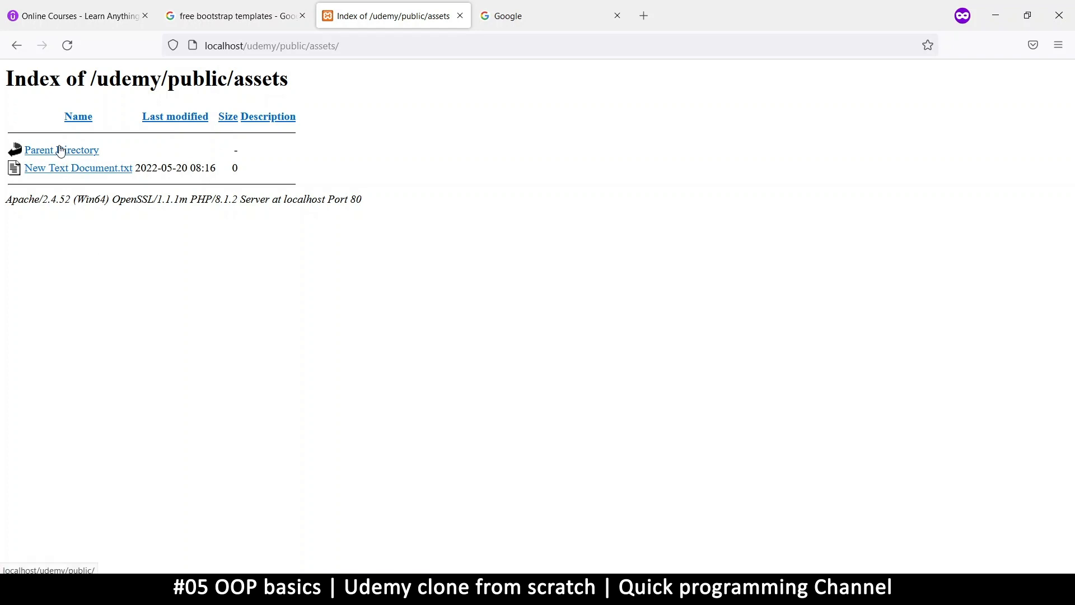
mouse_move(65, 170)
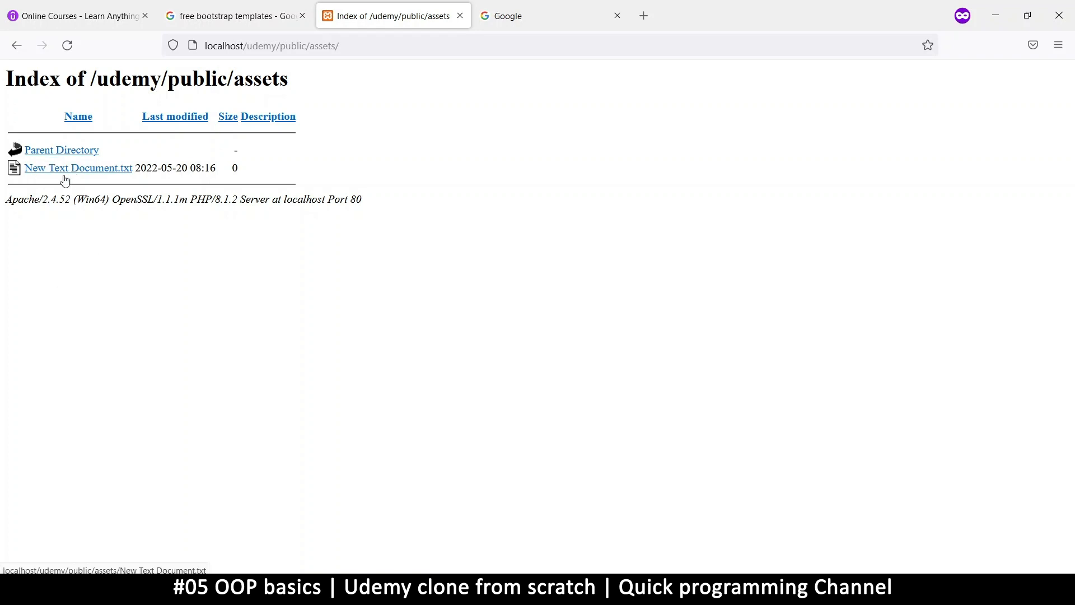
mouse_move(94, 377)
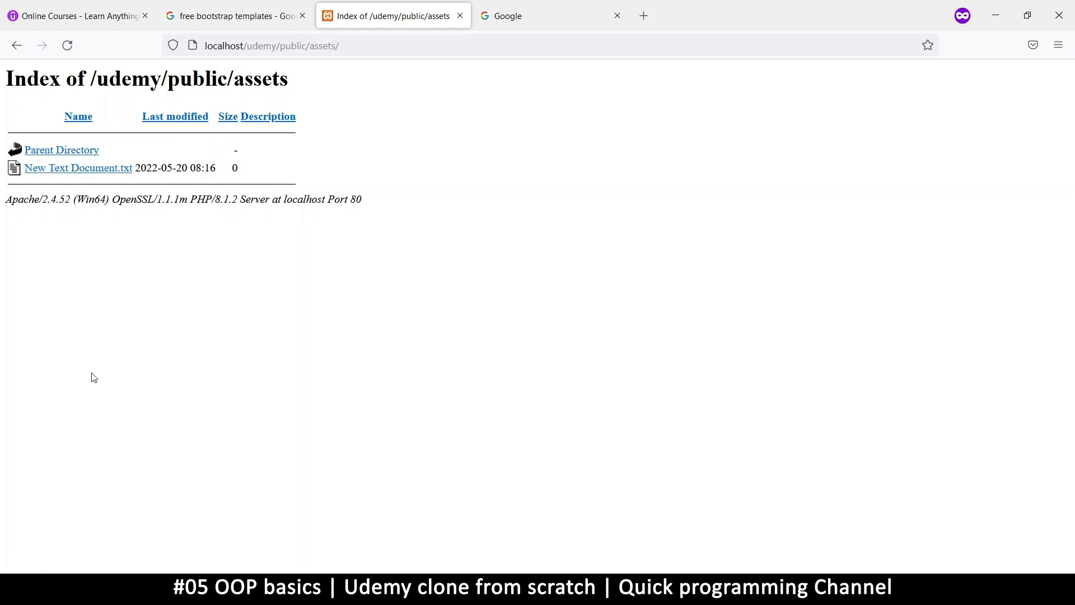
mouse_move(171, 140)
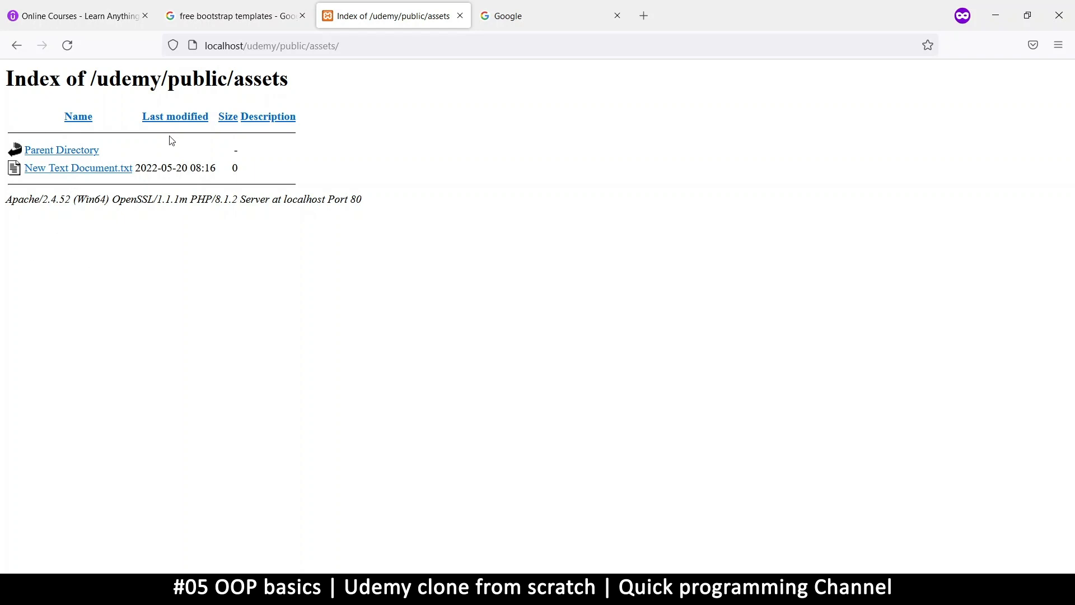
mouse_move(24, 199)
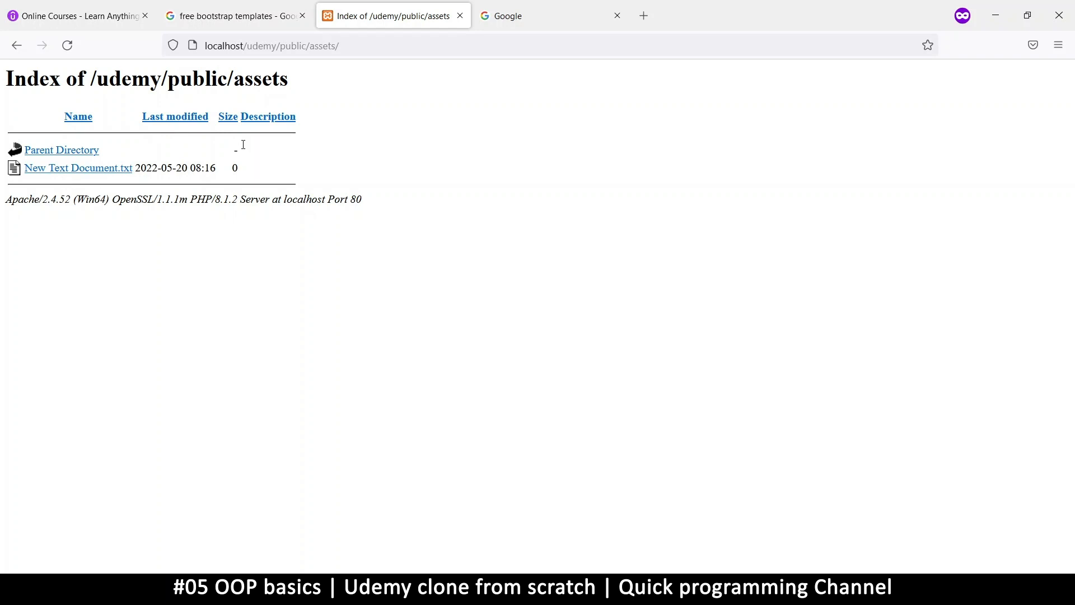
mouse_move(386, 553)
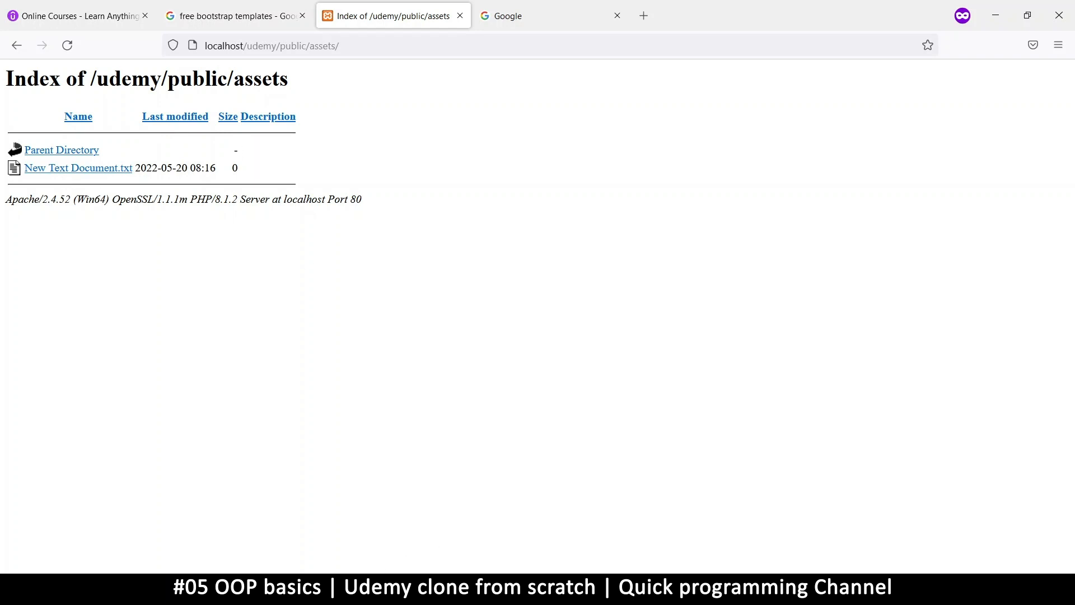
mouse_move(116, 175)
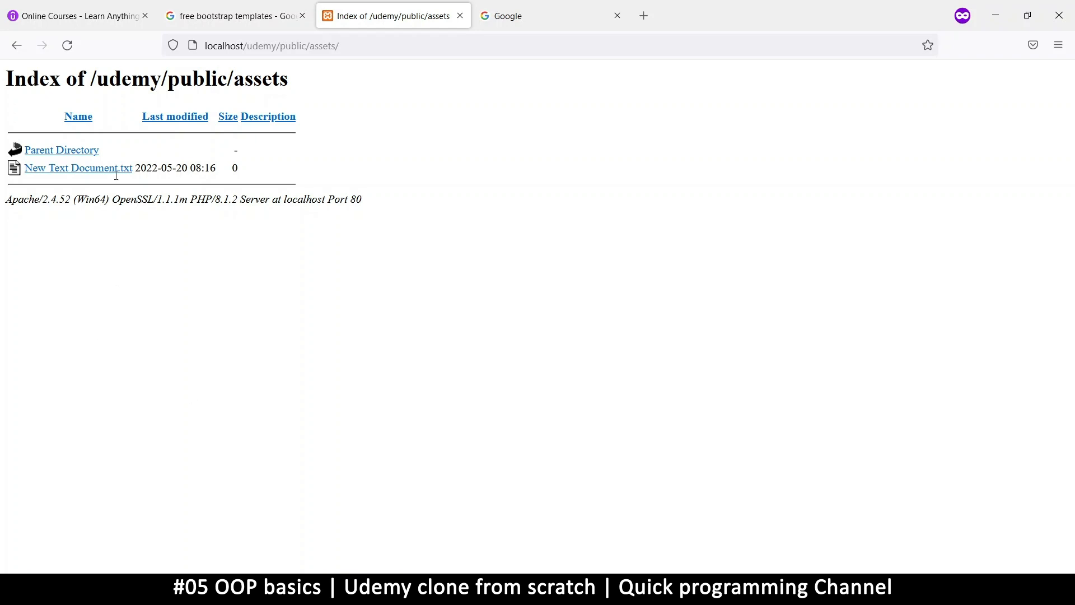
mouse_move(297, 40)
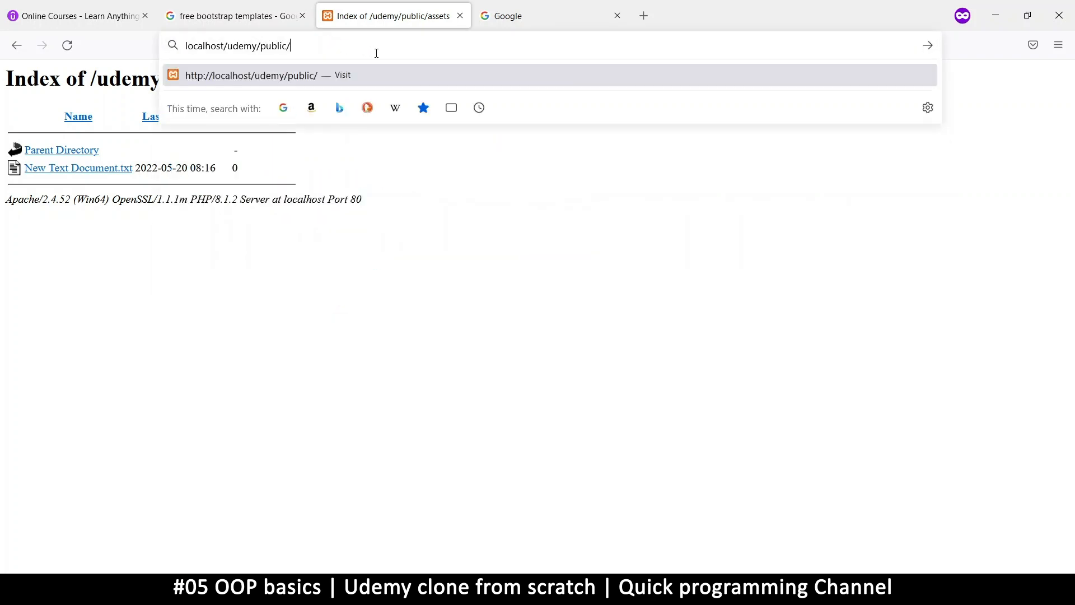
Load localhost/udemy/public/ to show the 'my website' heading again
key("Return")
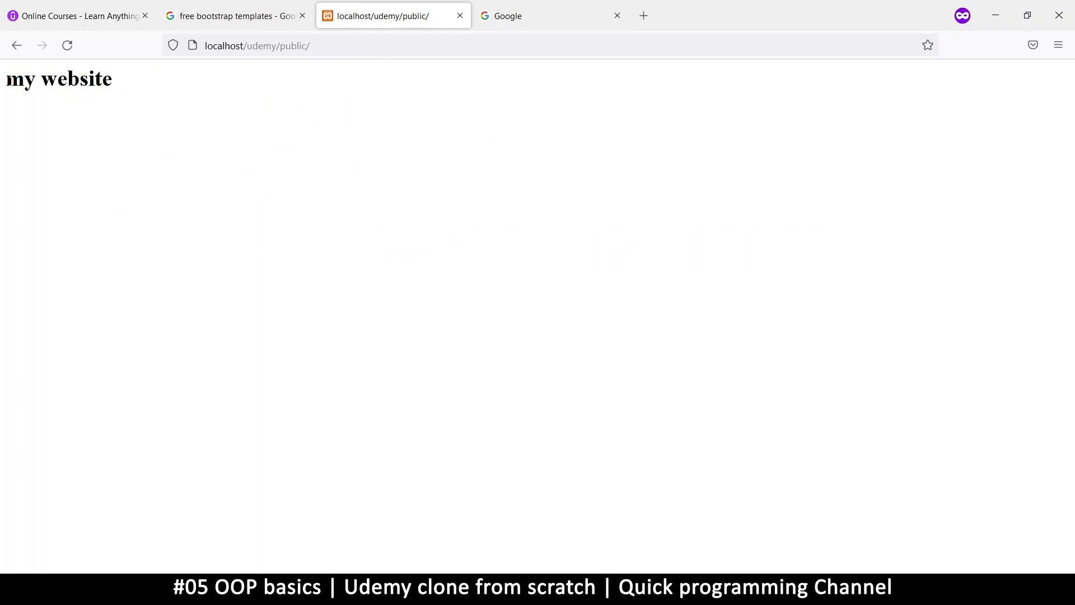
mouse_move(168, 107)
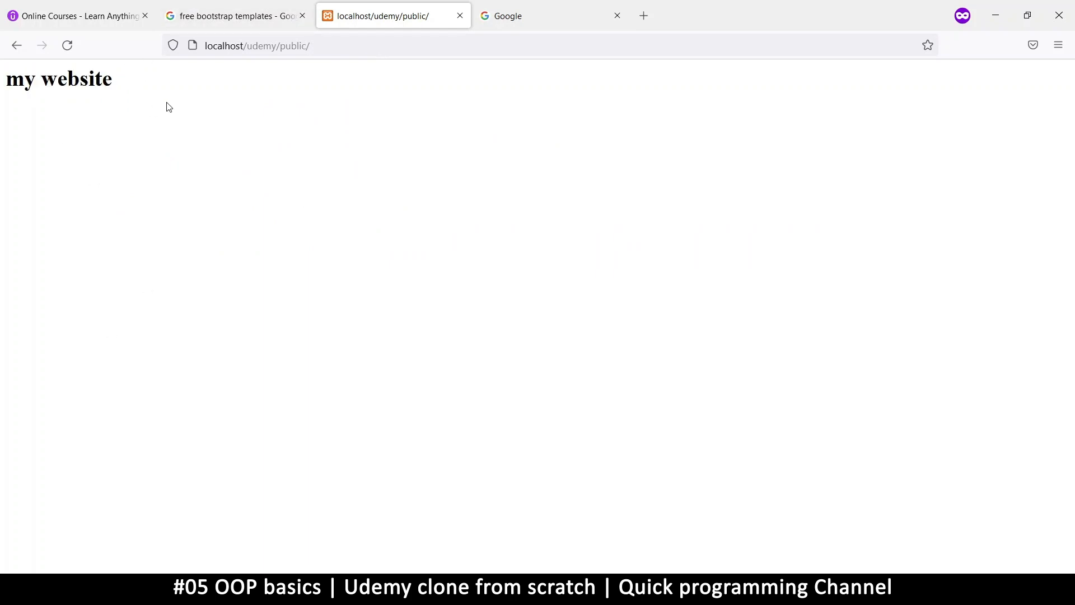
mouse_move(202, 87)
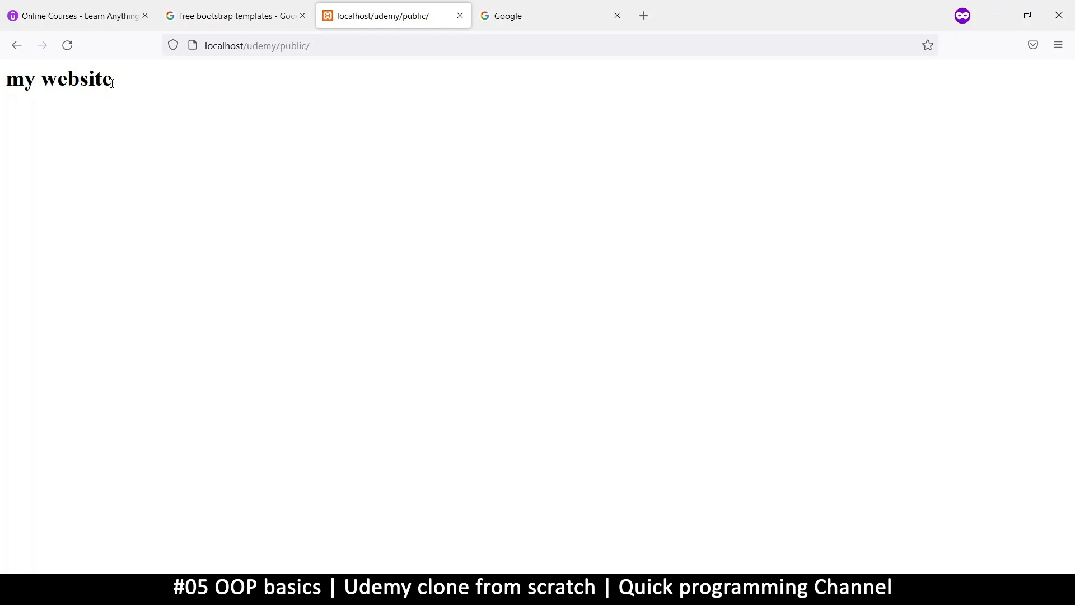
mouse_move(135, 95)
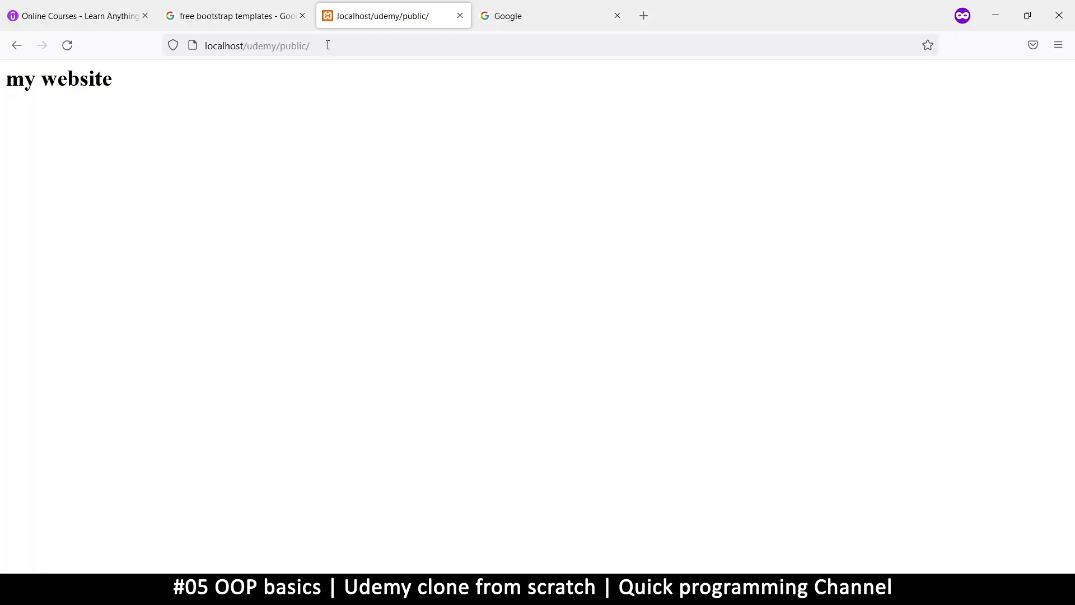
mouse_move(40, 56)
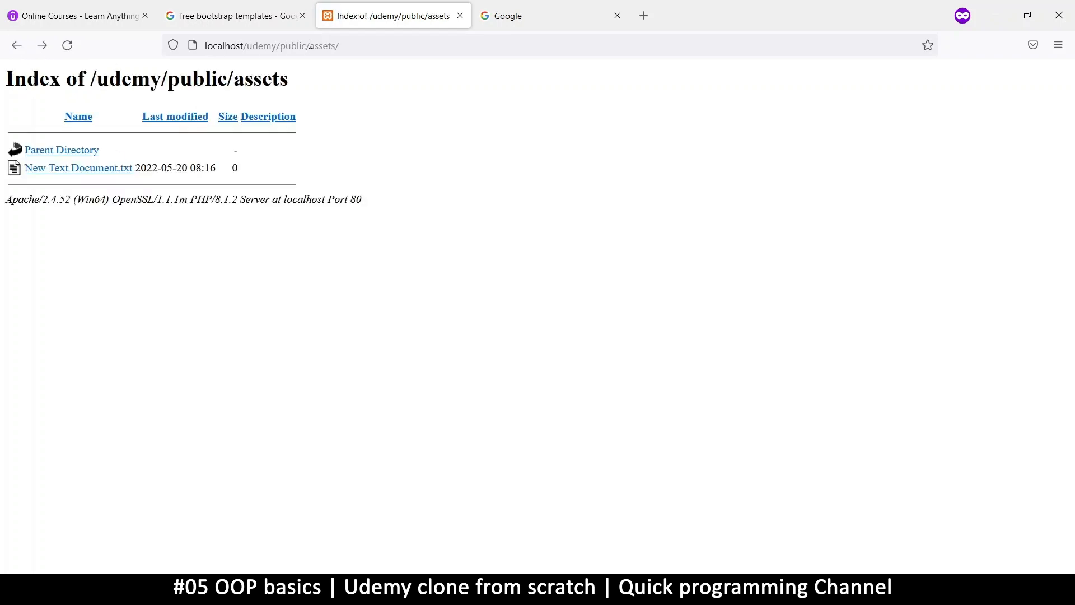
mouse_move(107, 102)
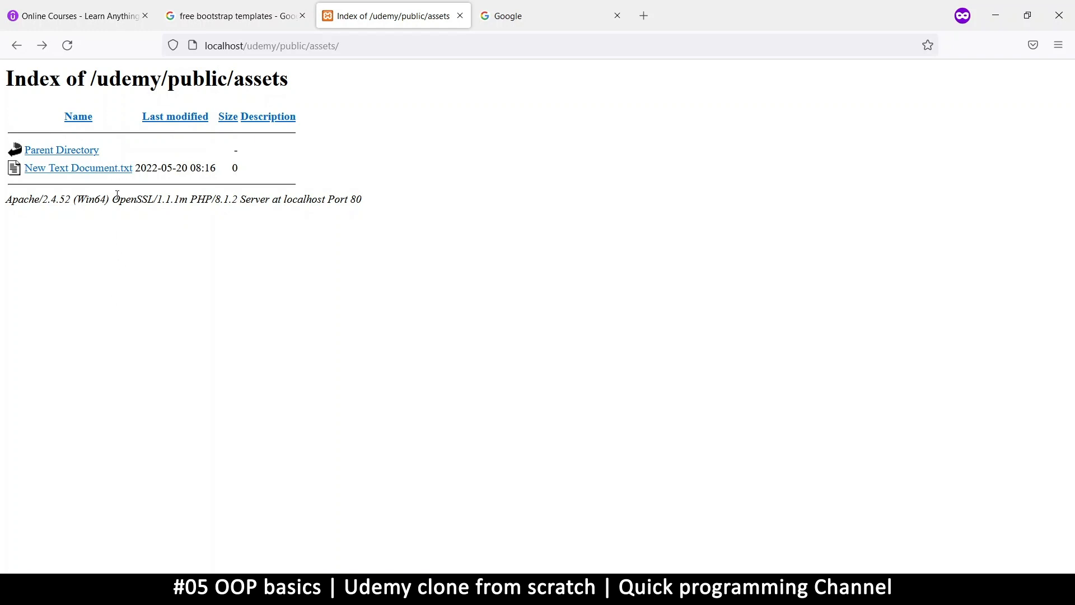
mouse_move(299, 62)
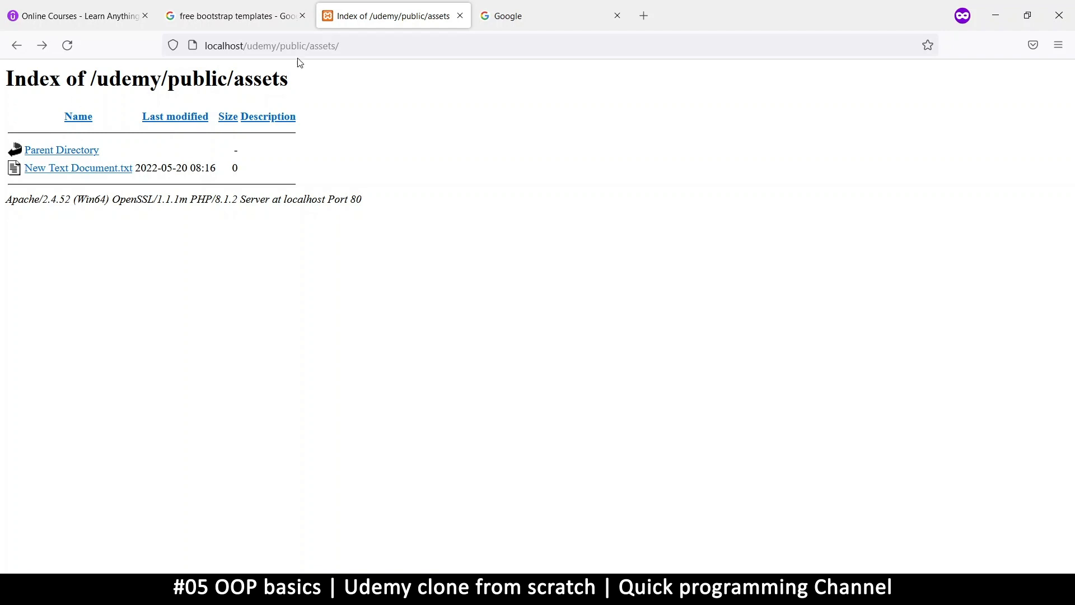
mouse_move(141, 181)
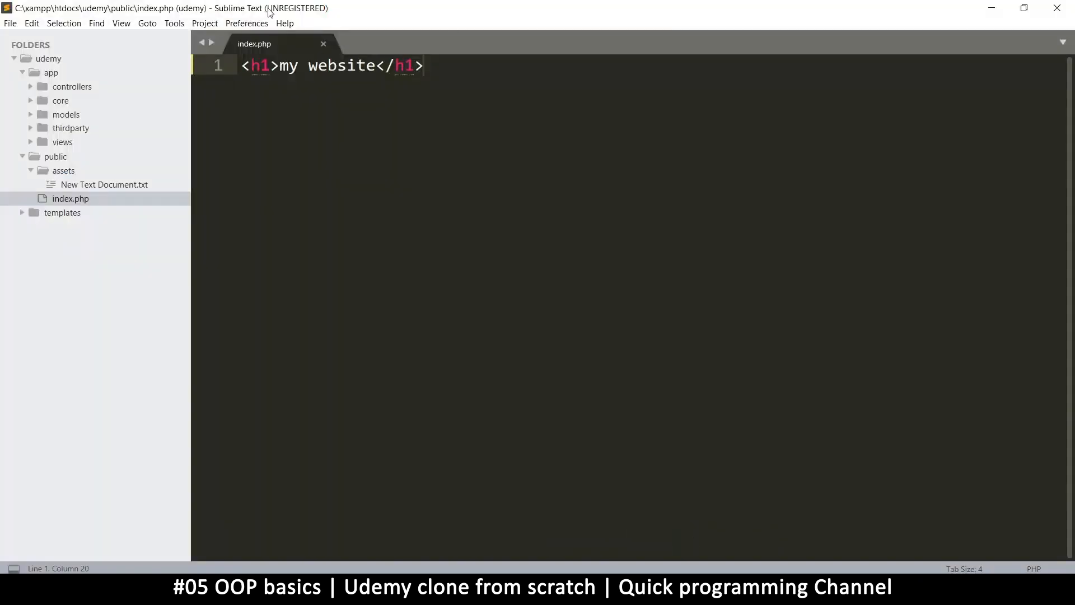
Create a new empty file and save it as index.php in public/assets
left_click(423, 65)
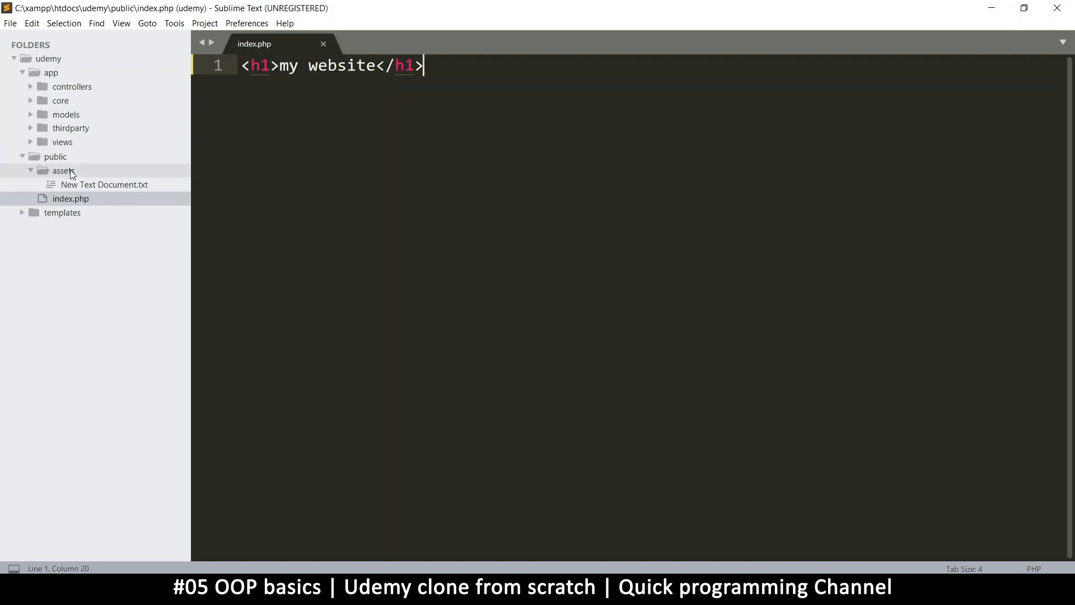
key("ctrl+n")
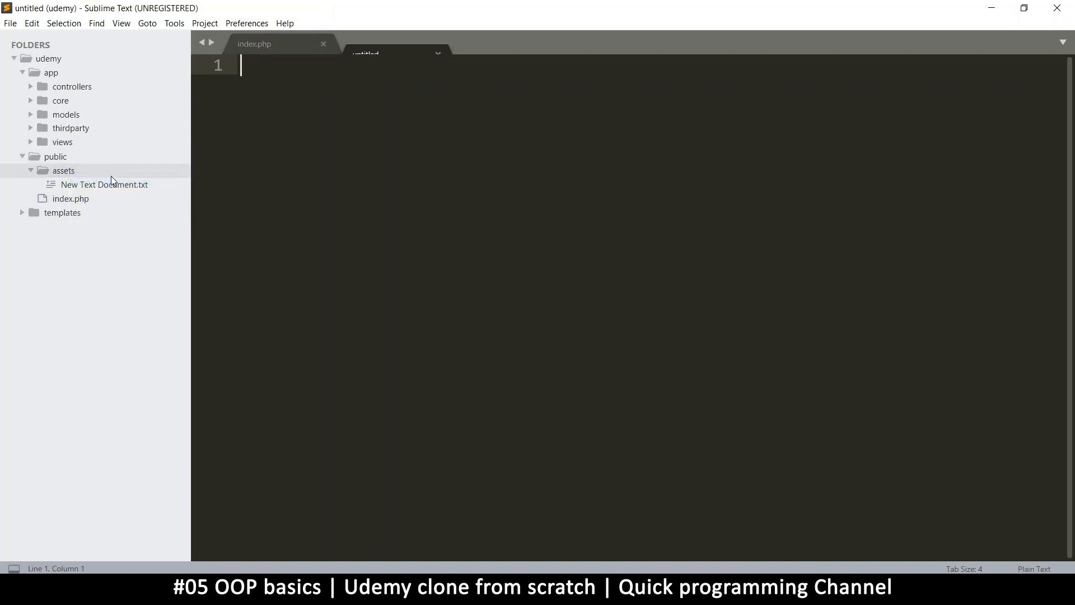
left_click(394, 43)
type("index.php")
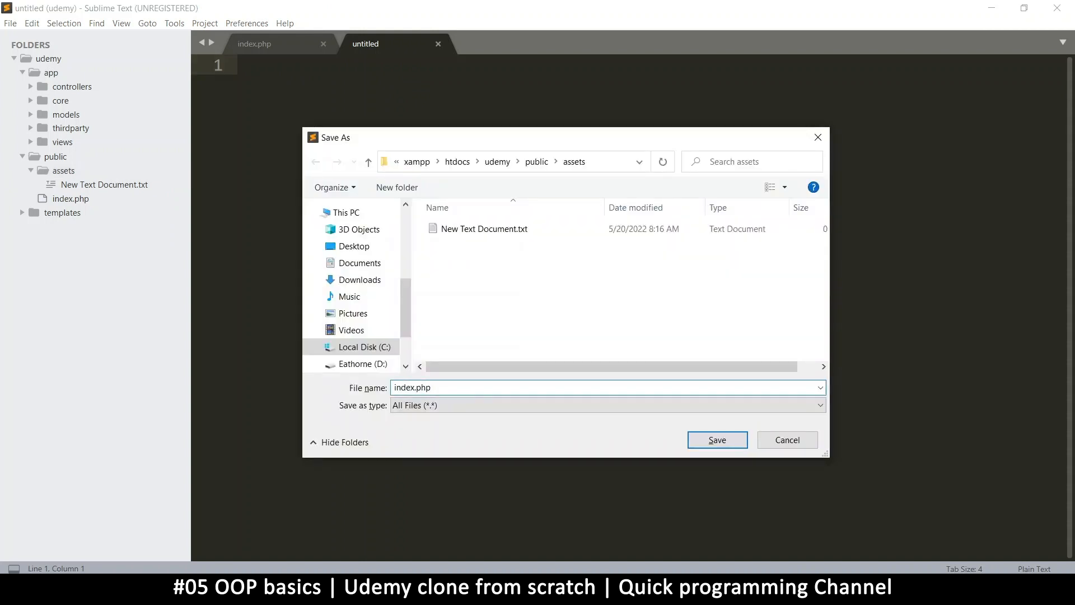
left_click(717, 439)
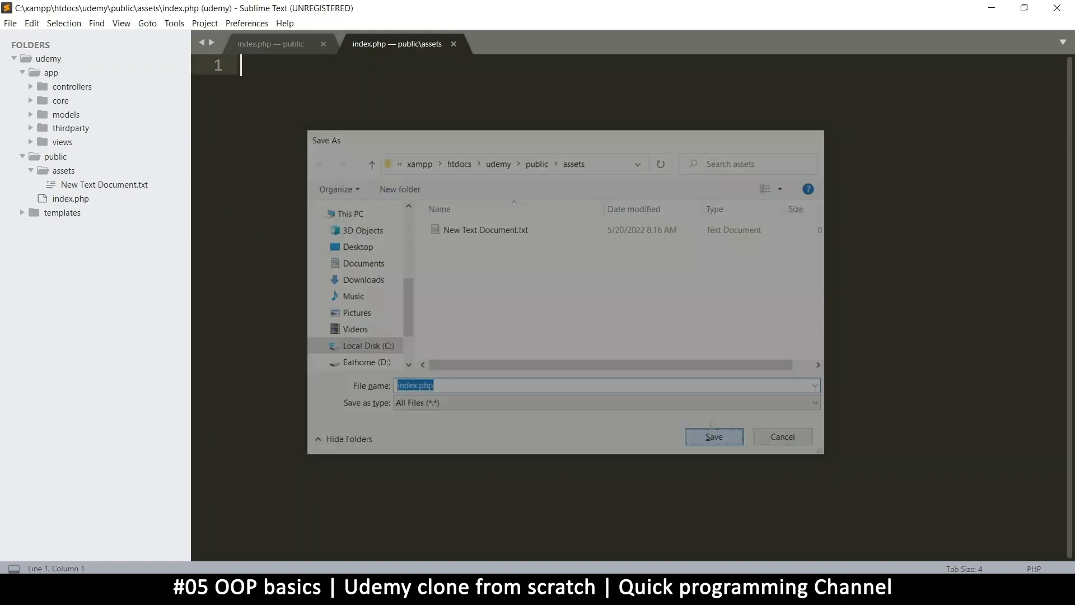
left_click(712, 436)
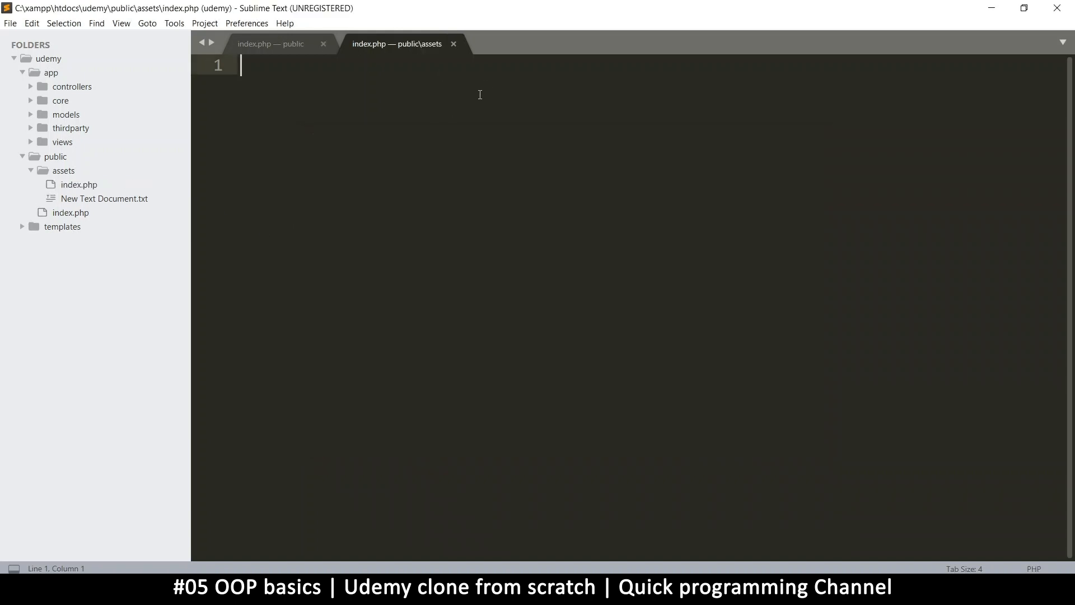
mouse_move(388, 535)
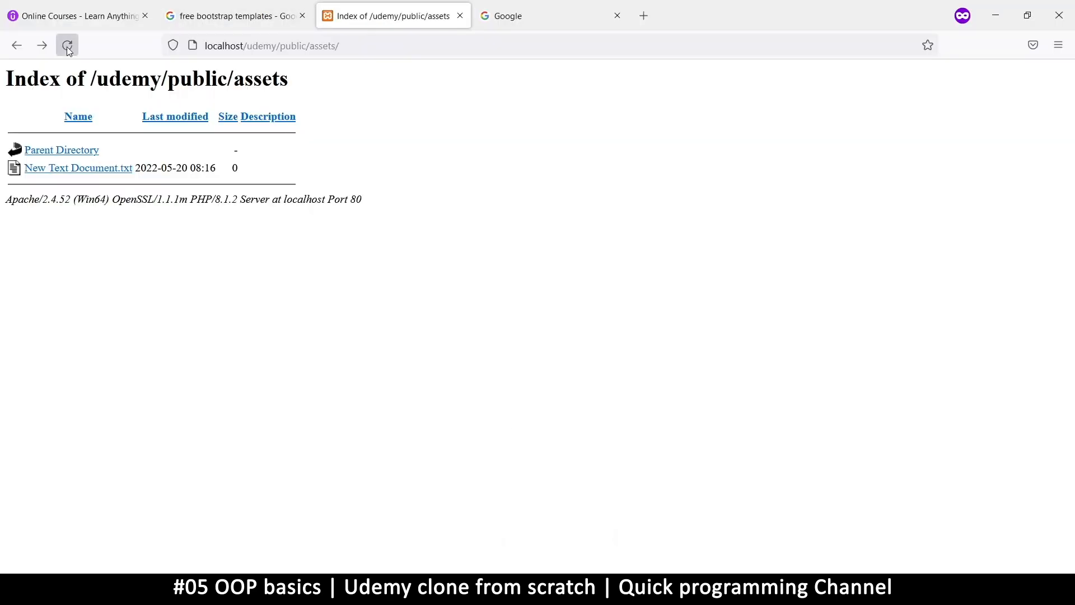
Reload the assets page, which now shows a blank page
left_click(67, 45)
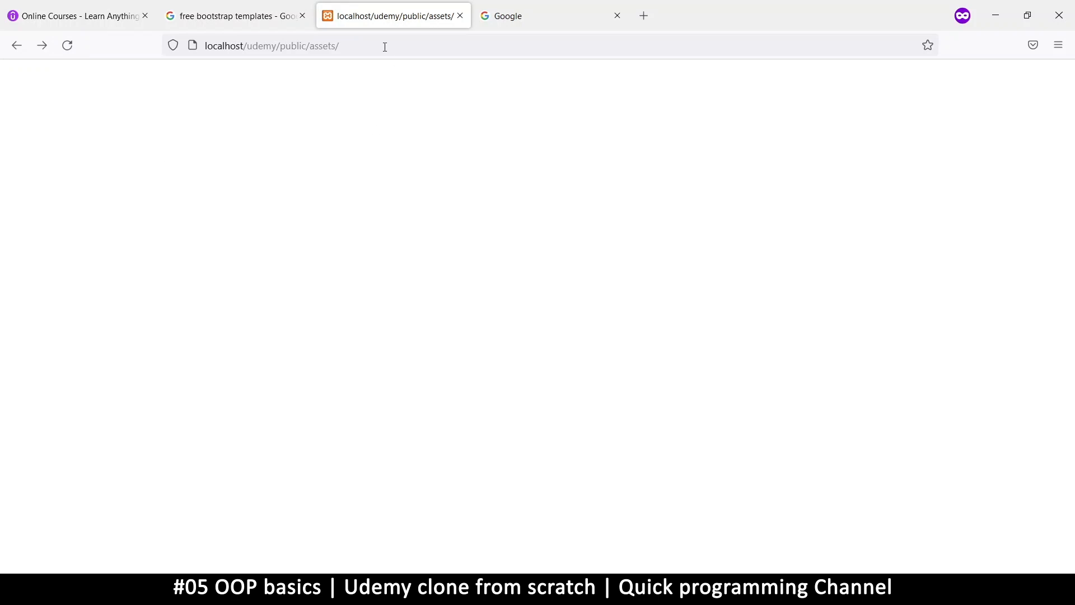
mouse_move(241, 288)
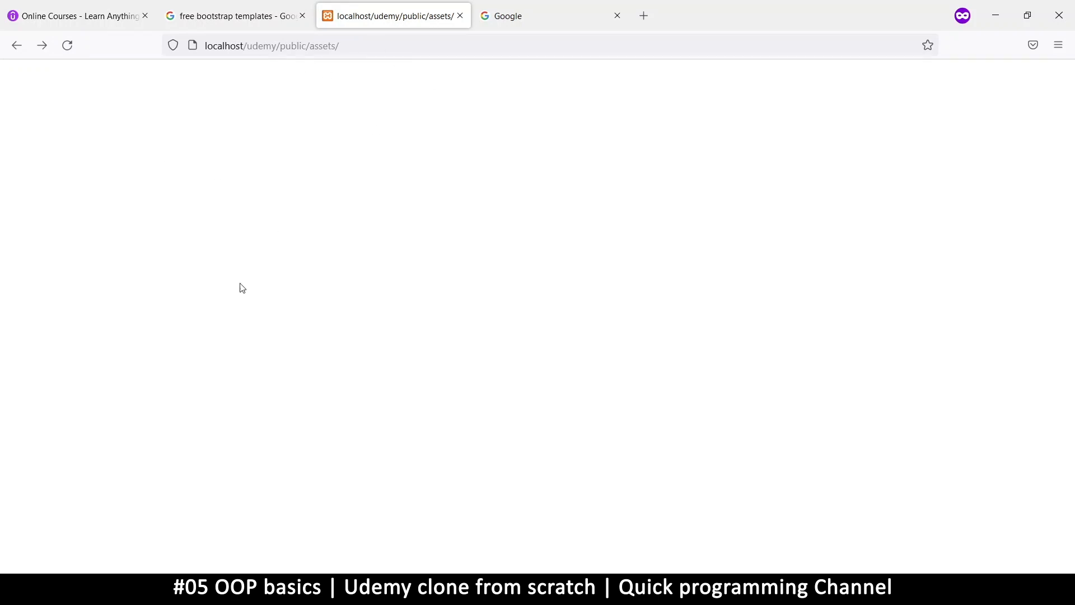
mouse_move(244, 302)
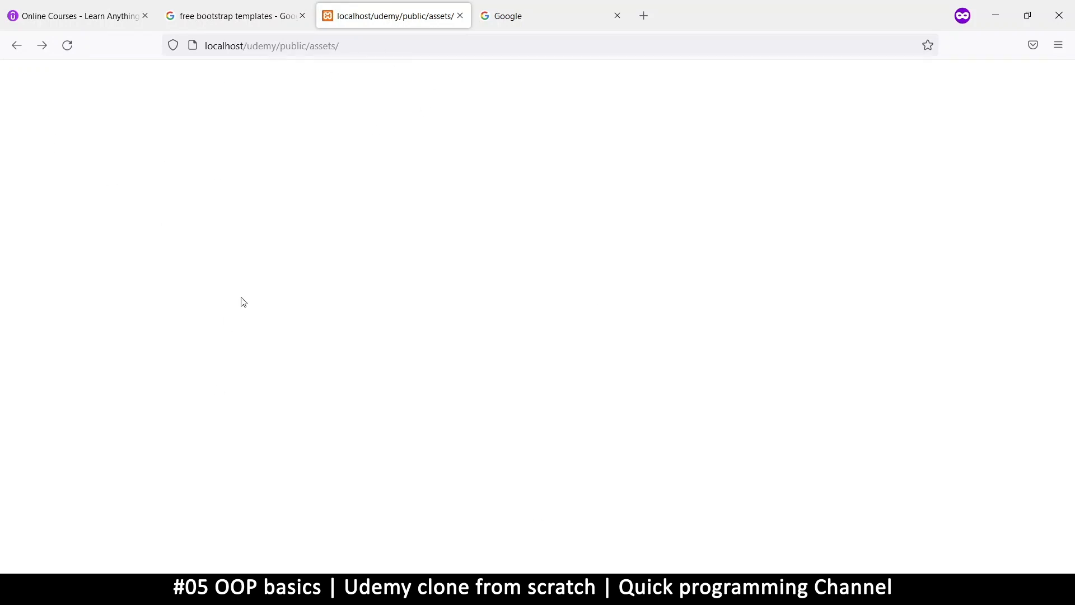
mouse_move(125, 316)
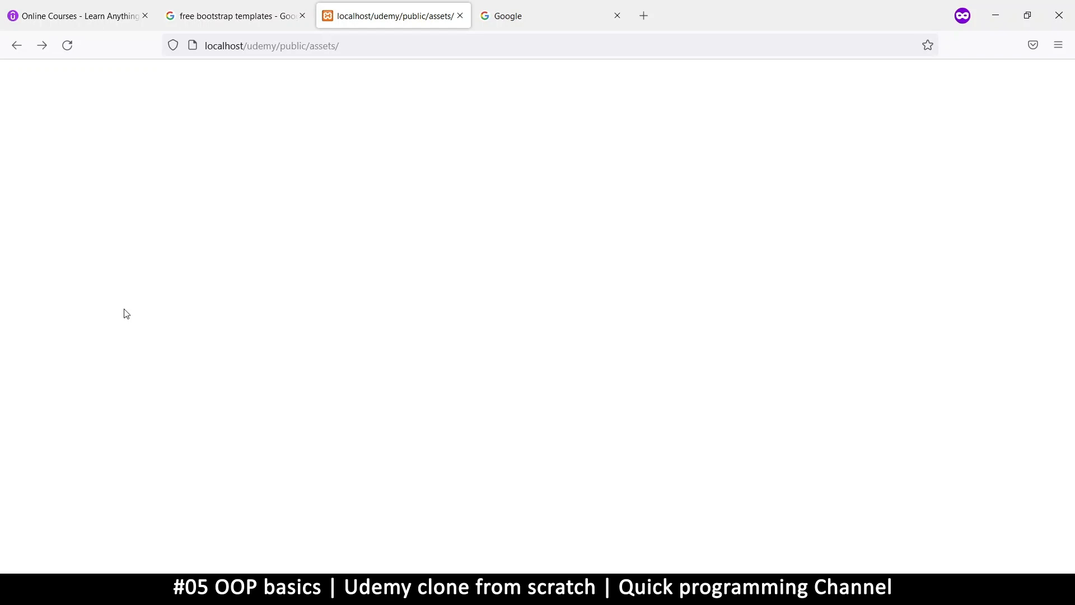
mouse_move(446, 422)
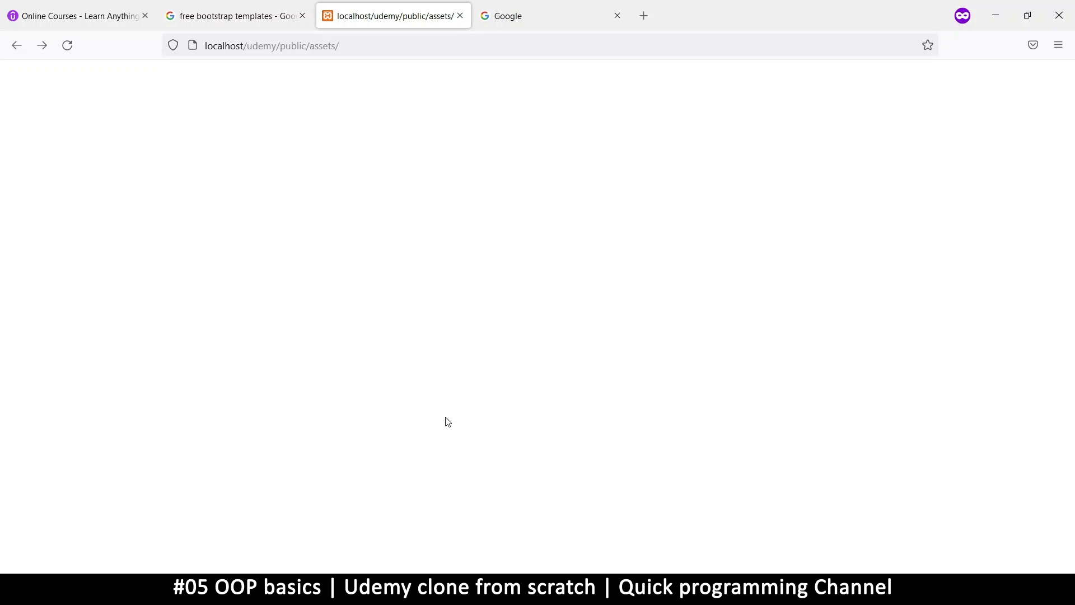
mouse_move(641, 570)
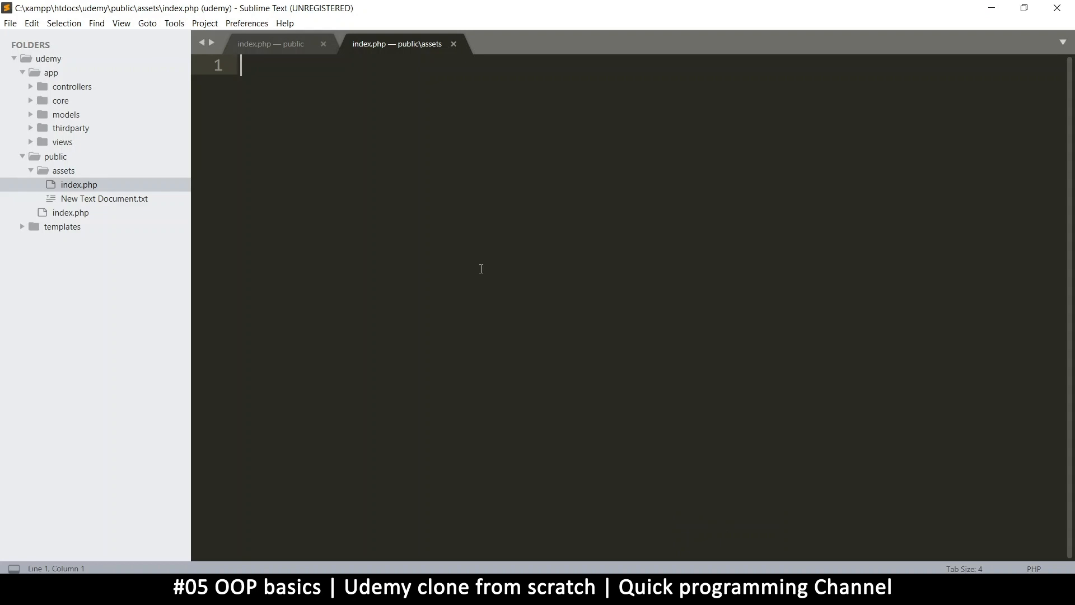
Type 'Access denied!' into the assets index.php and save it
type("<")
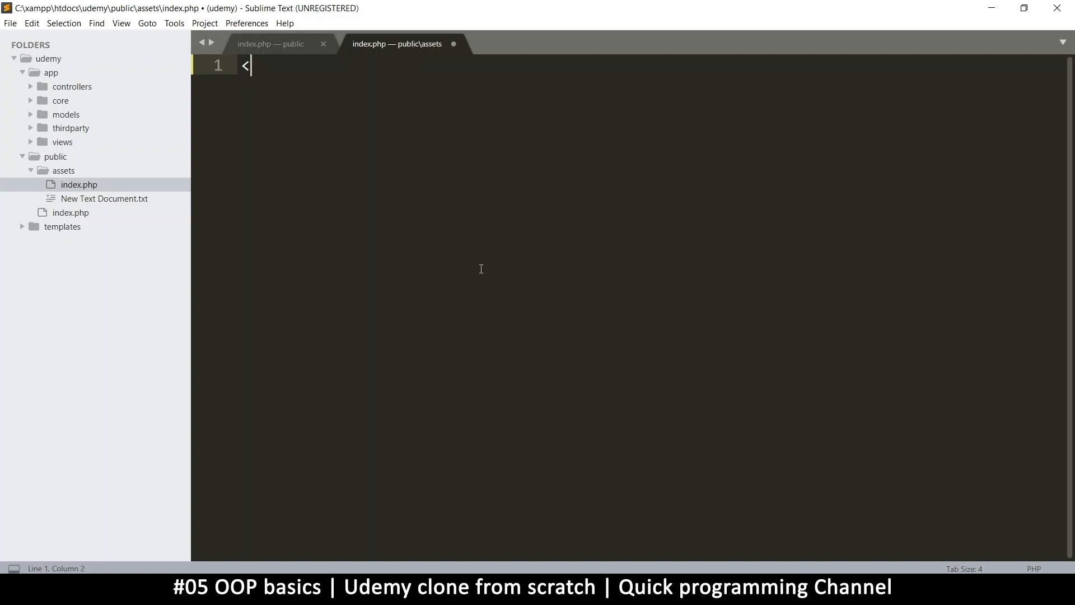
key("Backspace")
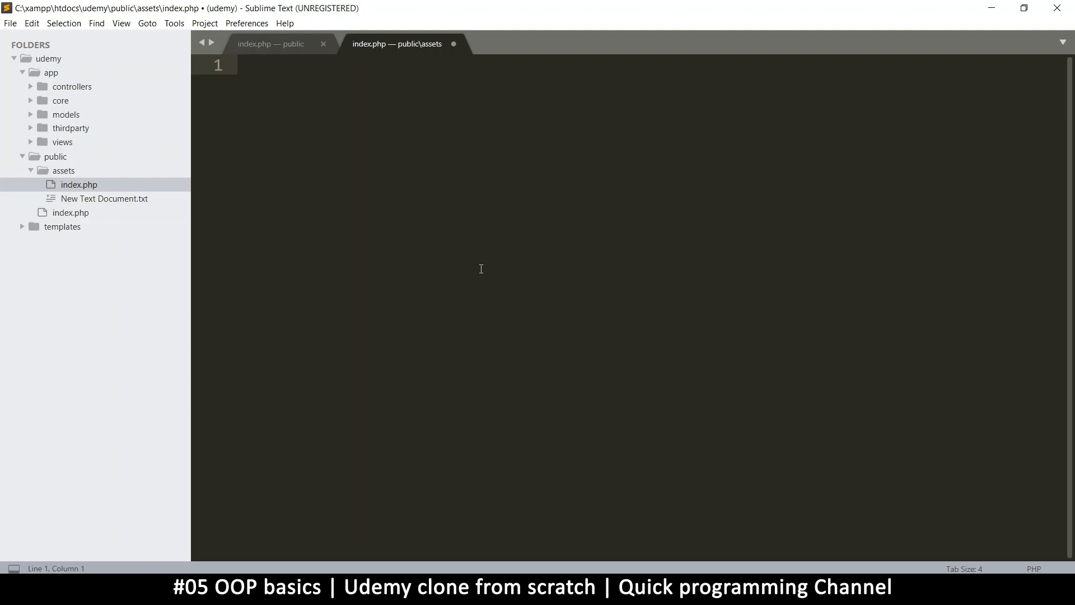
type("A")
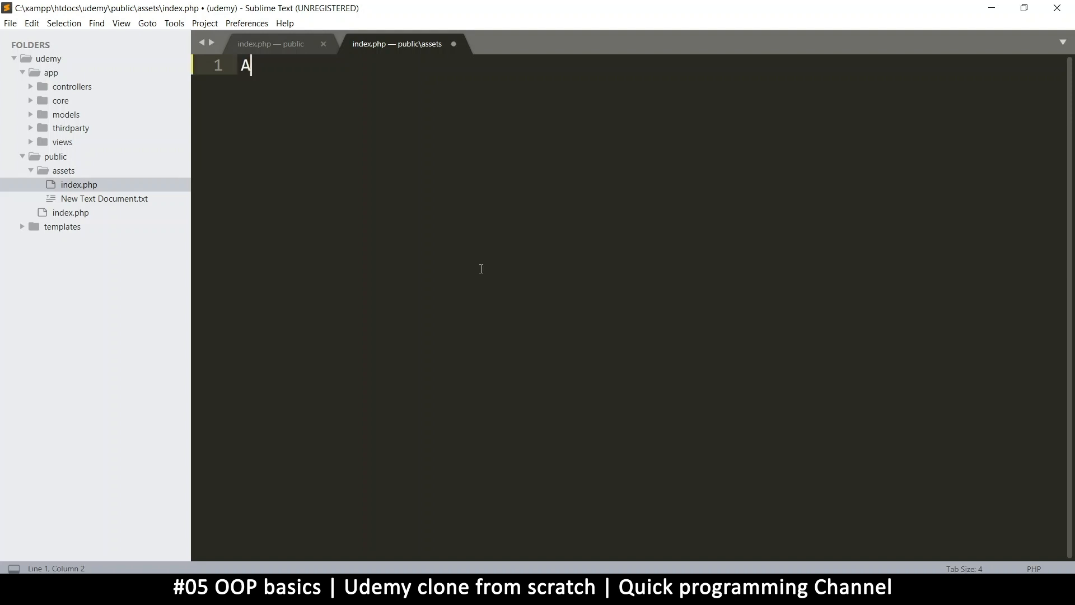
type("ccess denie")
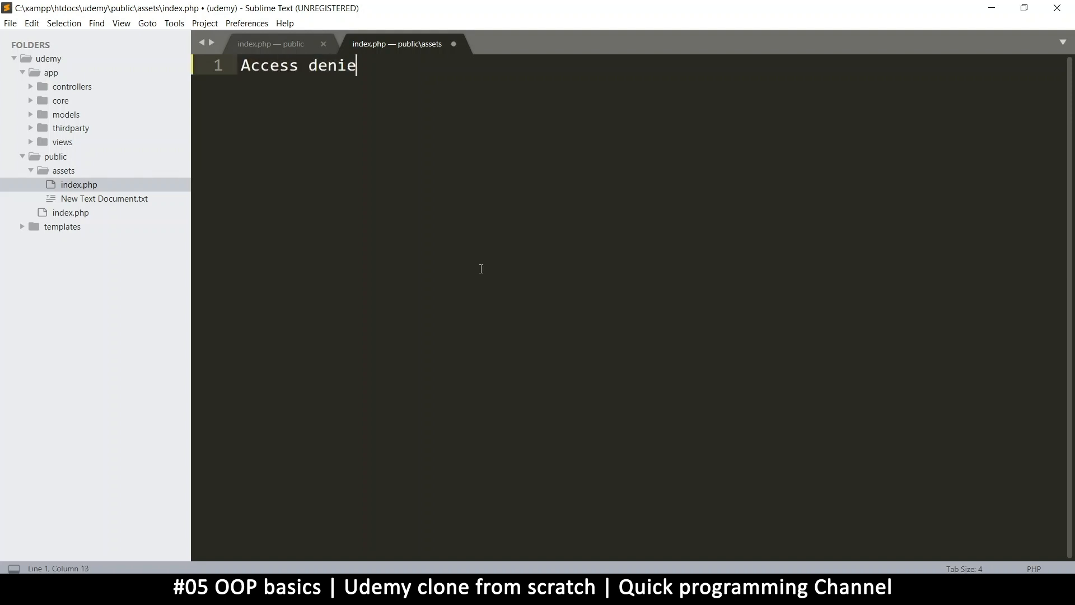
type("d!")
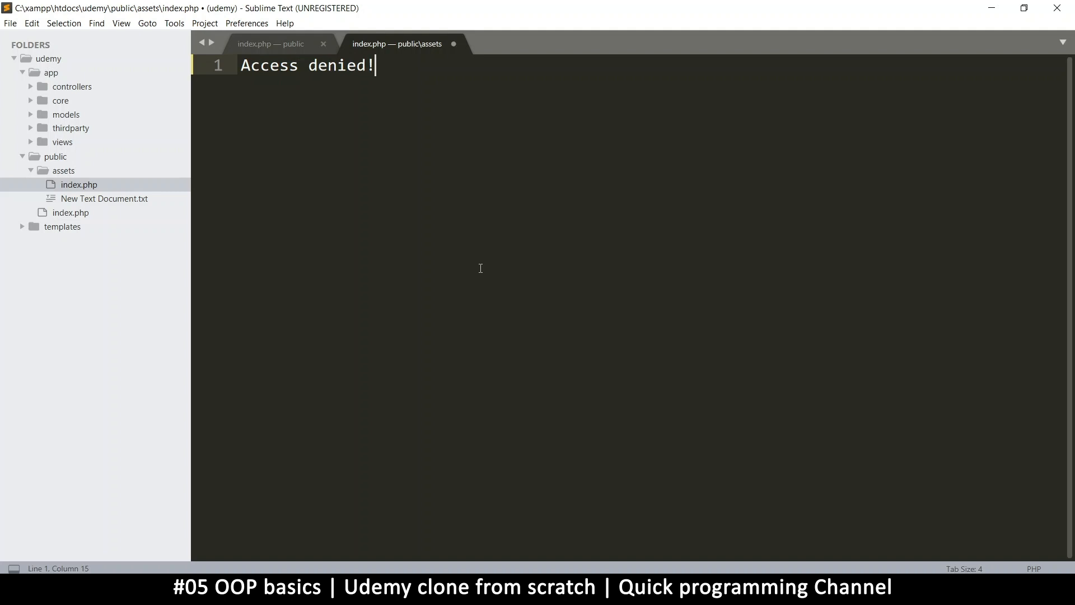
key("ctrl+s")
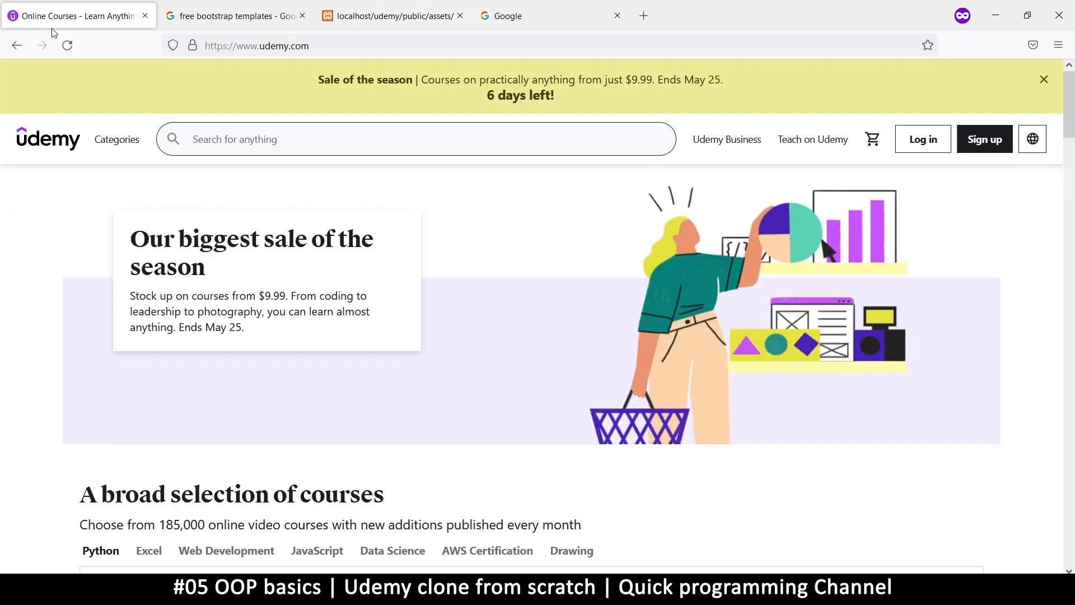
Reload localhost/udemy/public/assets, which again lists only New Text Document.txt
left_click(391, 15)
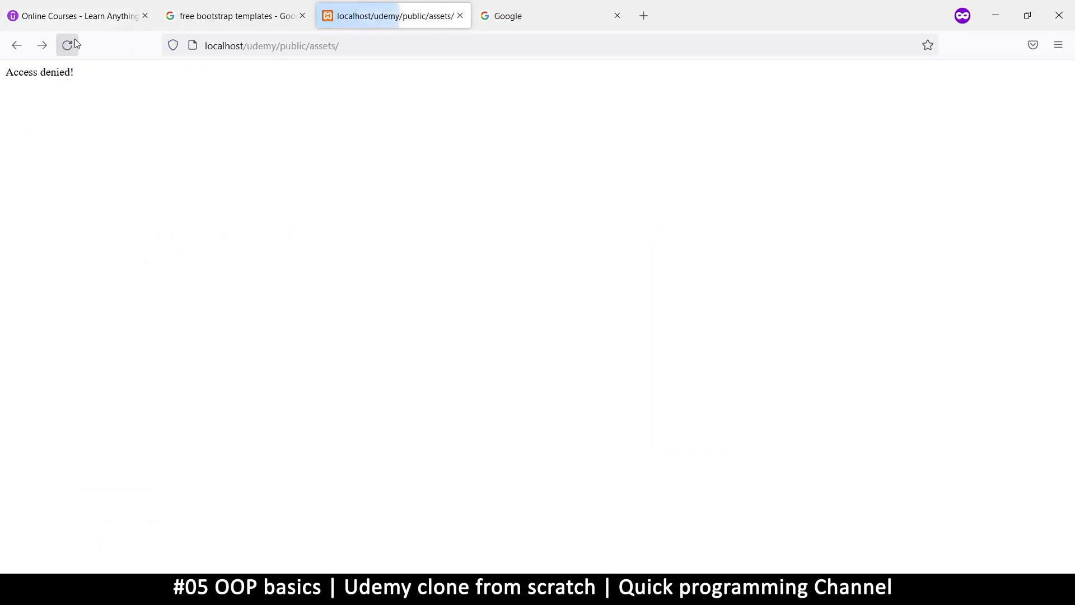
mouse_move(158, 338)
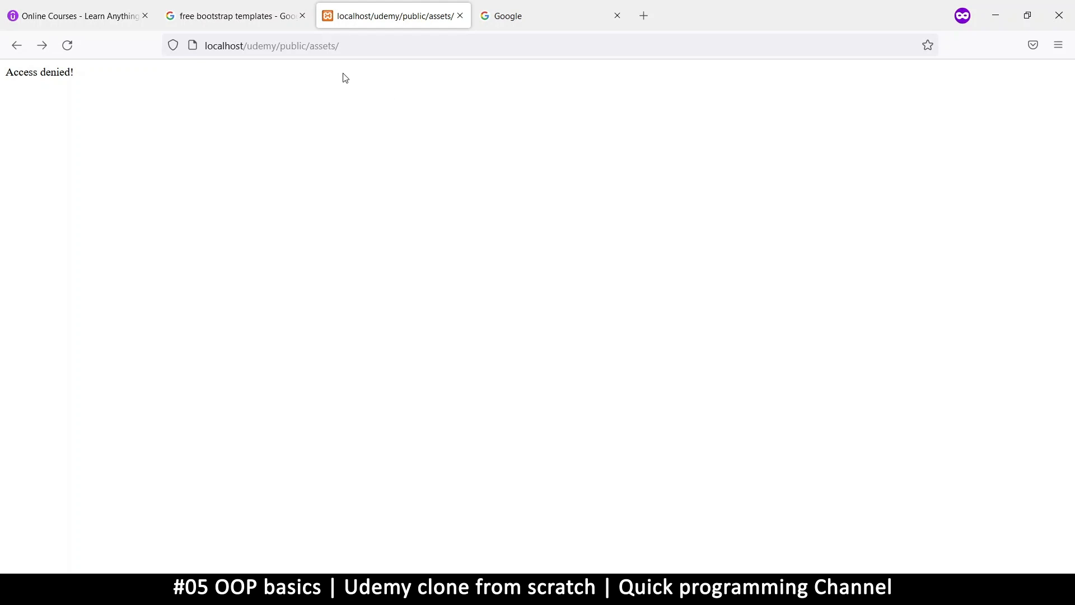
mouse_move(553, 483)
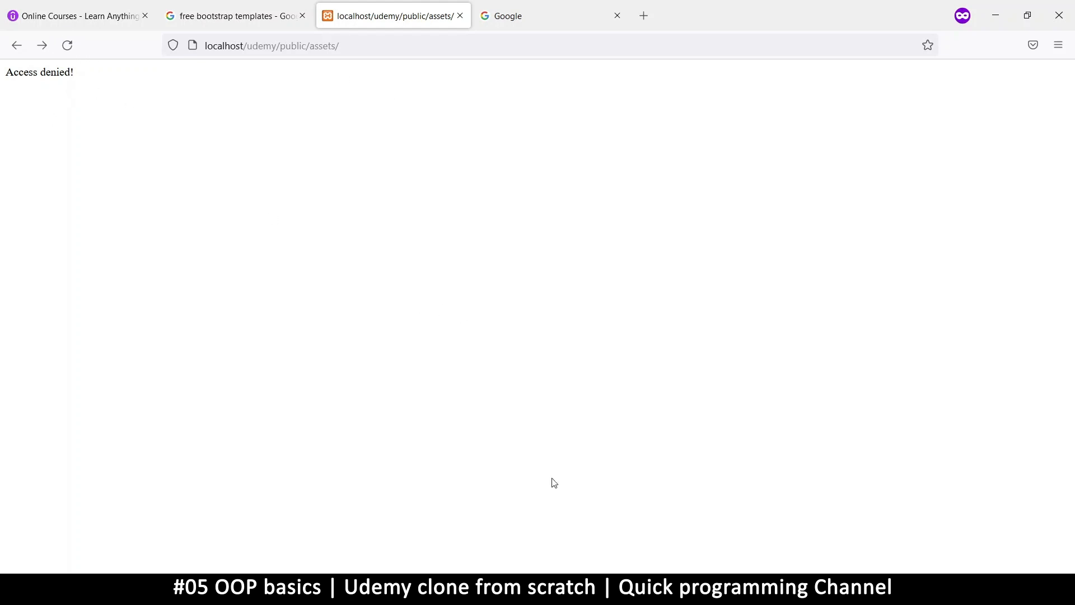
mouse_move(669, 528)
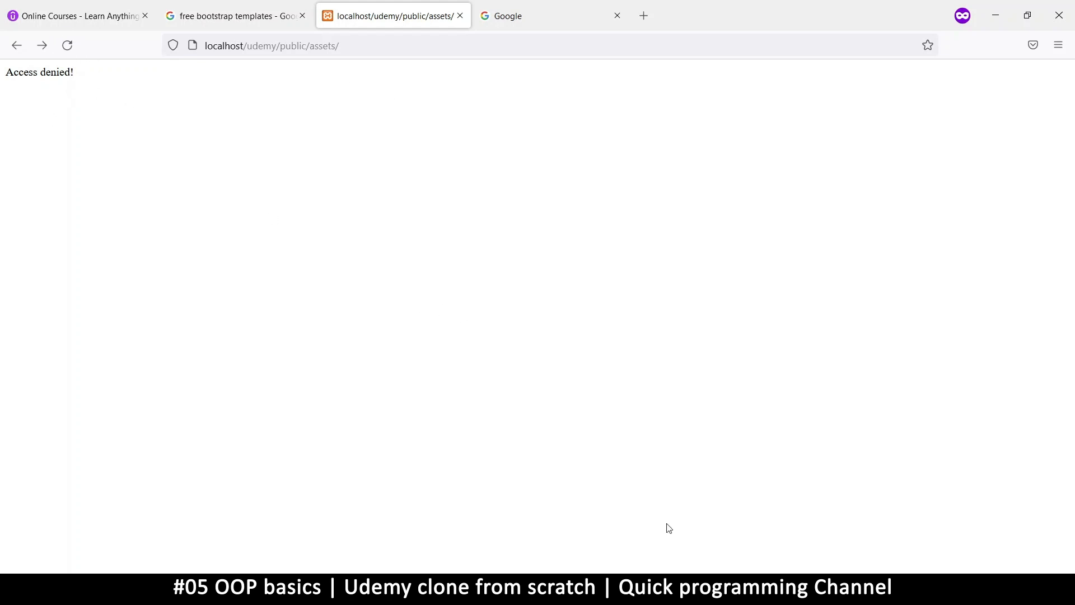
mouse_move(631, 498)
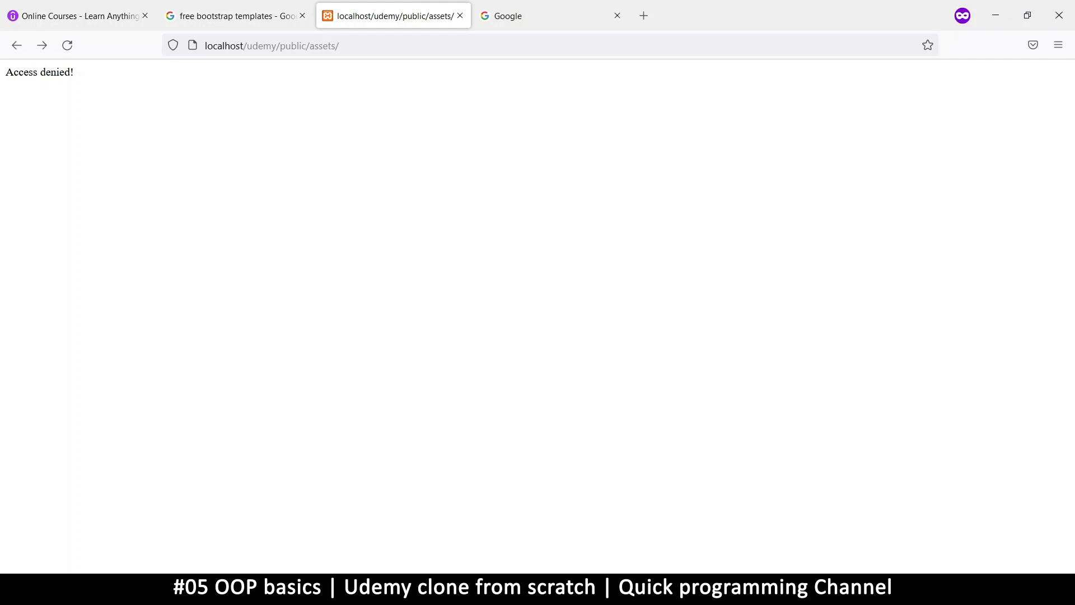
mouse_move(317, 280)
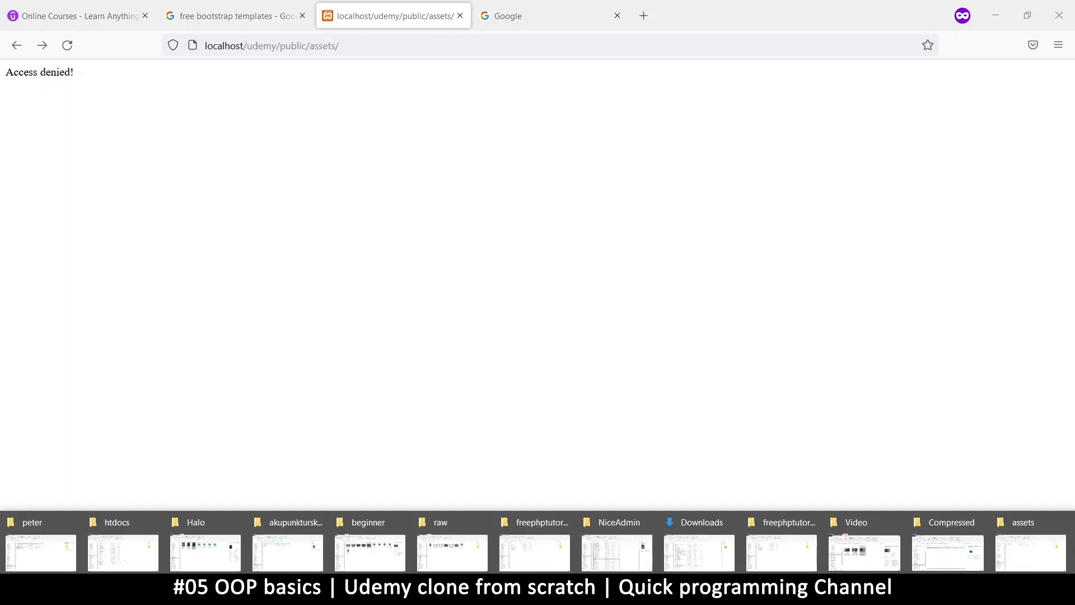
mouse_move(1027, 554)
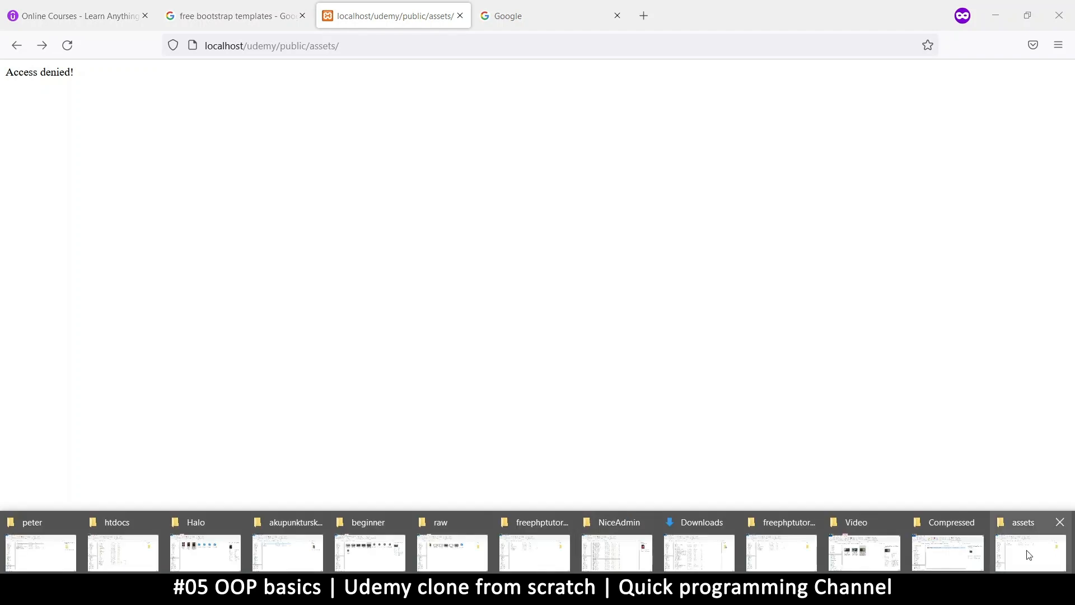
left_click(1023, 552)
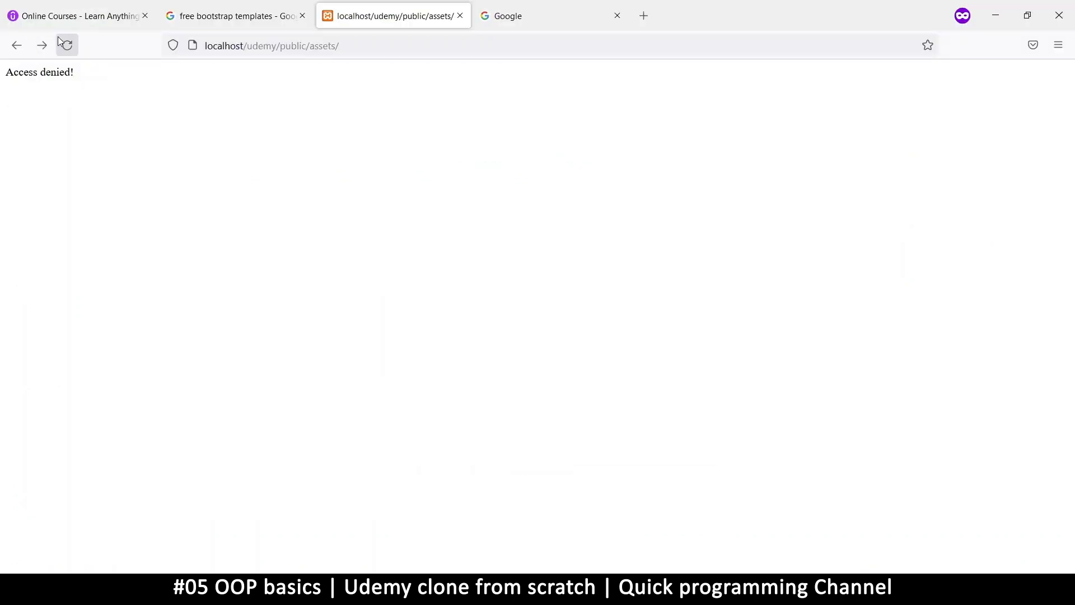
left_click(67, 46)
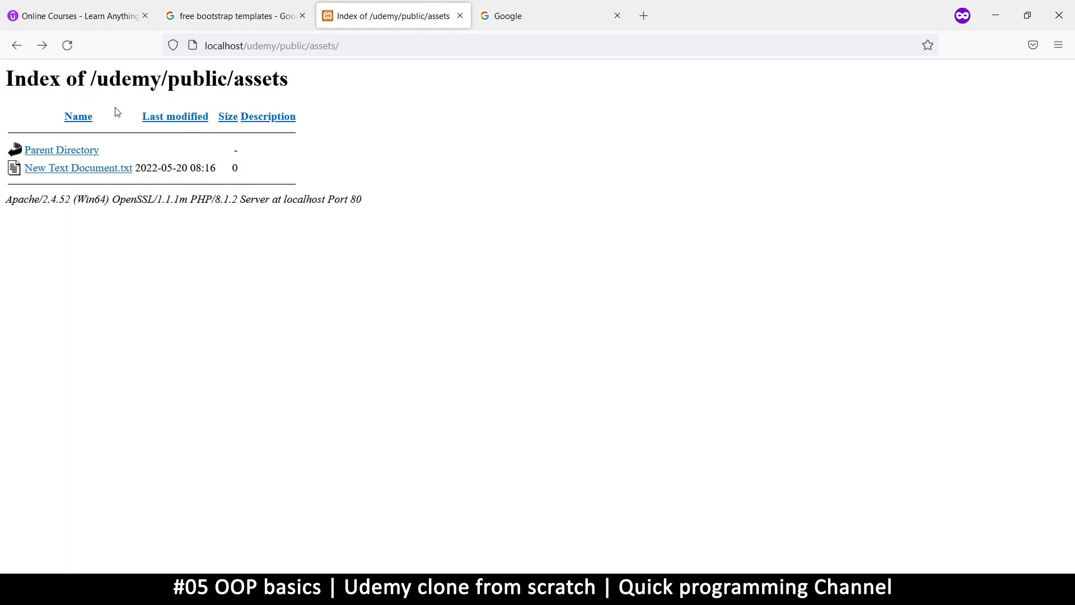
mouse_move(303, 407)
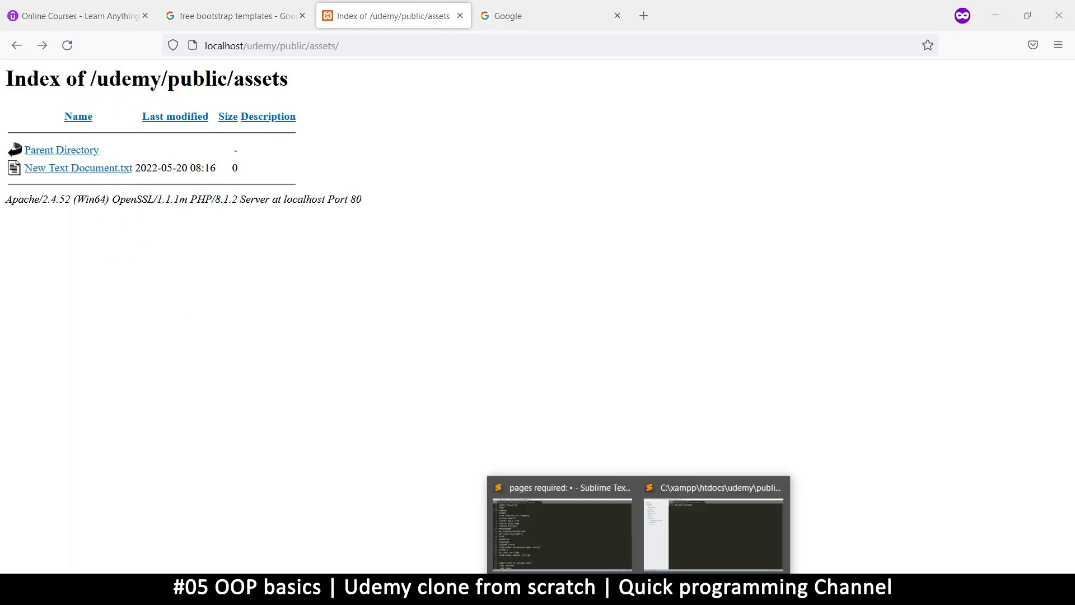
Type 'Options -Indexes' into a new untitled Sublime Text file
left_click(712, 531)
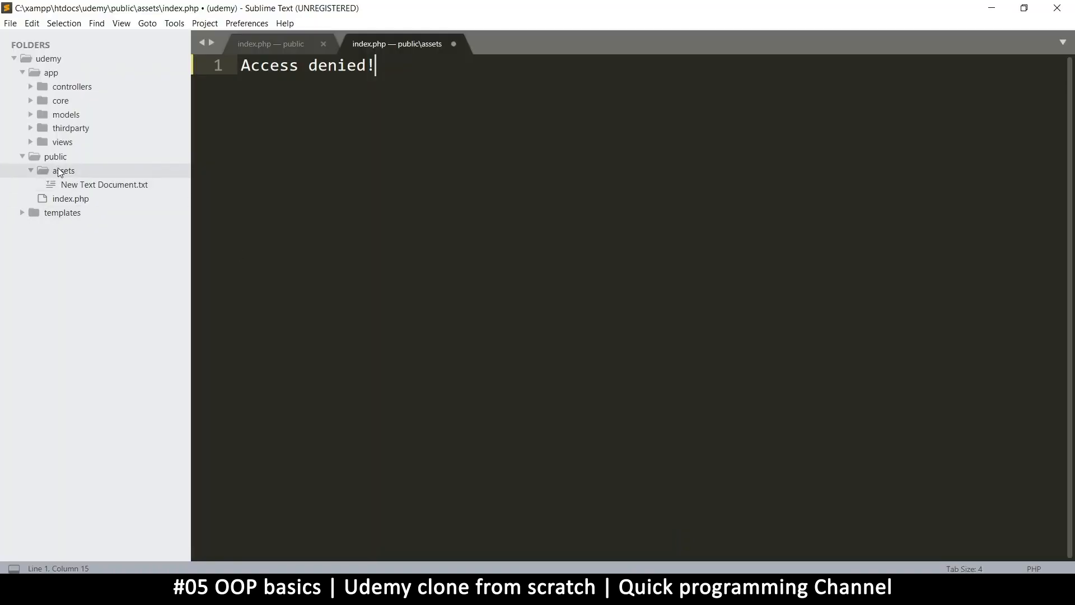
key("ctrl+n")
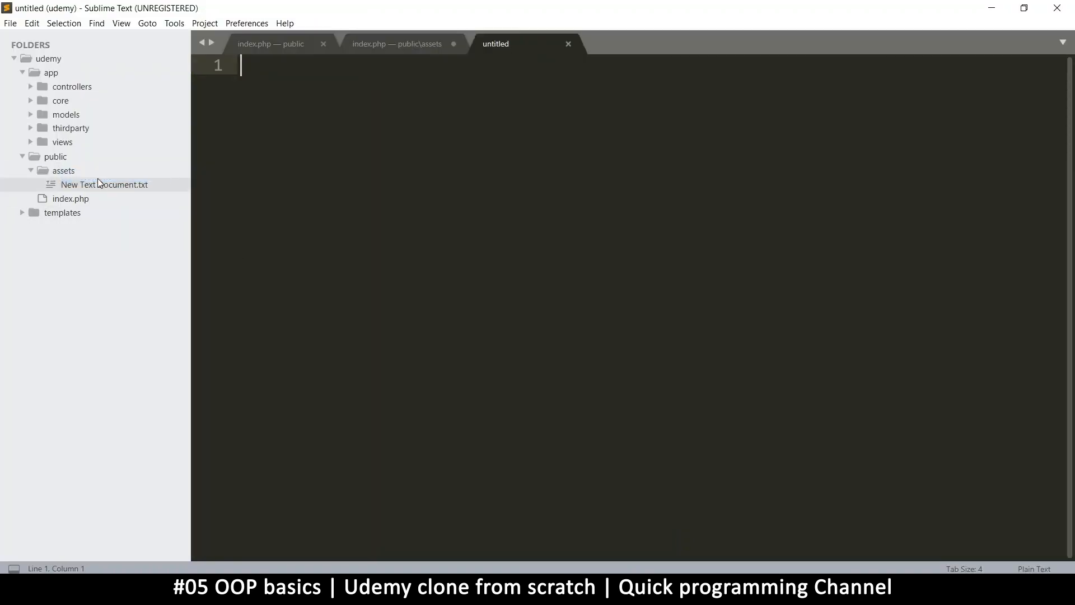
mouse_move(441, 182)
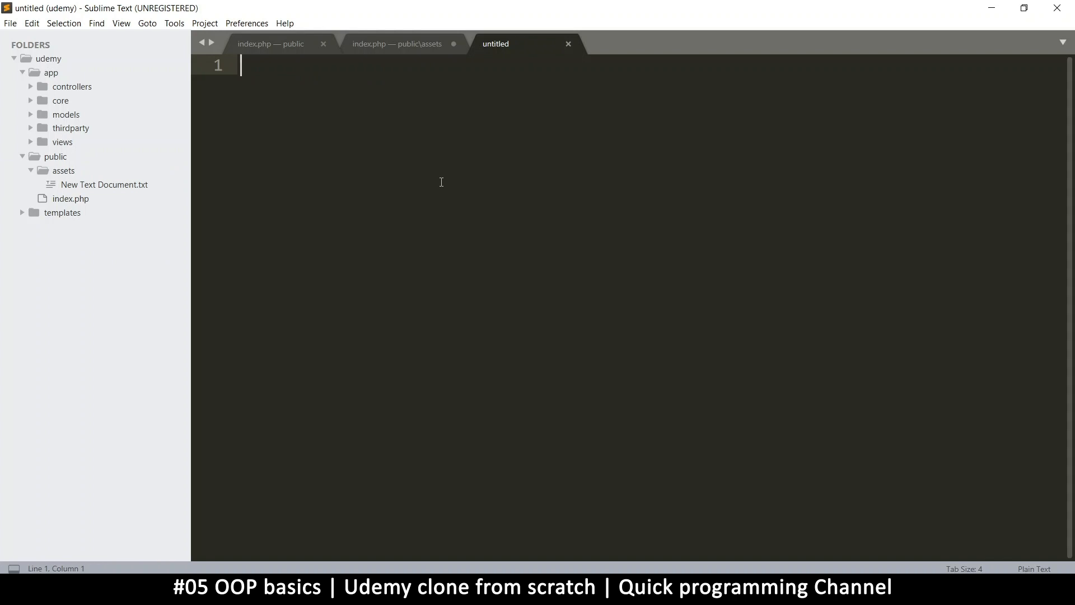
type("O")
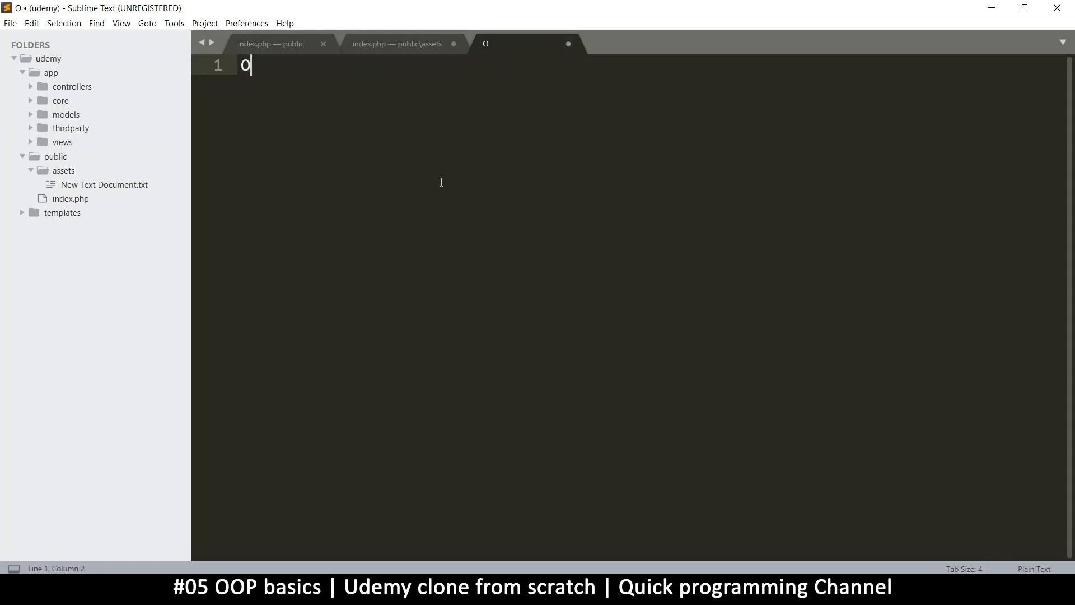
type("ptio")
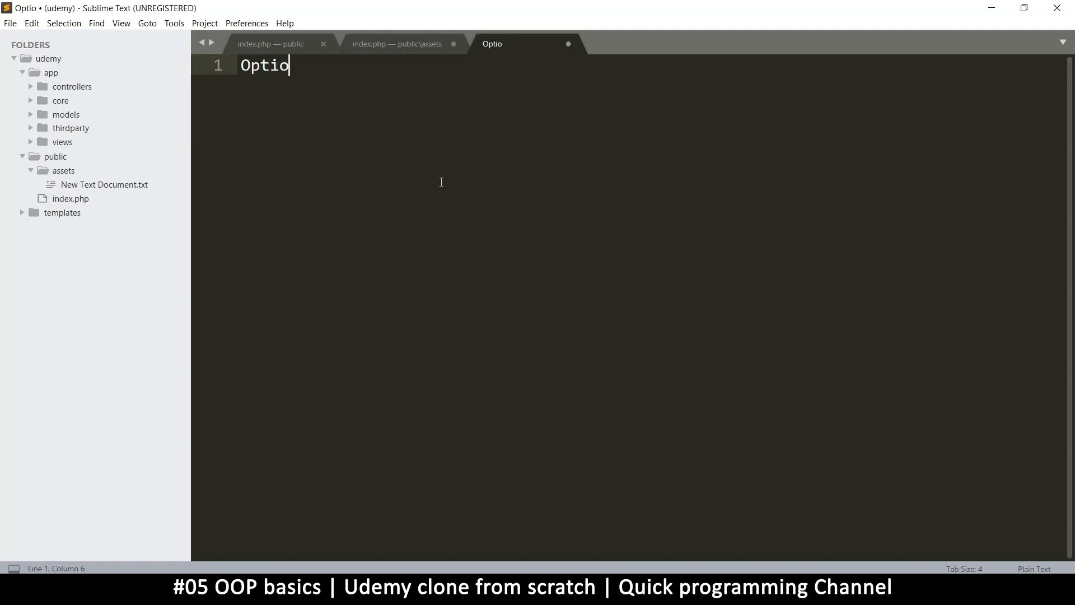
type("ns -")
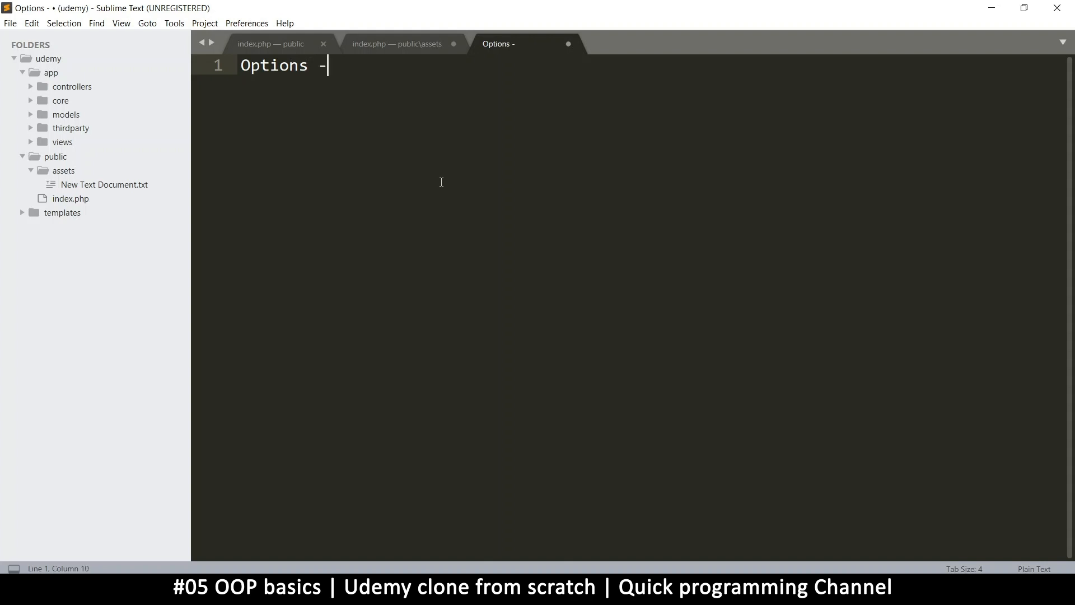
type("Indexes")
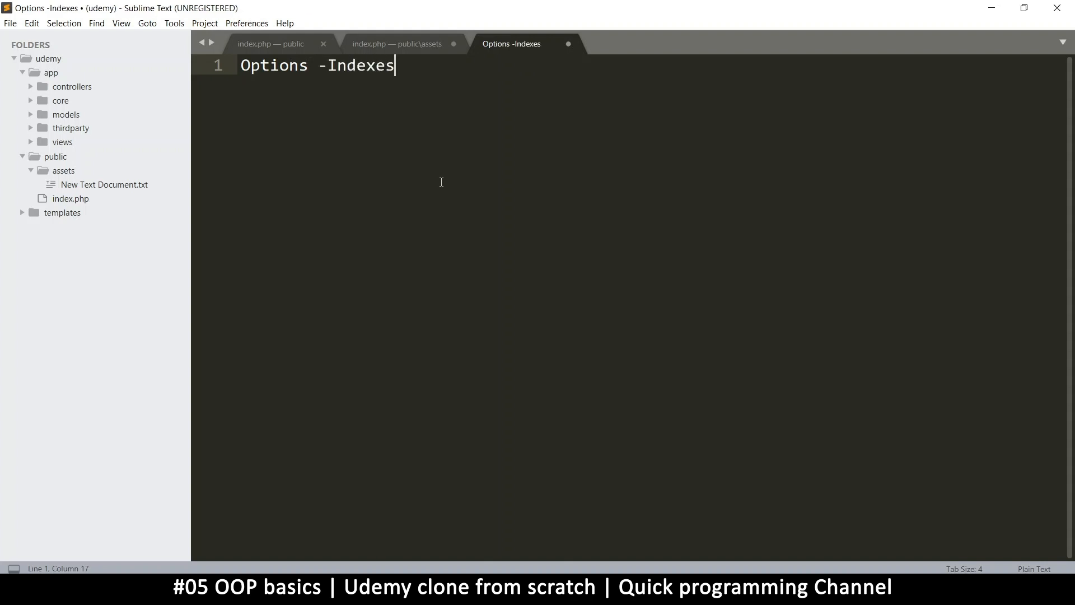
mouse_move(319, 65)
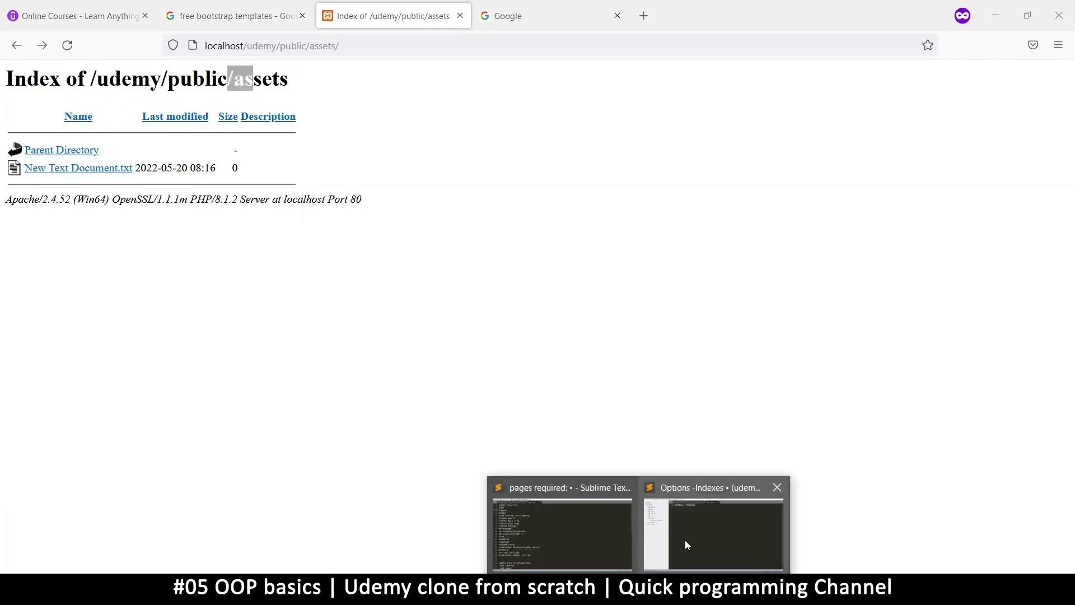
left_click(713, 532)
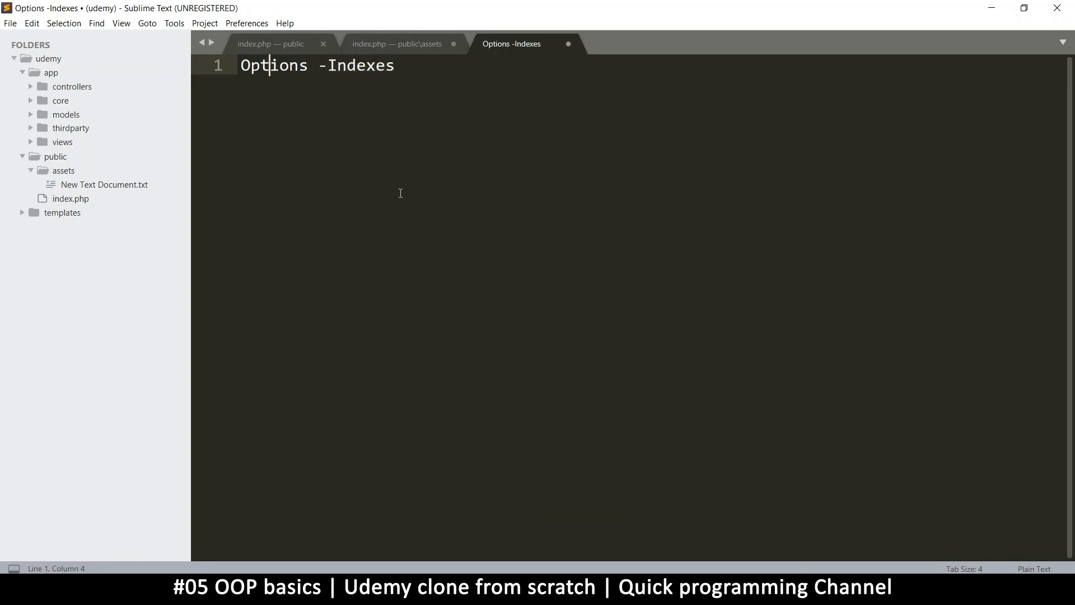
mouse_move(492, 233)
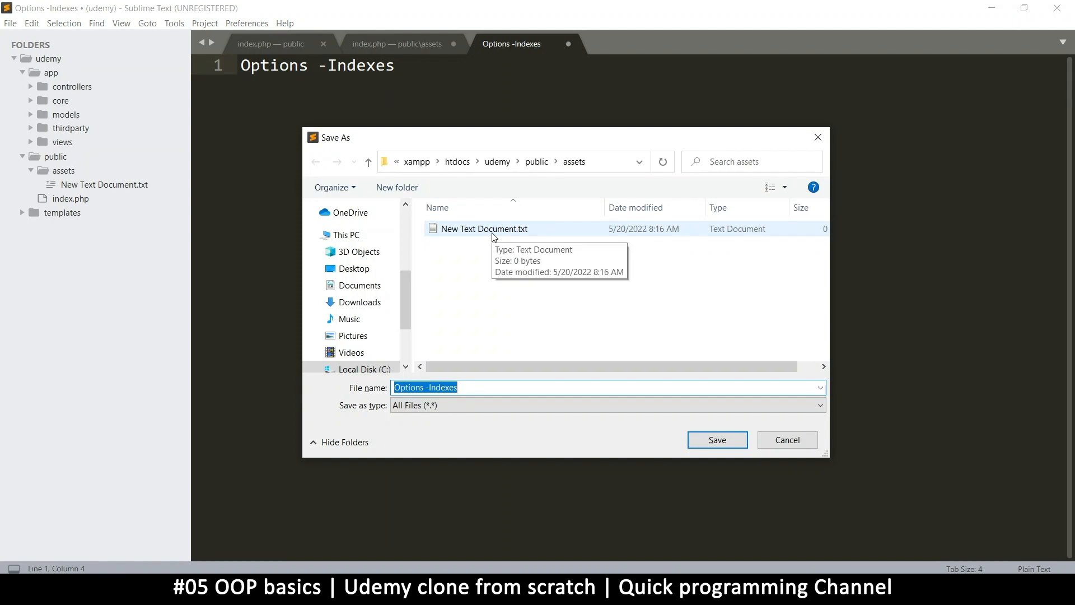
Save the file as .htaccess in public/assets
type(".hta")
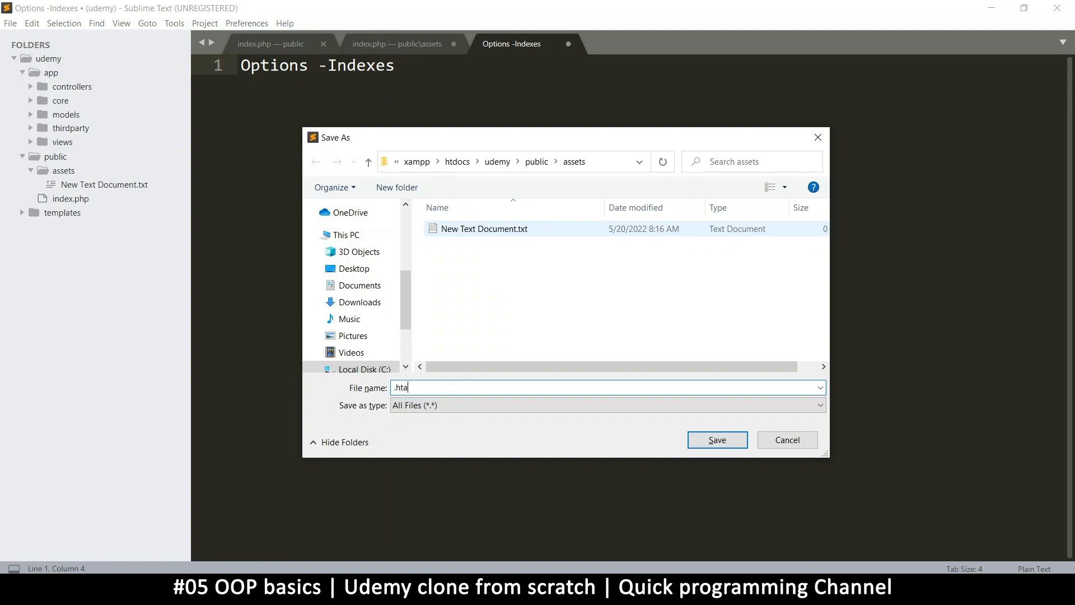
type("ccess")
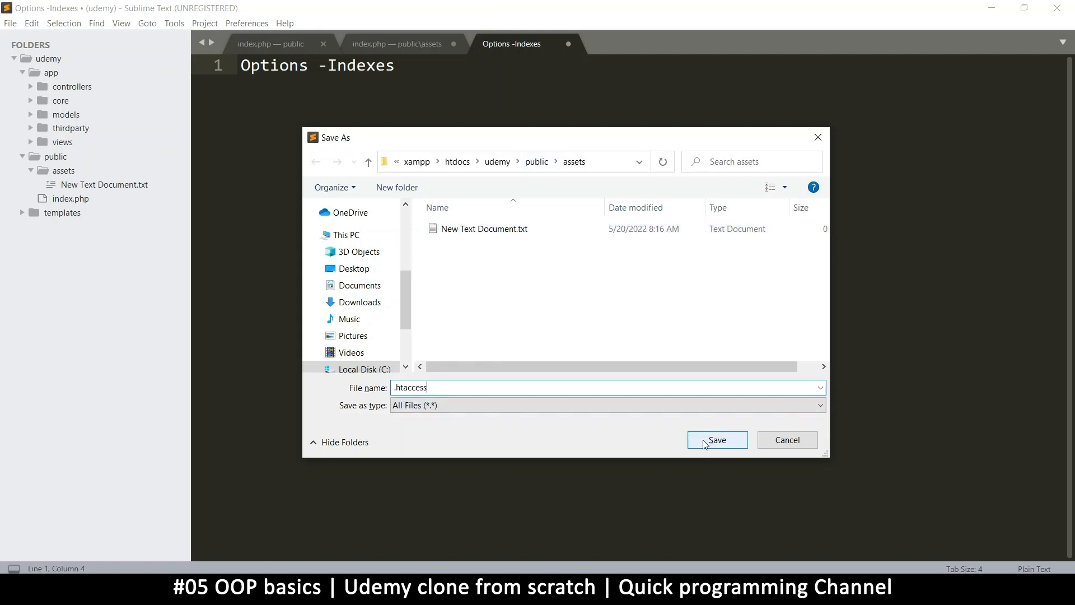
left_click(717, 439)
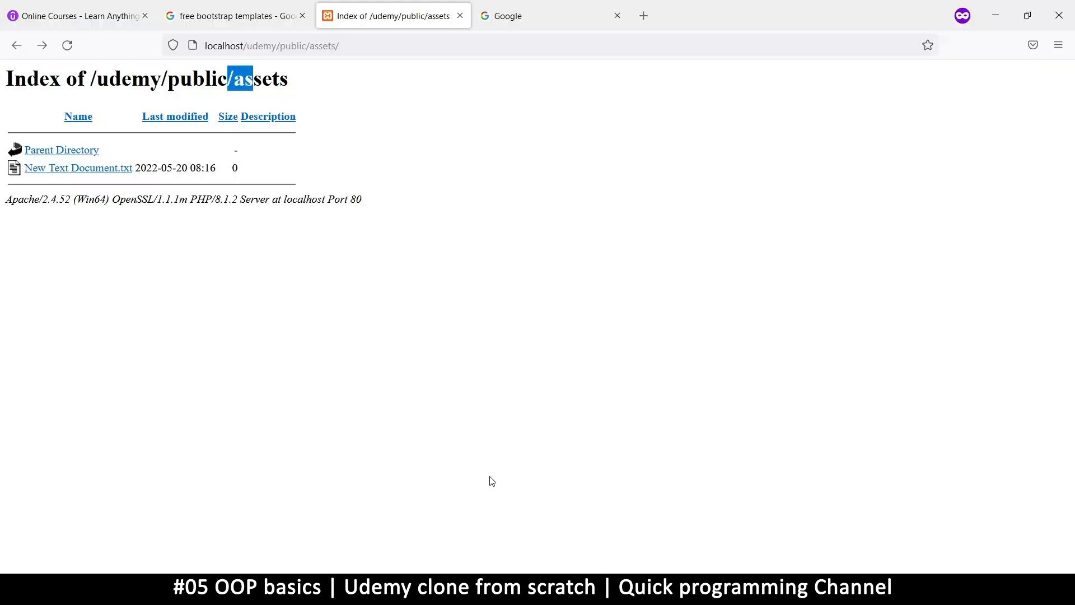
Reload localhost/udemy/public/assets/ in Firefox and confirm it now shows 403 Forbidden
left_click(67, 46)
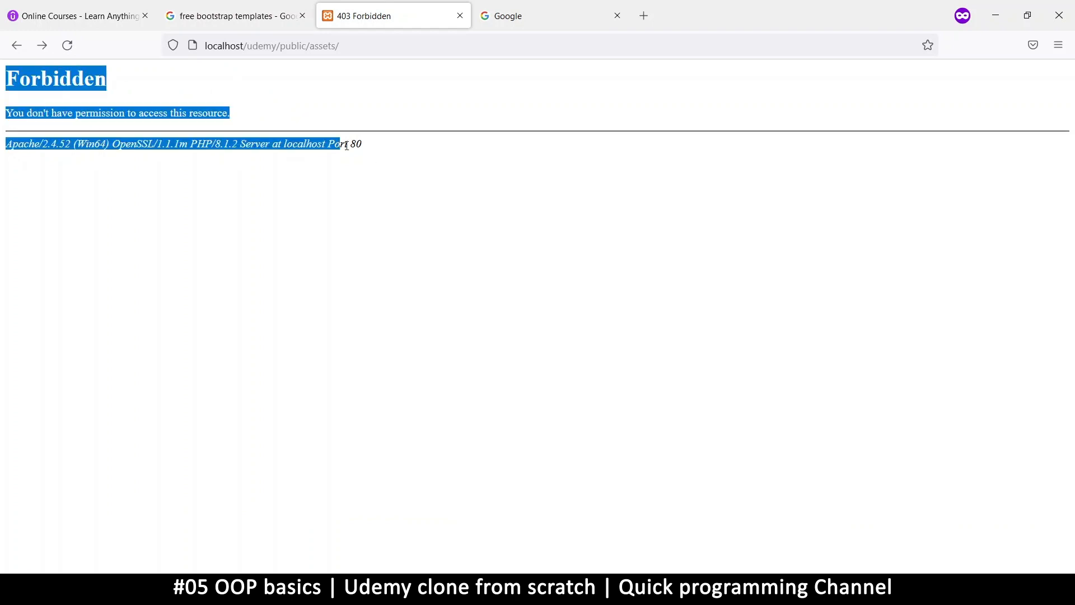
left_click(384, 155)
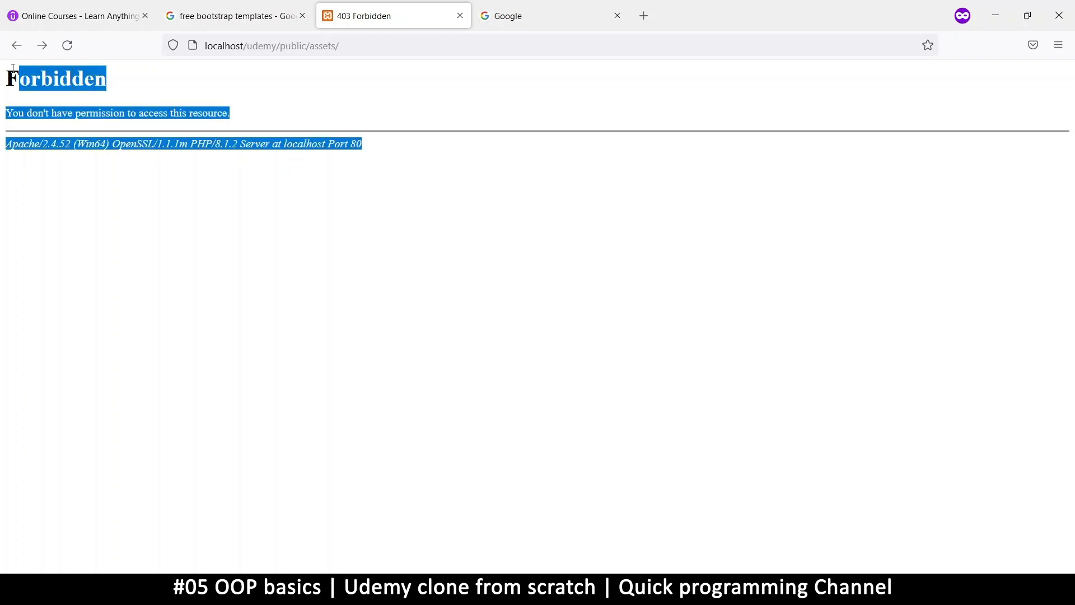
left_click(307, 94)
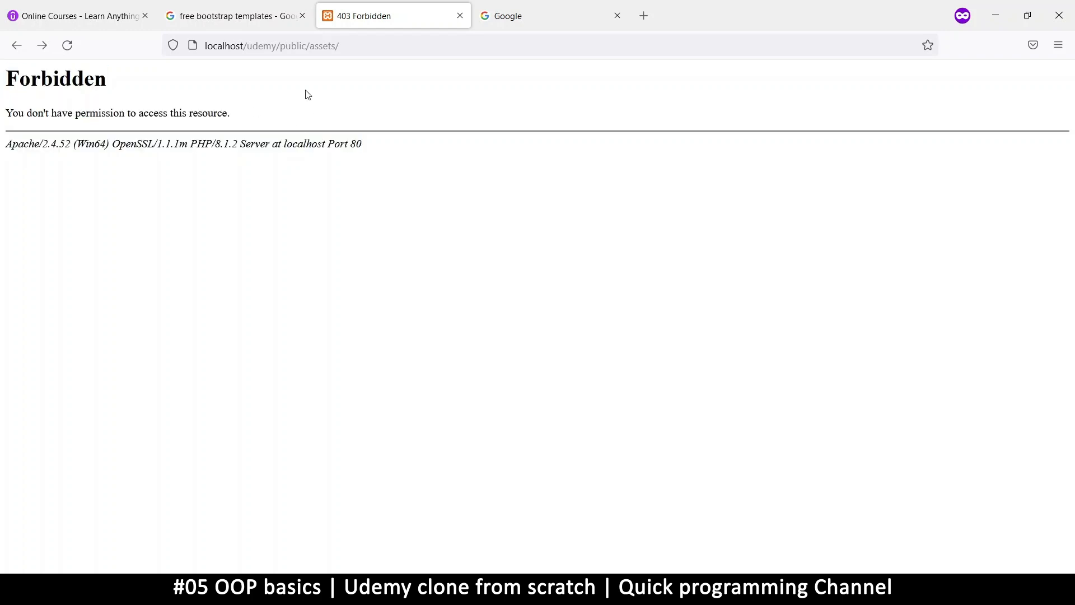
mouse_move(45, 143)
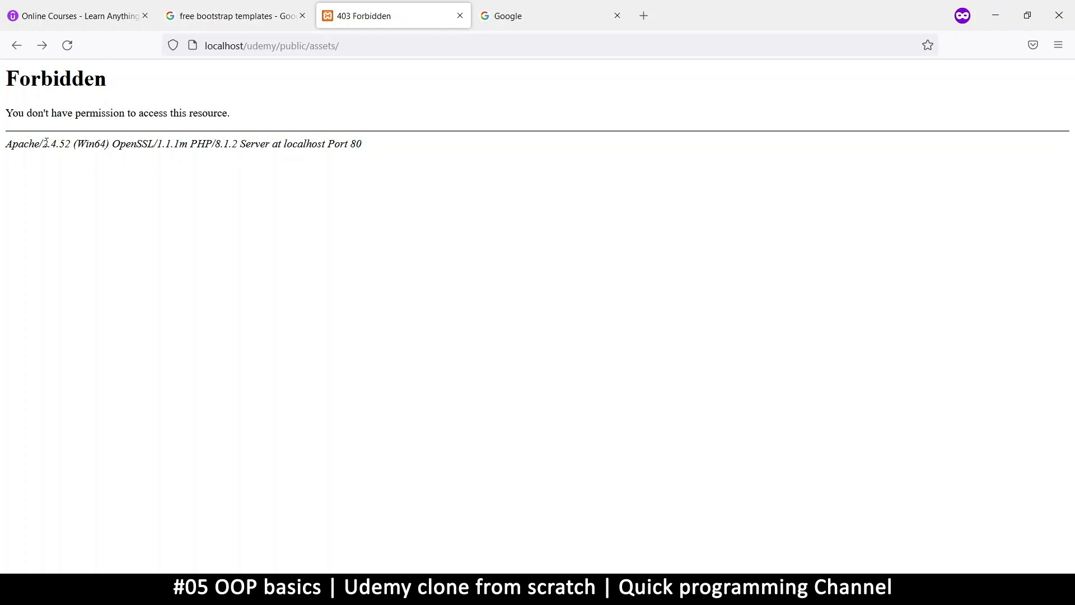
double_click(22, 144)
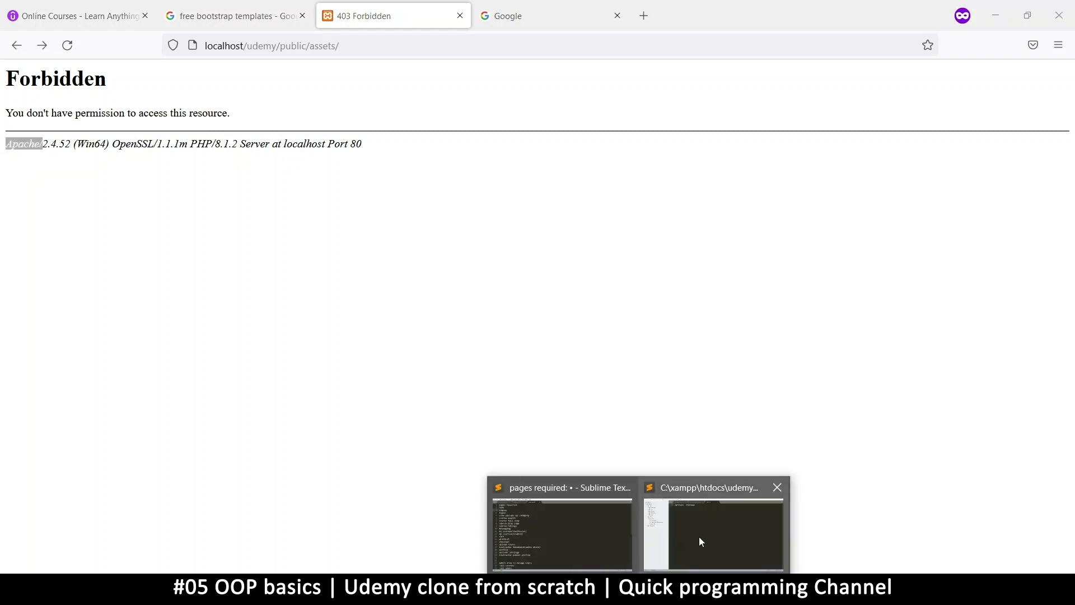
Delete .htaccess from public/assets and save the index.php reading 'Access denied!'
left_click(712, 531)
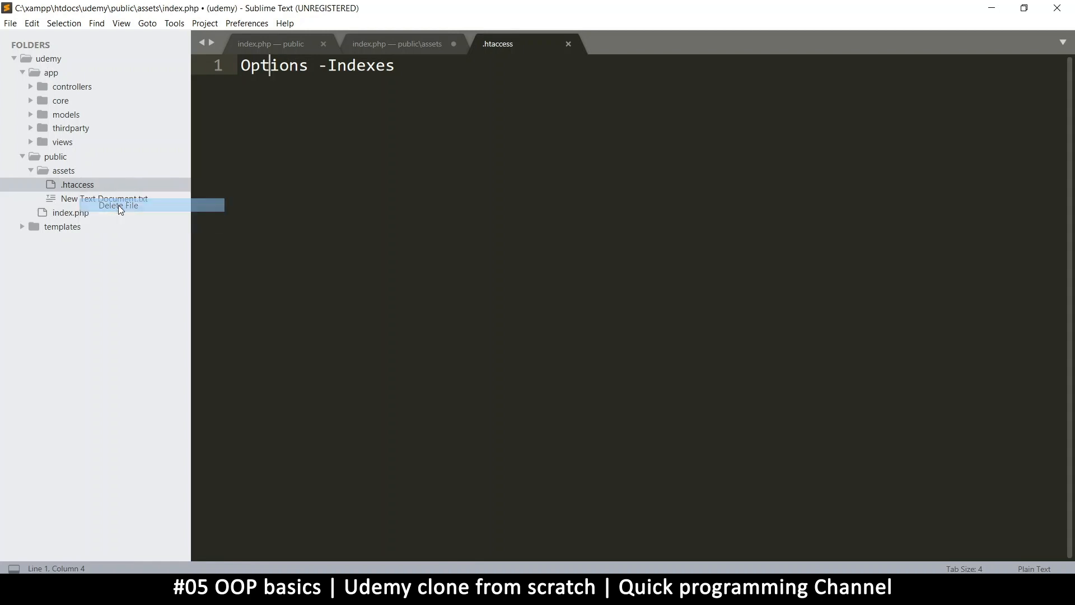
left_click(119, 205)
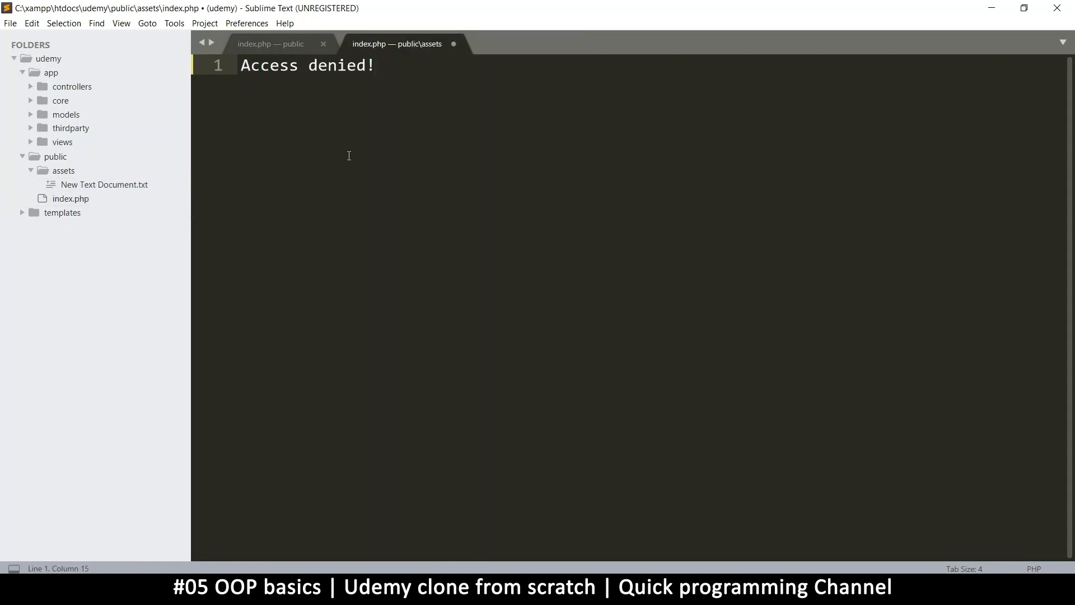
mouse_move(319, 165)
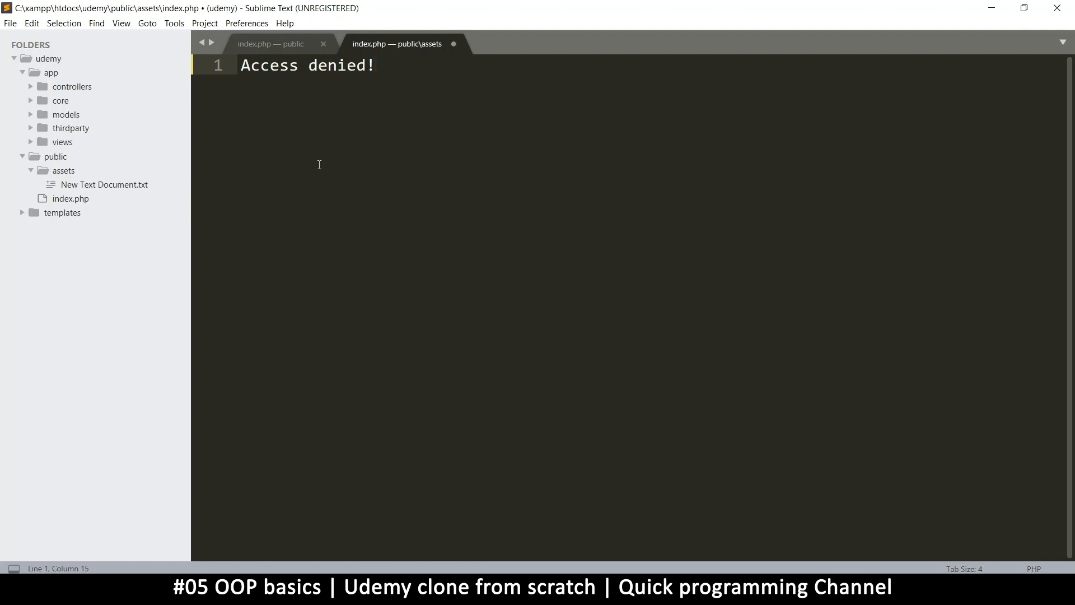
key("ctrl+s")
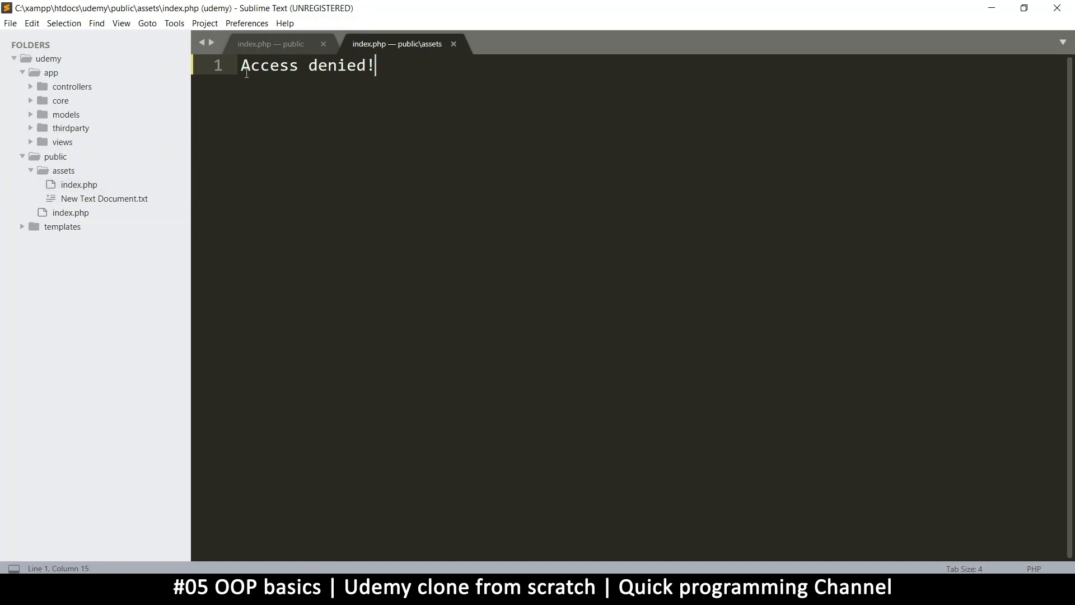
mouse_move(331, 67)
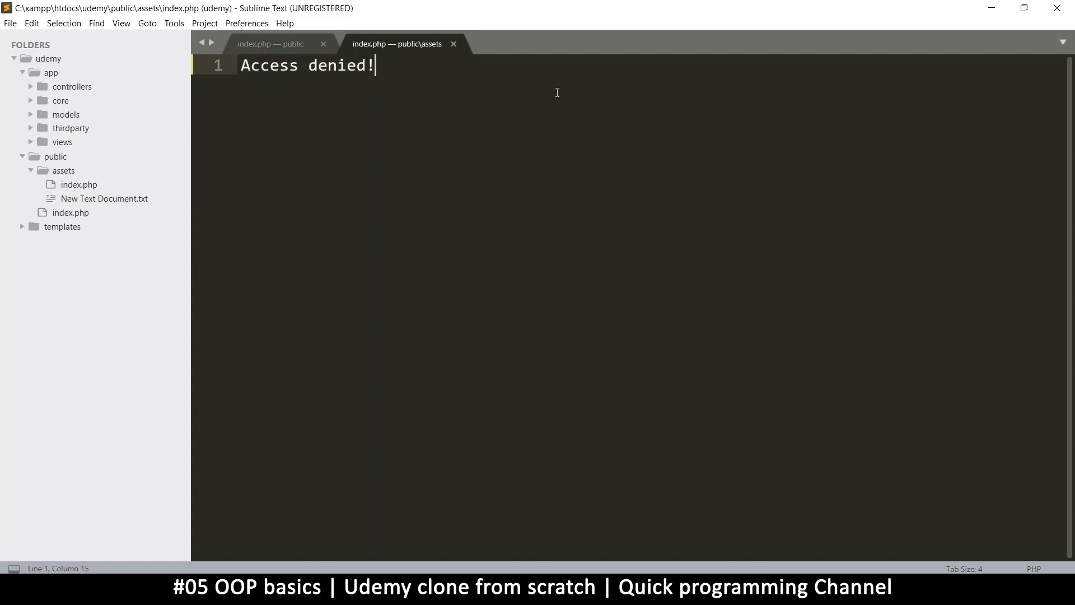
key("ctrl+s")
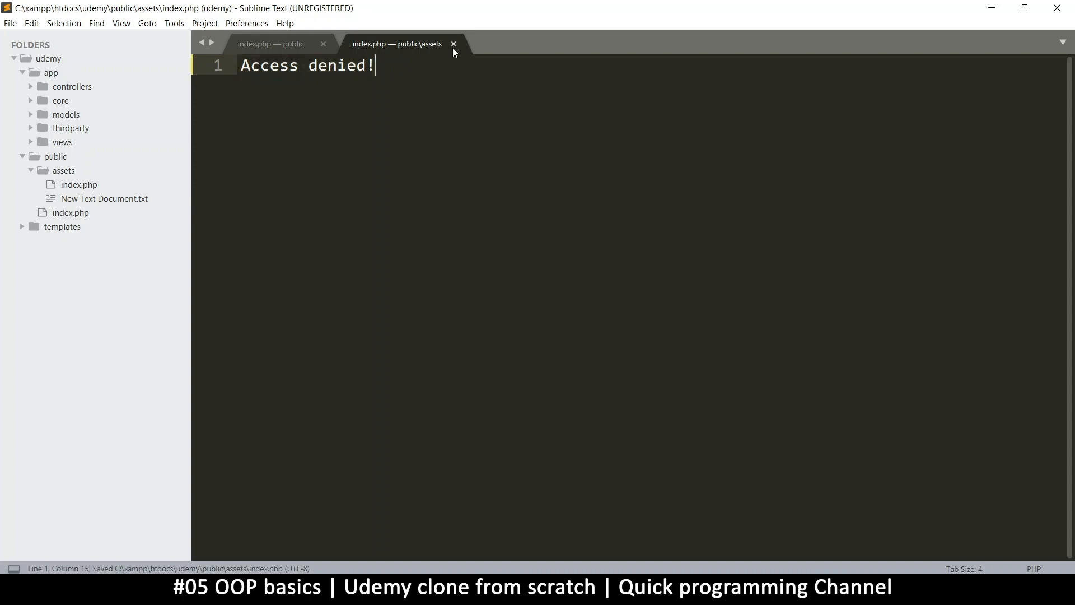
Close the assets index.php and save public/index.php with its 'my website' heading
left_click(452, 43)
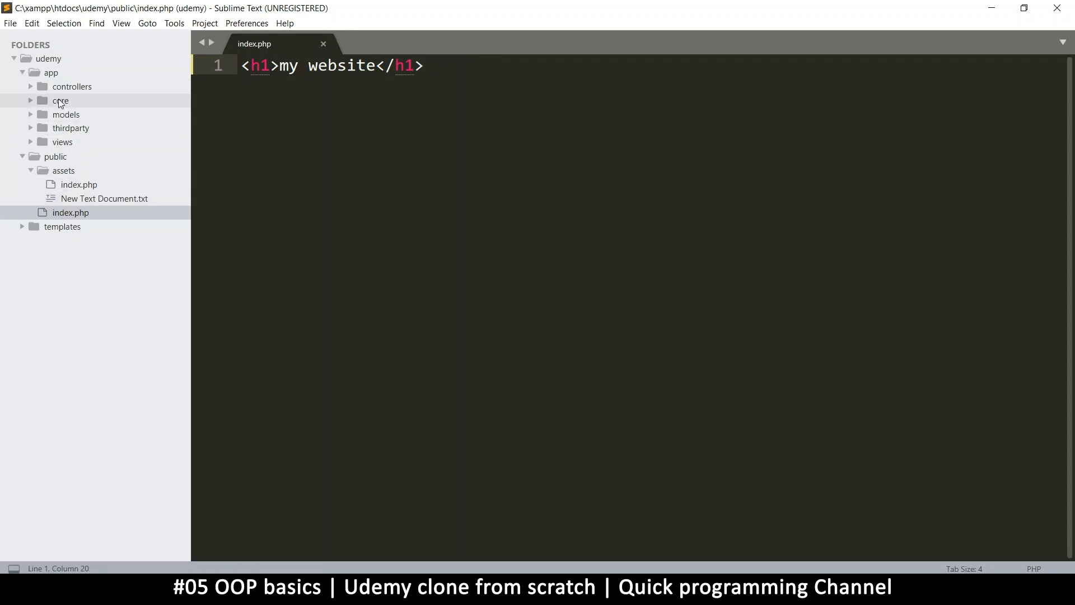
mouse_move(58, 118)
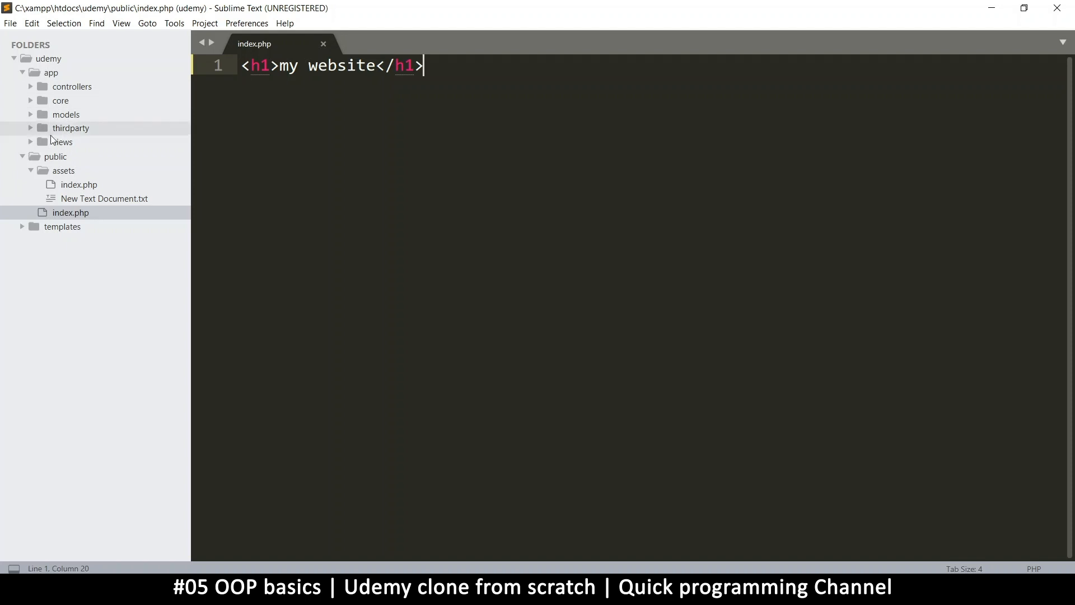
mouse_move(375, 108)
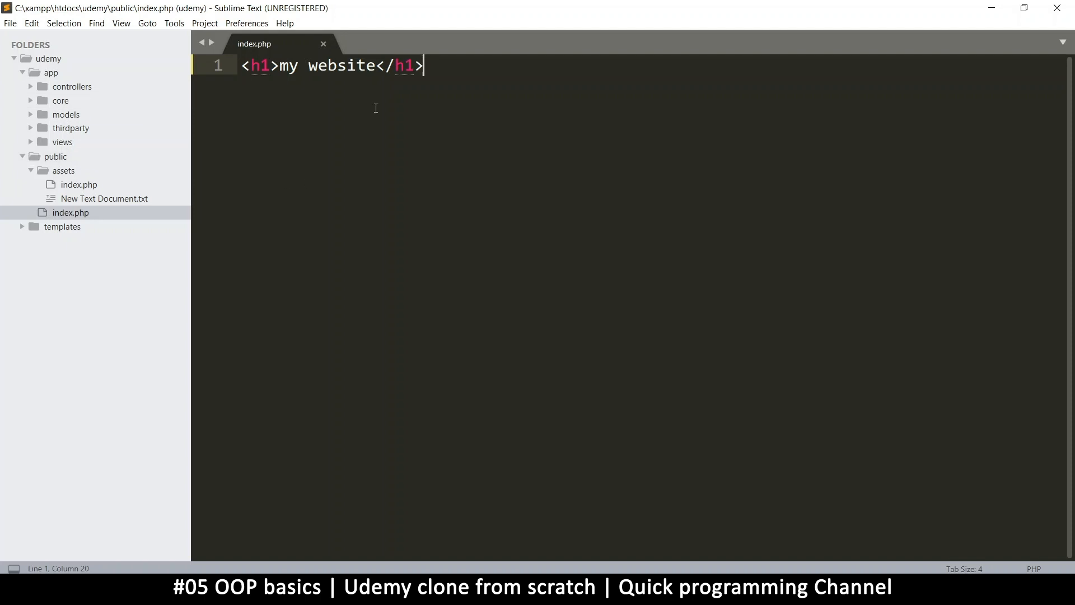
key("ctrl+s")
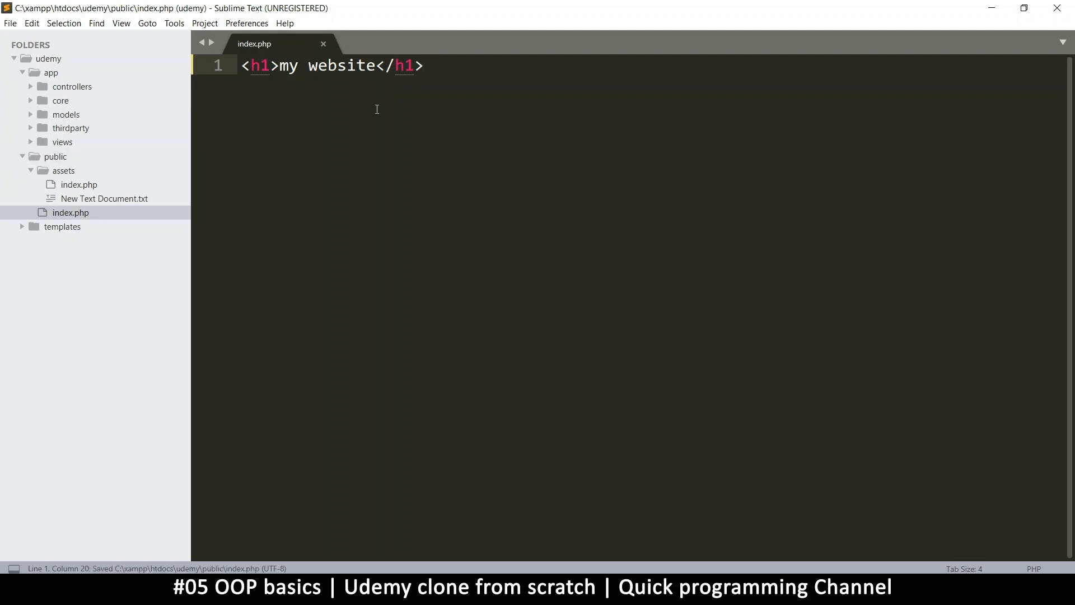
mouse_move(64, 170)
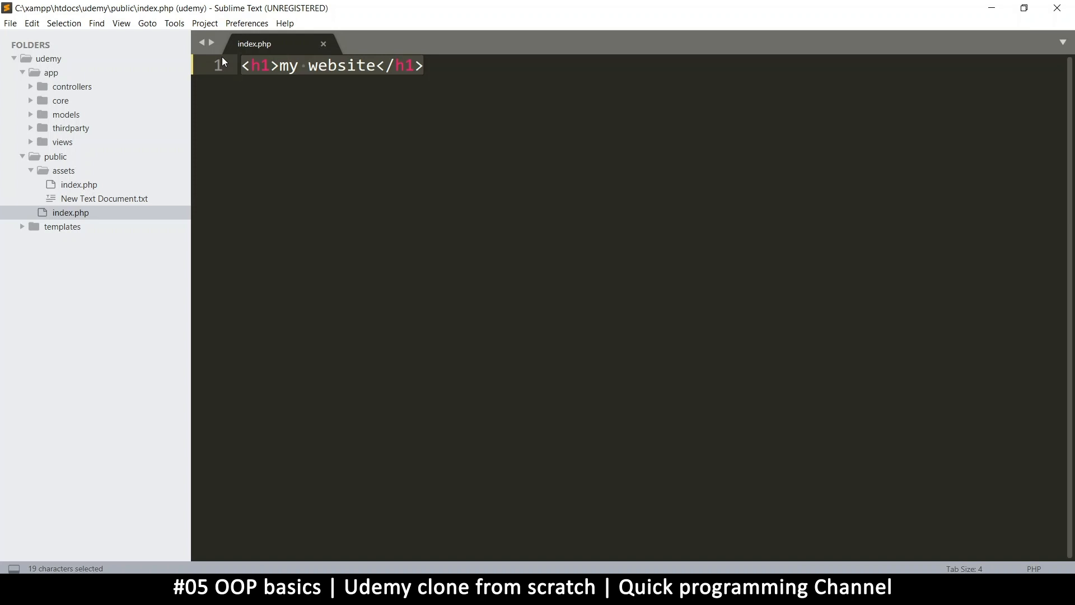
Replace the heading with <?php and write myfunc() containing '//some code in here'
type("<?php")
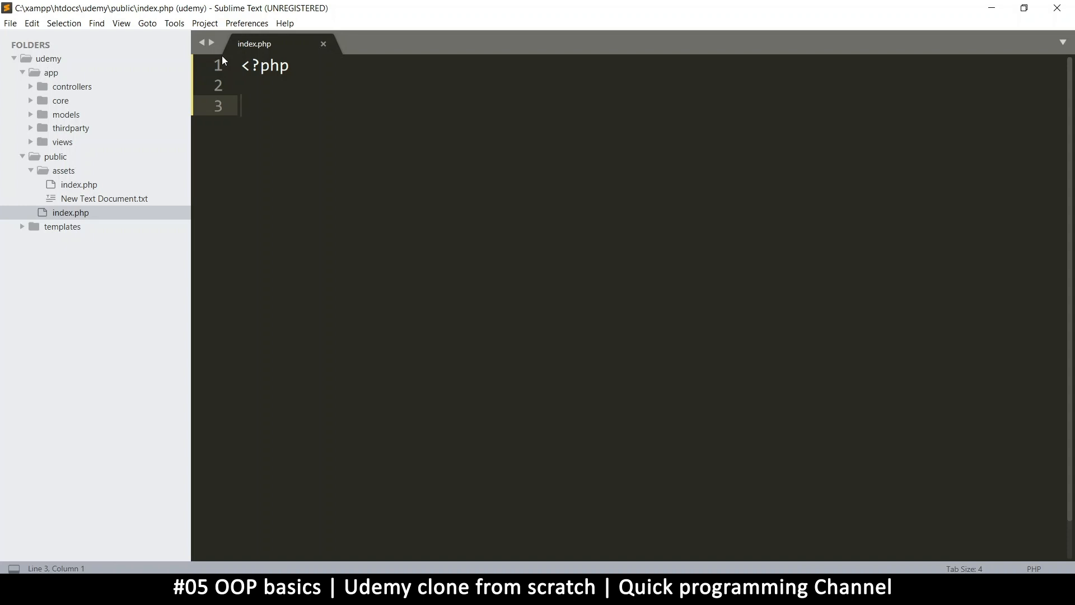
key("ctrl+s")
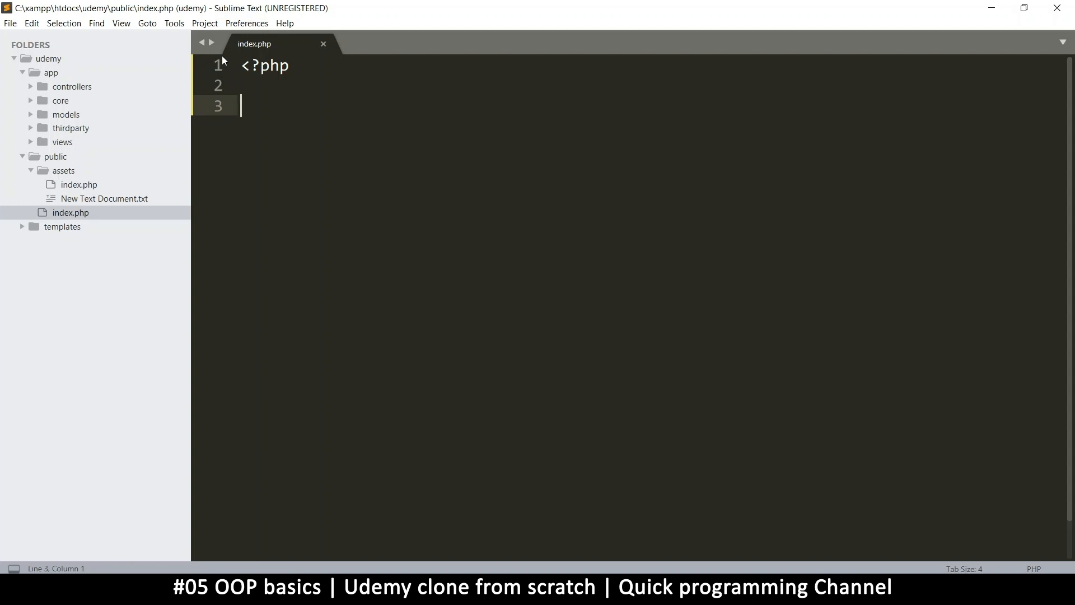
type("function")
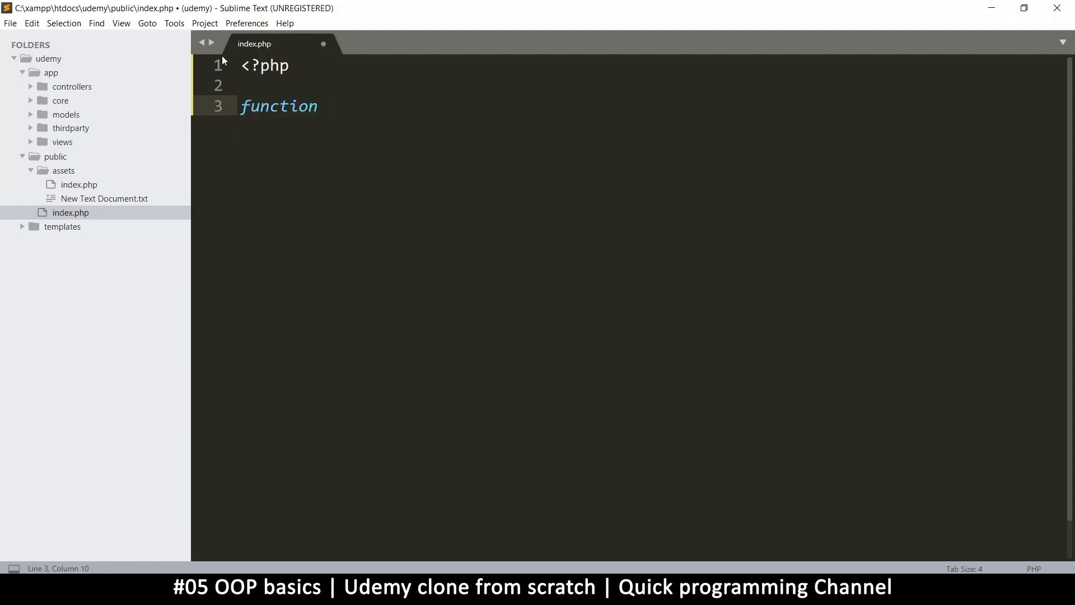
type("myfunc(")
type("{")
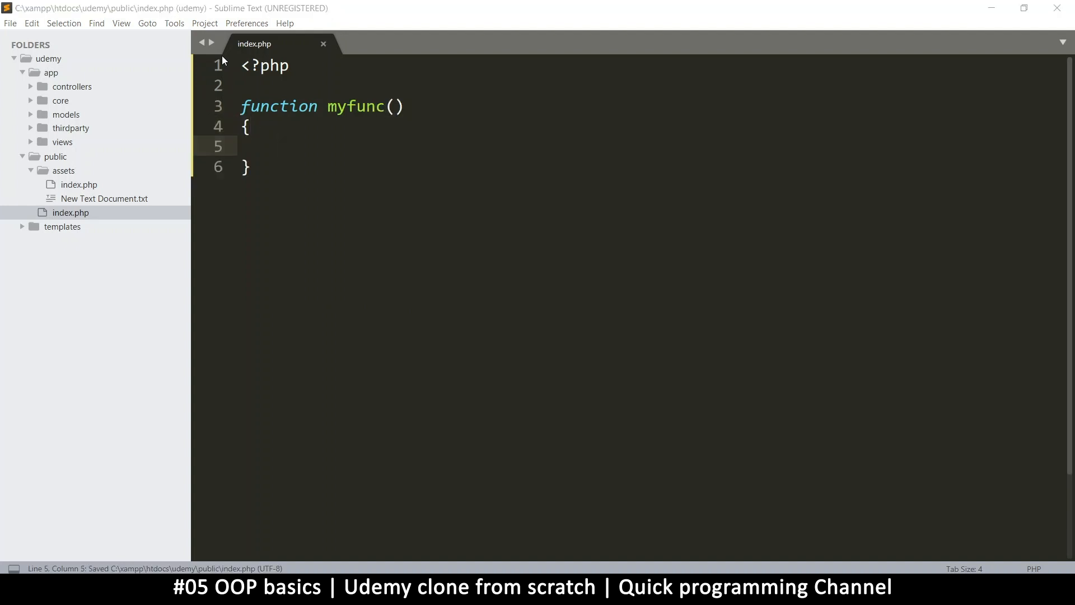
mouse_move(326, 176)
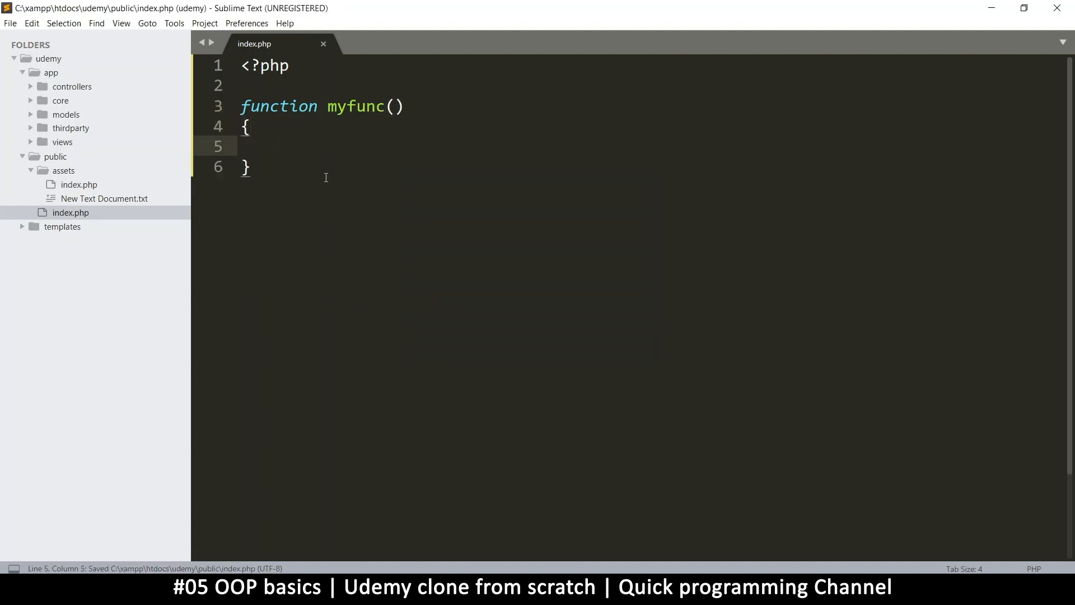
type("//some code in here")
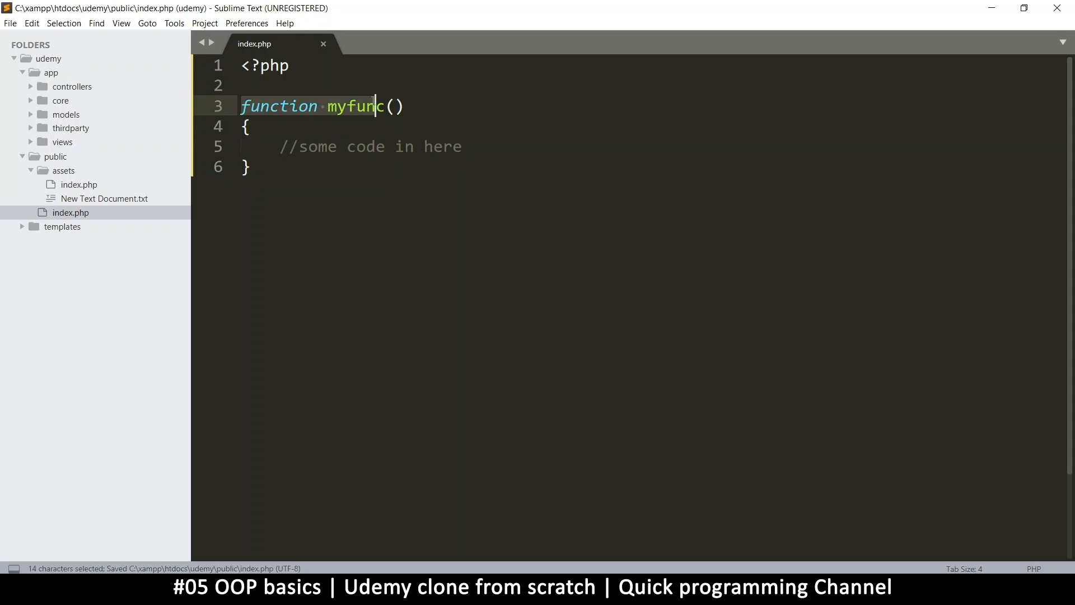
left_click(250, 166)
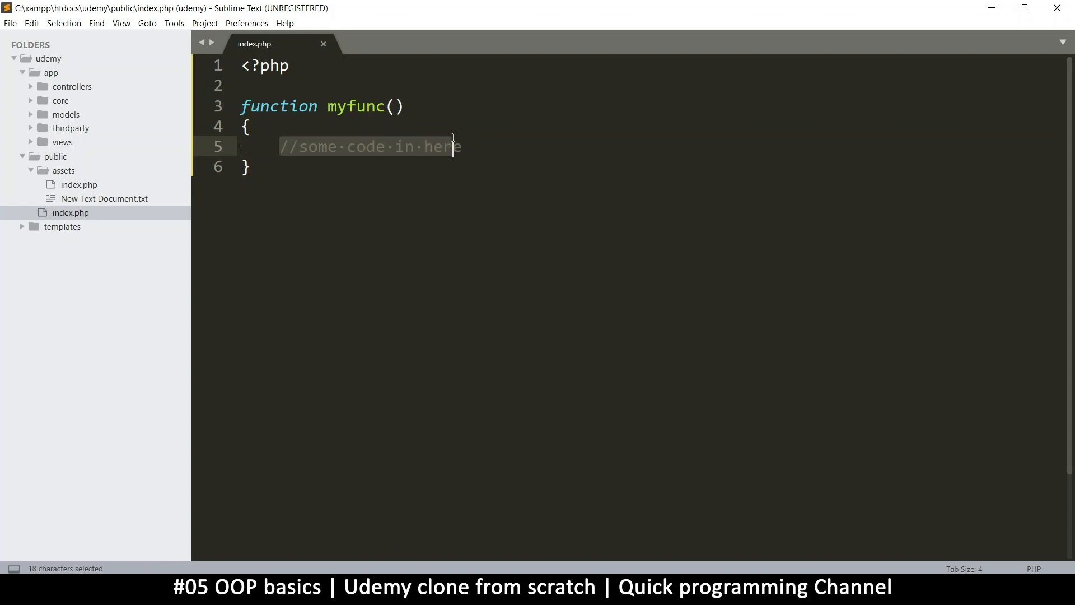
key("shift+right")
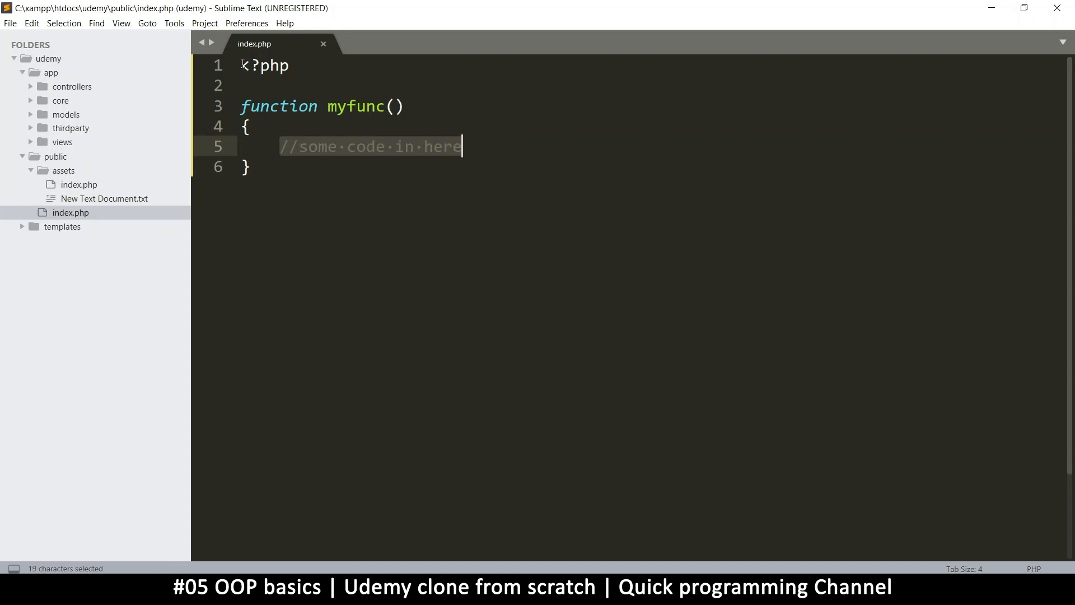
left_click(241, 106)
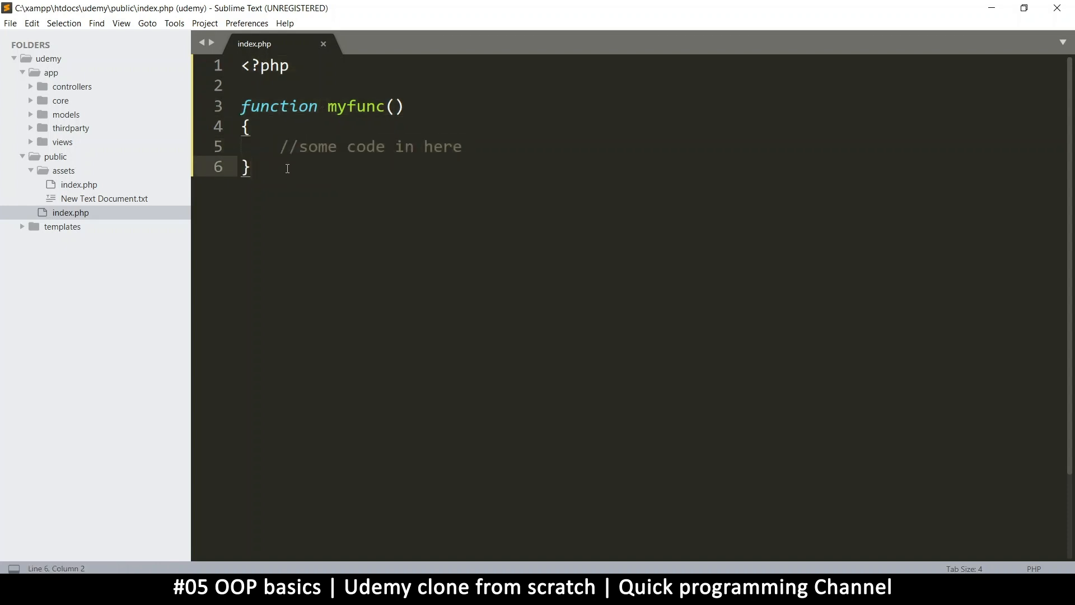
key("enter")
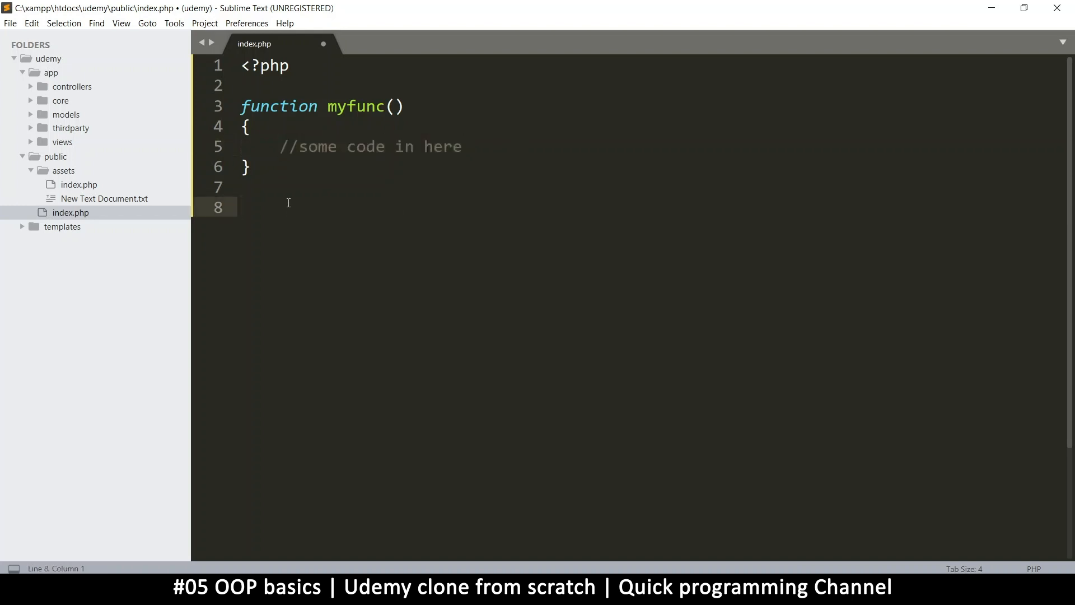
type("//some code her")
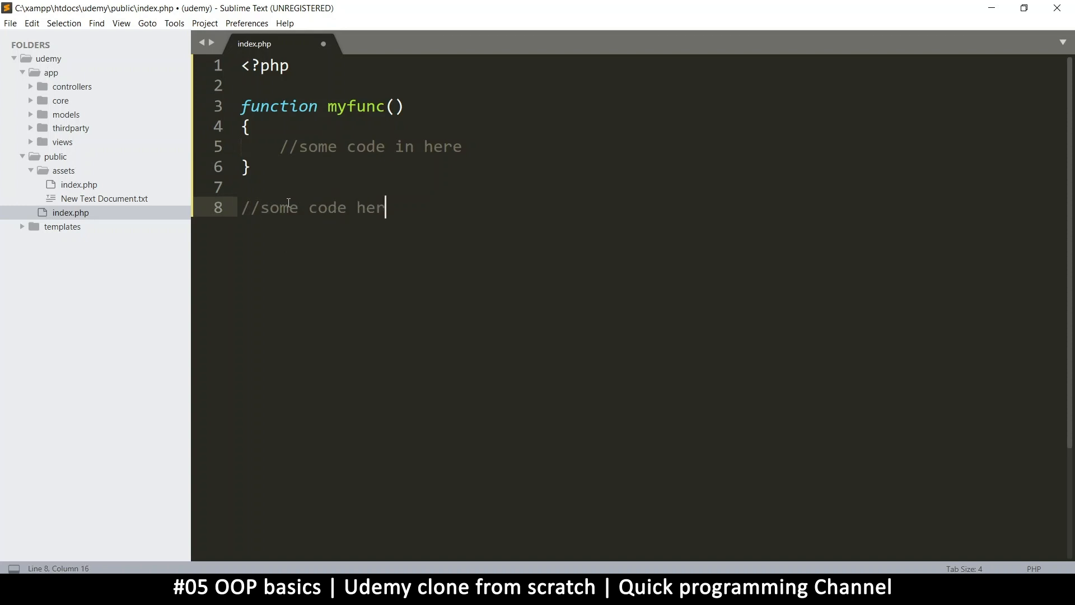
key("enter")
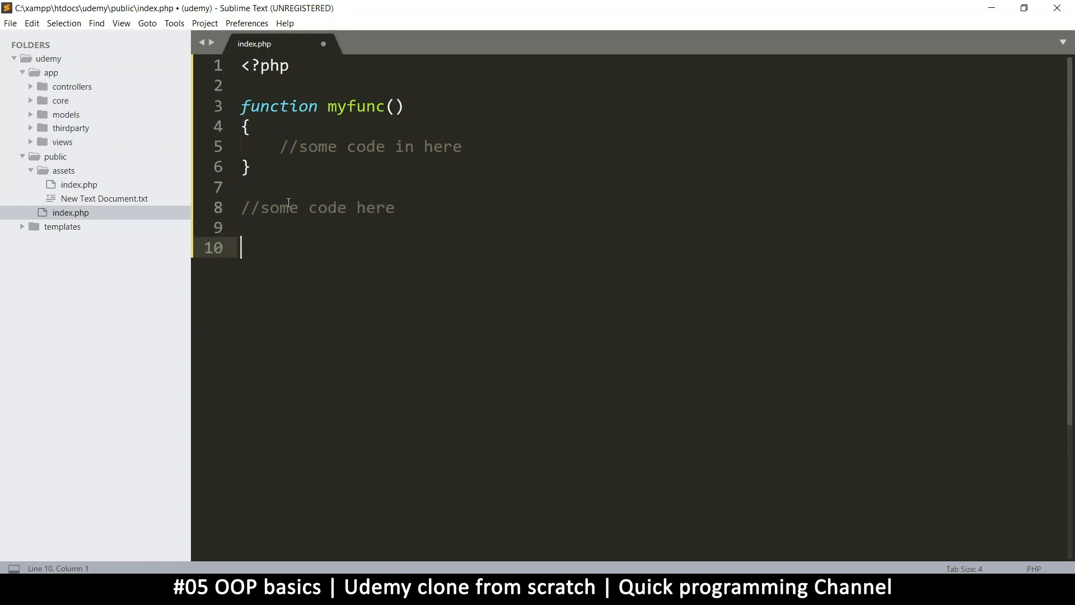
type("uqenffnd")
type("qefqef")
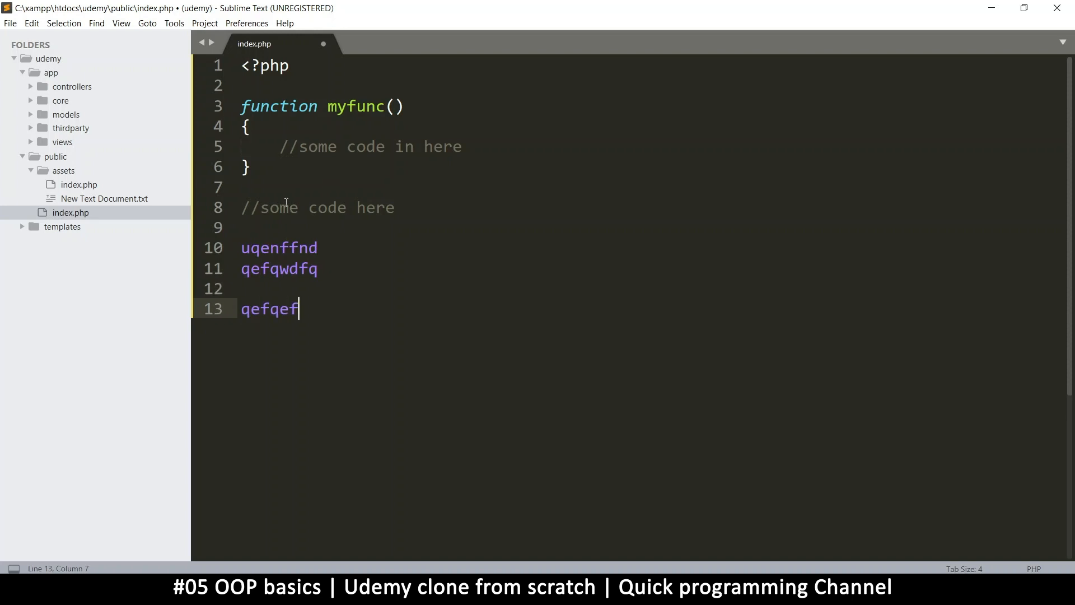
key("enter")
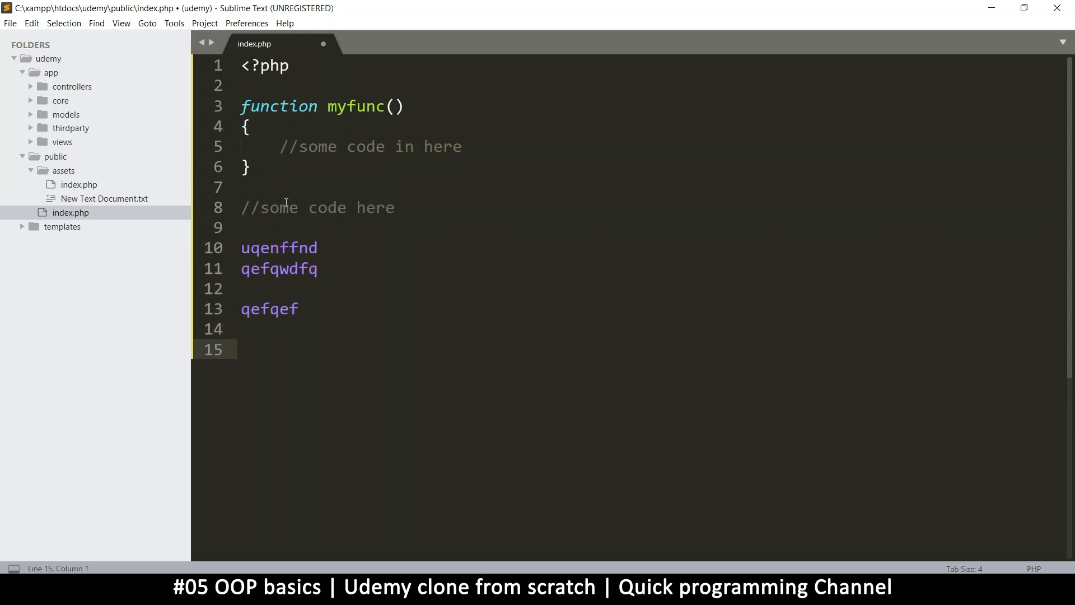
type("myfunc")
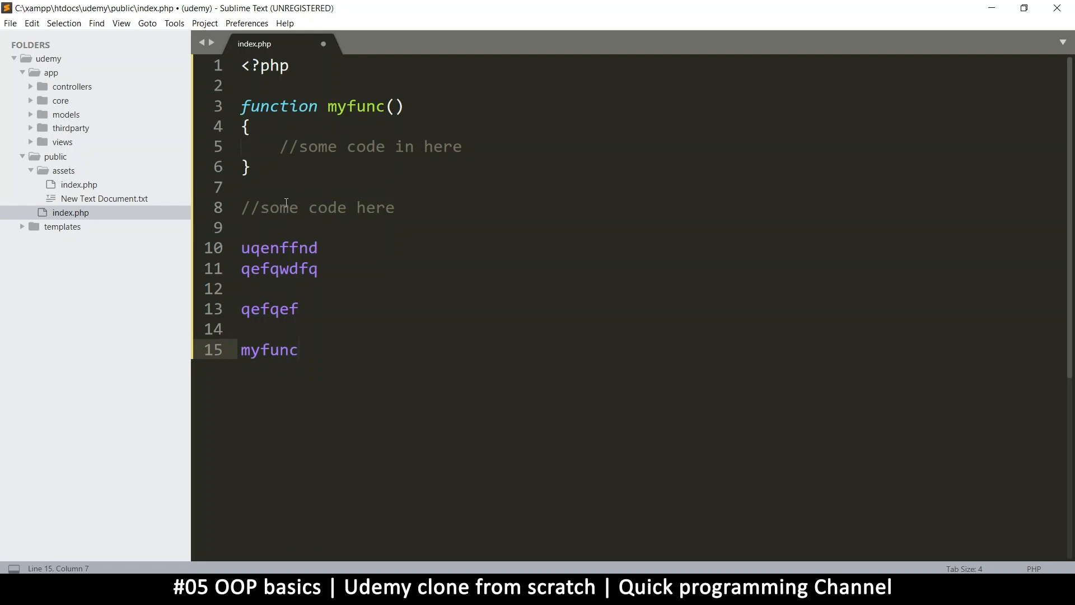
type("();")
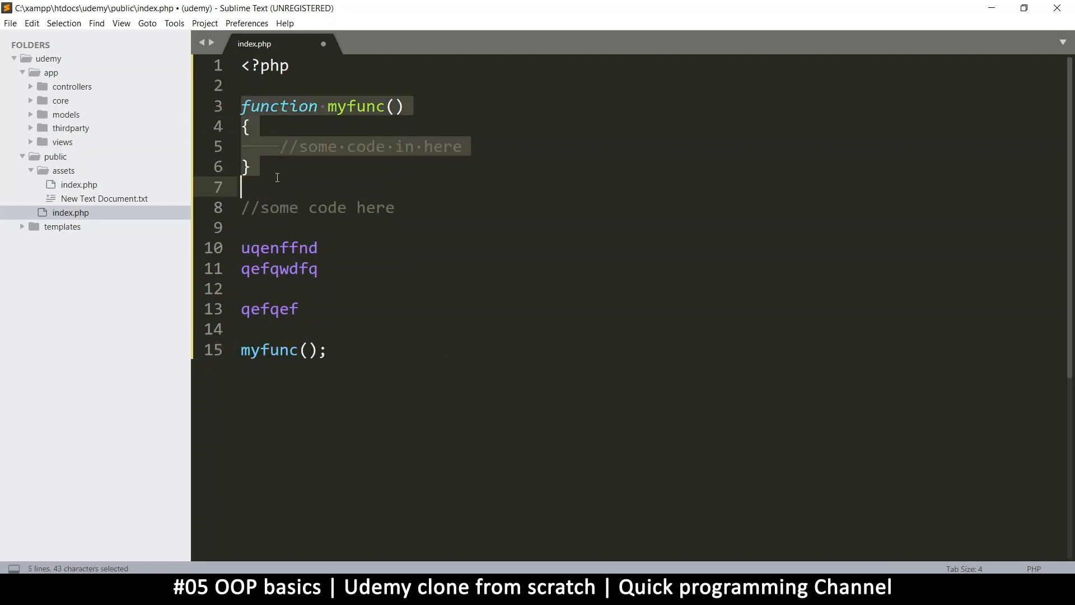
mouse_move(307, 116)
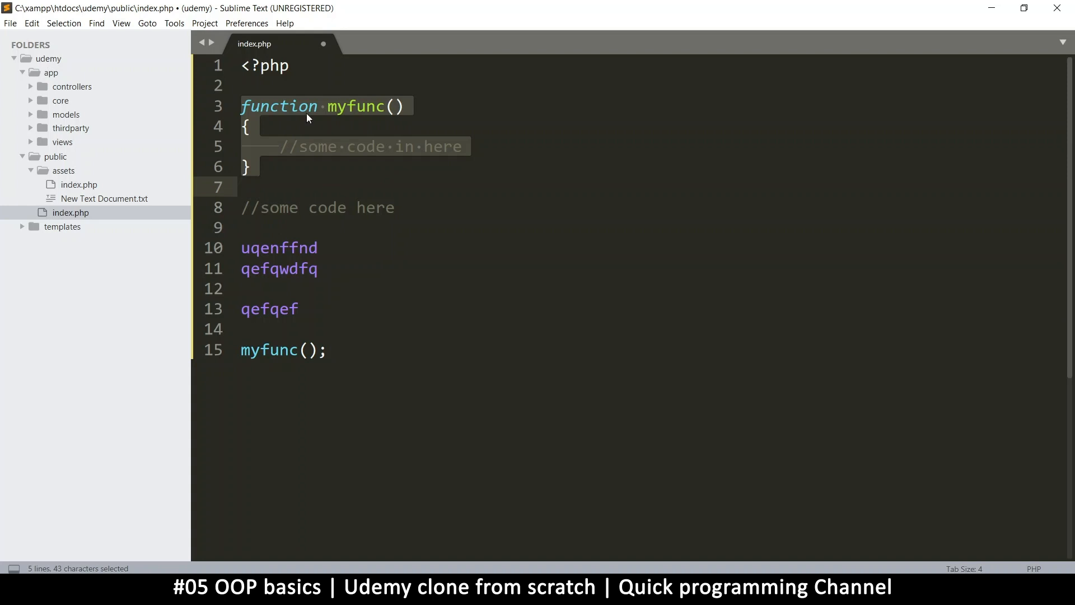
double_click(269, 350)
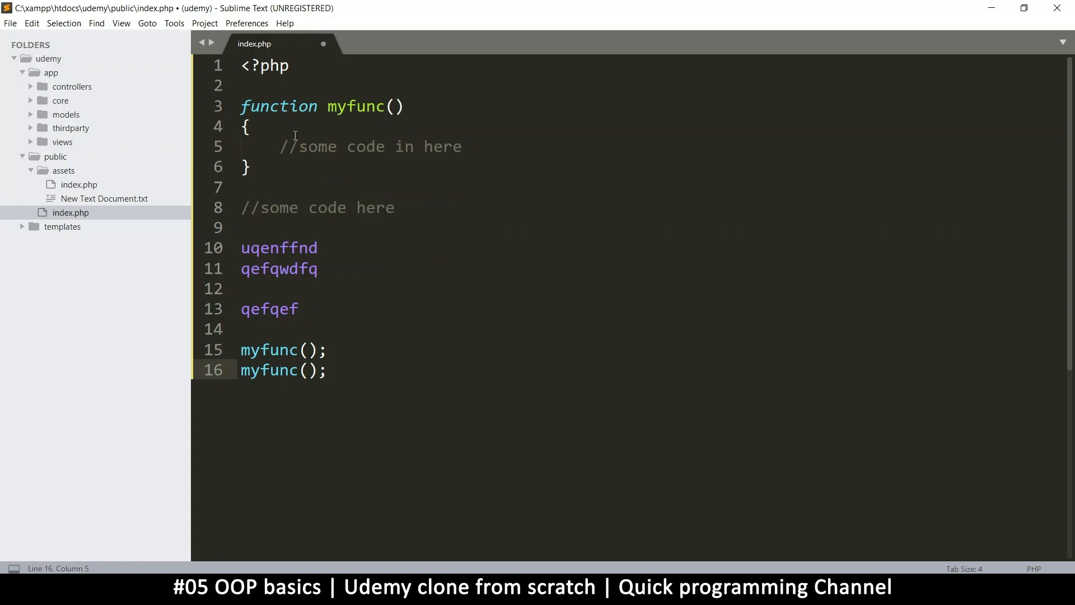
left_click_drag(239, 106, 251, 167)
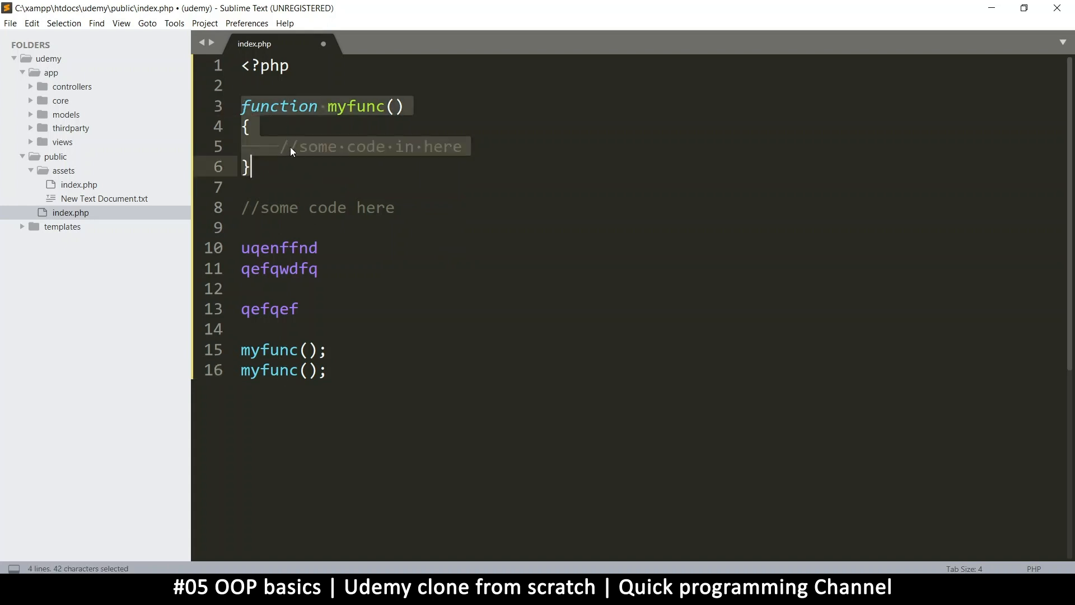
left_click(280, 146)
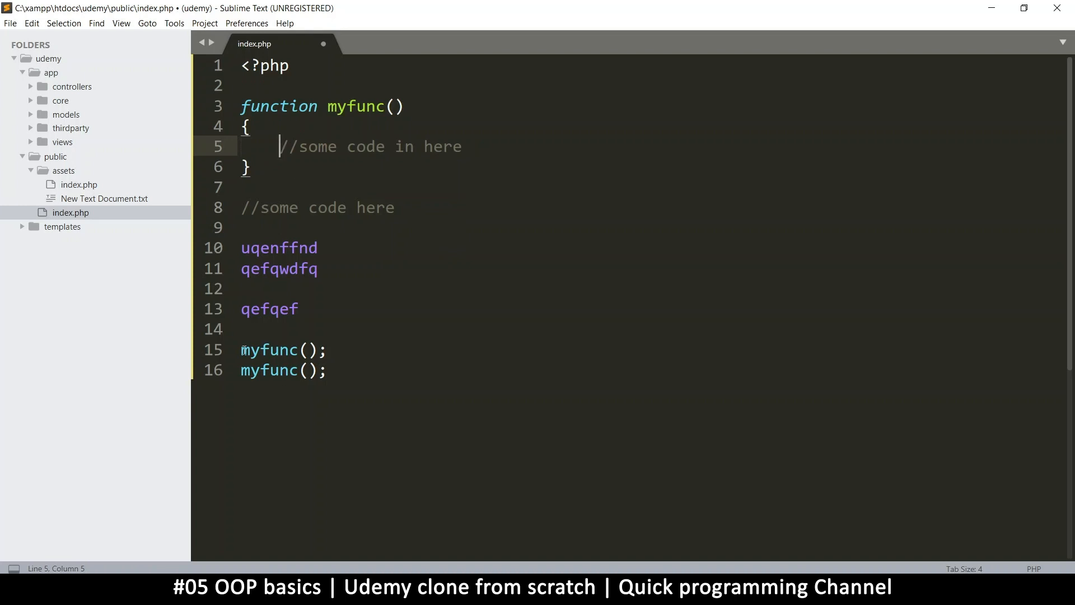
left_click(273, 350)
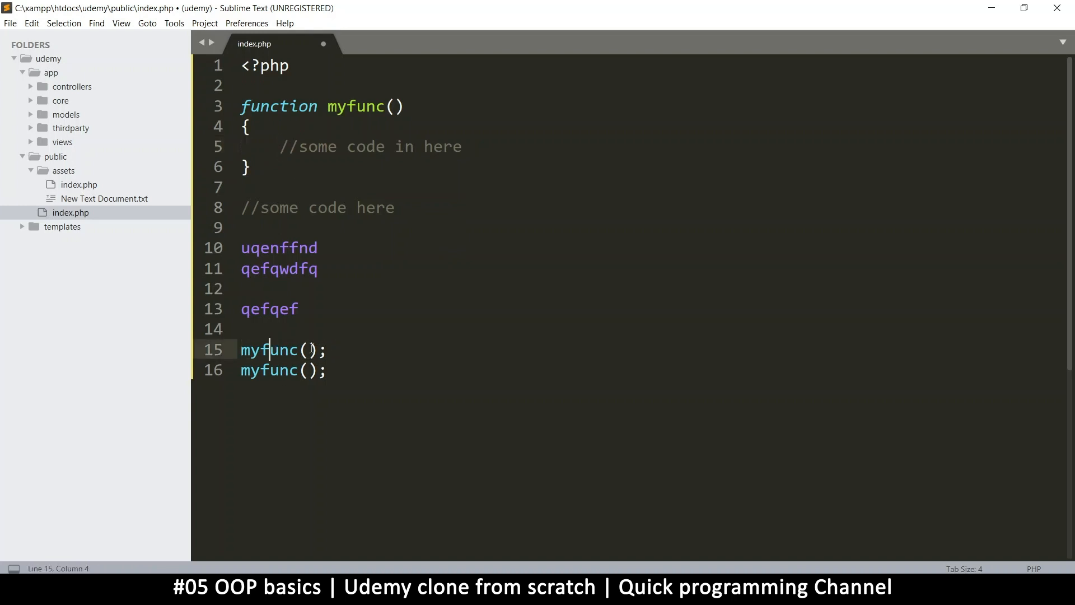
double_click(269, 369)
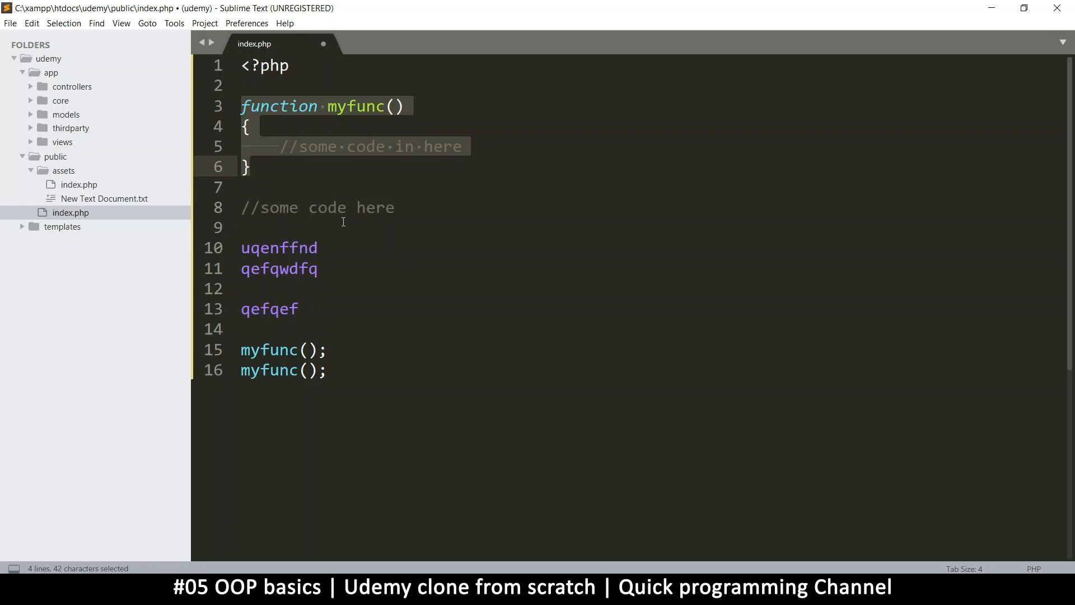
mouse_move(289, 176)
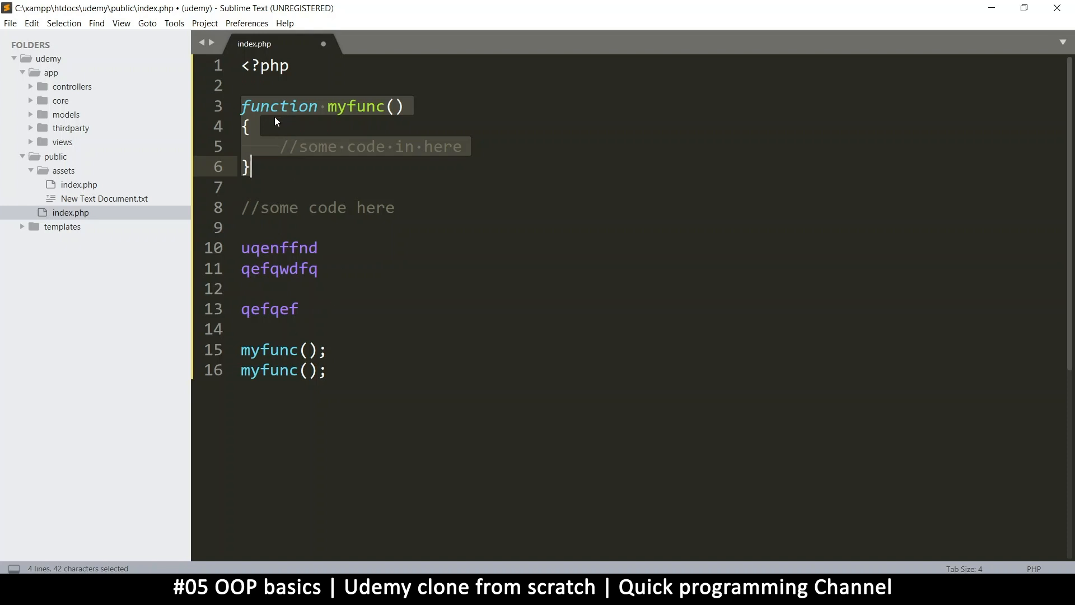
mouse_move(257, 170)
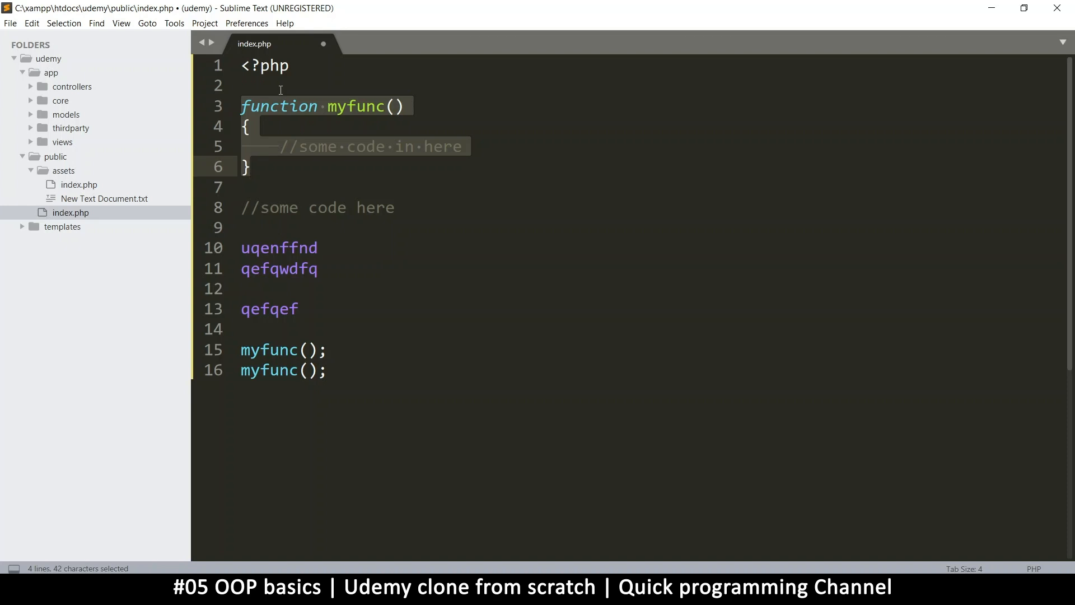
Move myfunc into a new class myclass, duplicate it, and rename the copy myfunc2
type("class my")
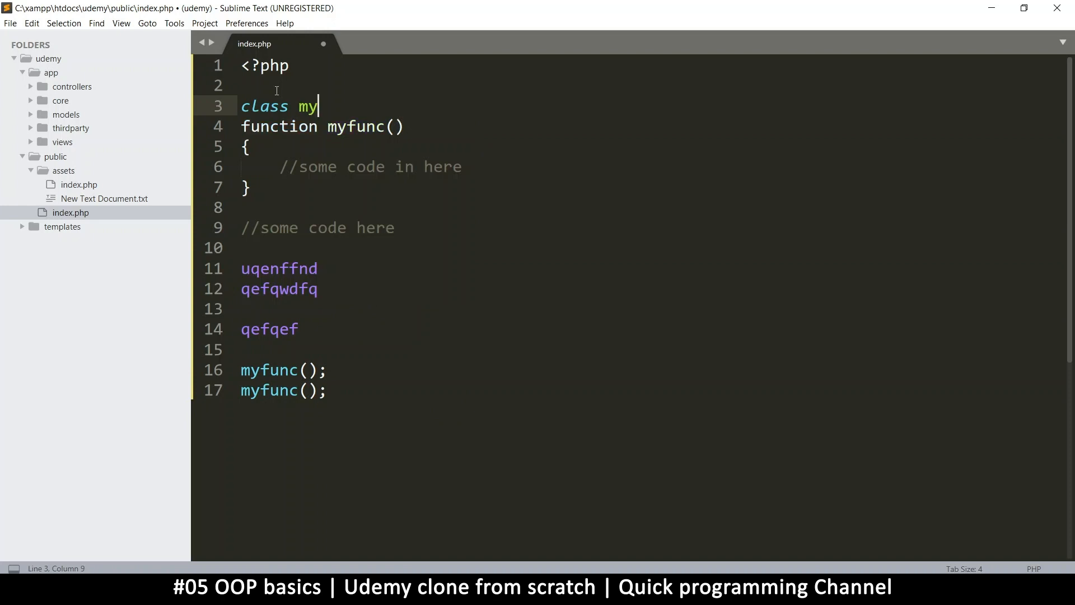
type("class")
type("{")
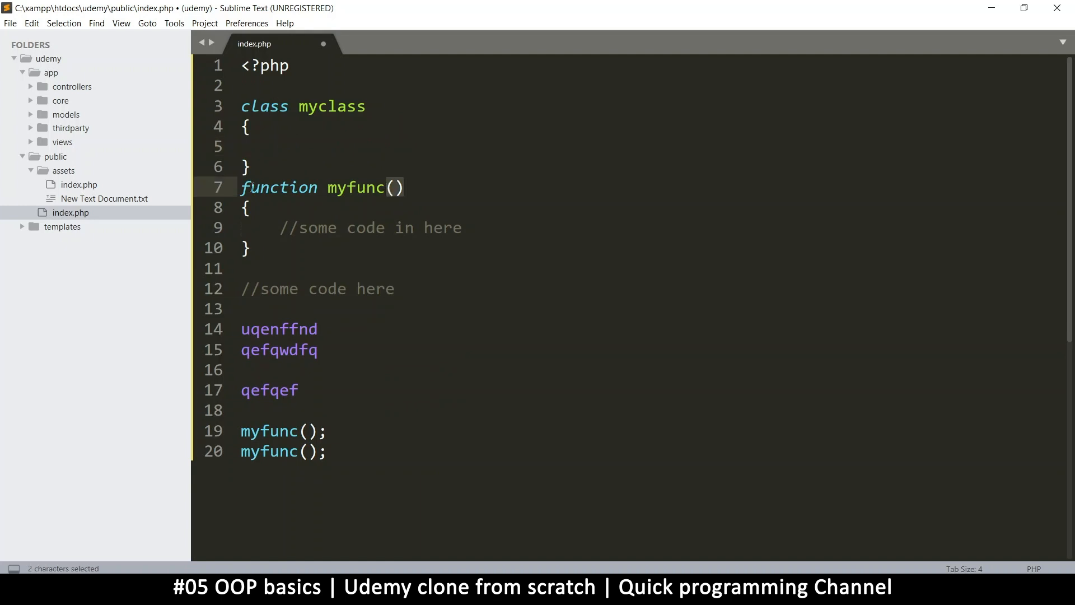
key("ctrl+x")
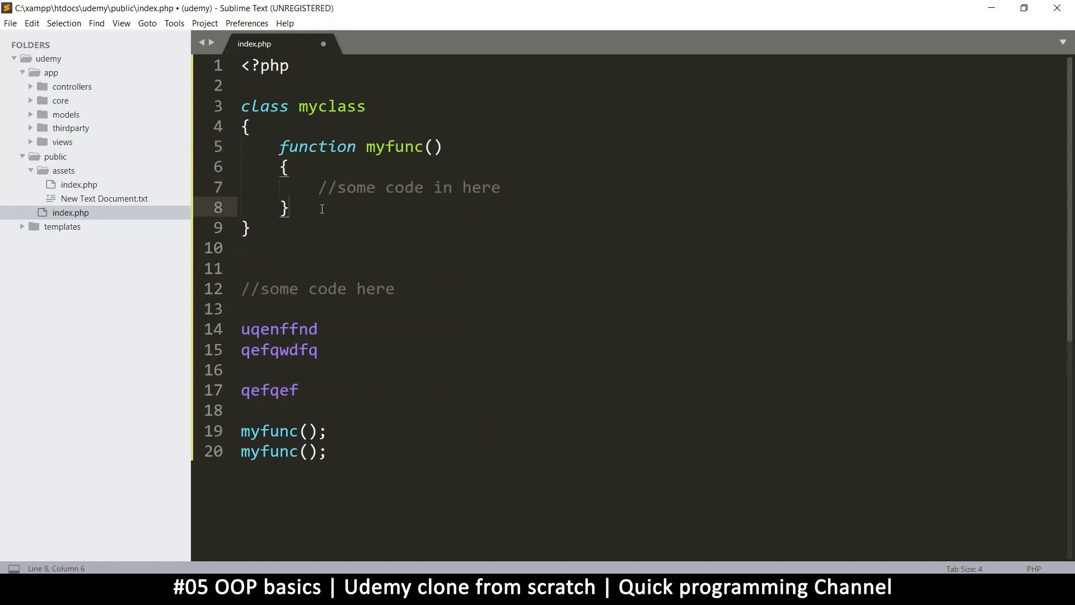
key("enter")
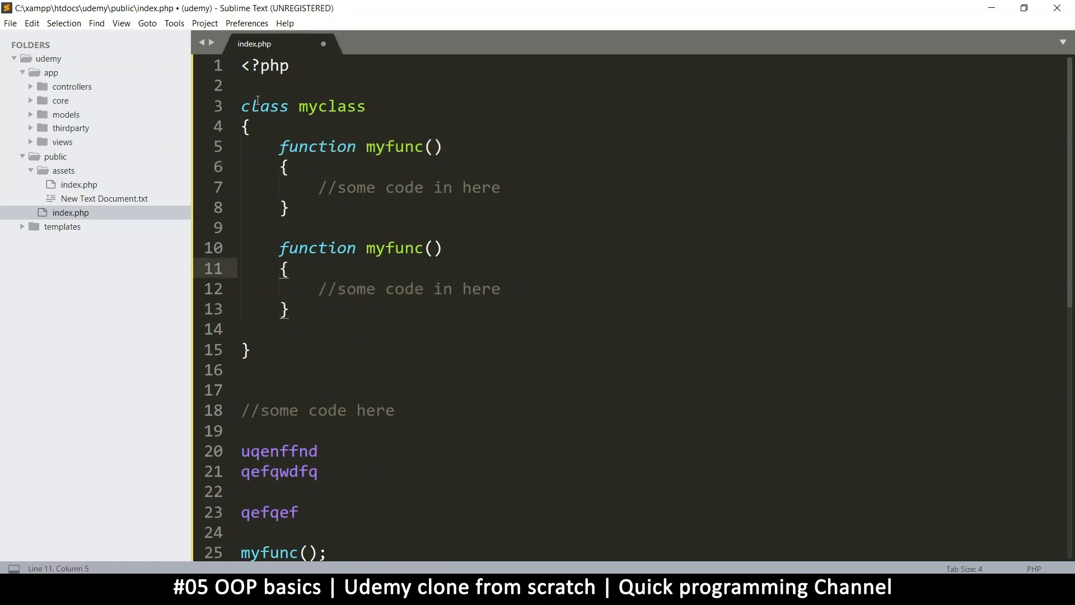
left_click_drag(241, 106, 250, 126)
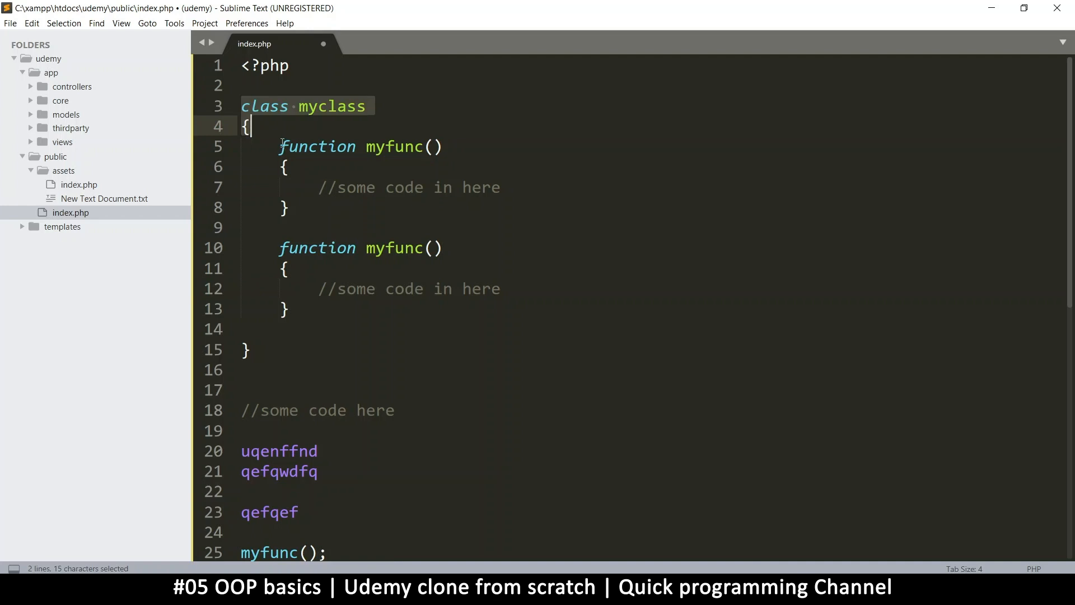
left_click(268, 370)
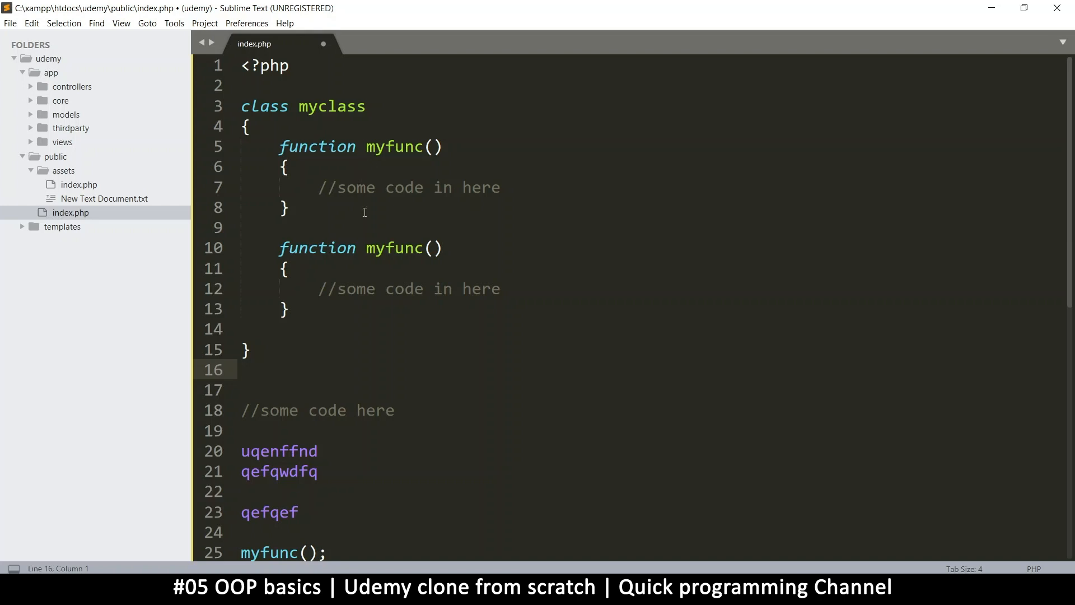
mouse_move(413, 238)
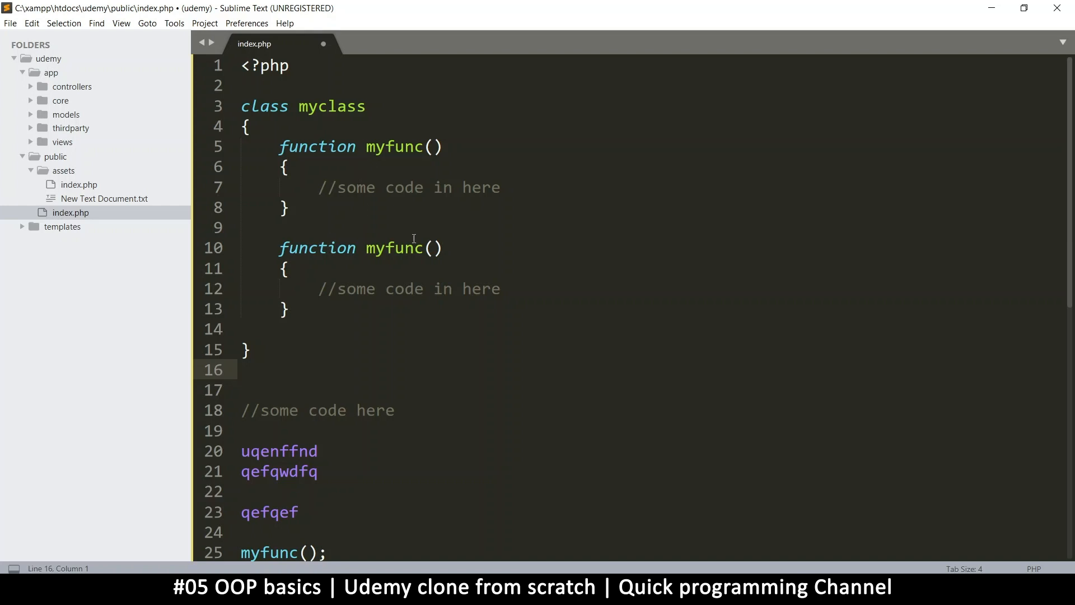
left_click(436, 147)
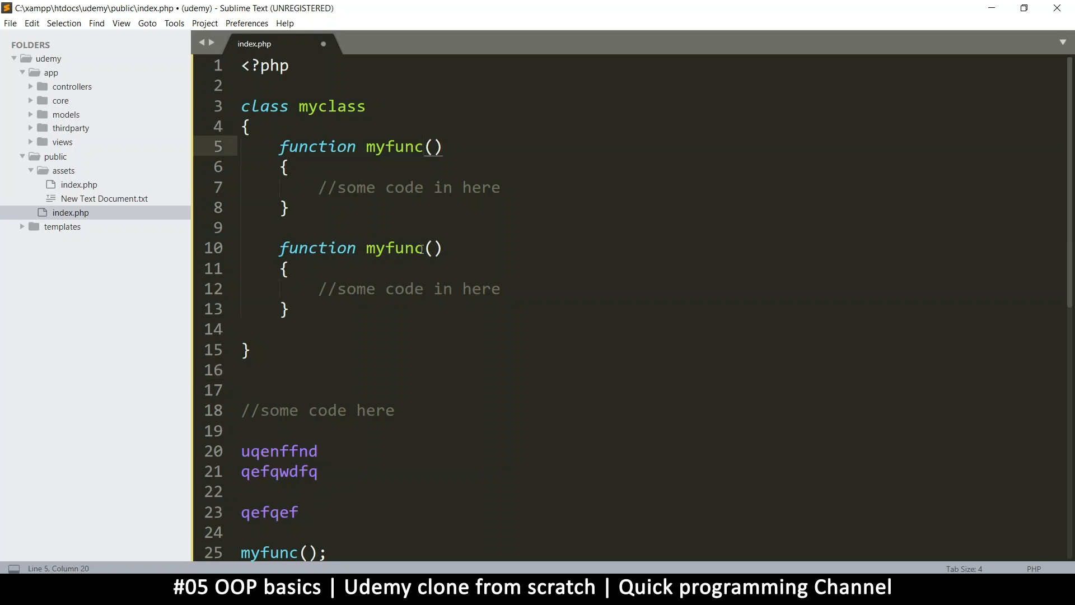
type("2")
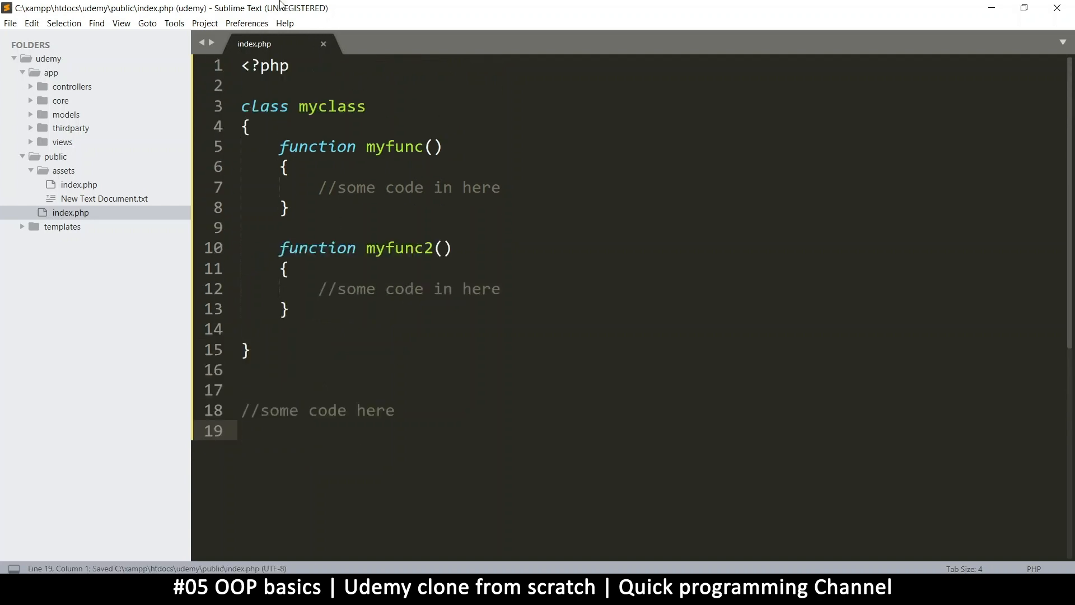
mouse_move(284, 158)
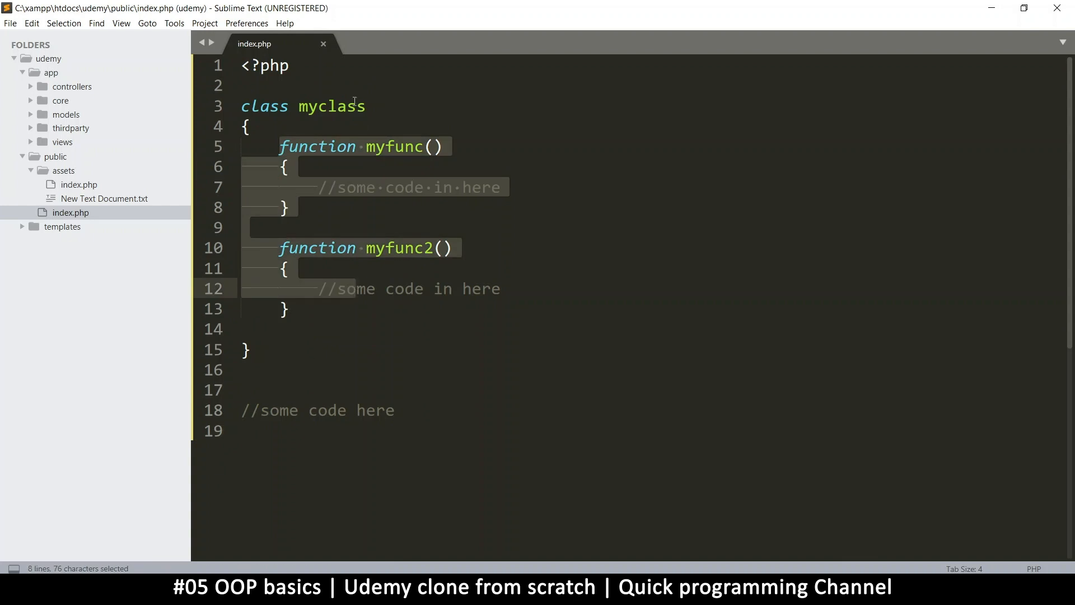
Paste two identical standalone func() definitions below myclass and save
left_click(291, 207)
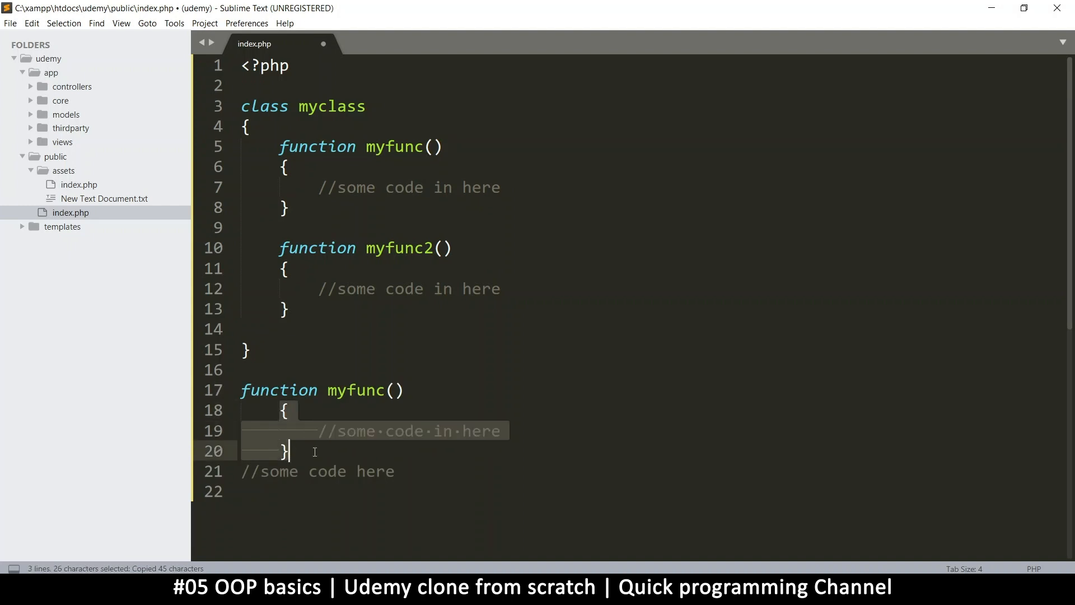
left_click(386, 390)
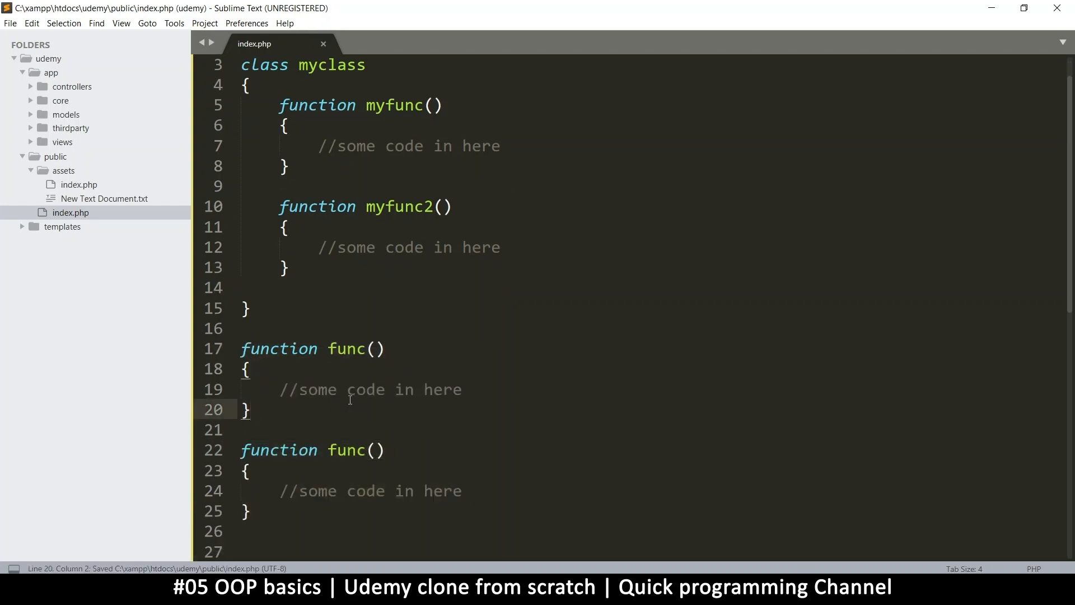
left_click(346, 450)
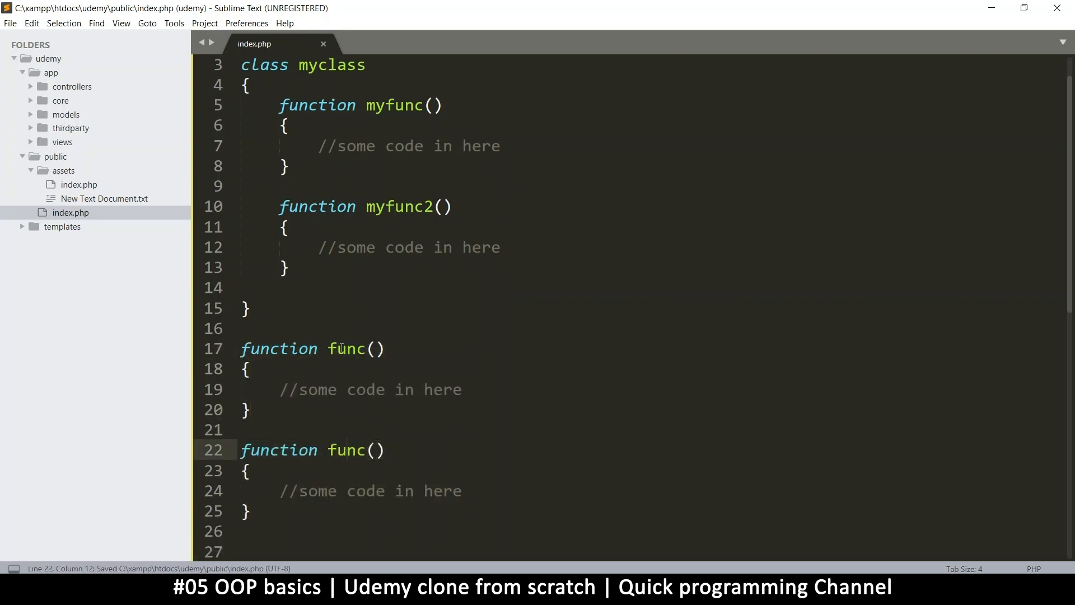
scroll("down", 3)
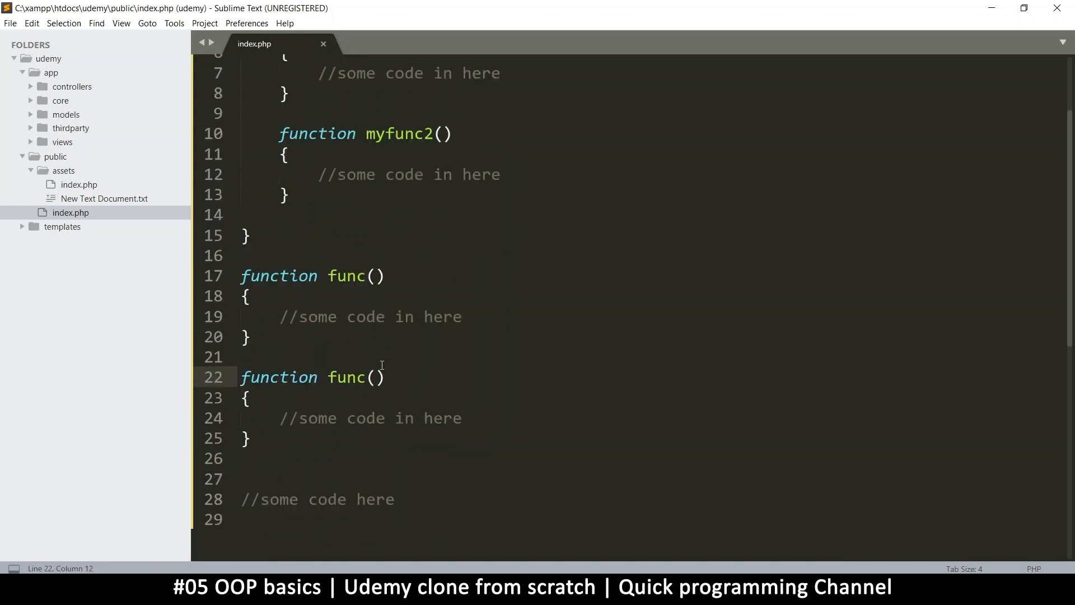
scroll("up", 3)
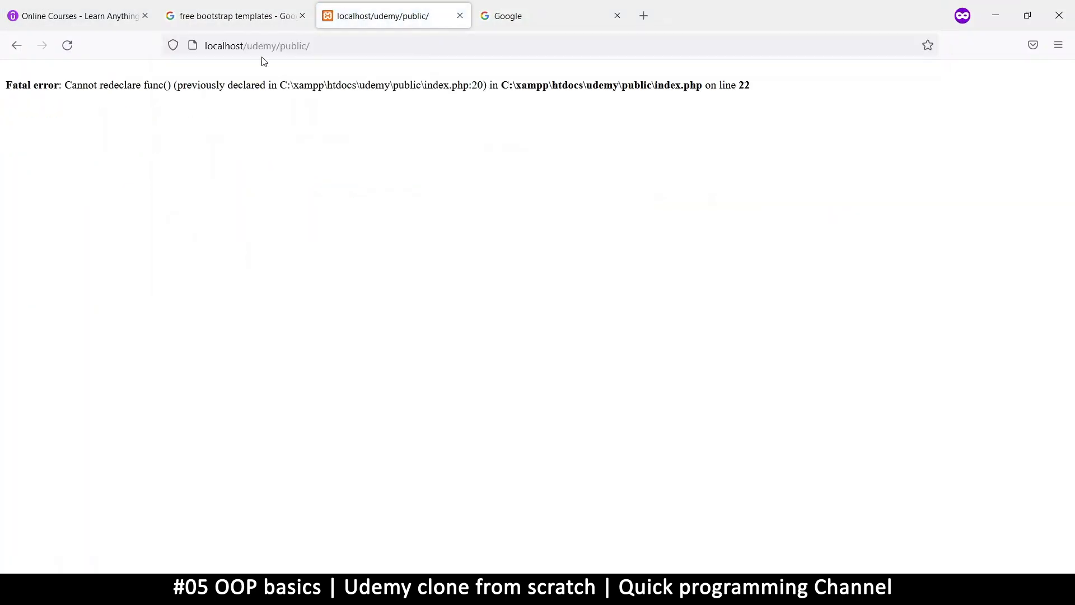
mouse_move(64, 141)
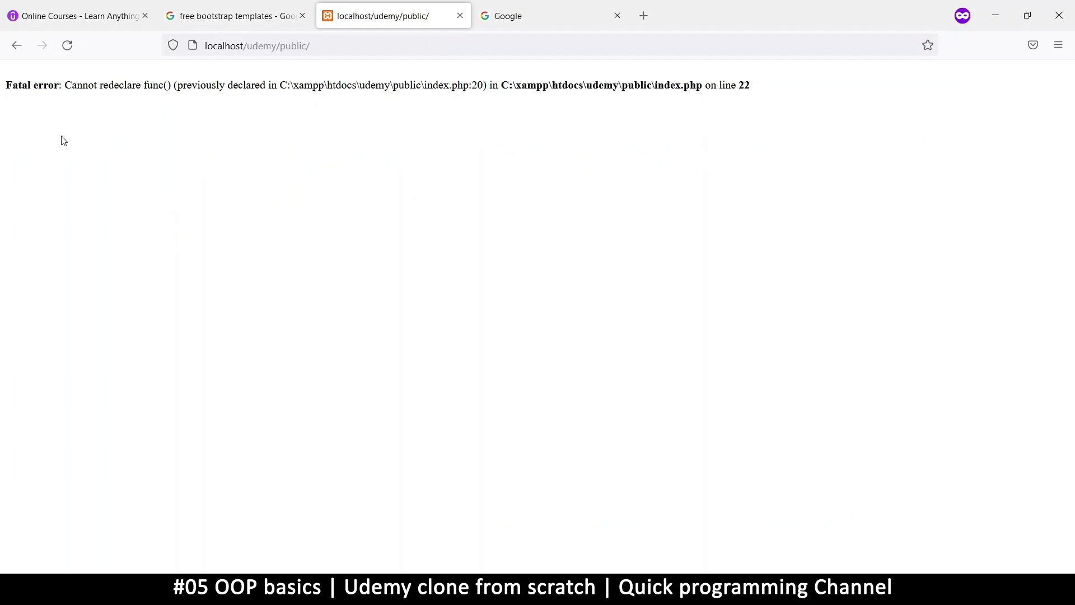
mouse_move(68, 84)
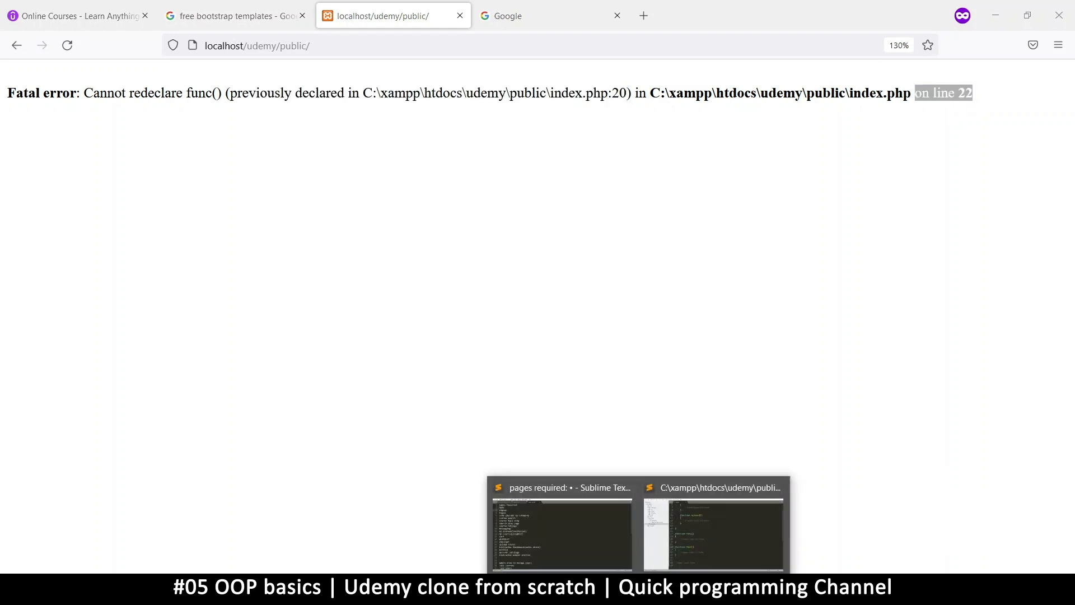
Compare Firefox's 'Cannot redeclare func()' error on line 22 with the duplicate definitions in index.php
left_click(713, 529)
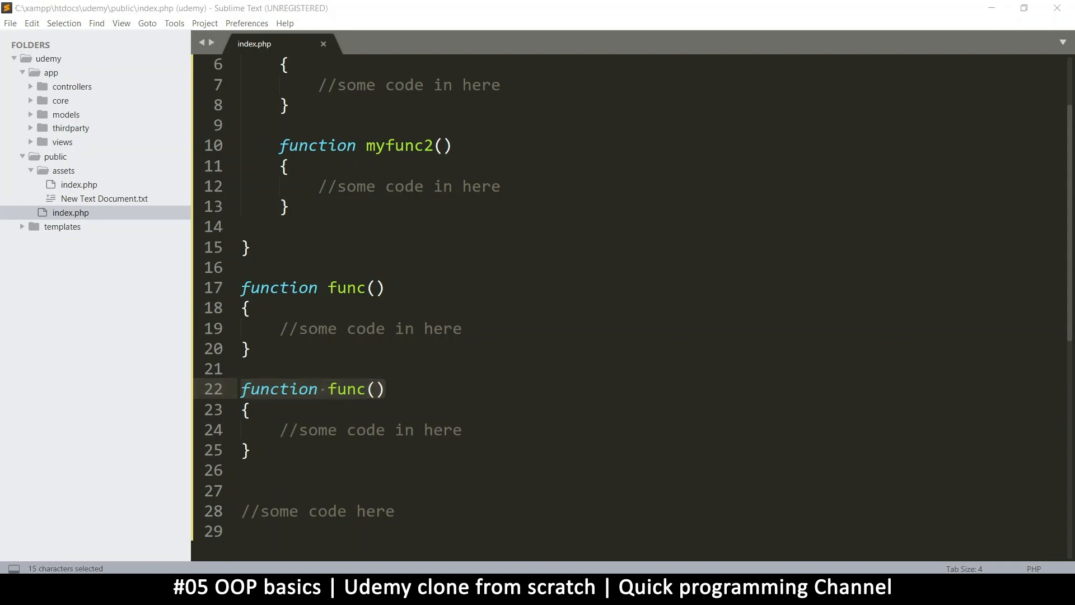
left_click(393, 15)
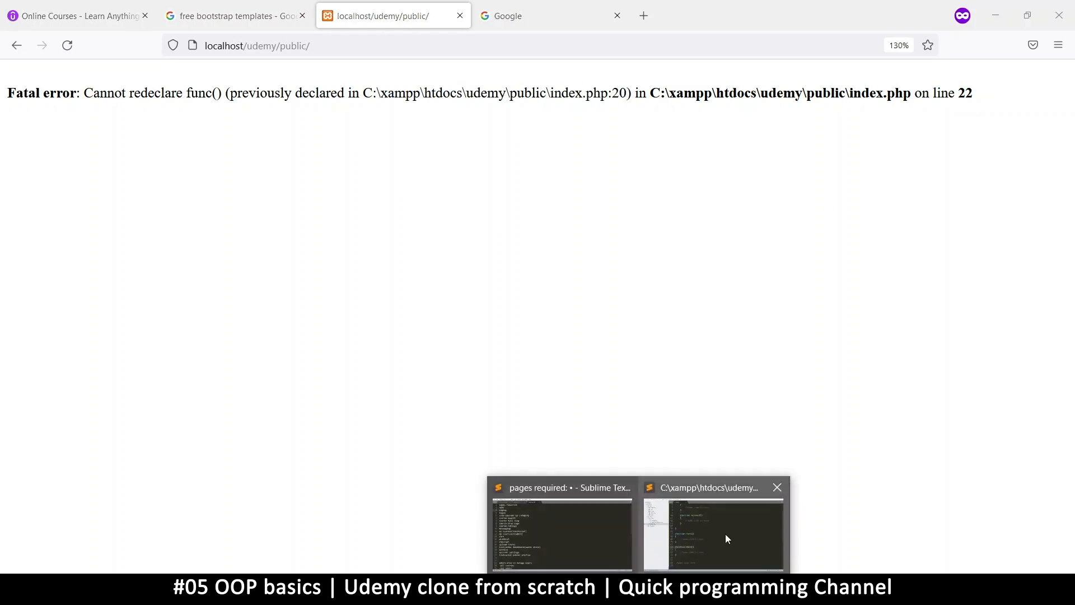
left_click(713, 528)
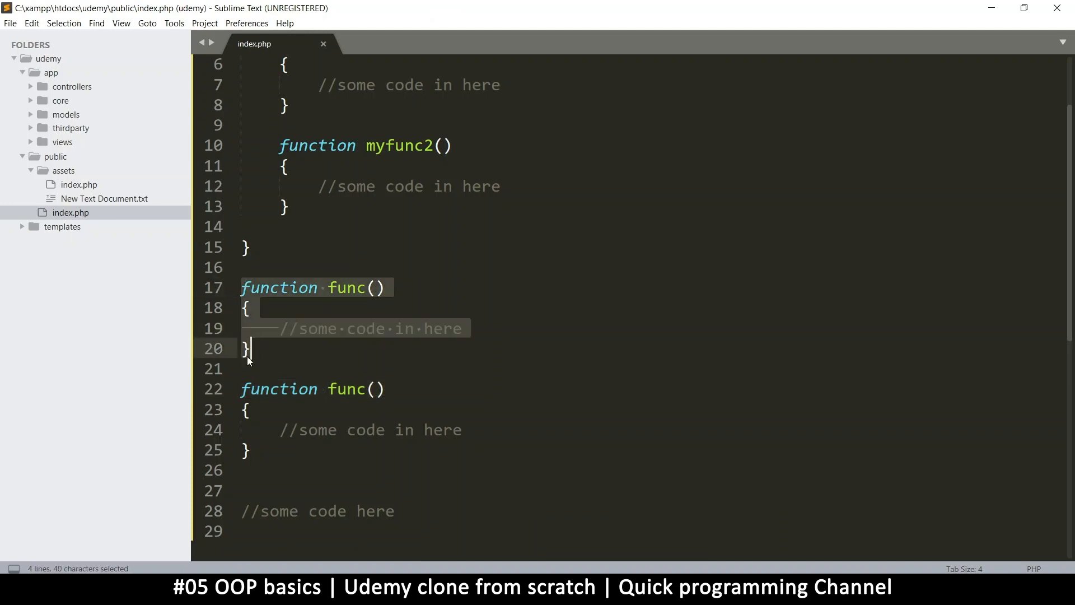
Remove the duplicate func() definitions and class methods from index.php and save
left_click(274, 287)
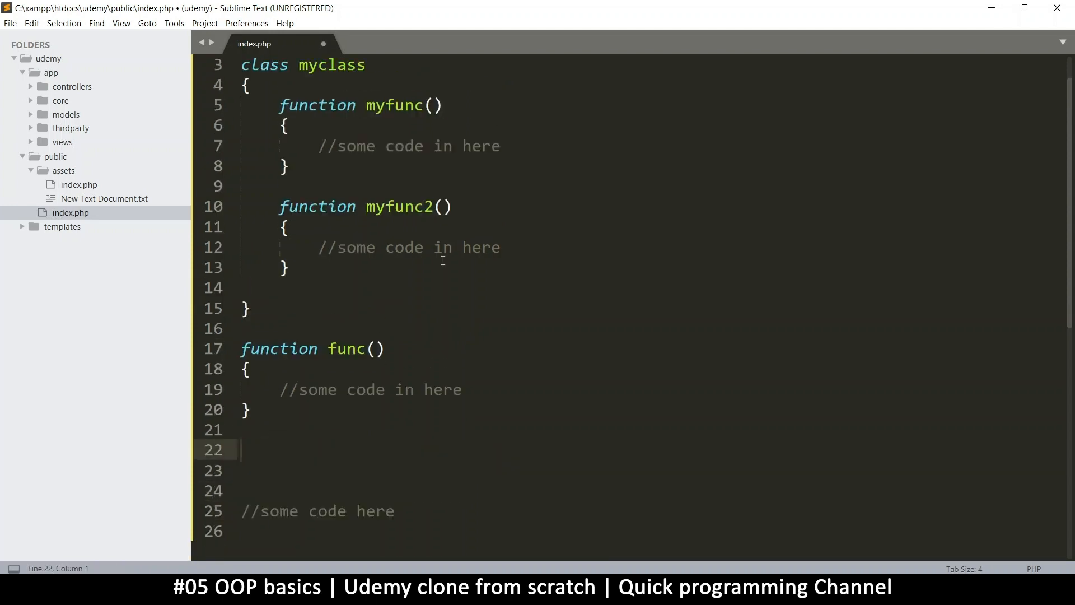
key("ctrl+s")
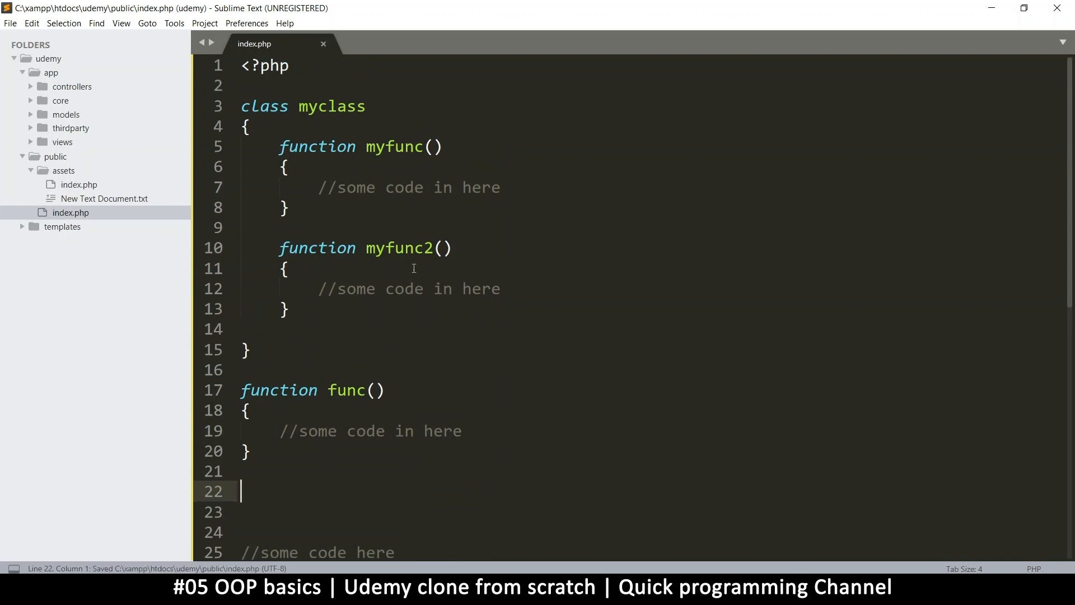
mouse_move(334, 119)
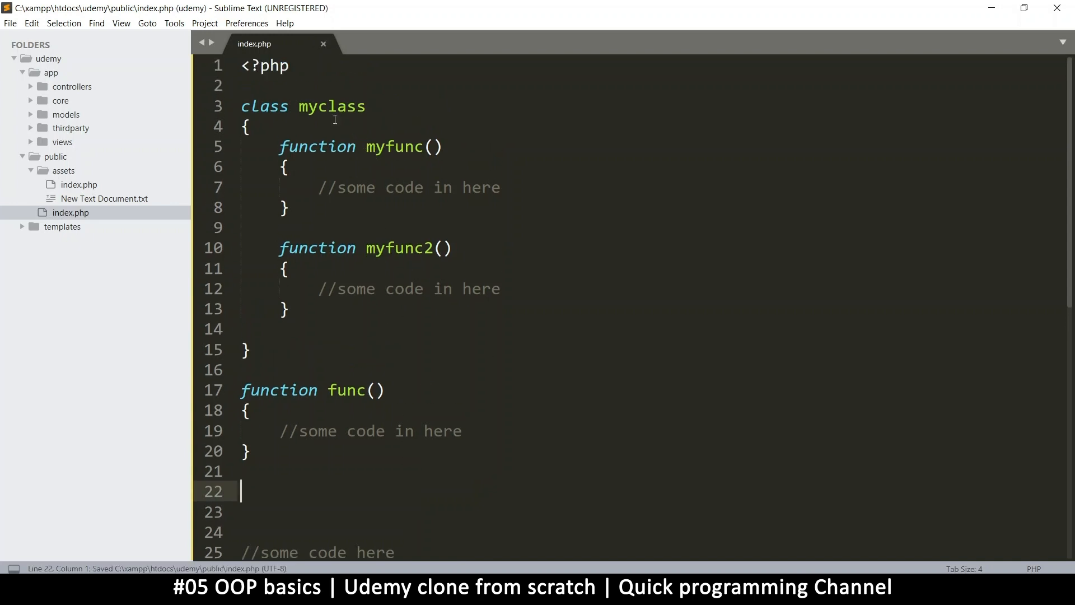
double_click(394, 146)
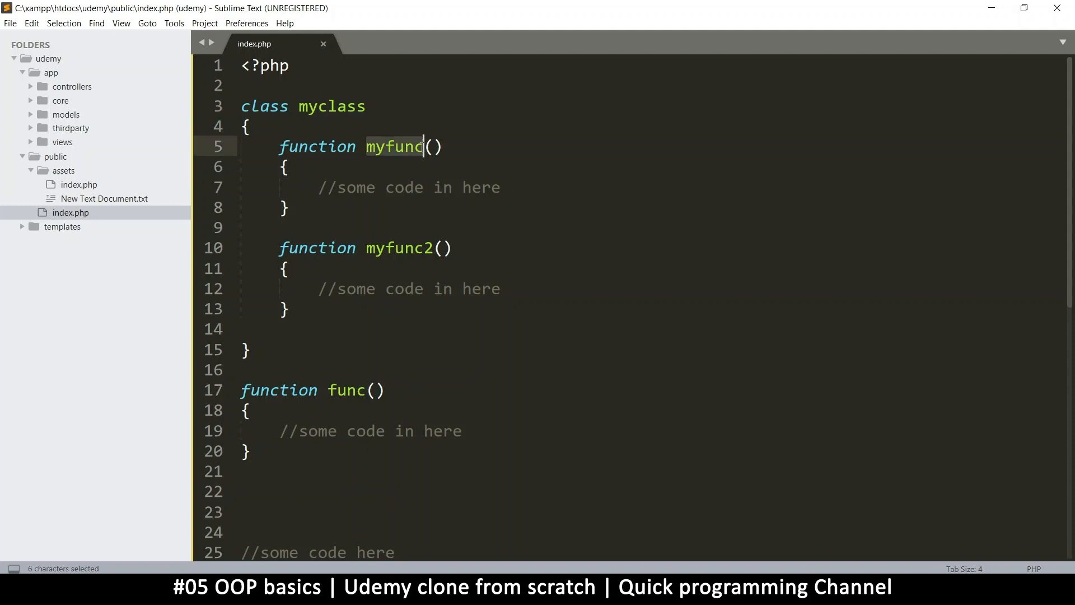
double_click(348, 390)
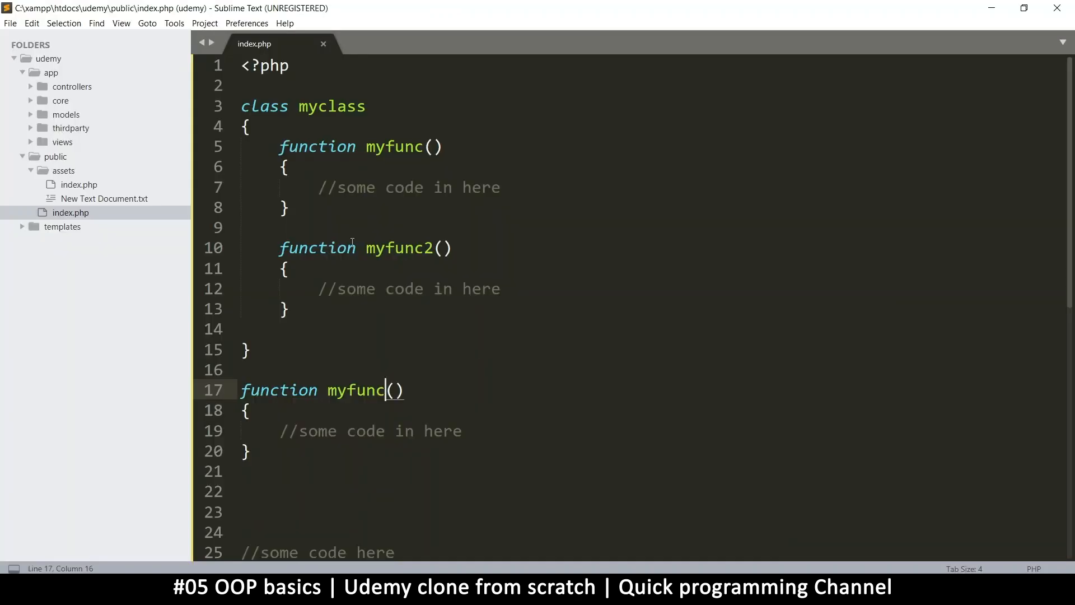
mouse_move(279, 142)
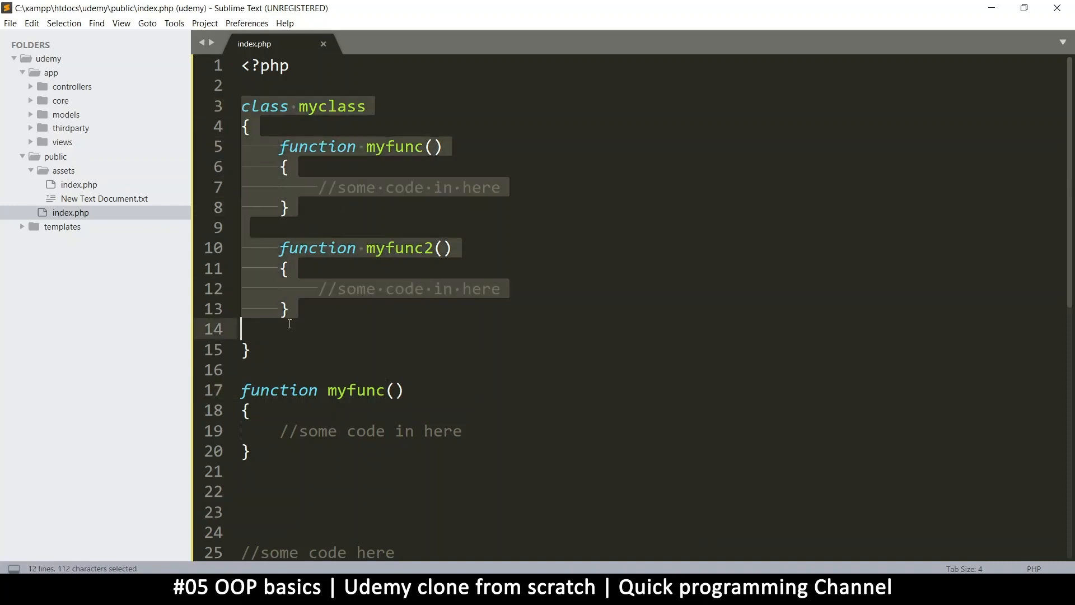
left_click(254, 82)
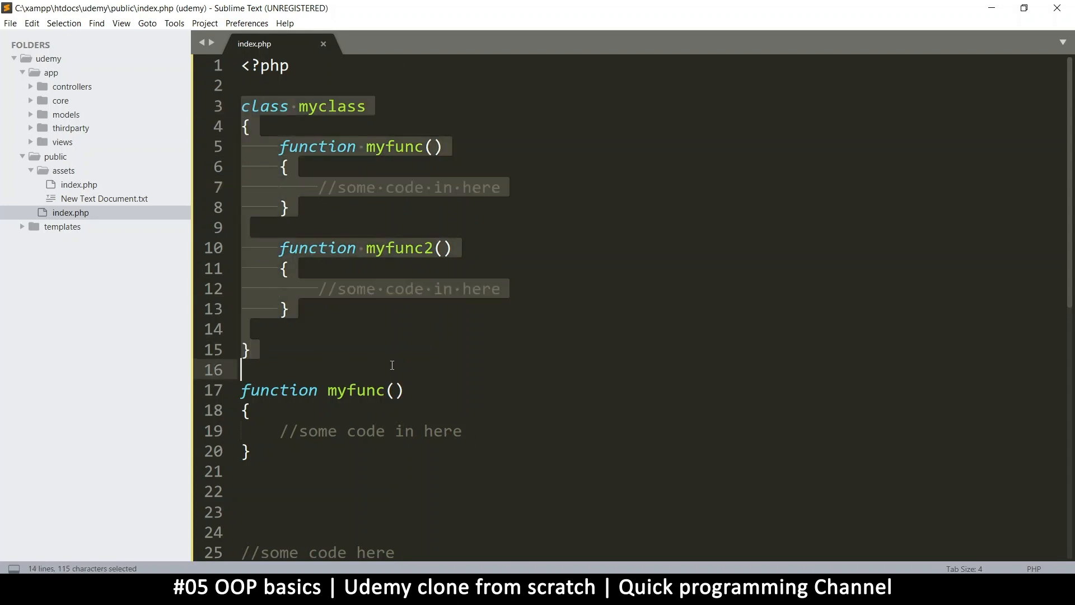
mouse_move(395, 363)
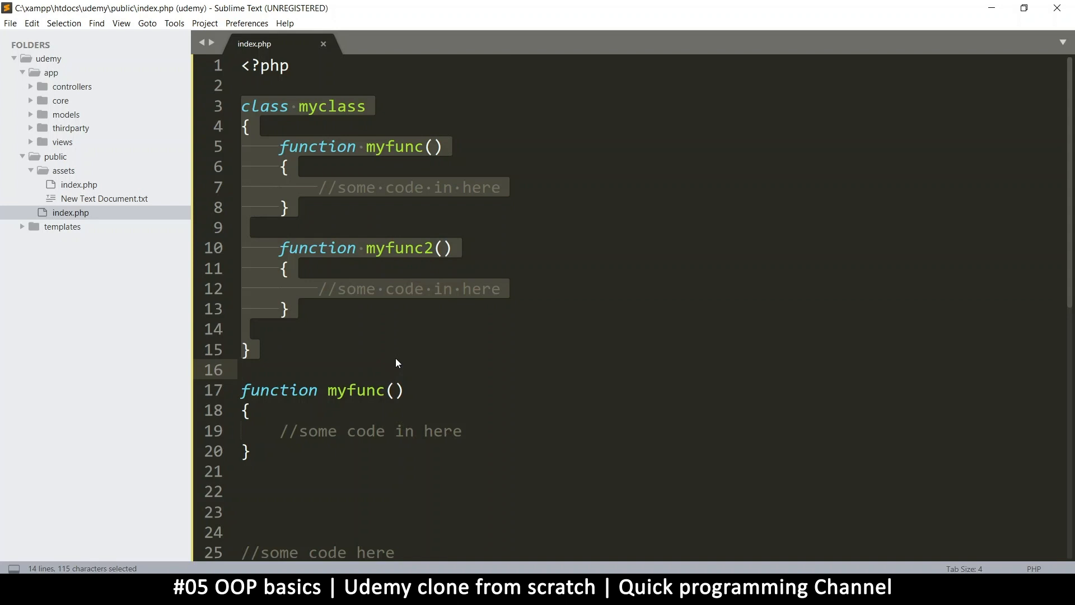
mouse_move(300, 165)
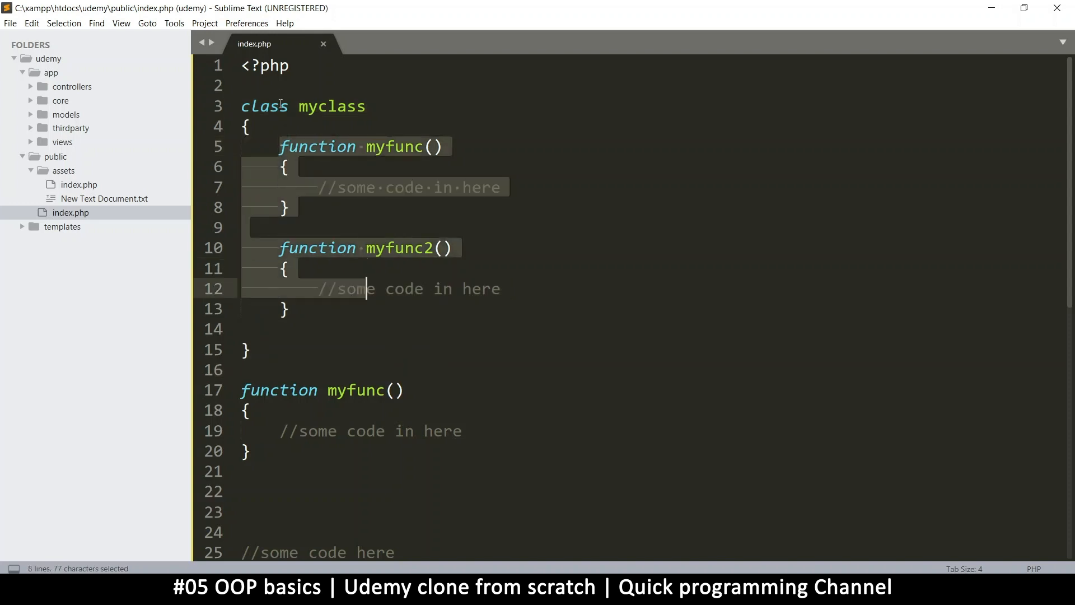
left_click(318, 247)
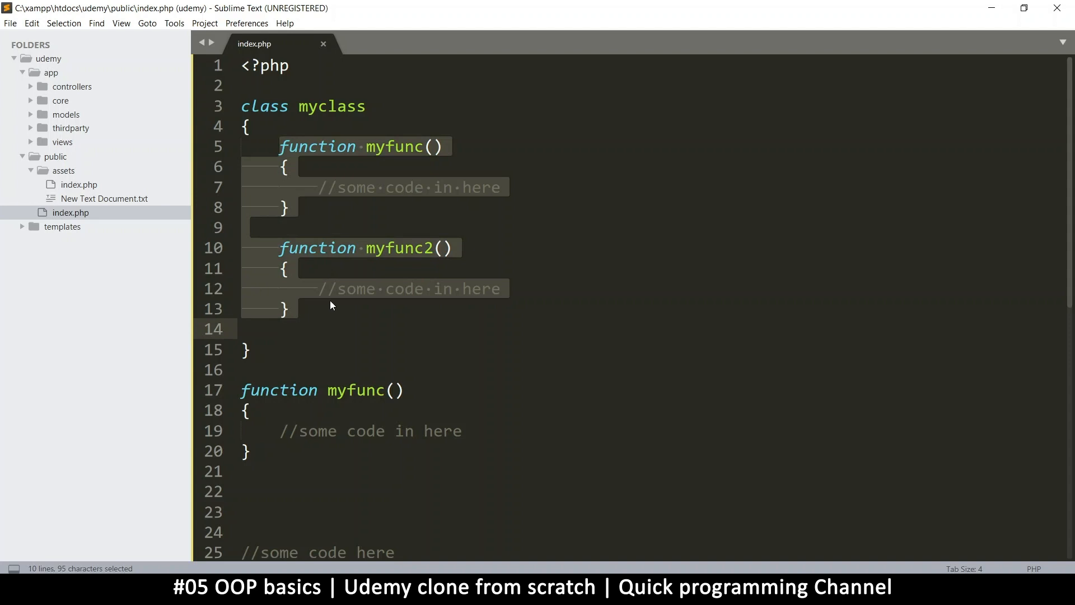
mouse_move(302, 145)
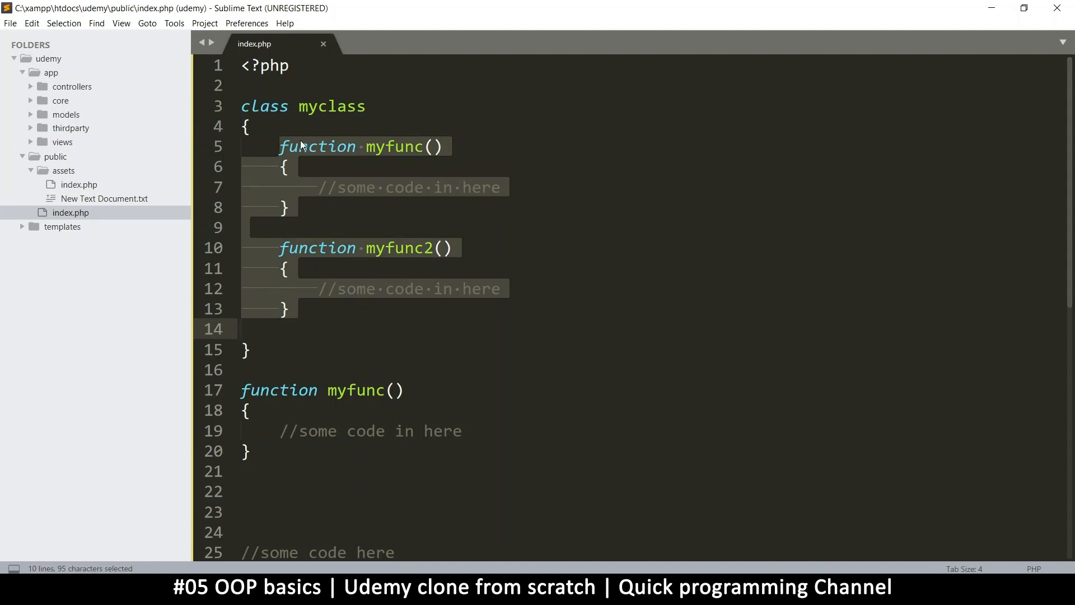
double_click(331, 106)
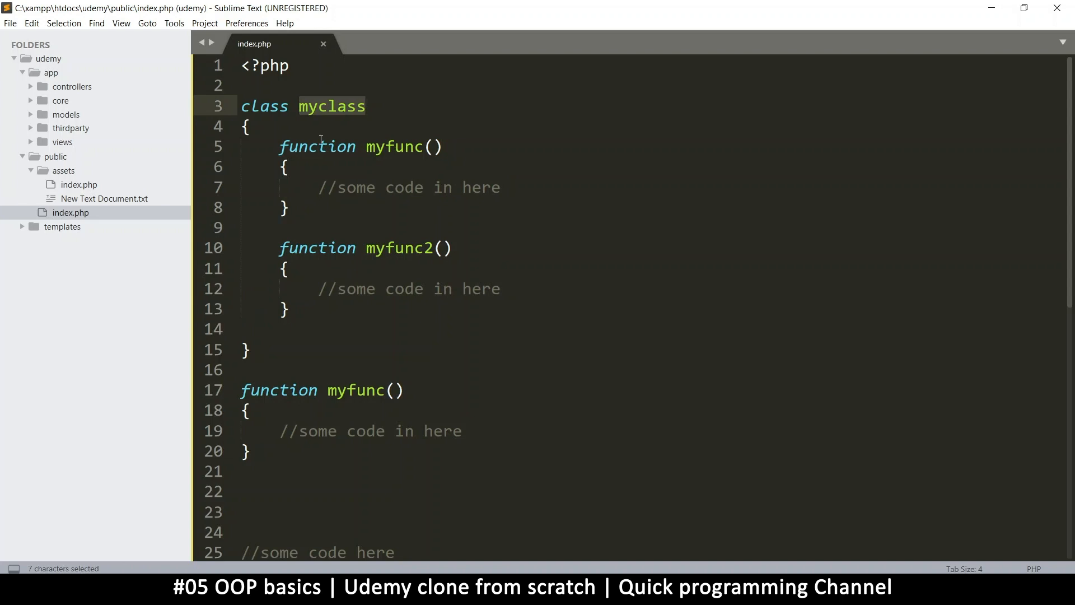
left_click(309, 107)
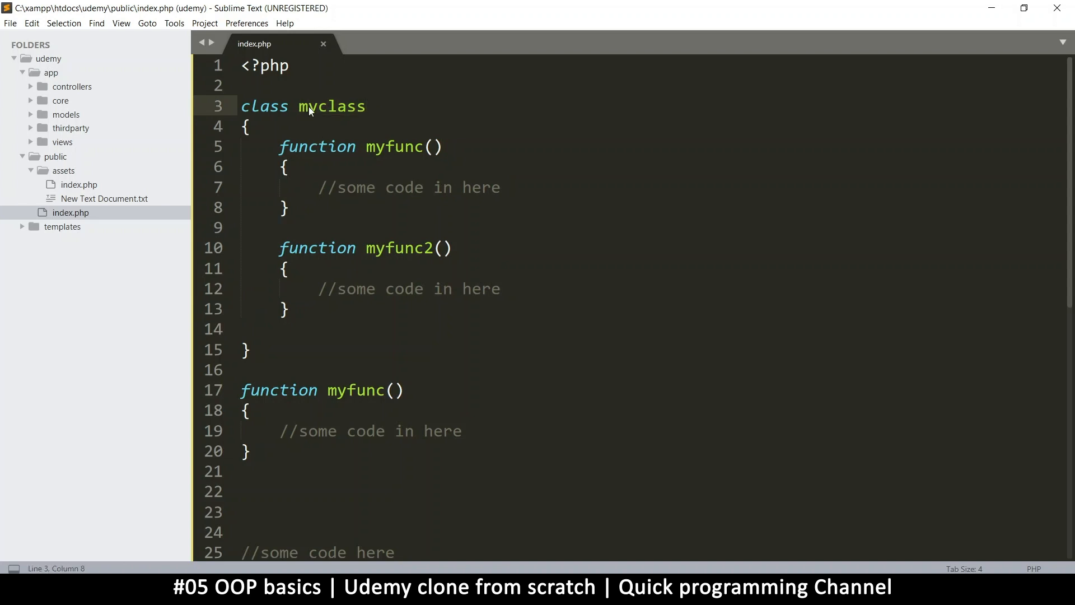
mouse_move(312, 106)
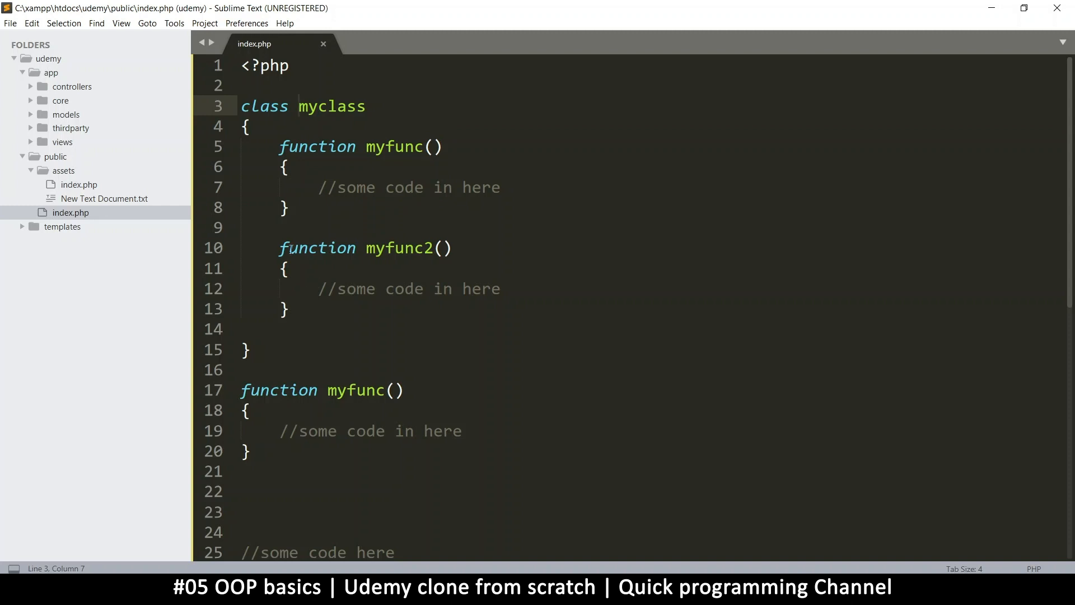
mouse_move(247, 371)
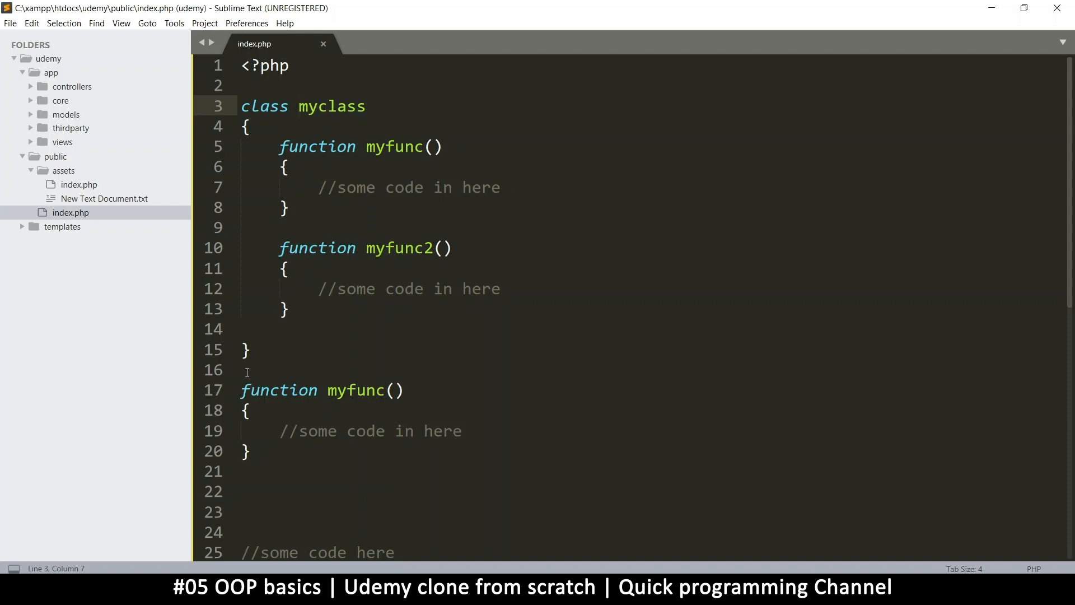
mouse_move(263, 152)
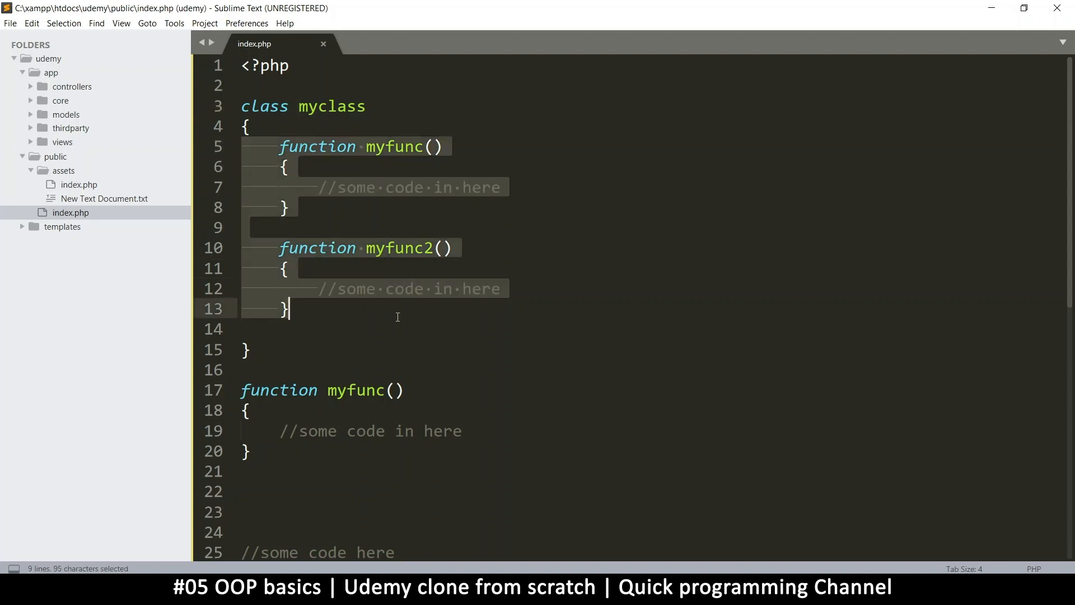
mouse_move(397, 307)
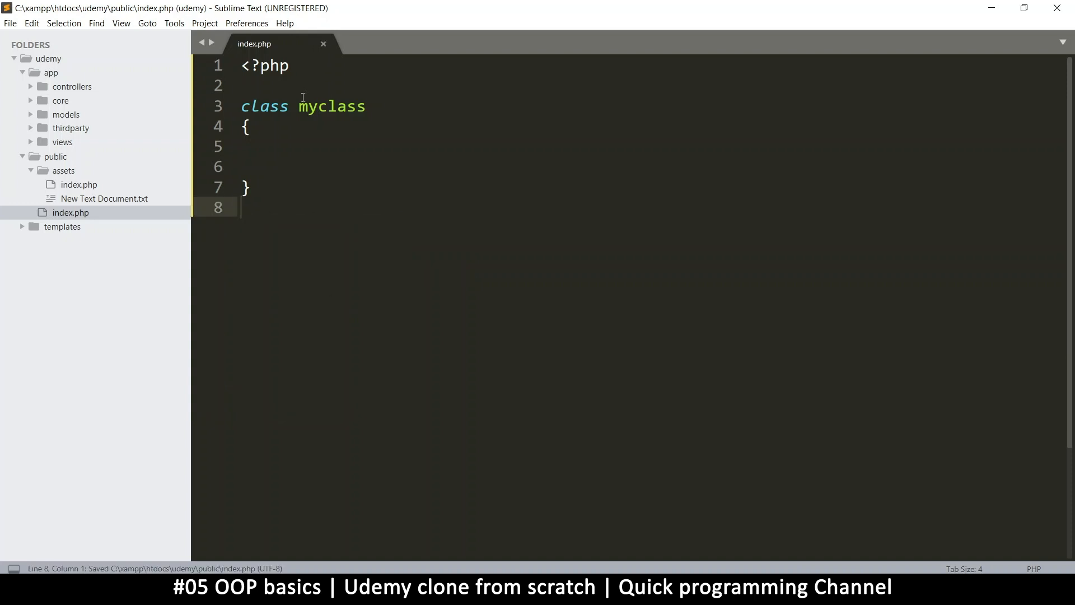
Rename class myclass to app and save index.php
double_click(331, 106)
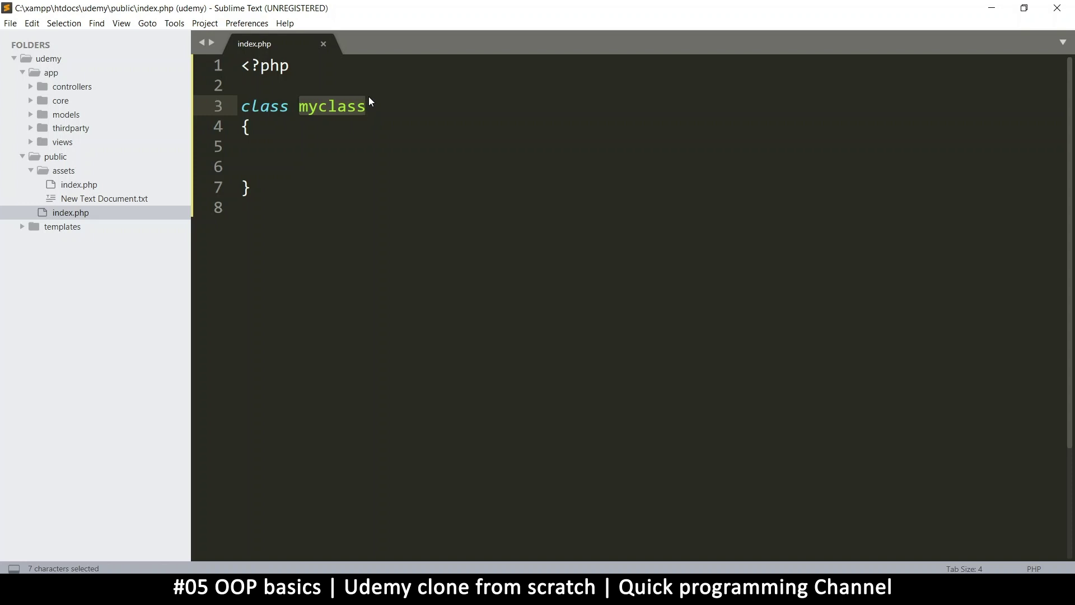
type("app")
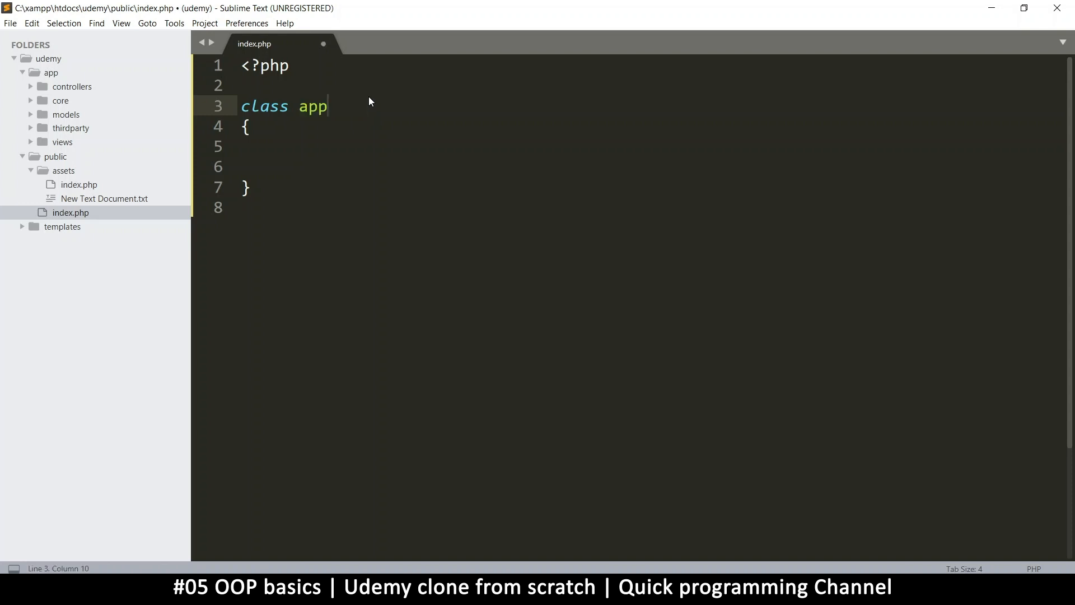
key("ctrl+s")
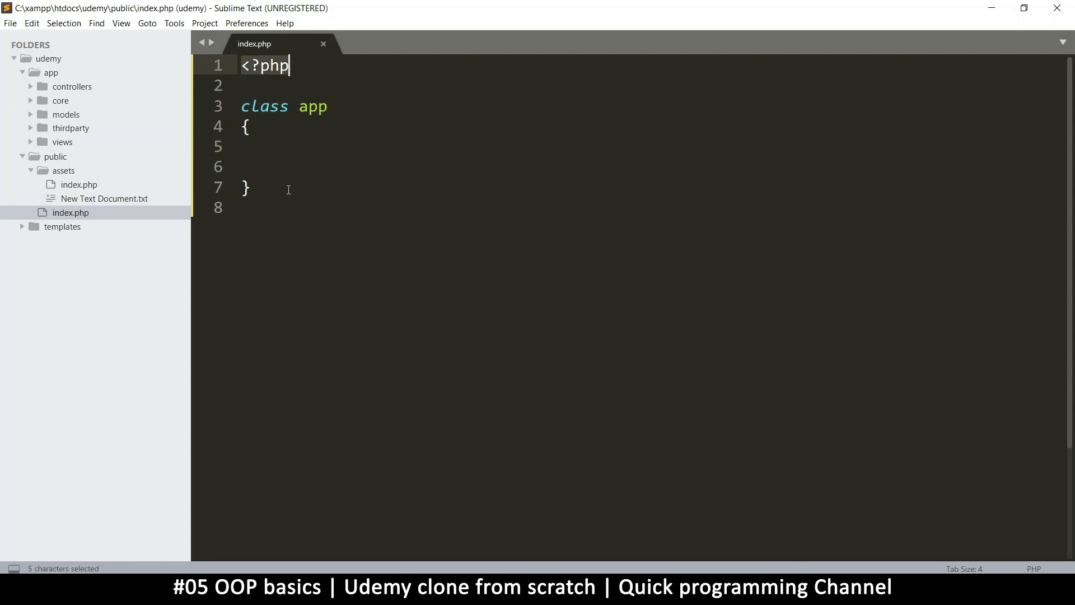
left_click(247, 208)
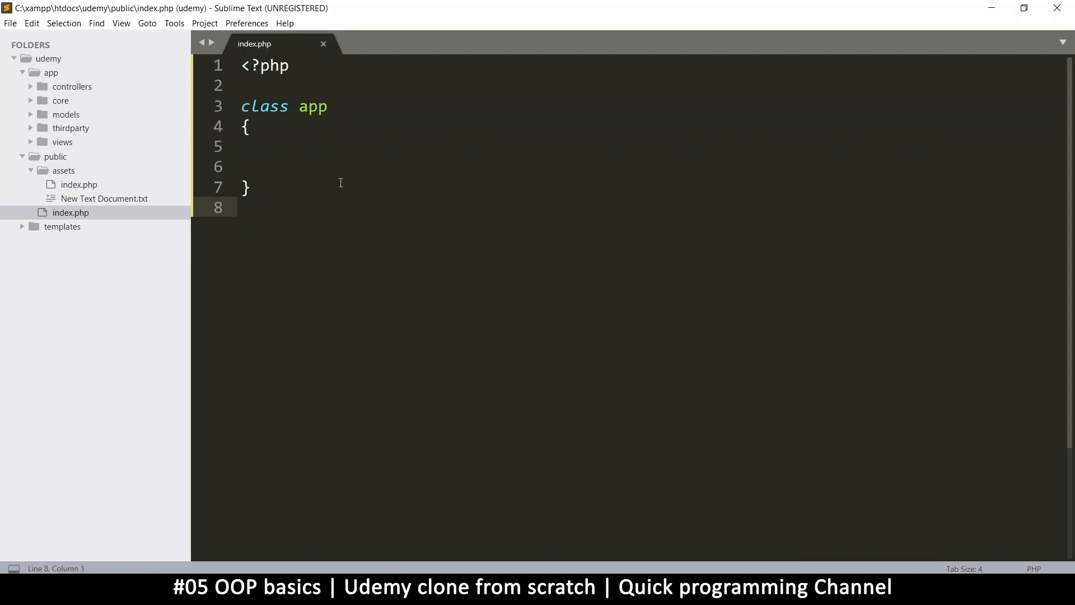
type("?>")
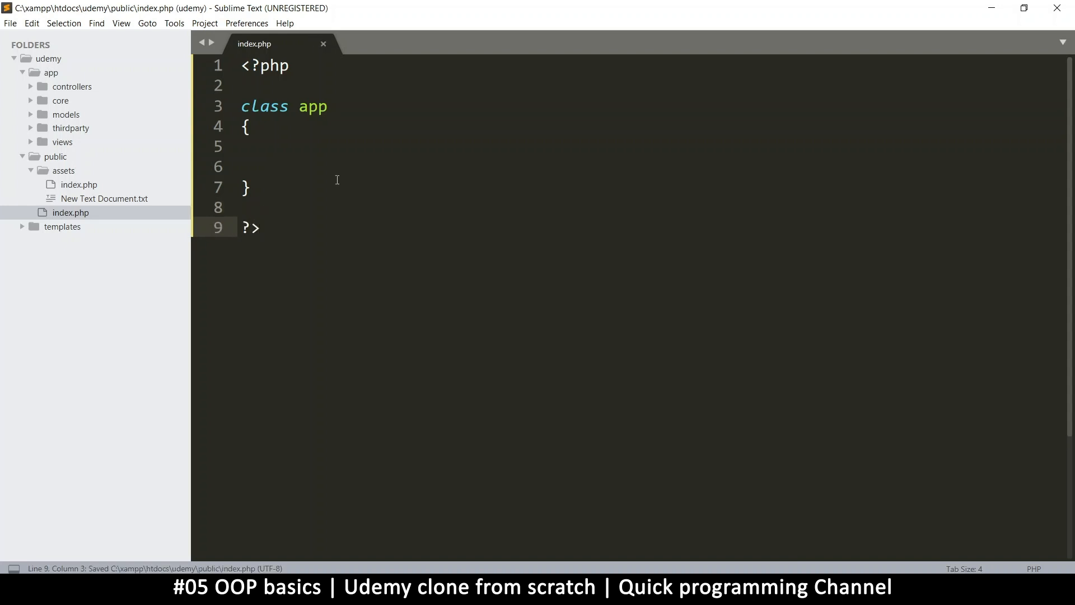
key("ctrl+a")
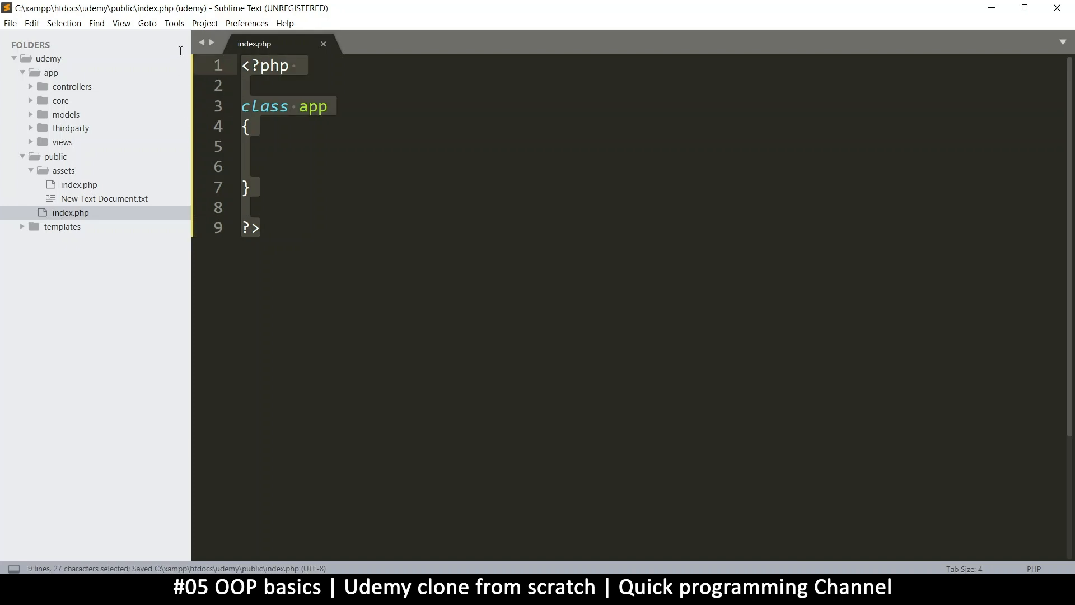
left_click(241, 166)
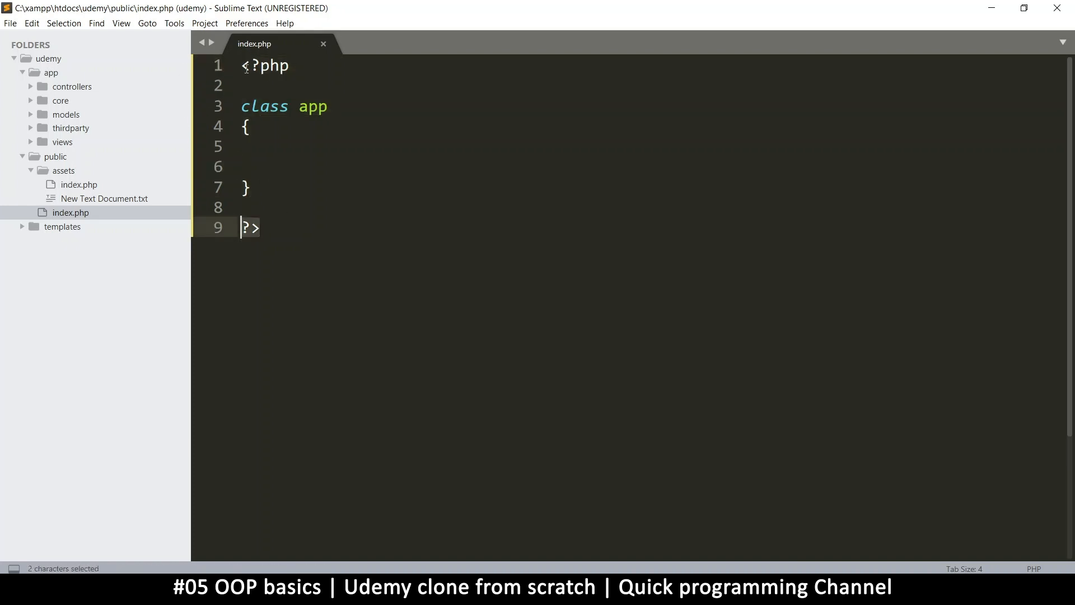
mouse_move(268, 238)
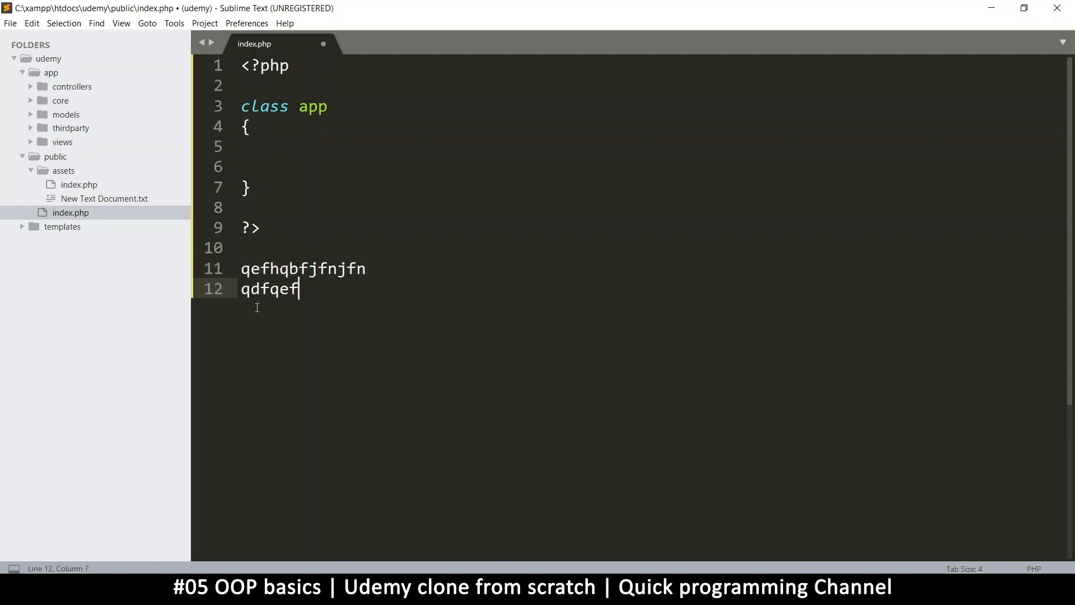
double_click(250, 227)
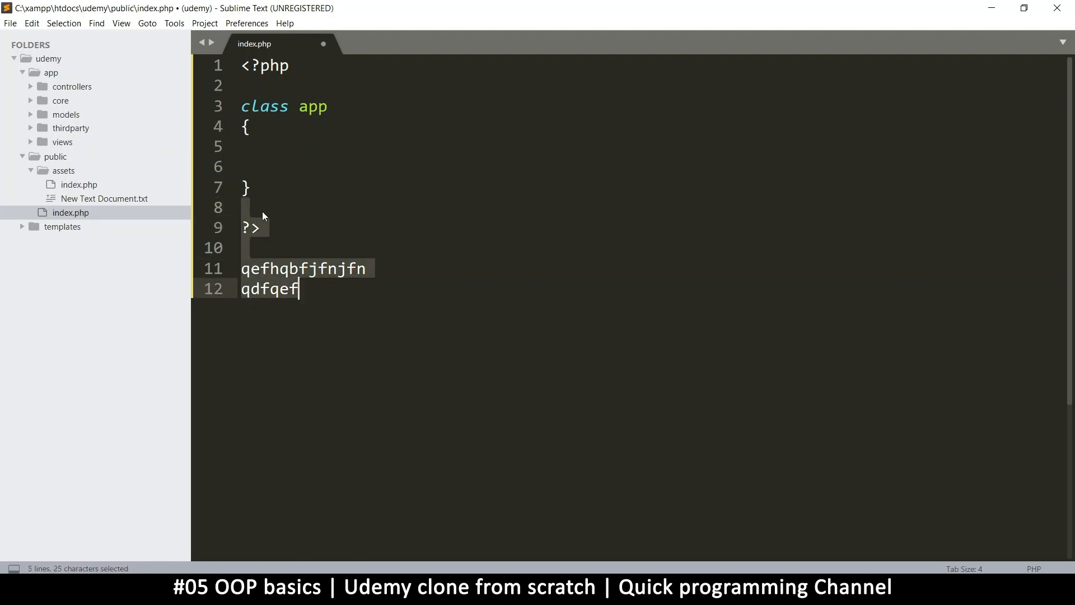
mouse_move(251, 211)
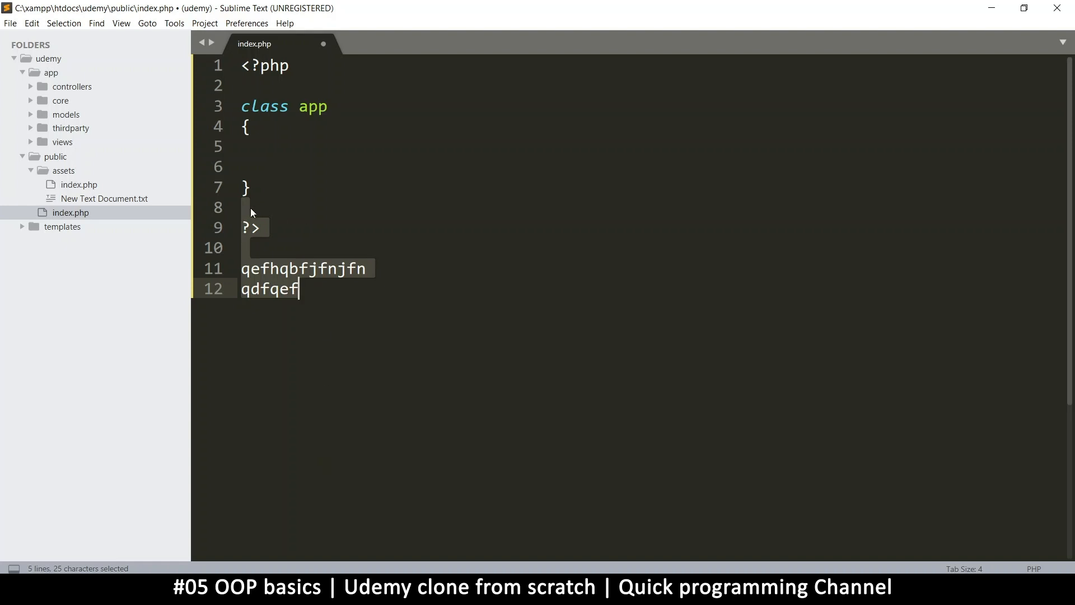
left_click(250, 227)
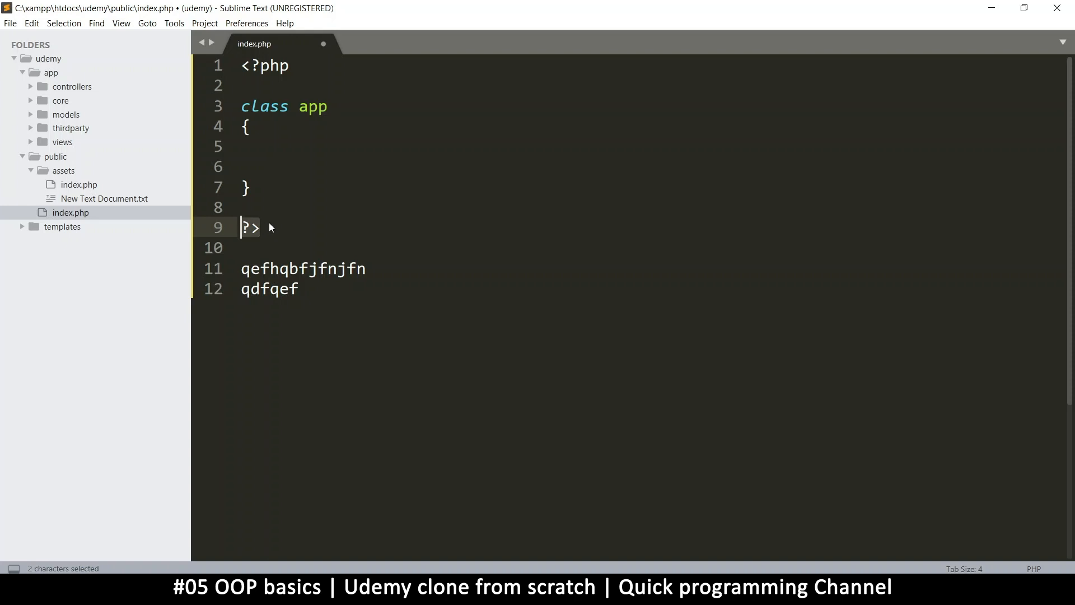
left_click(261, 227)
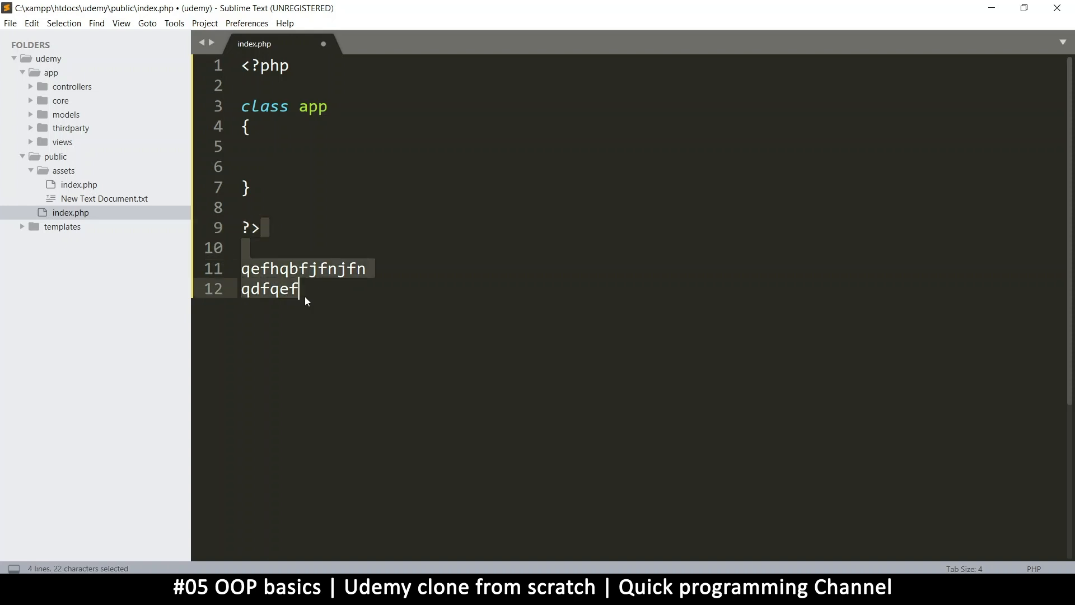
key("Delete")
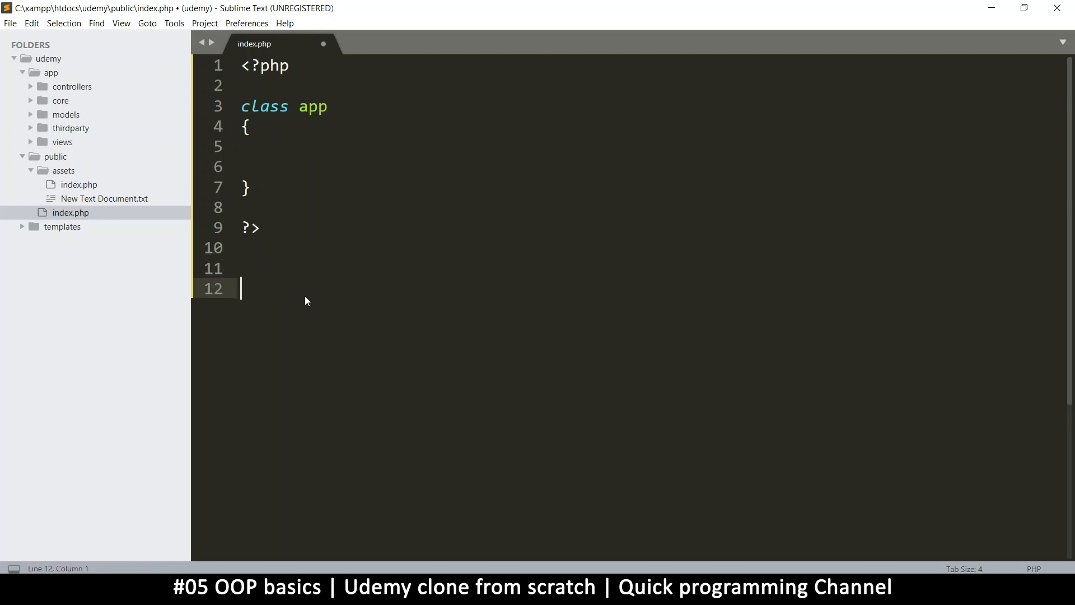
key("enter")
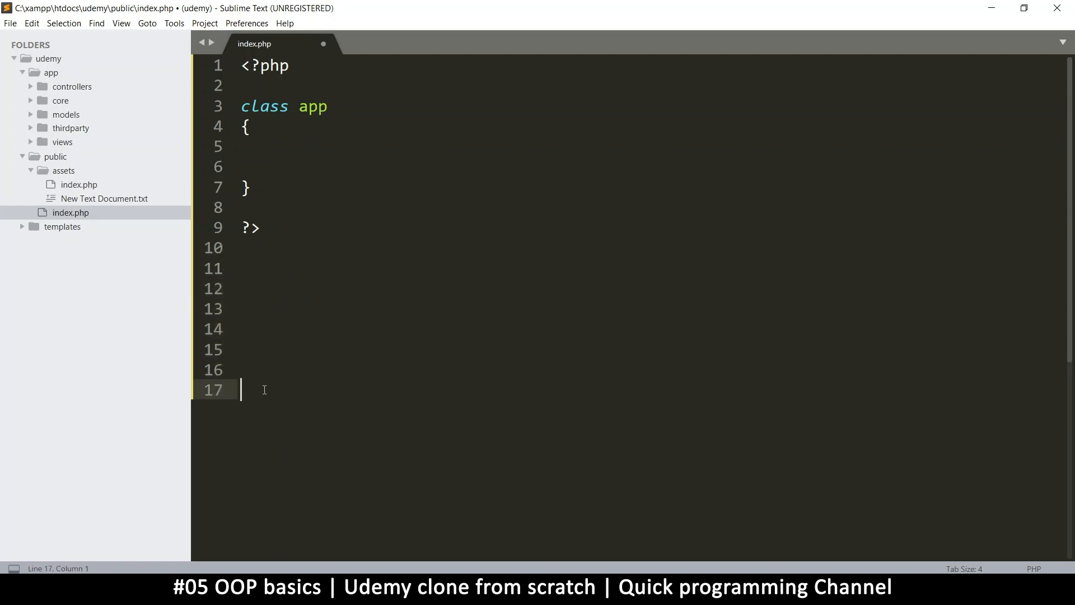
left_click(267, 308)
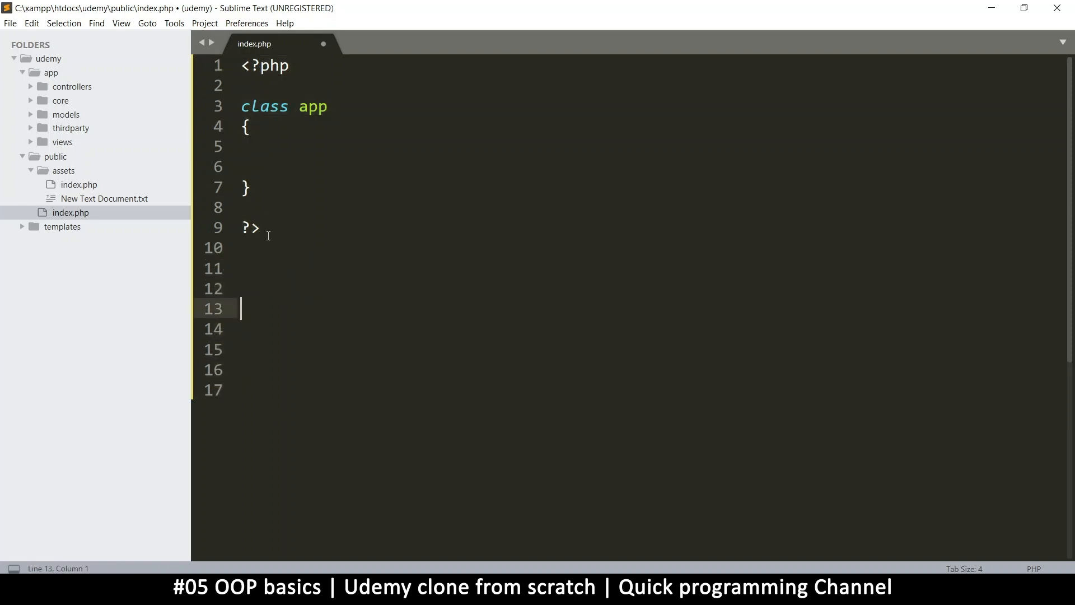
left_click(260, 248)
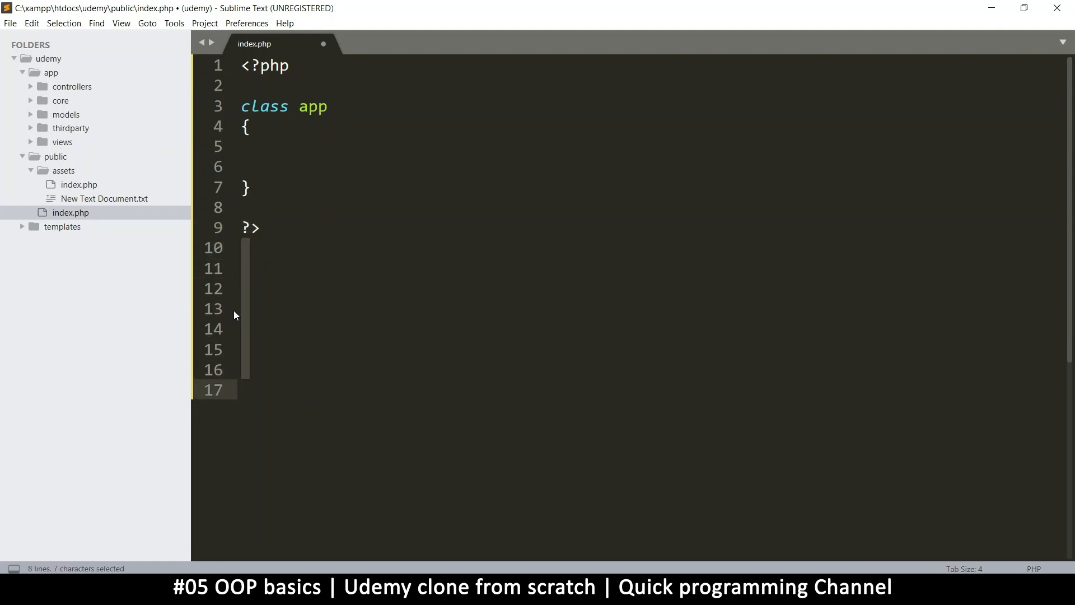
mouse_move(241, 327)
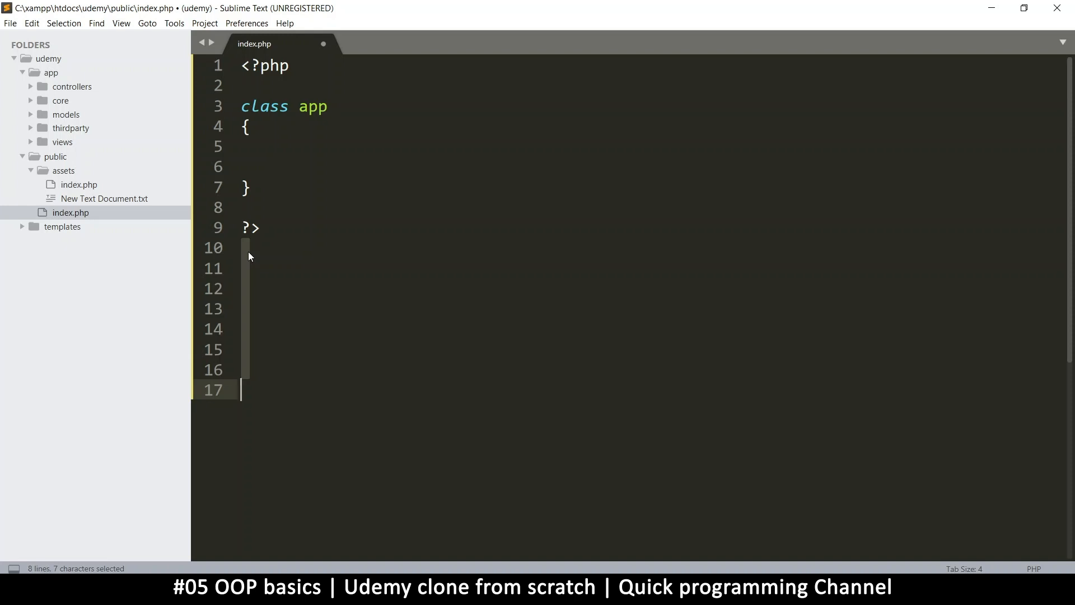
left_click(243, 248)
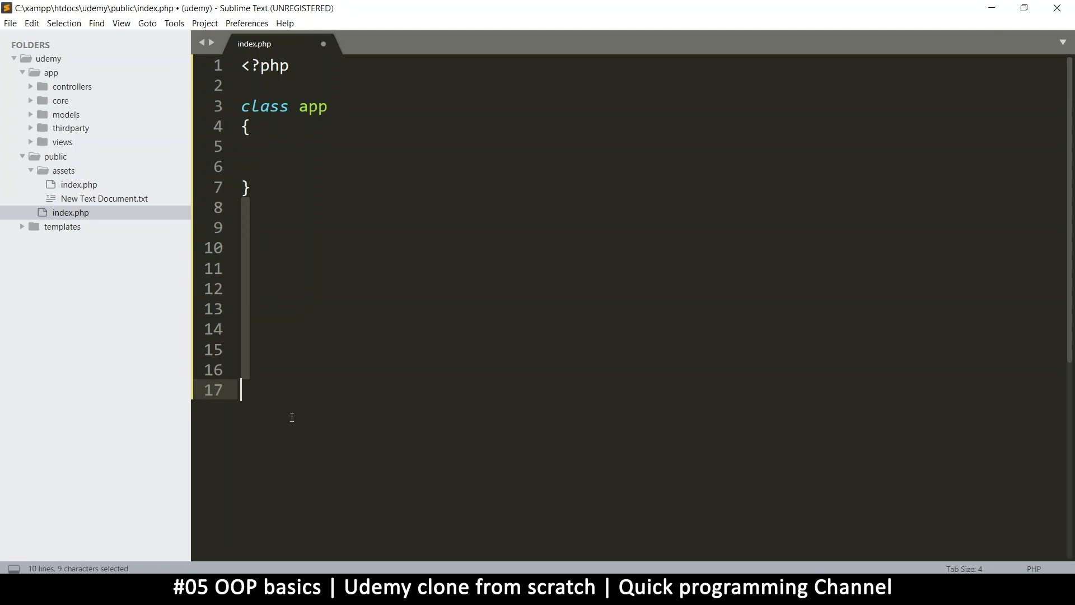
mouse_move(261, 395)
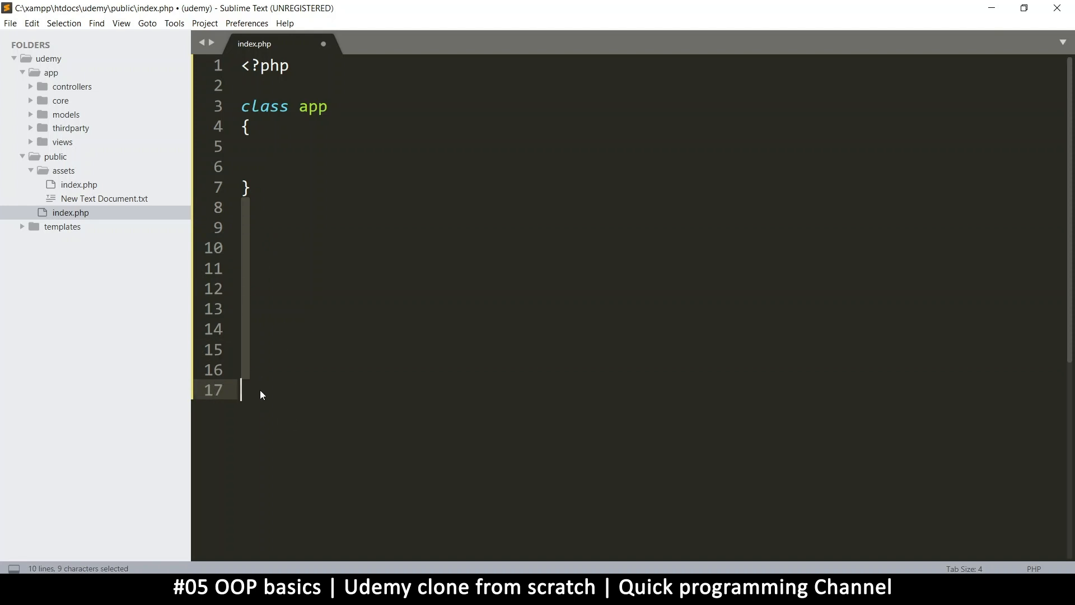
key("ctrl+s")
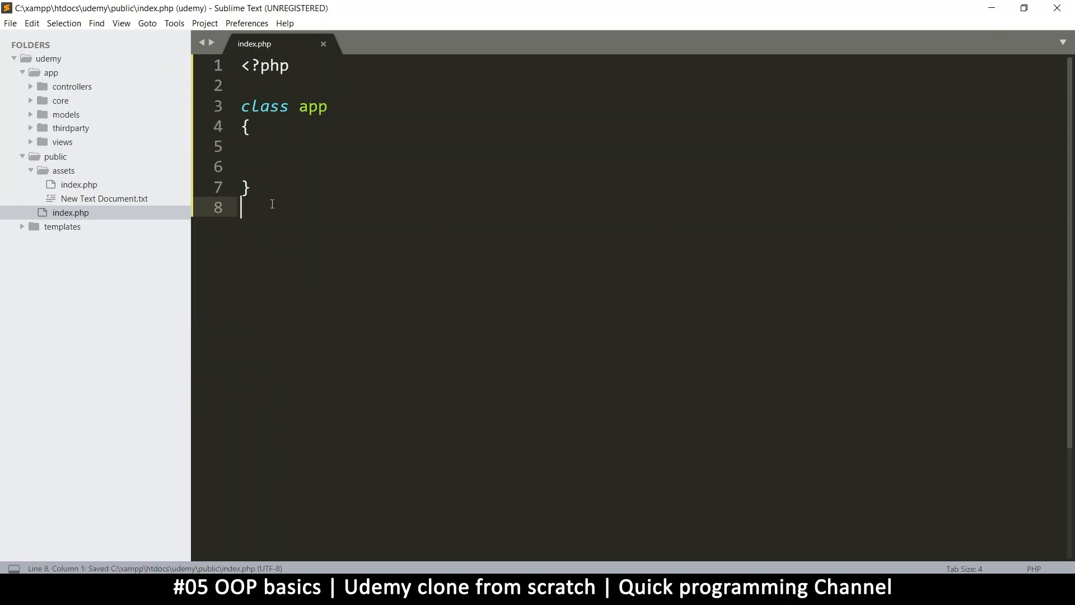
Add $app = new App(); on a new line below the empty app class
left_click(292, 64)
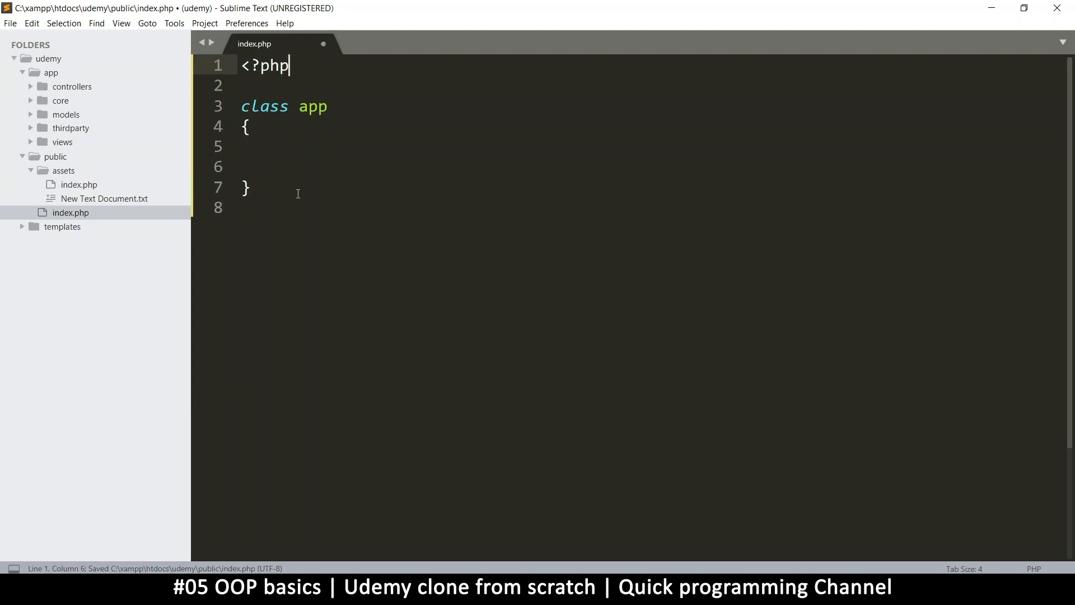
left_click(243, 146)
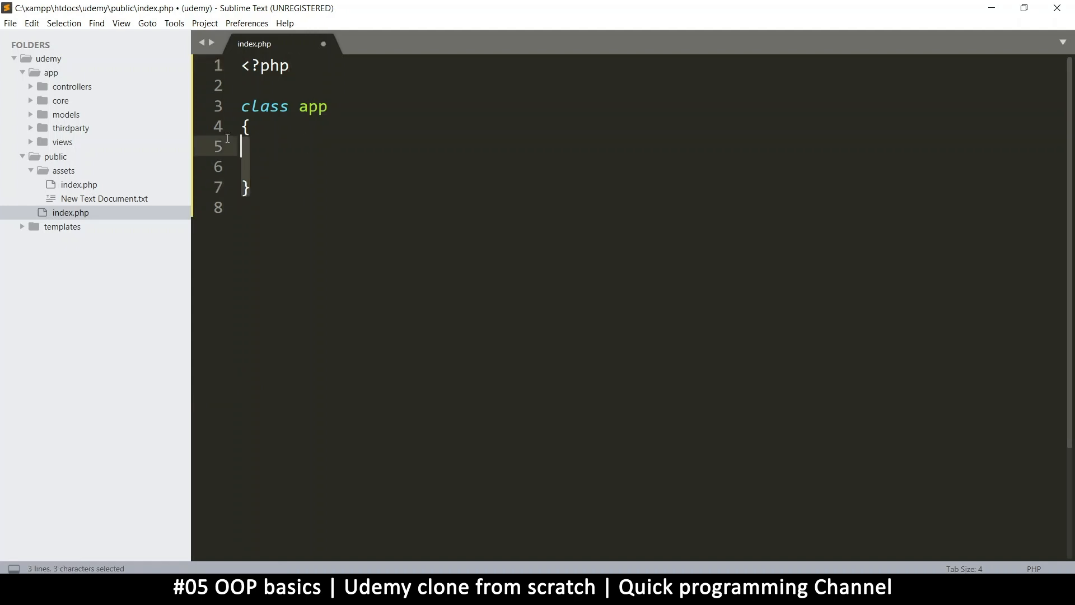
left_click(284, 207)
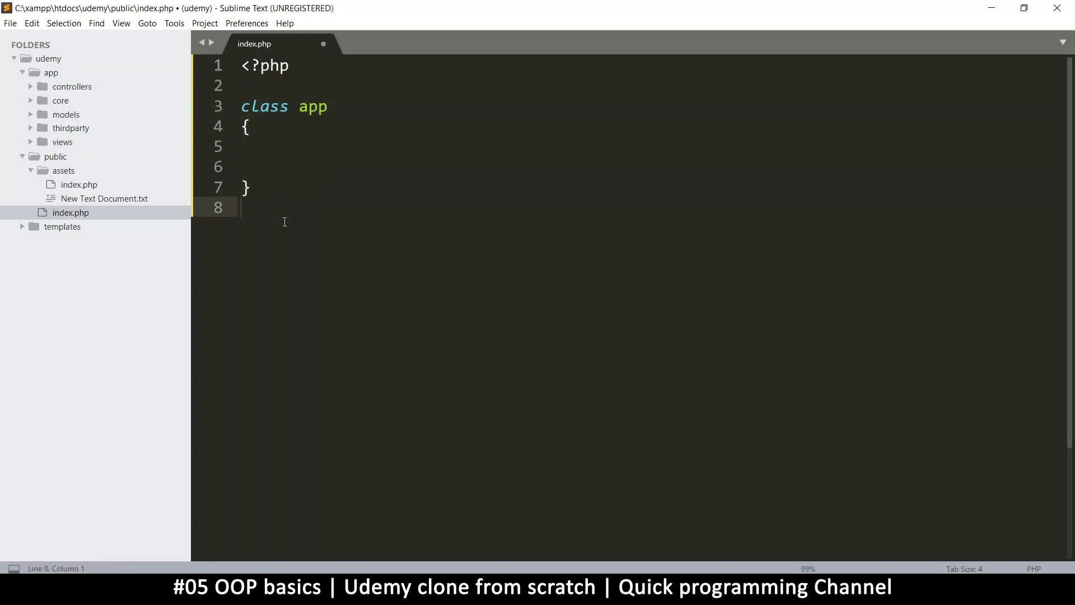
key("enter")
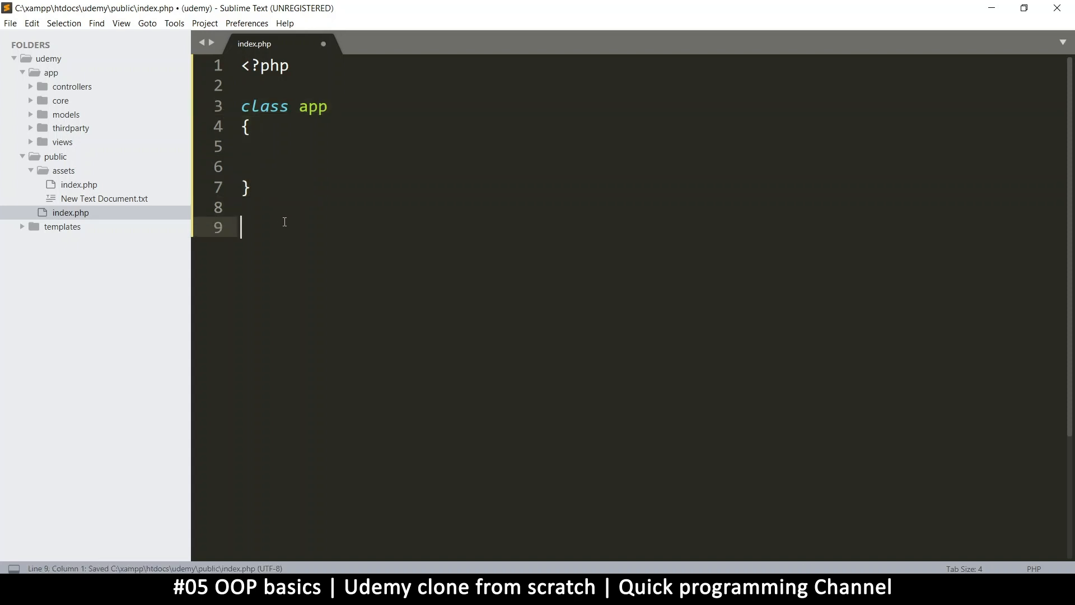
type("$app =")
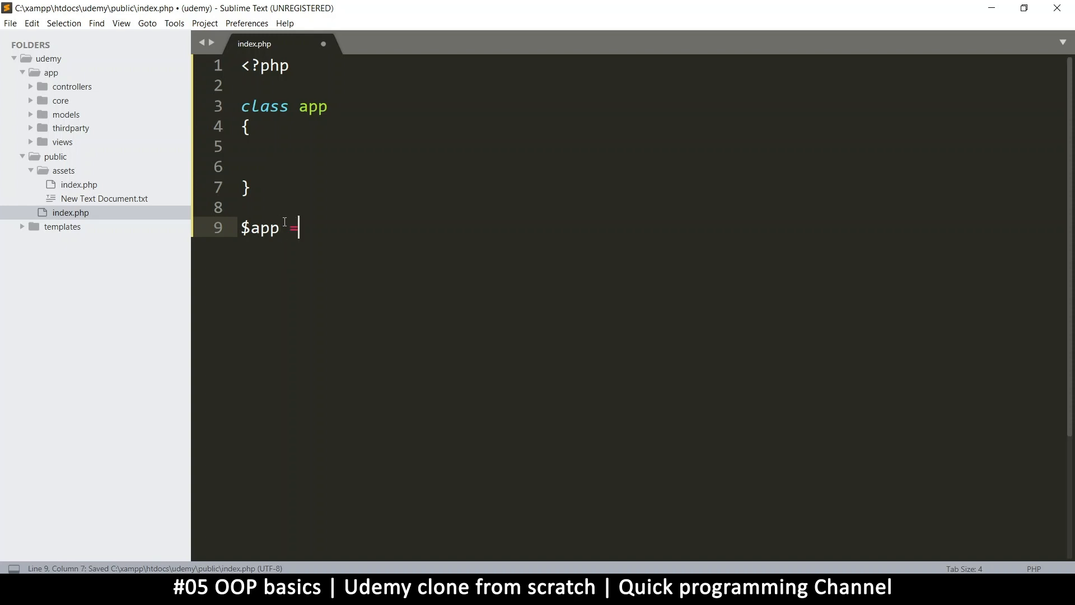
type("= new A")
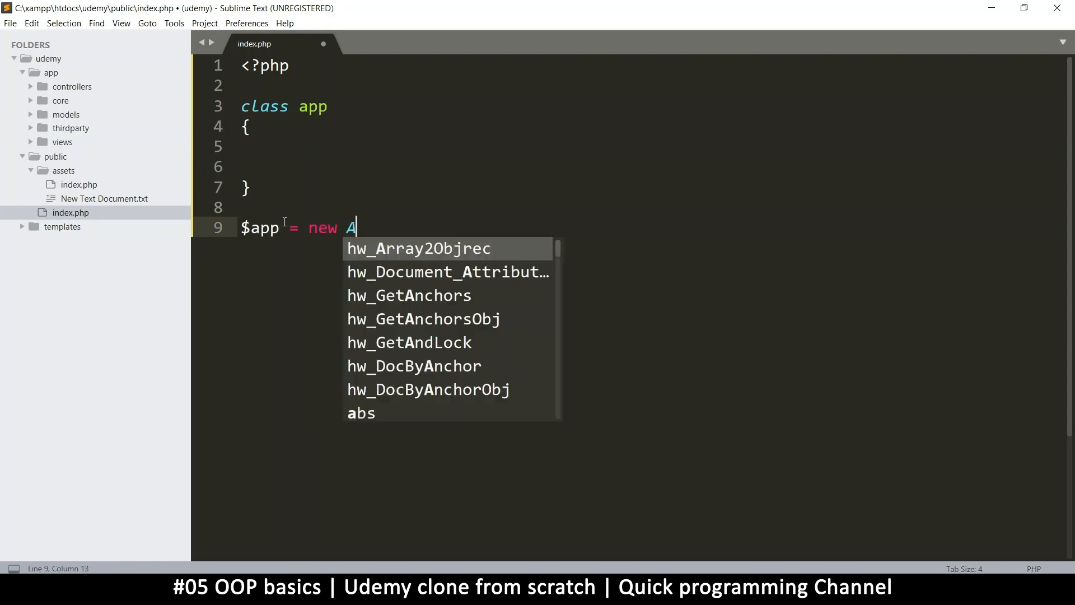
type("pp();")
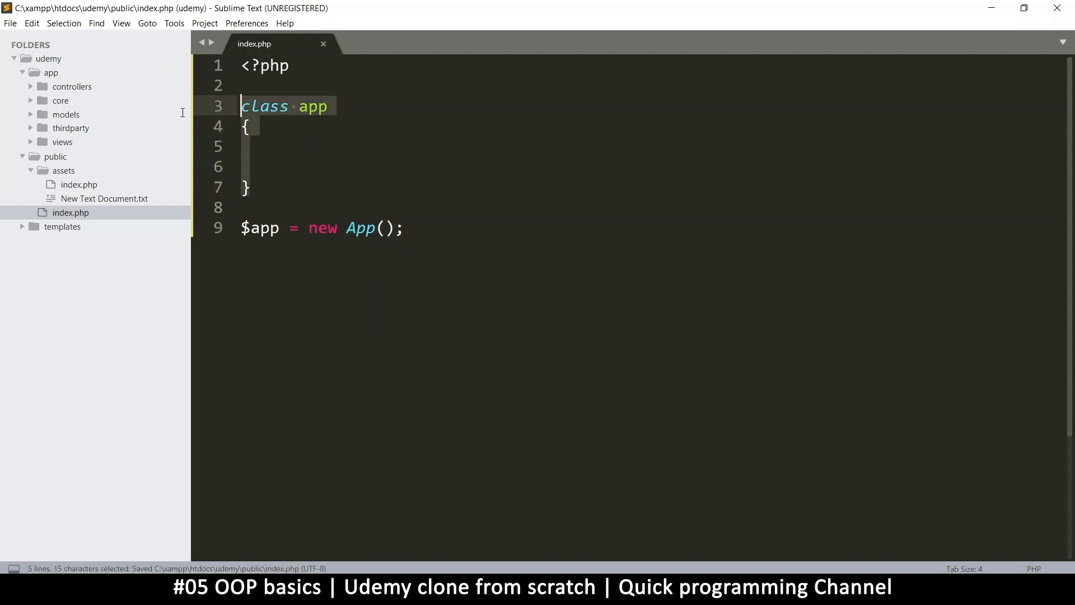
left_click(269, 107)
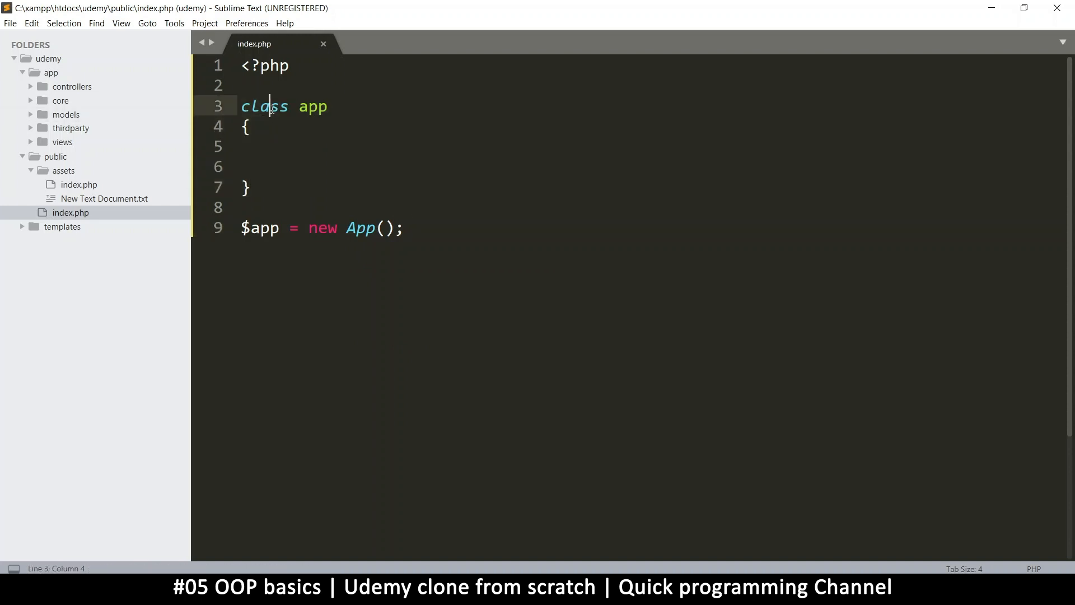
key("ctrl+s")
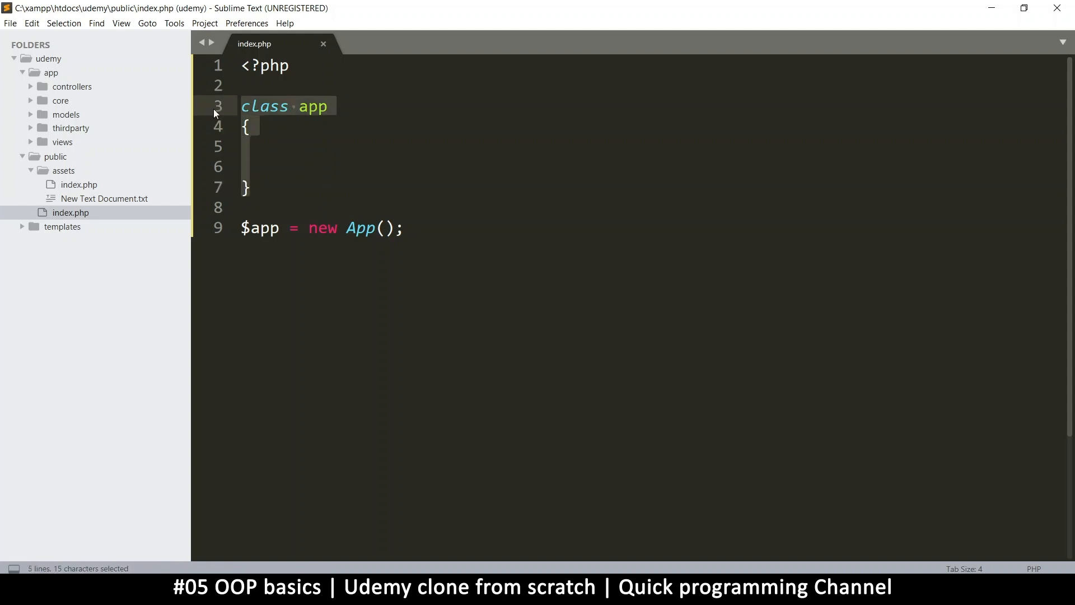
left_click(251, 186)
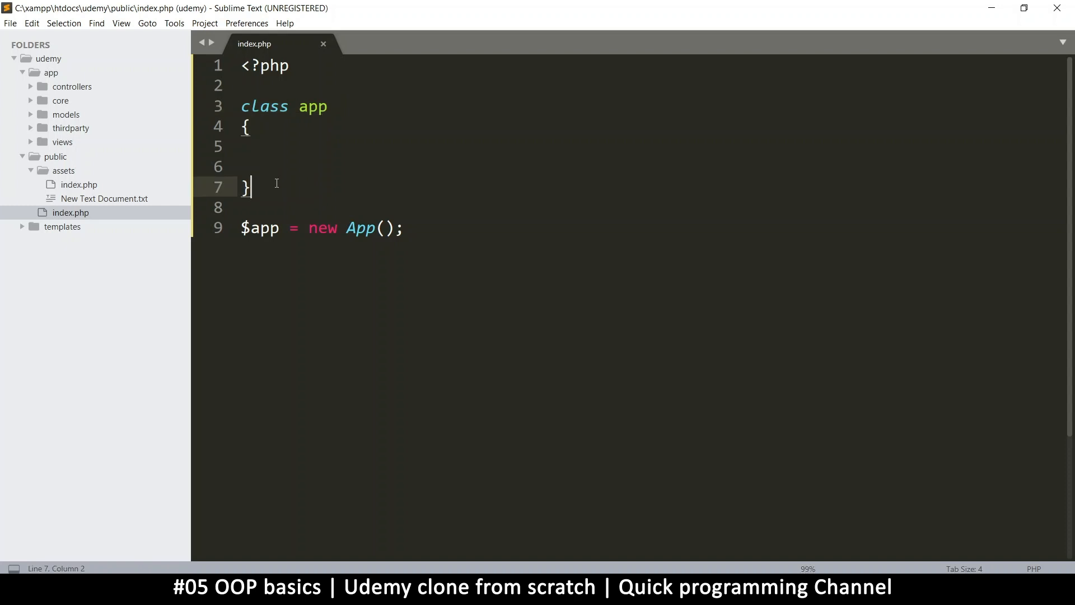
mouse_move(443, 229)
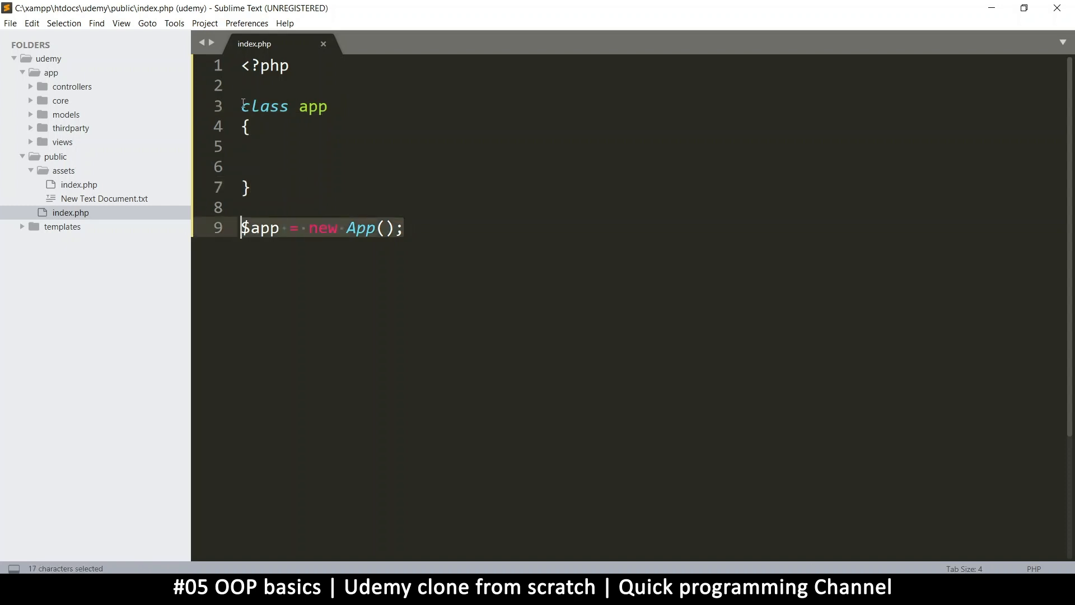
left_click(251, 187)
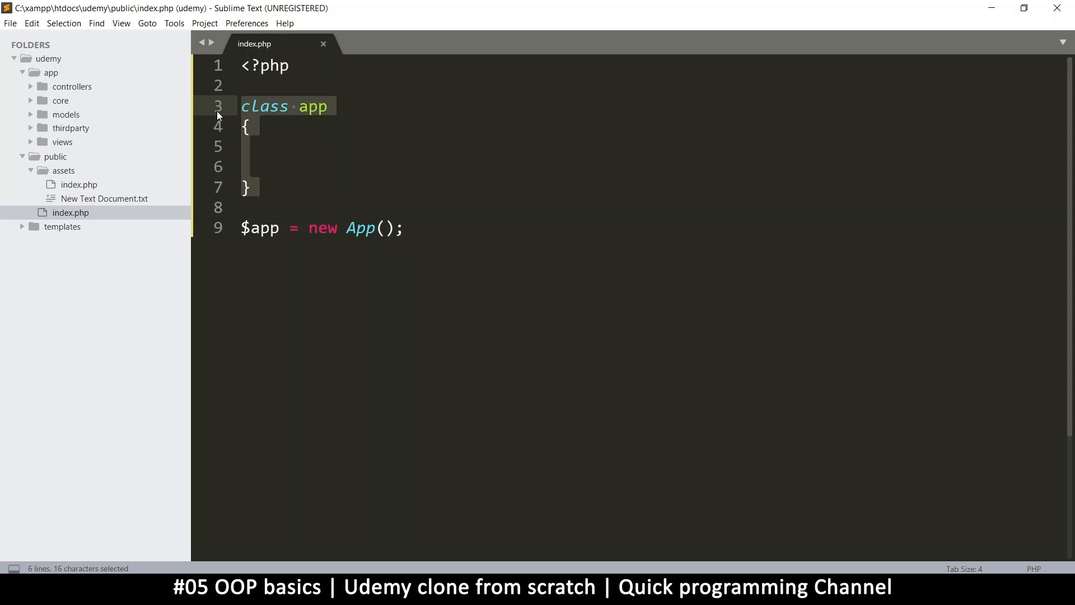
left_click(279, 187)
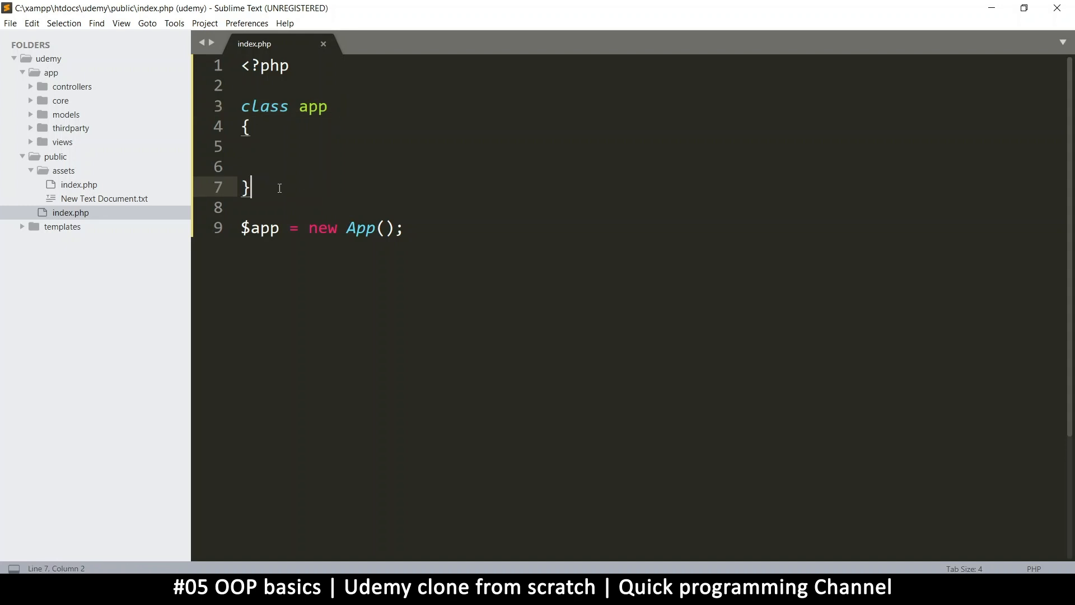
left_click_drag(251, 187, 241, 106)
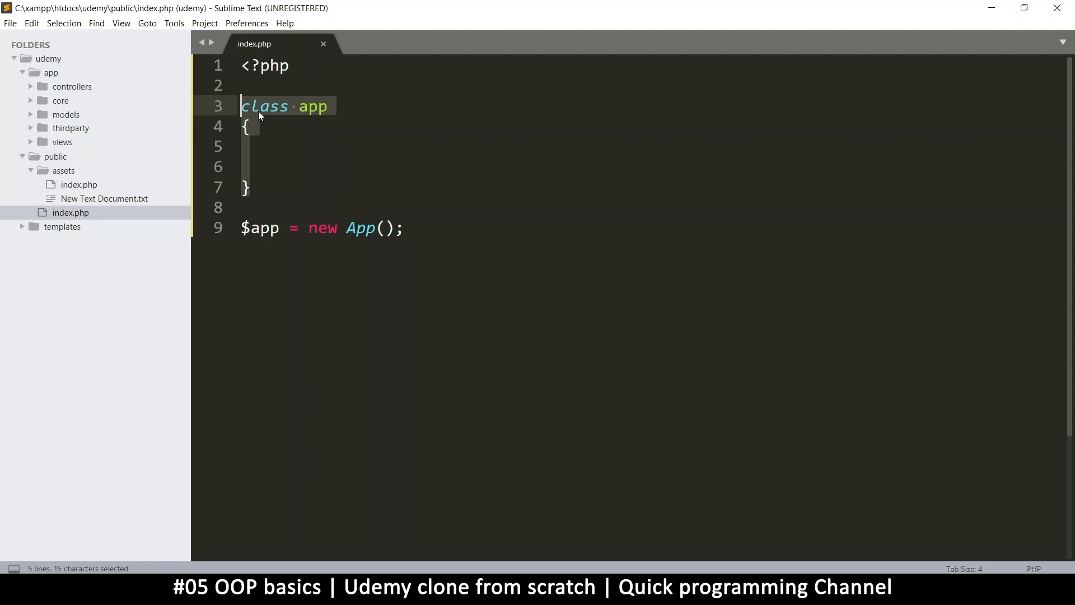
mouse_move(281, 199)
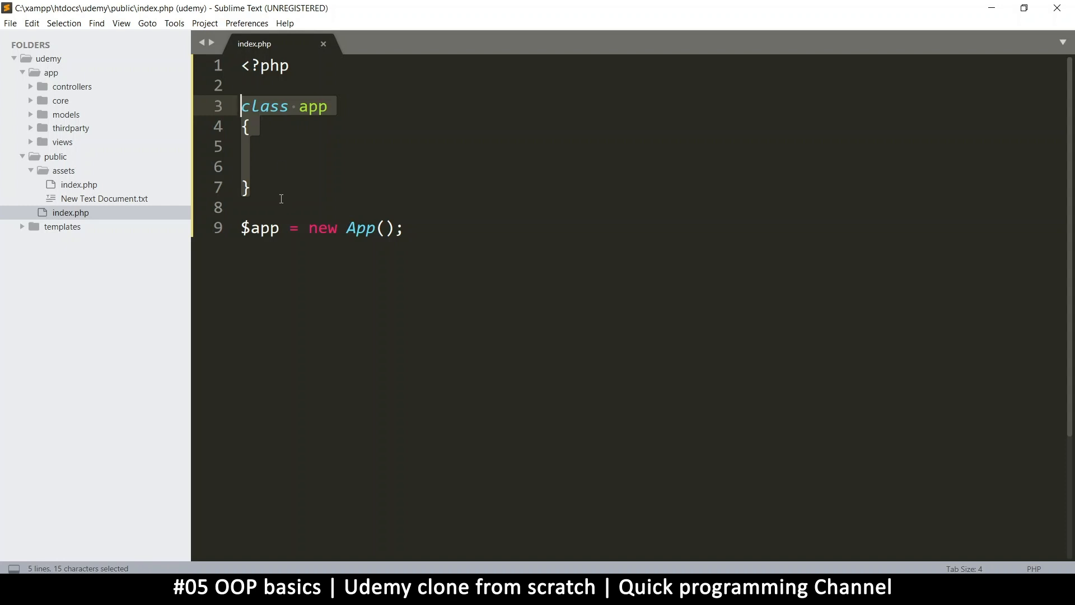
left_click(245, 126)
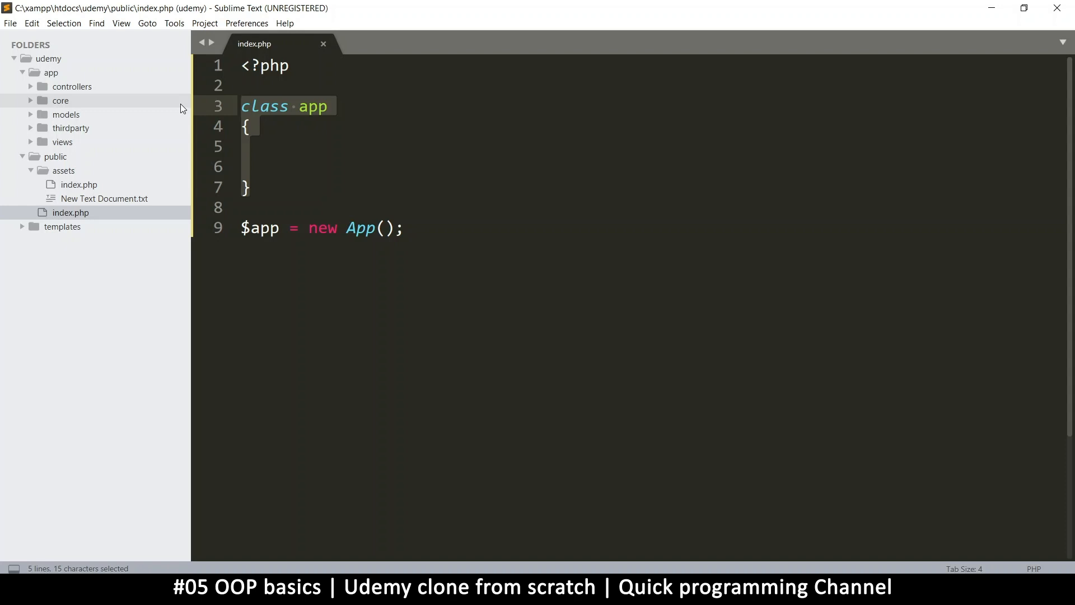
left_click(247, 187)
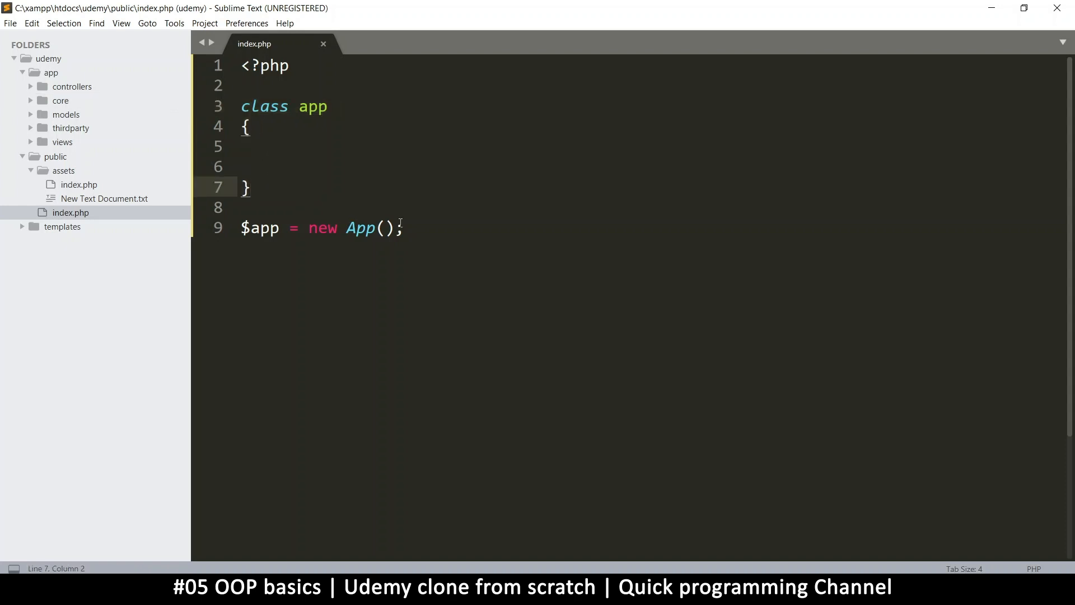
left_click(280, 228)
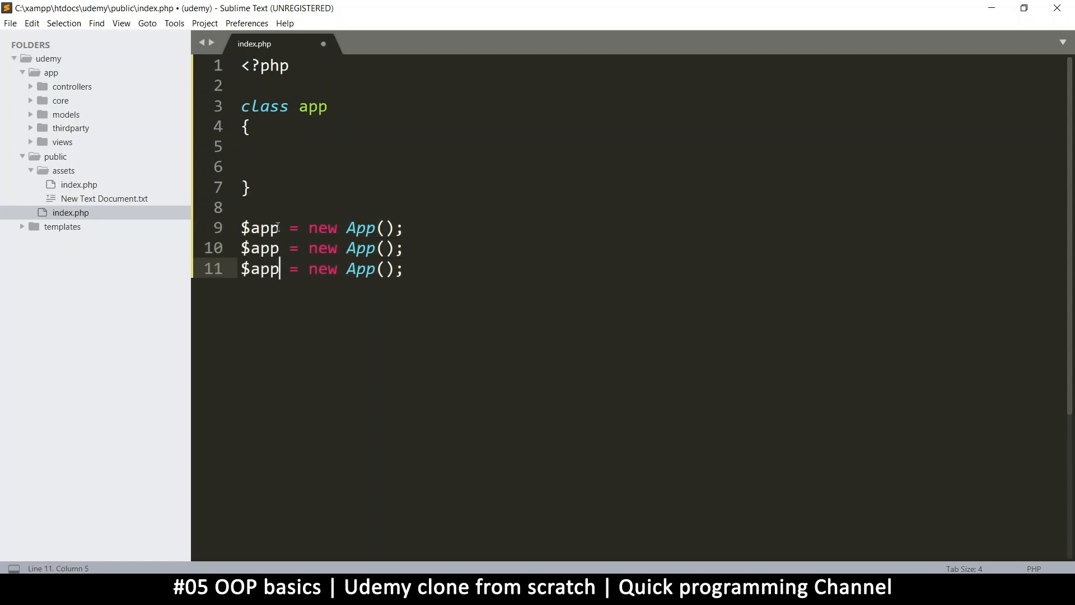
type("2")
type("3")
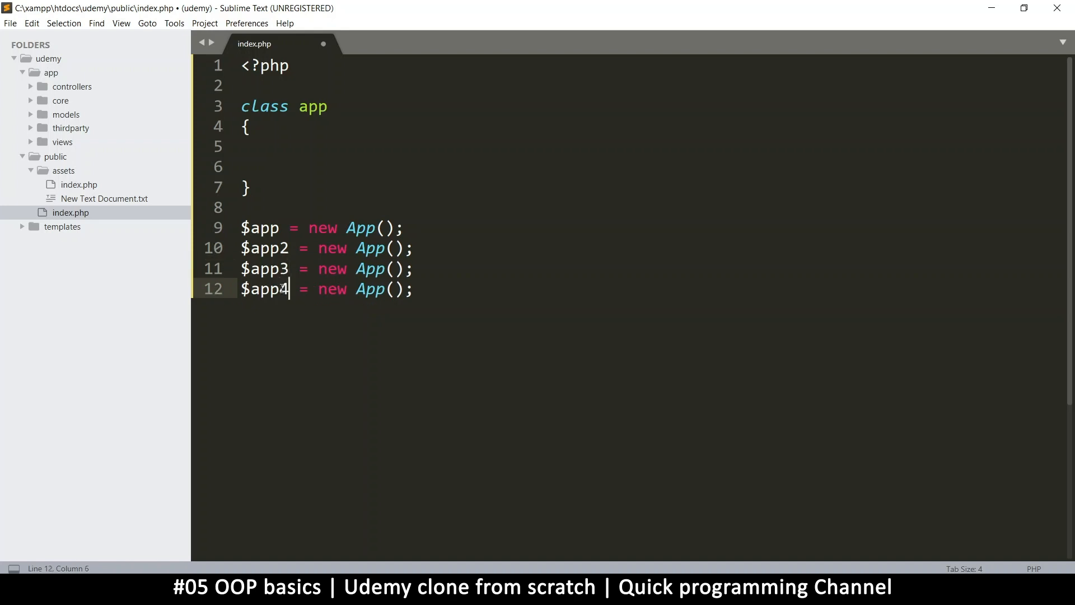
left_click(414, 268)
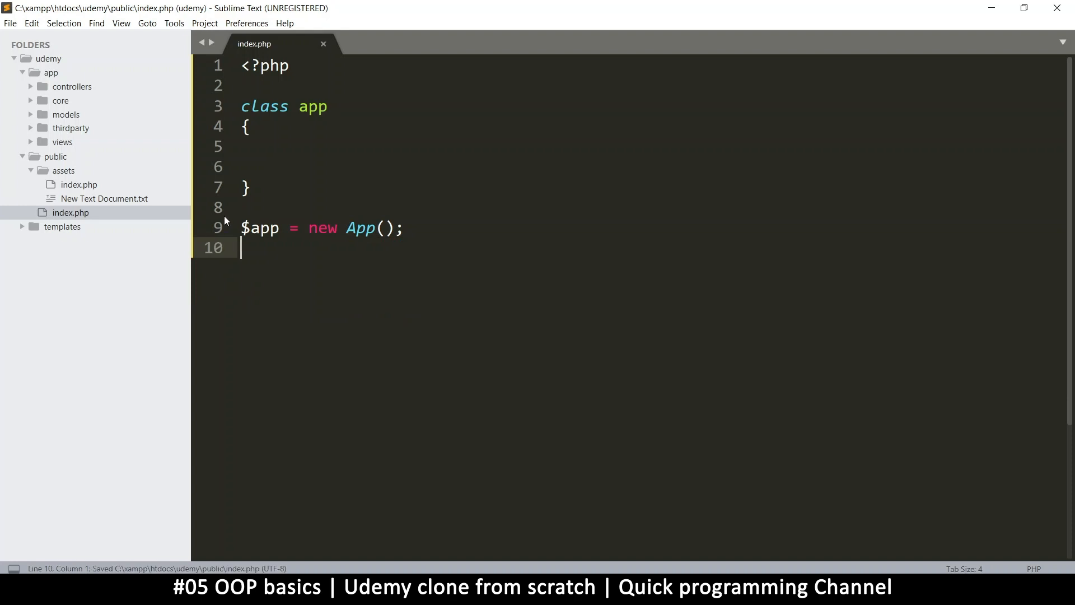
double_click(313, 106)
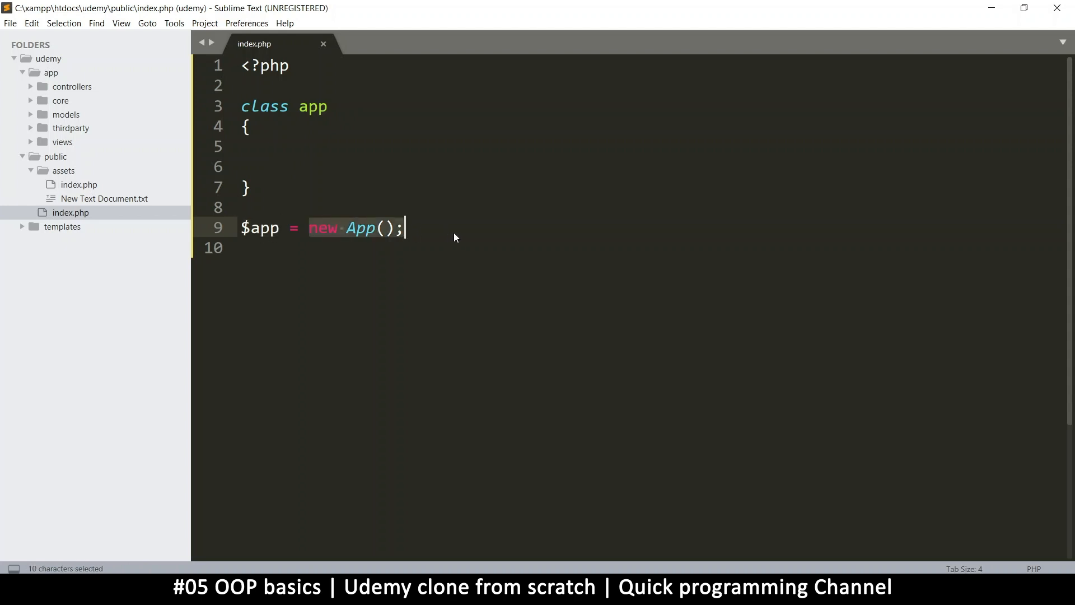
key("ctrl+s")
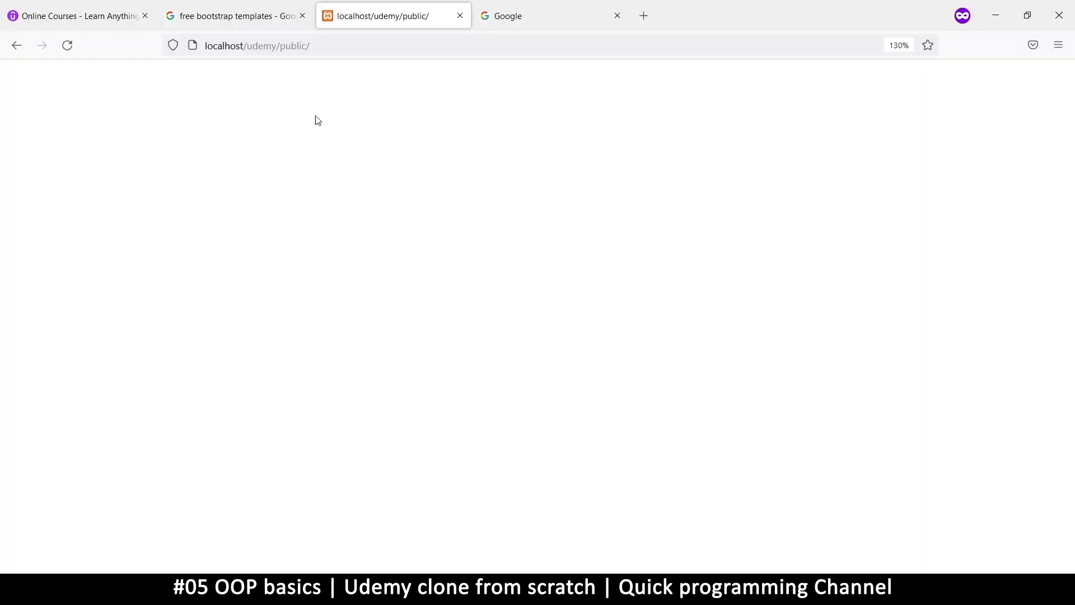
mouse_move(165, 288)
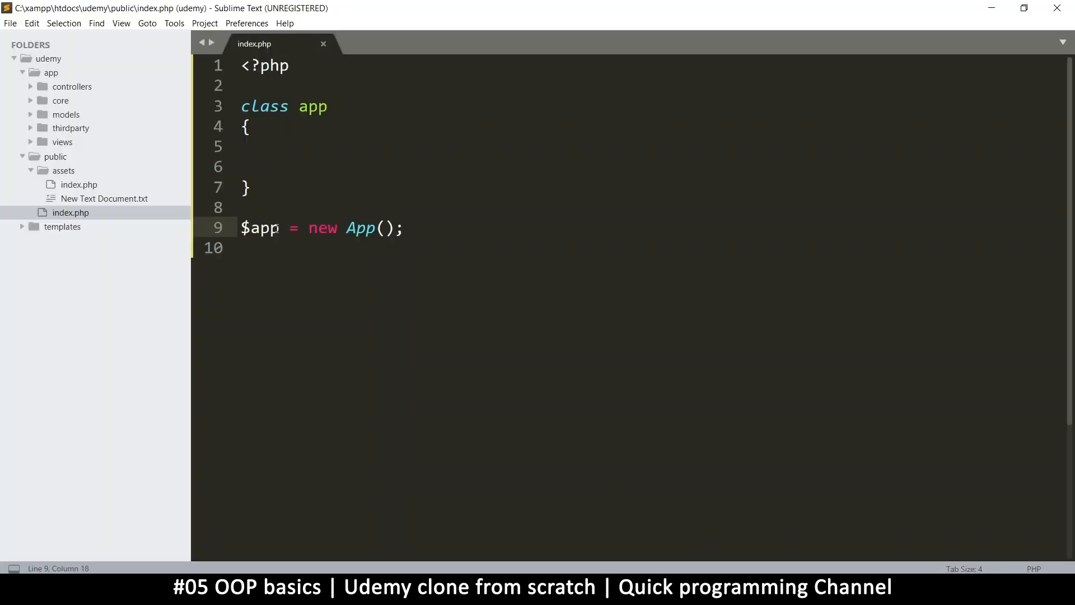
Add var_dump($app); on line 10 after the instantiation and save index.php
left_click(314, 248)
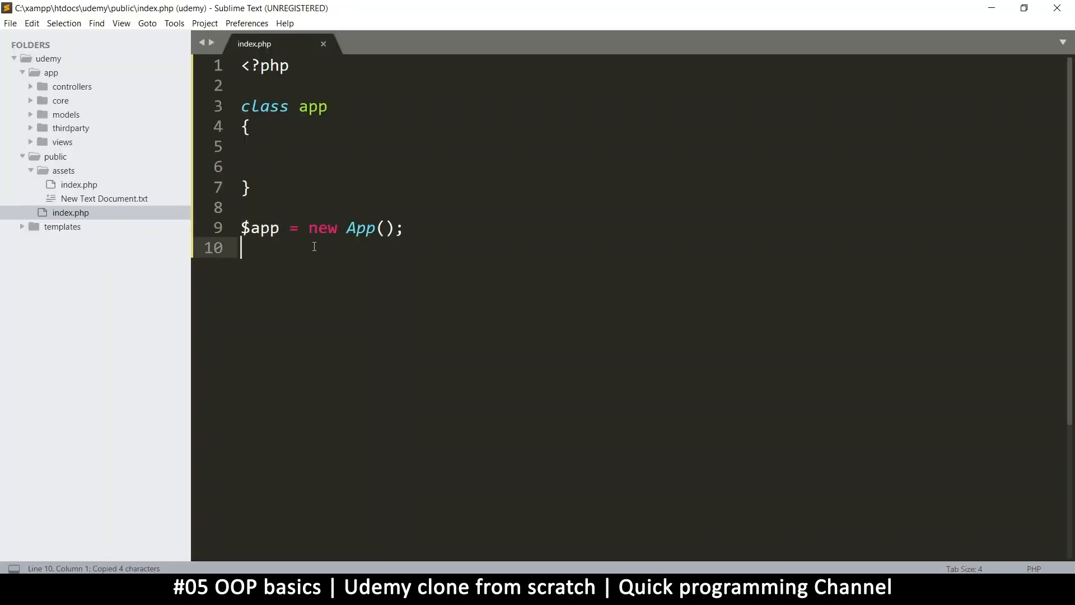
type("var_dump($app);")
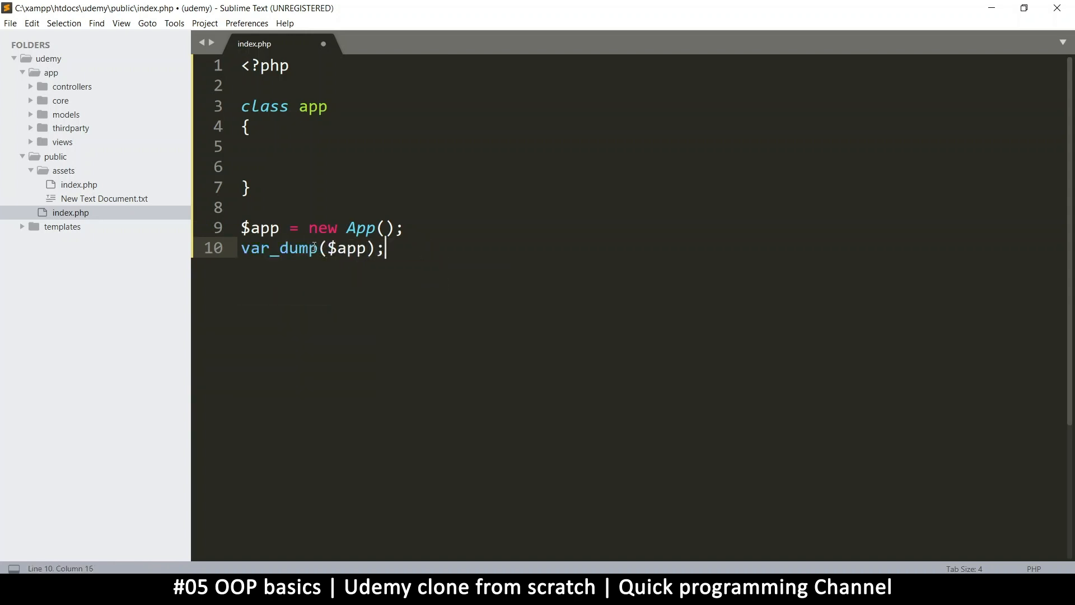
key("ctrl+s")
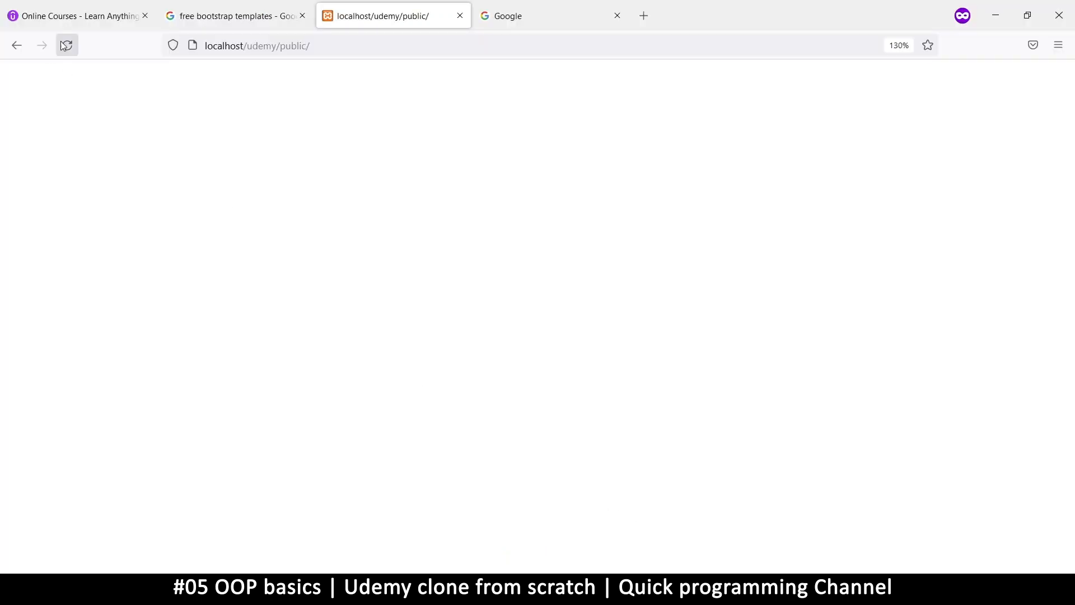
Reload localhost/udemy/public/ to show object(app)#1 (0) { } and highlight 'object'
left_click(67, 46)
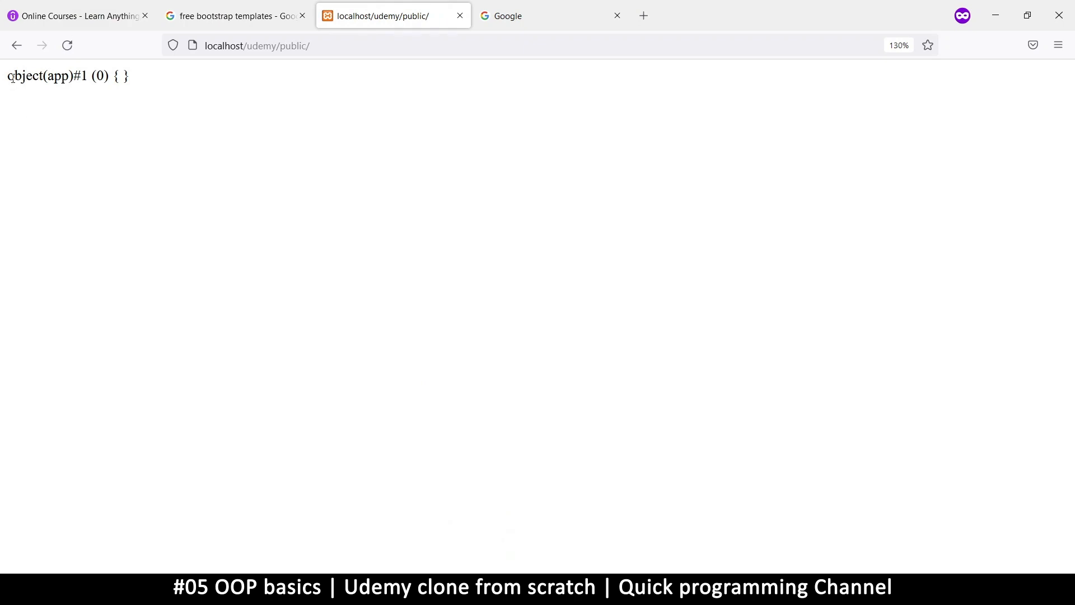
double_click(24, 75)
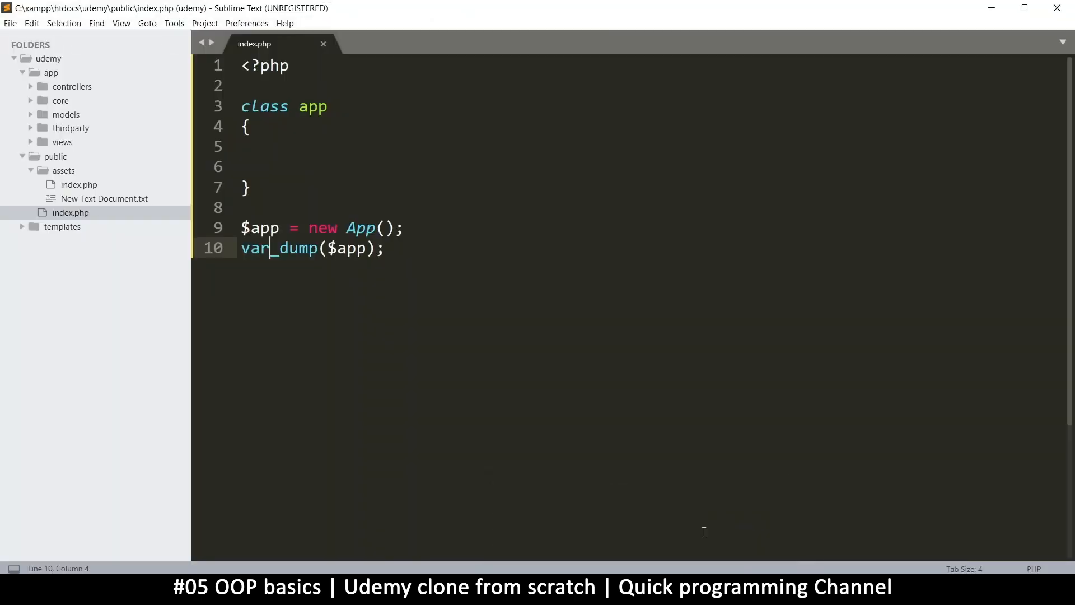
left_click_drag(241, 106, 252, 187)
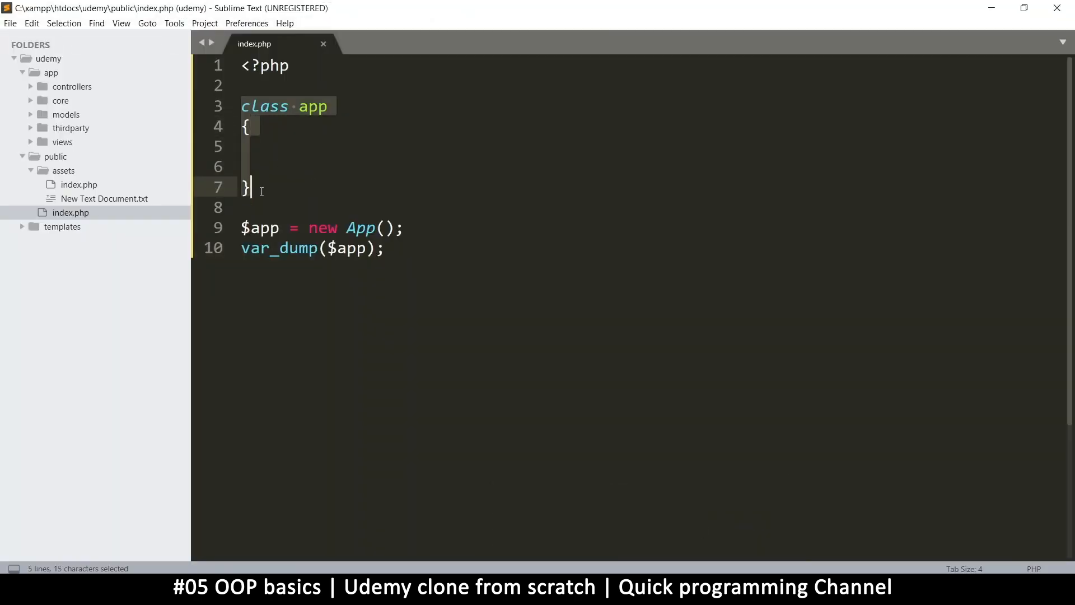
left_click(322, 195)
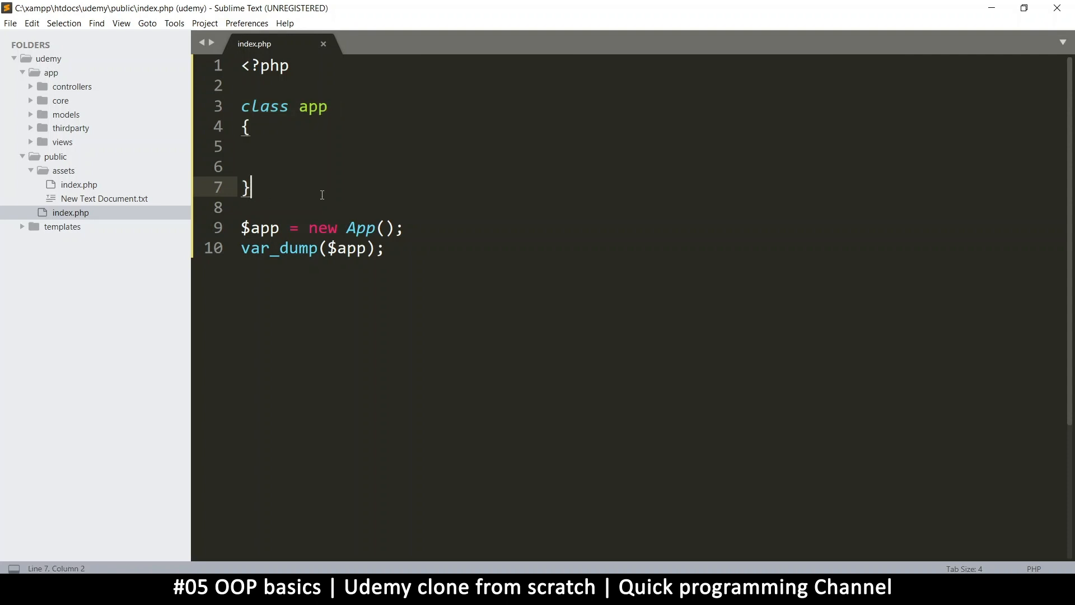